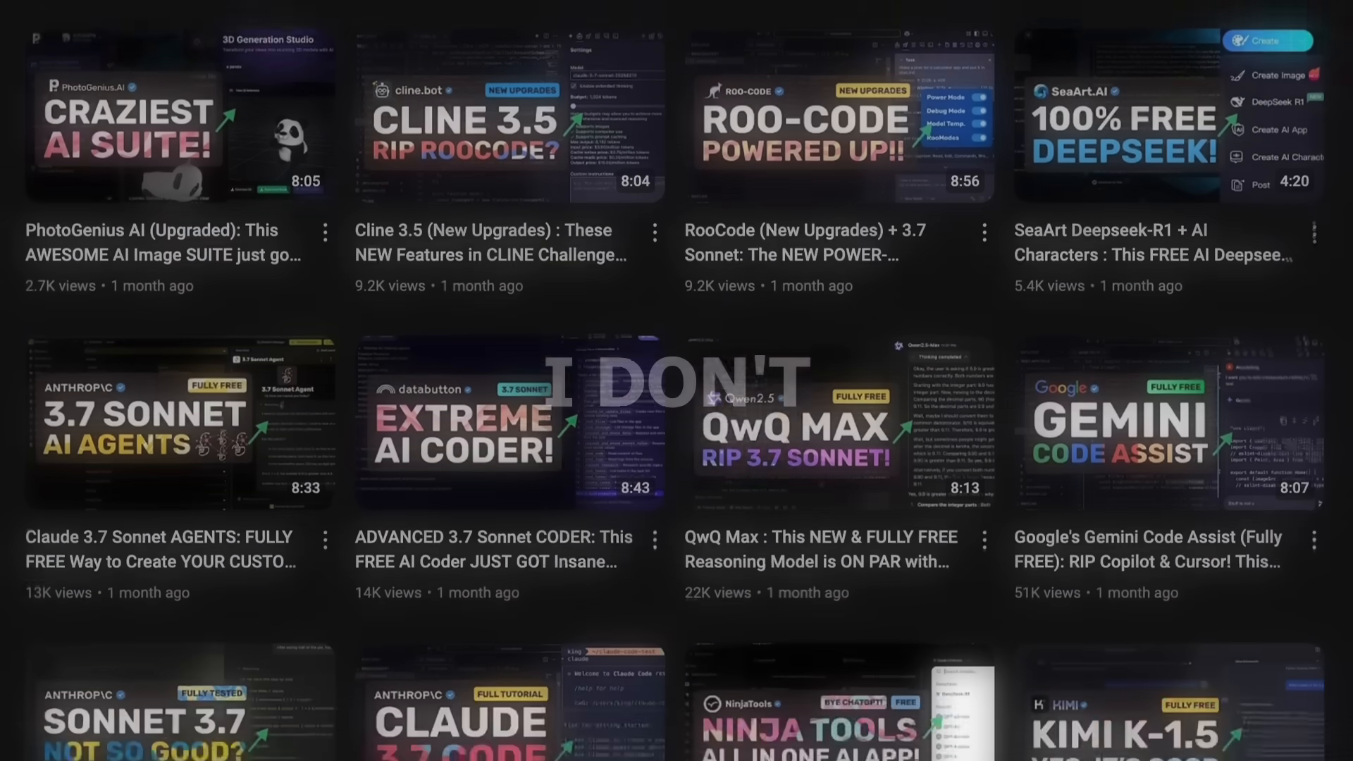
Draw a red freehand arrow at the KINGBENCH response bubble, then select and delete it.
scroll("down", 3)
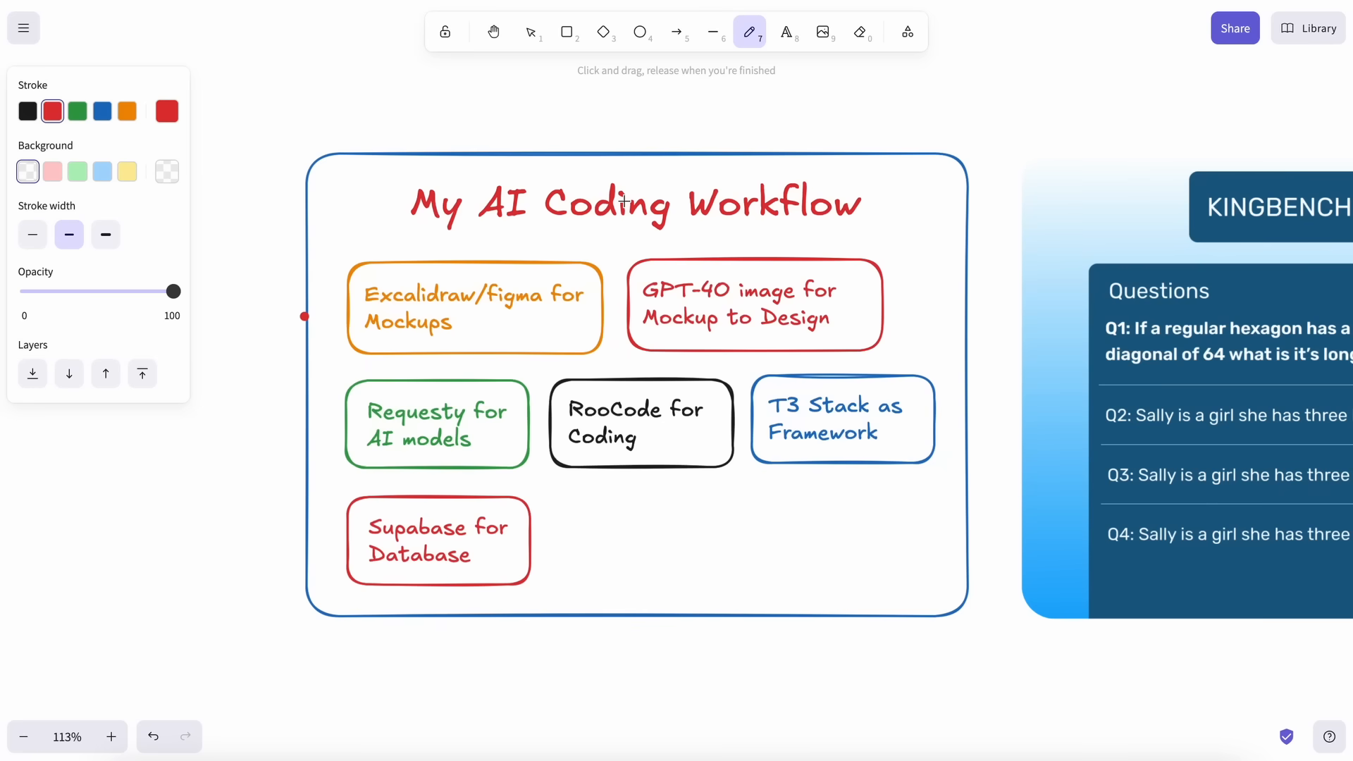
mouse_move(616, 203)
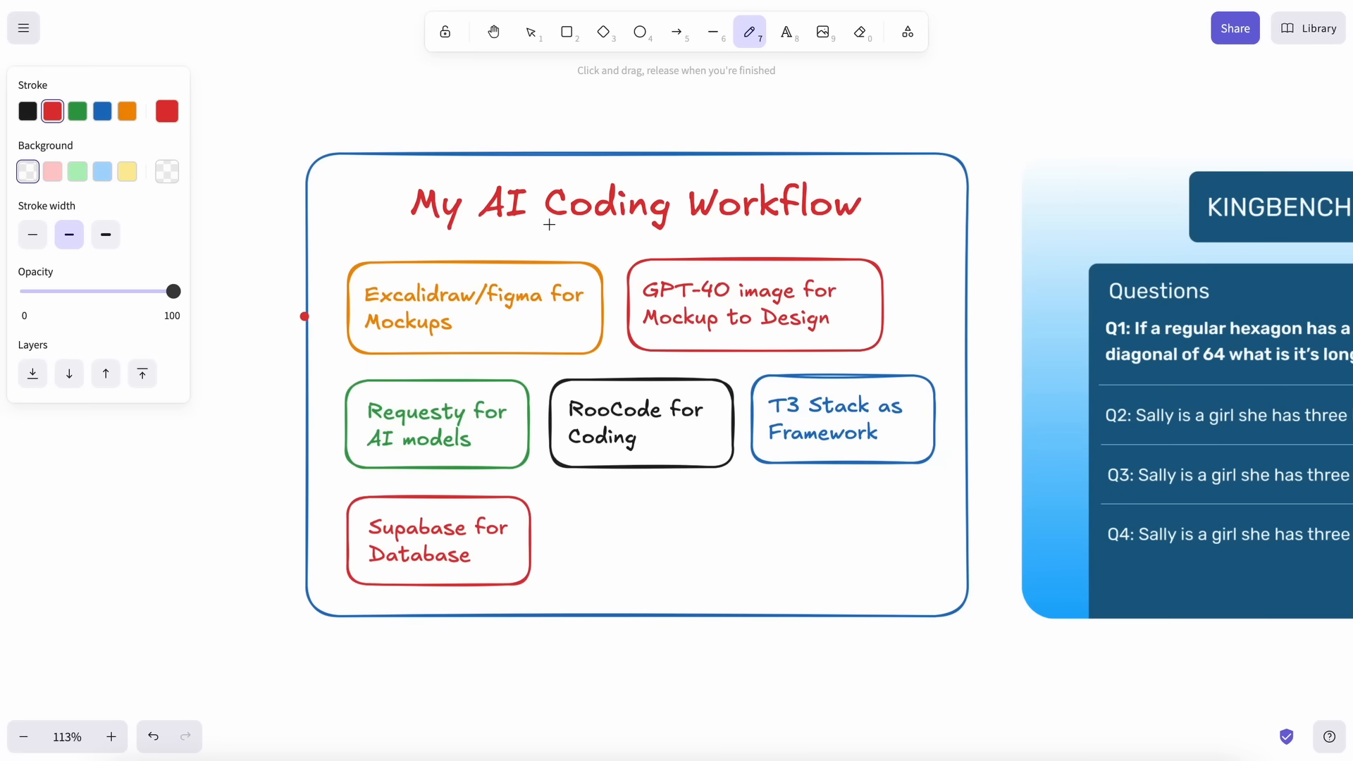
mouse_move(589, 251)
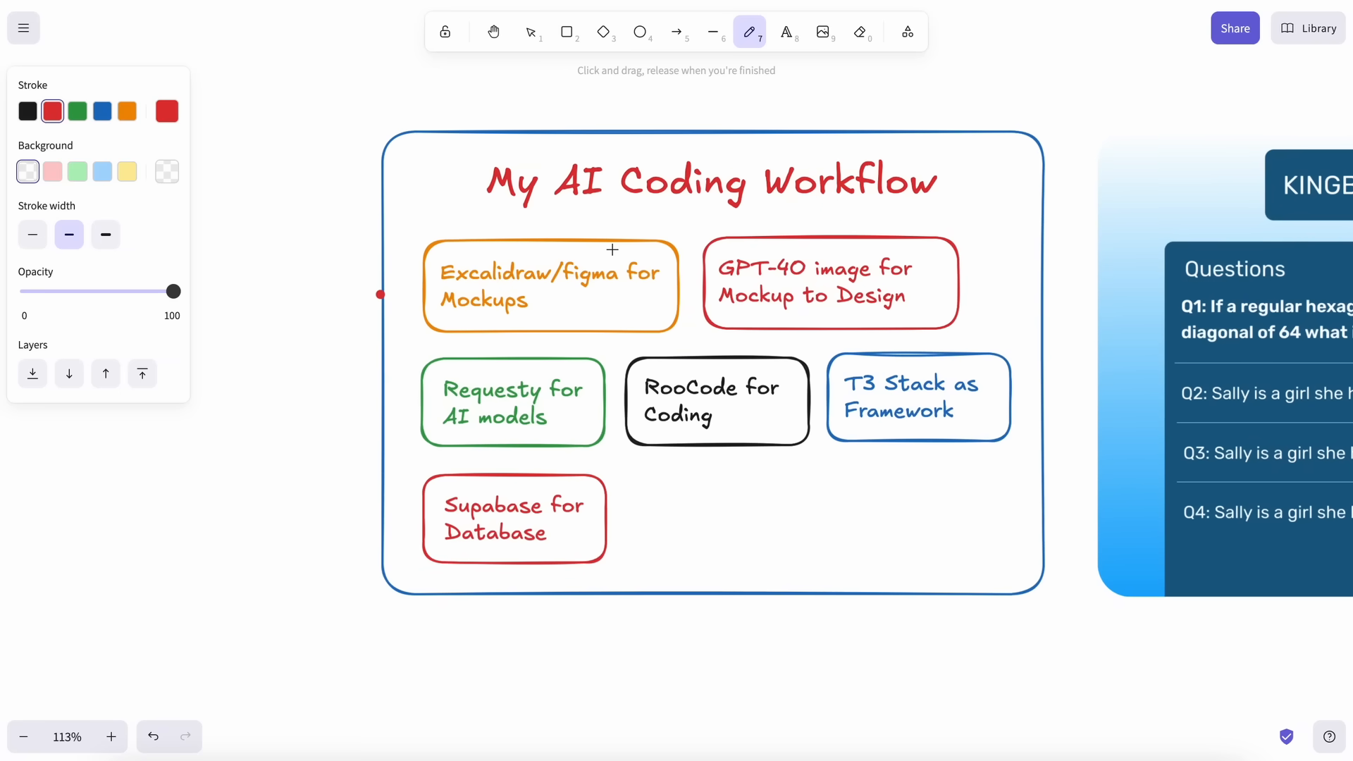
mouse_move(574, 326)
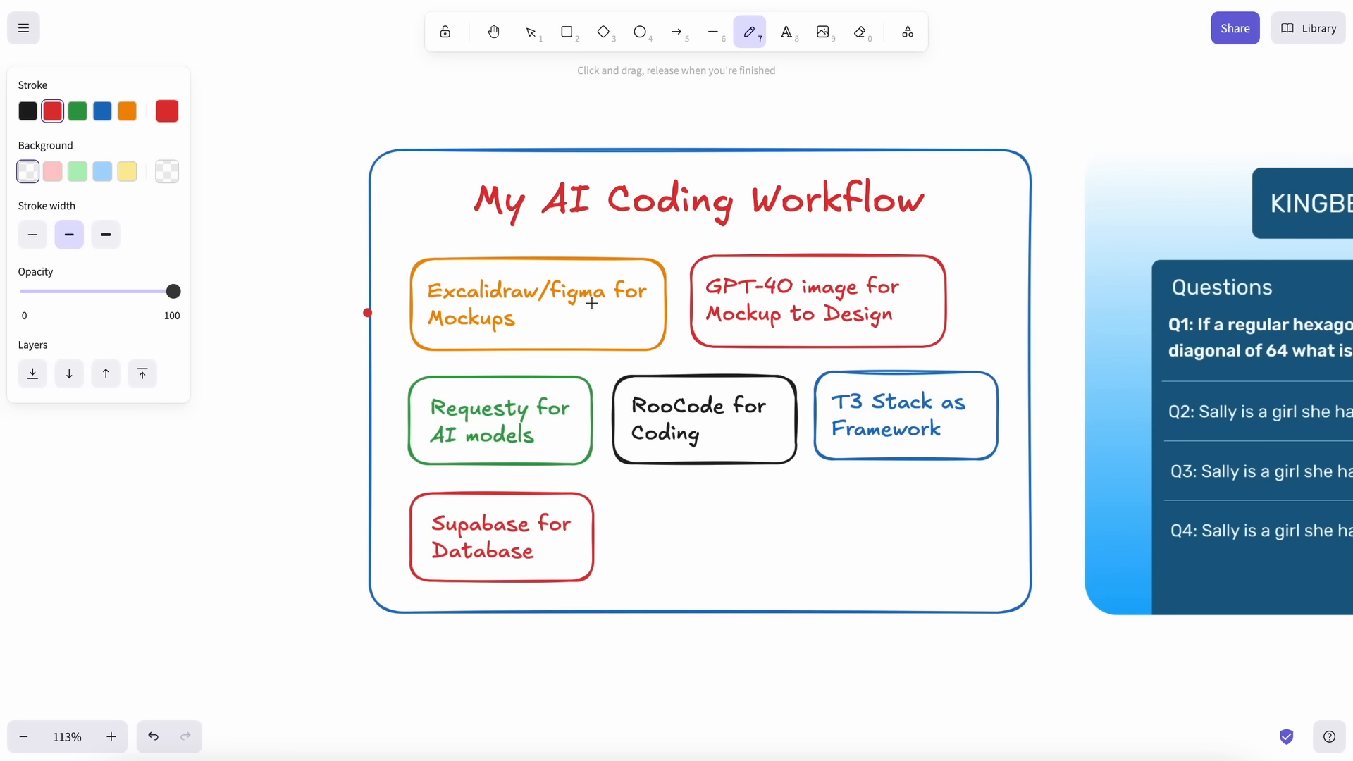
mouse_move(614, 327)
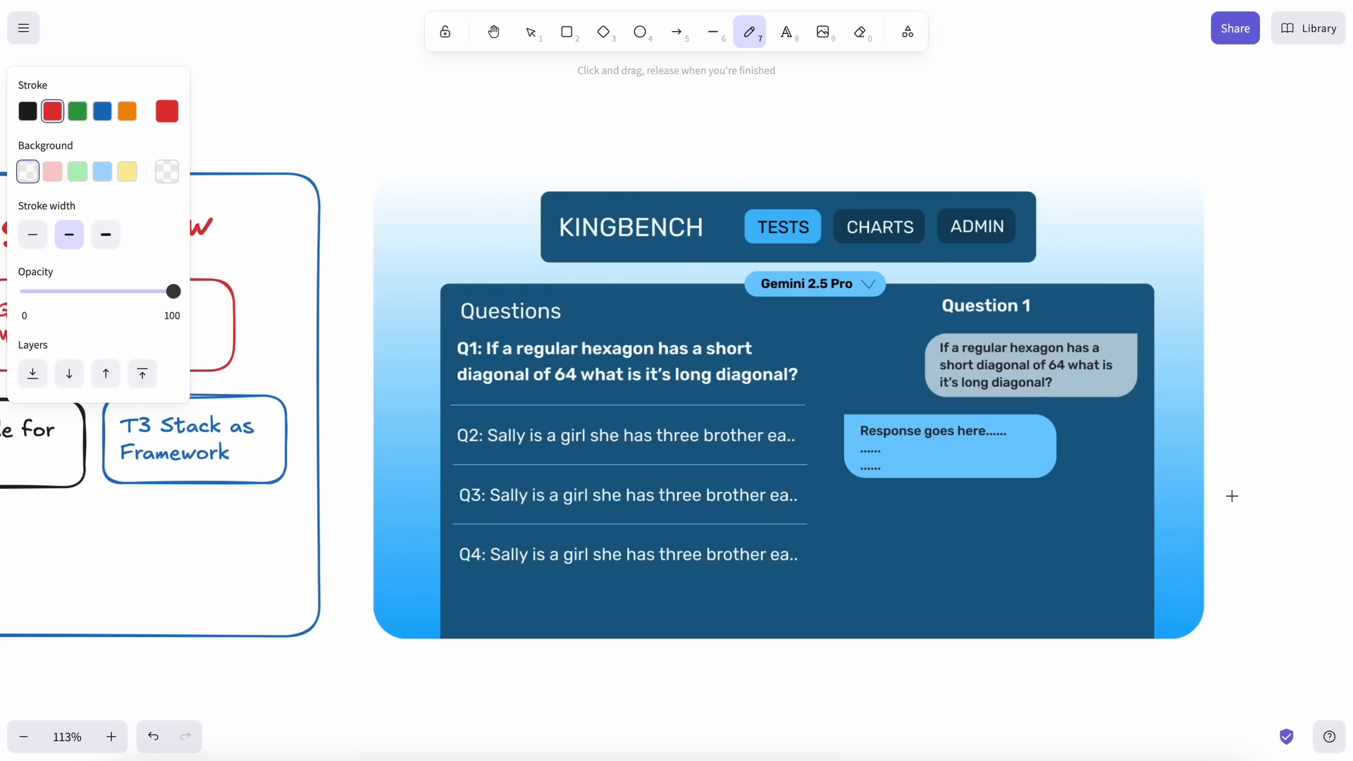
mouse_move(1240, 445)
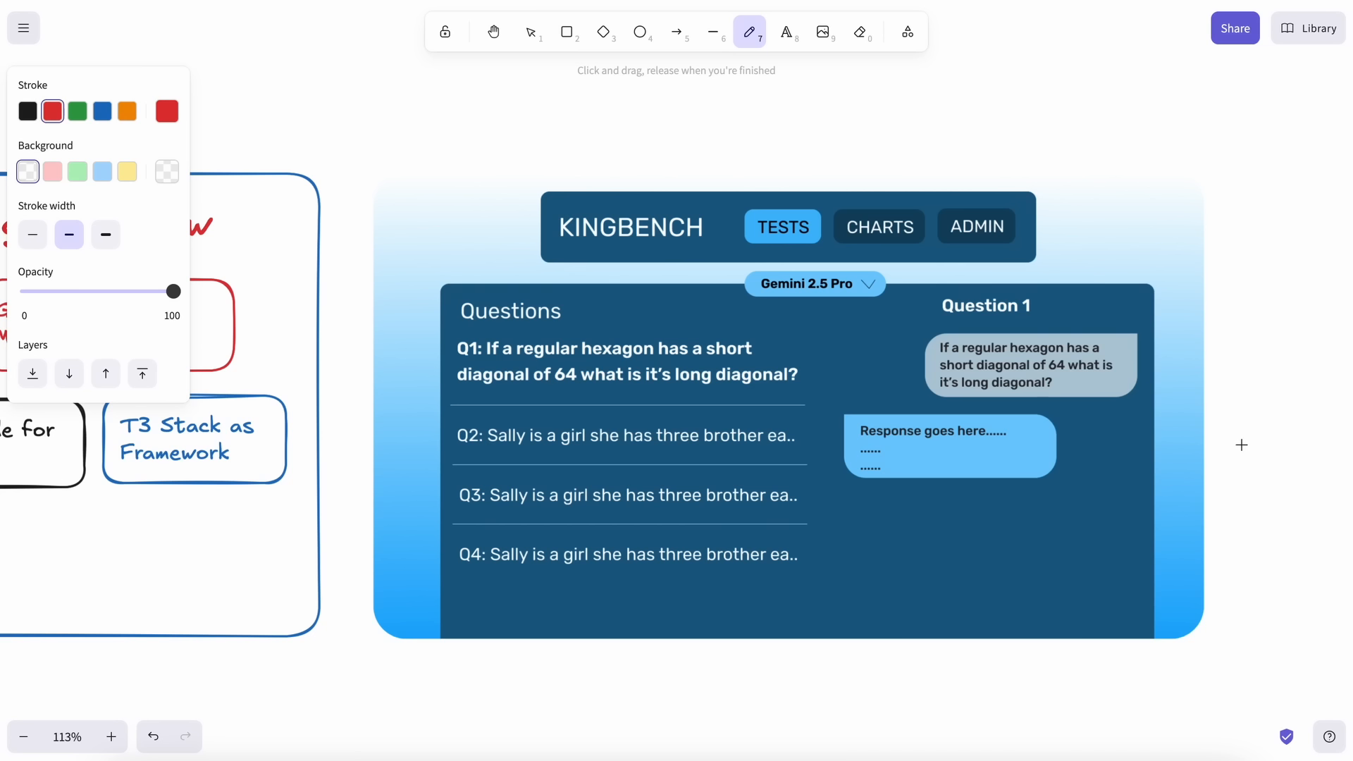
left_click_drag(1190, 524, 1229, 452)
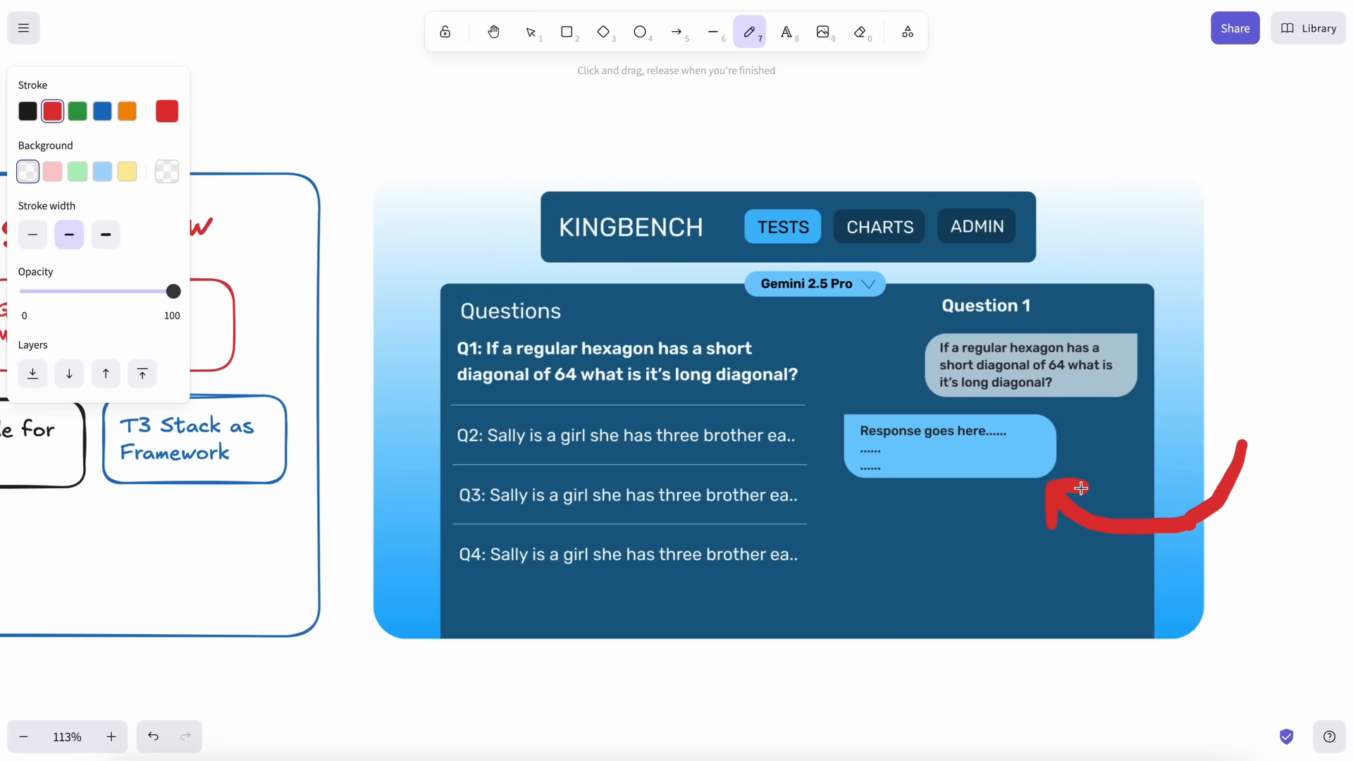
mouse_move(1120, 499)
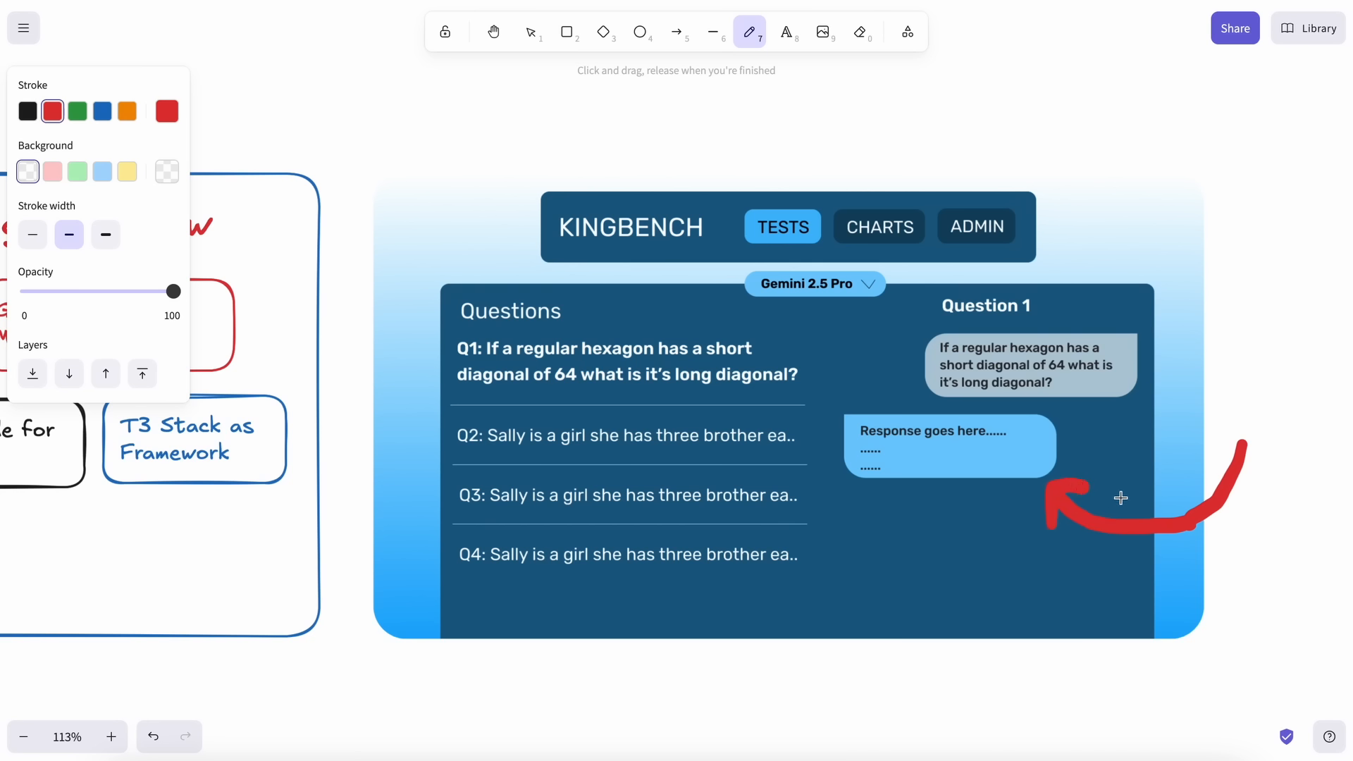
mouse_move(1108, 508)
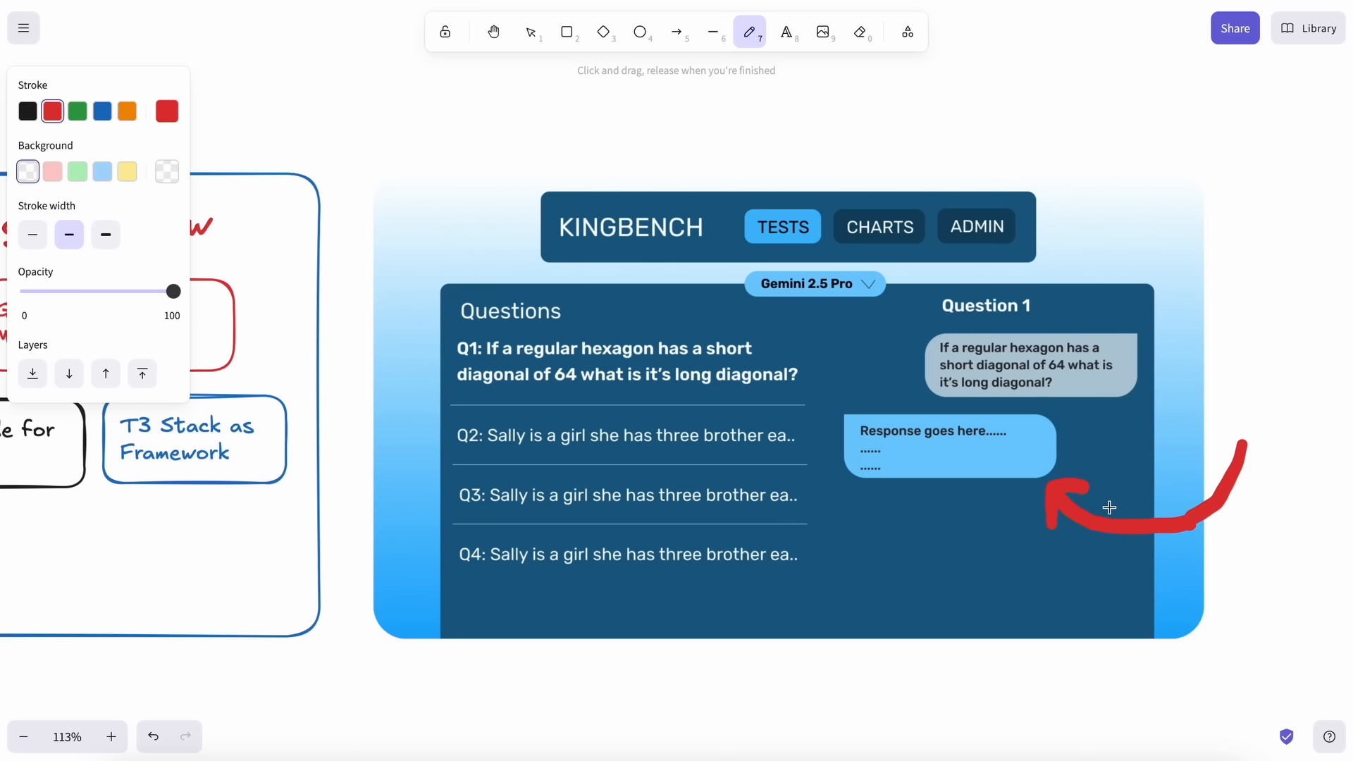
mouse_move(1116, 470)
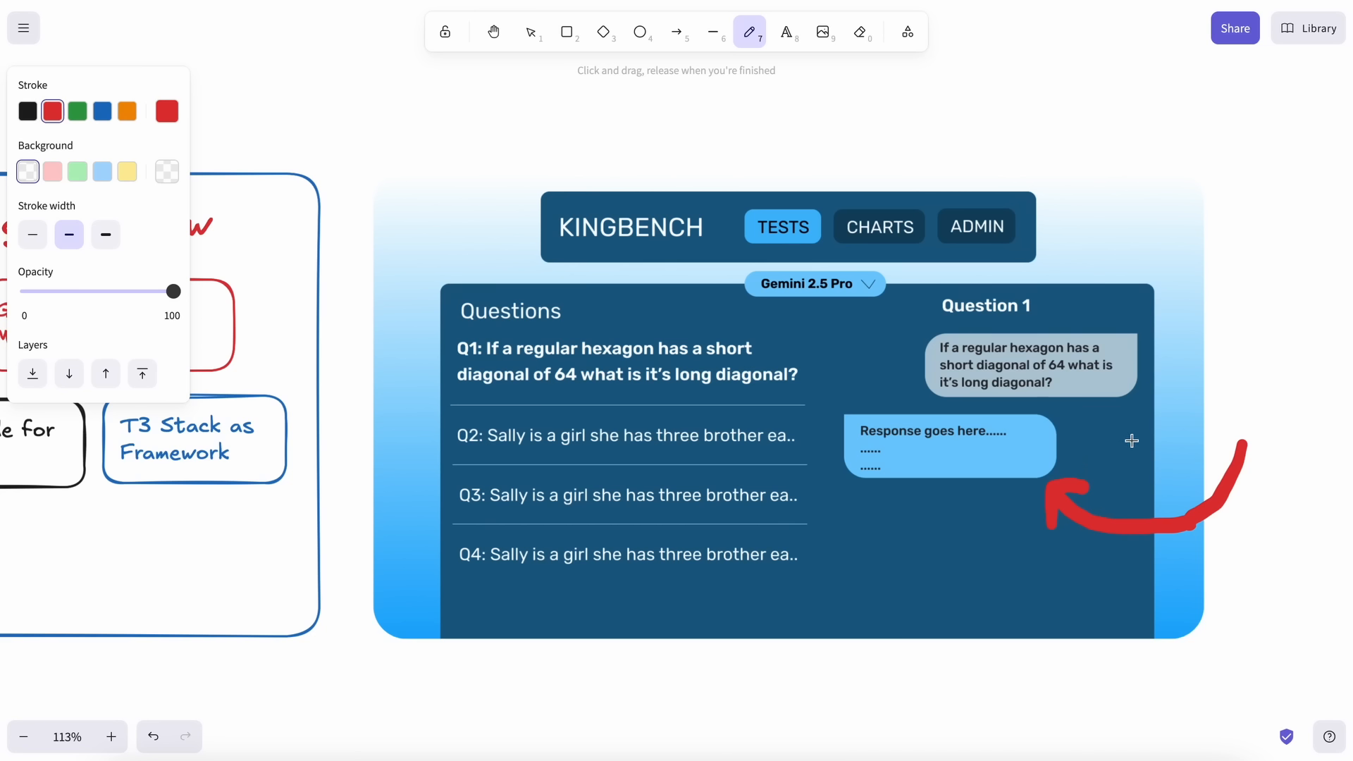
mouse_move(1142, 453)
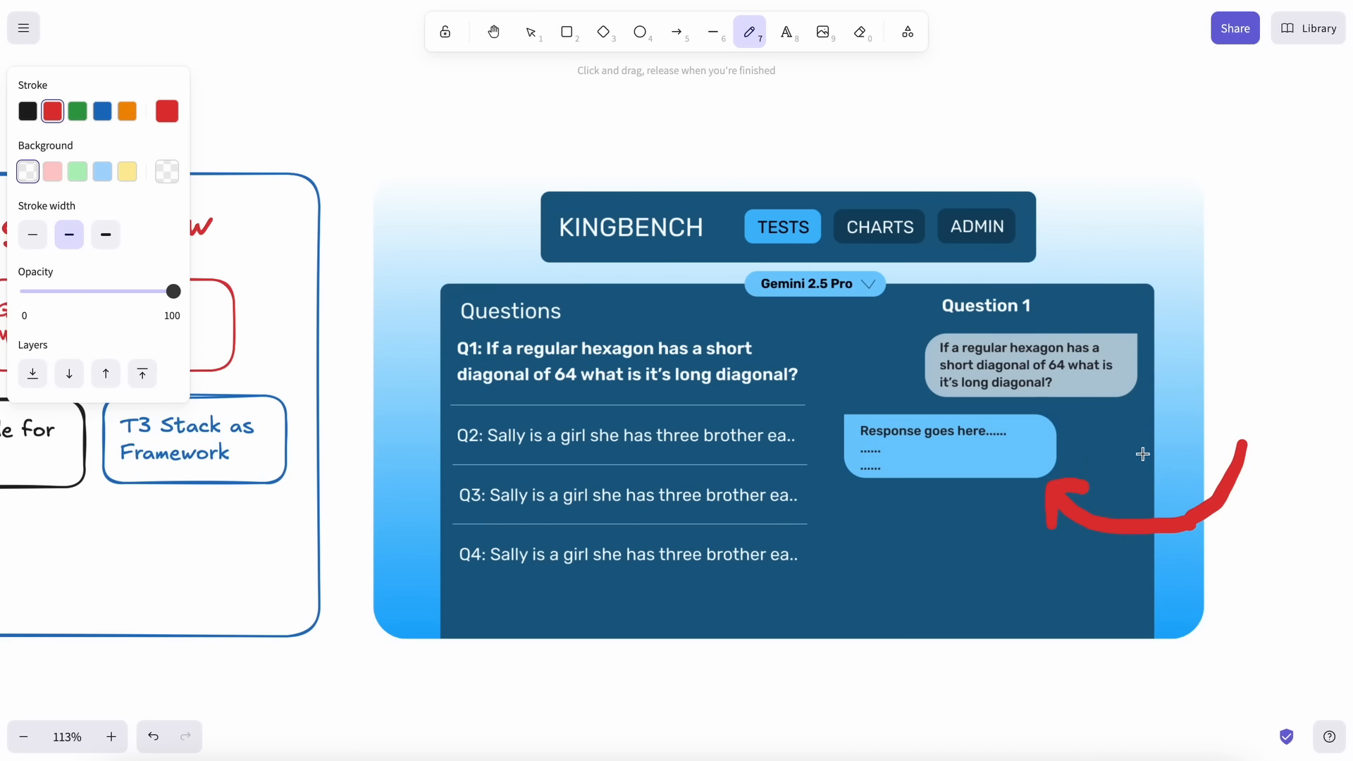
mouse_move(1172, 441)
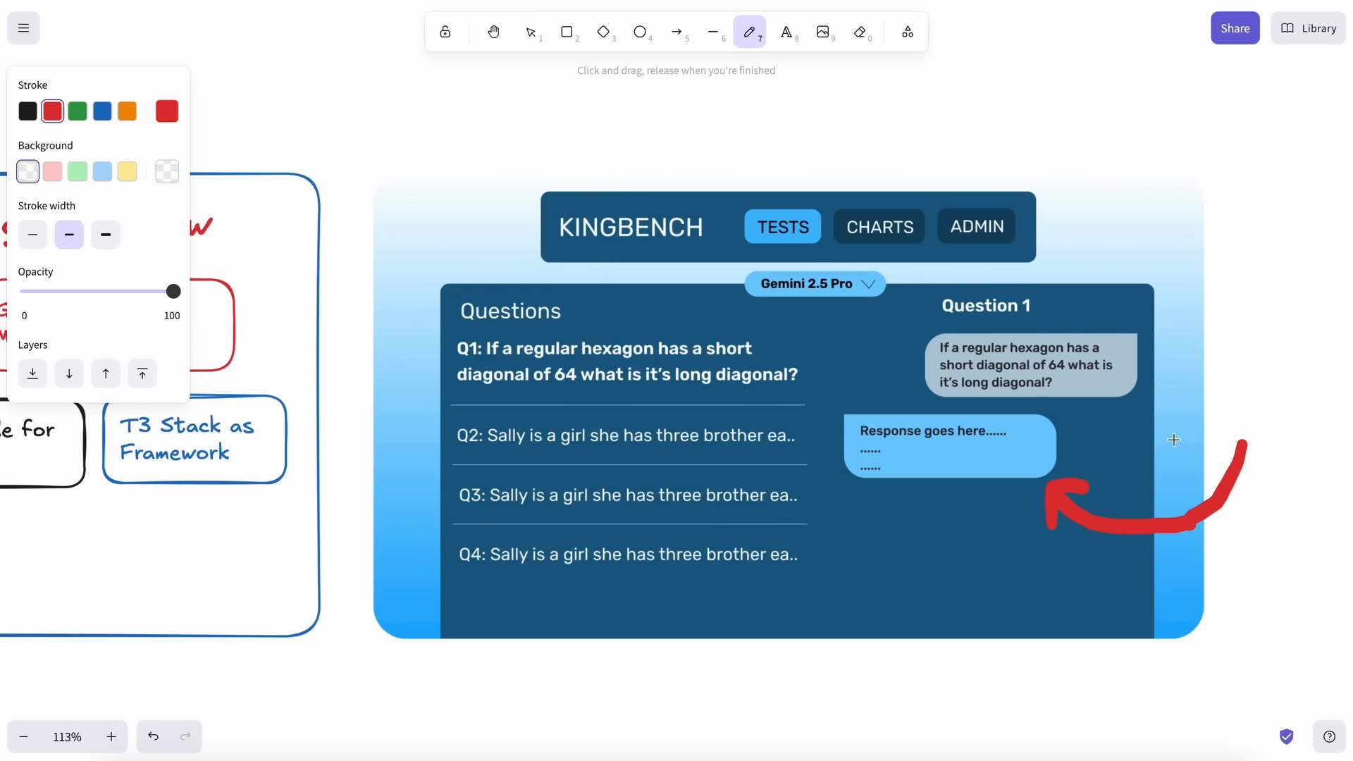
mouse_move(1170, 446)
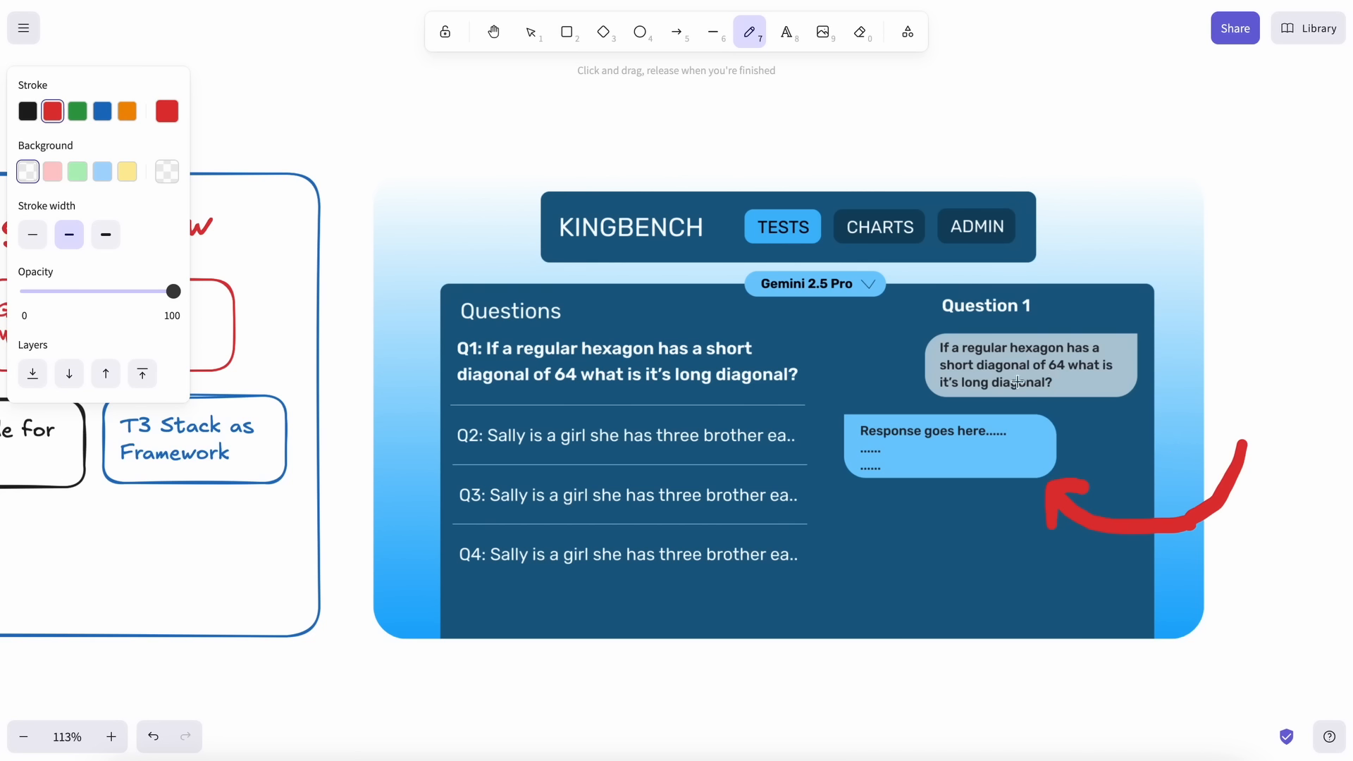
mouse_move(1103, 415)
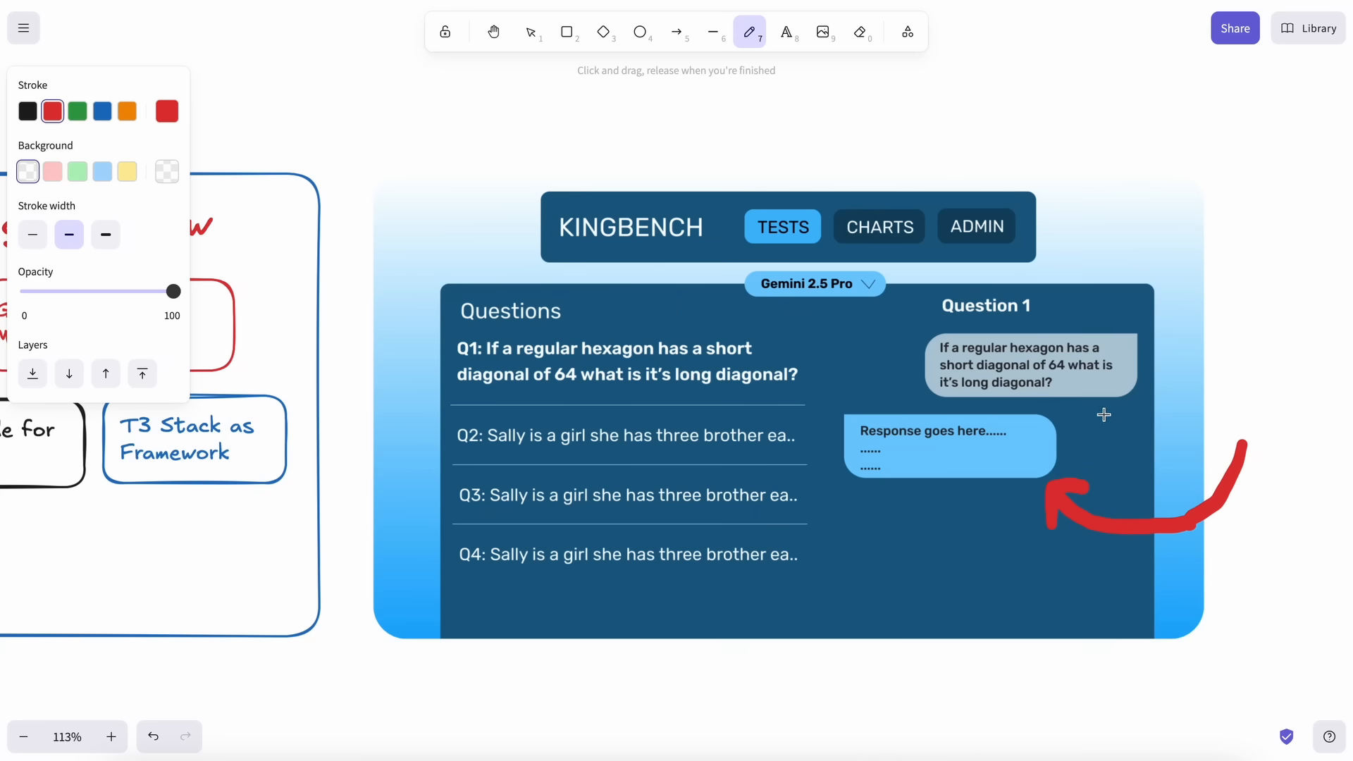
left_click(530, 31)
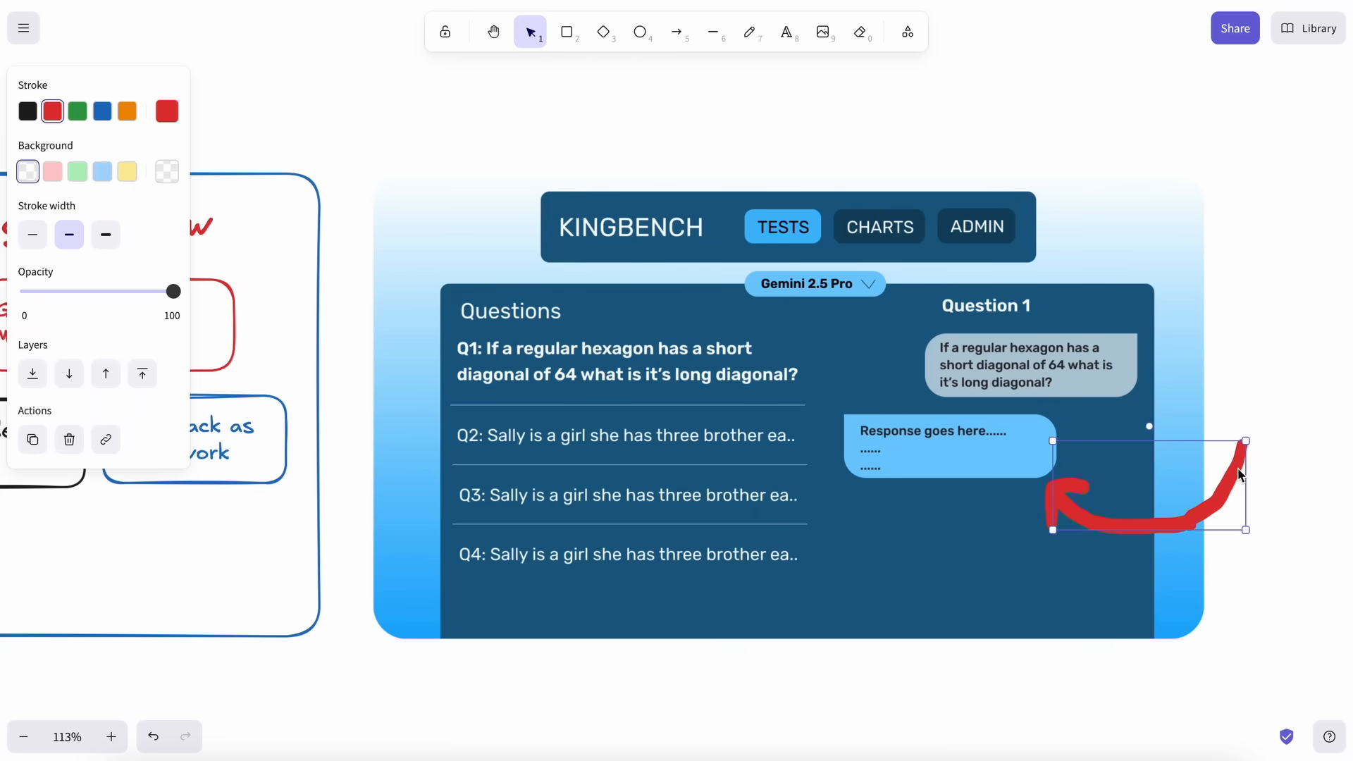
left_click_drag(1245, 531, 1087, 492)
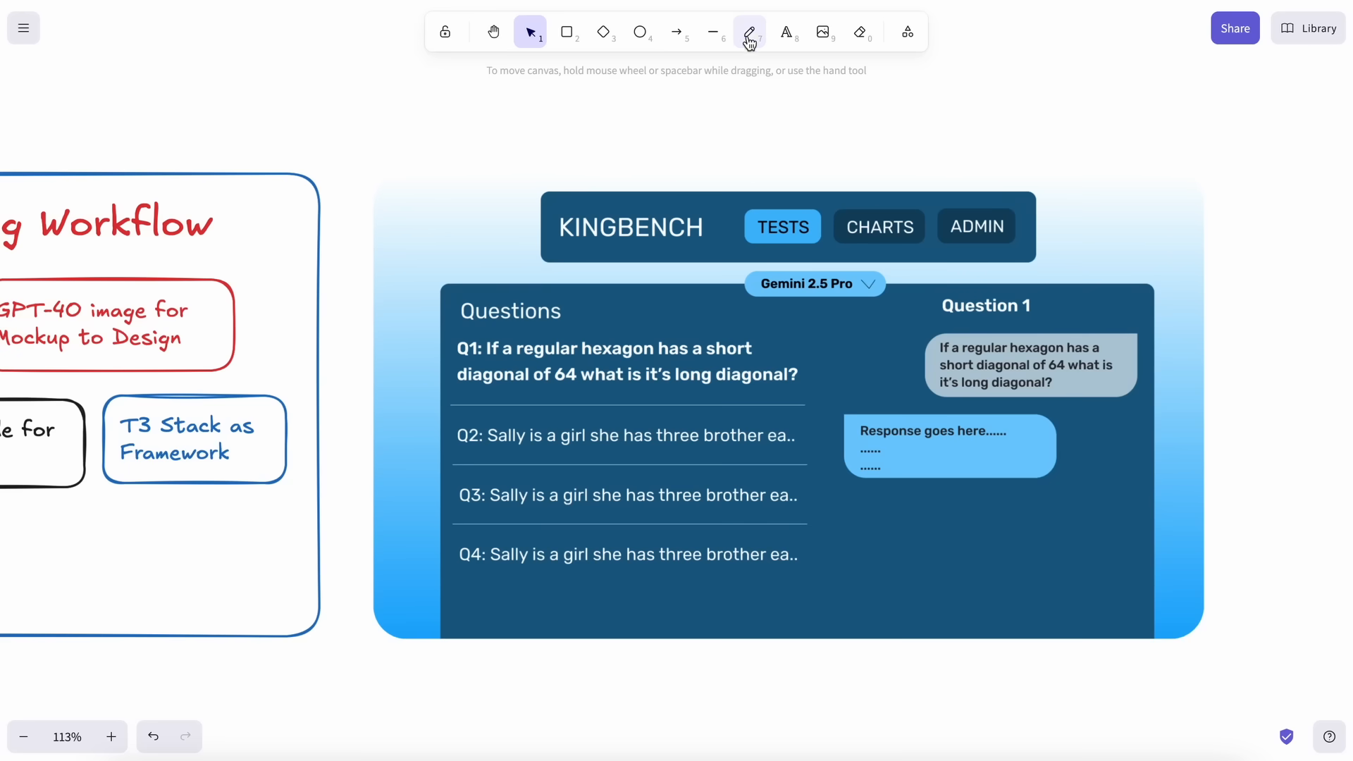
left_click(750, 31)
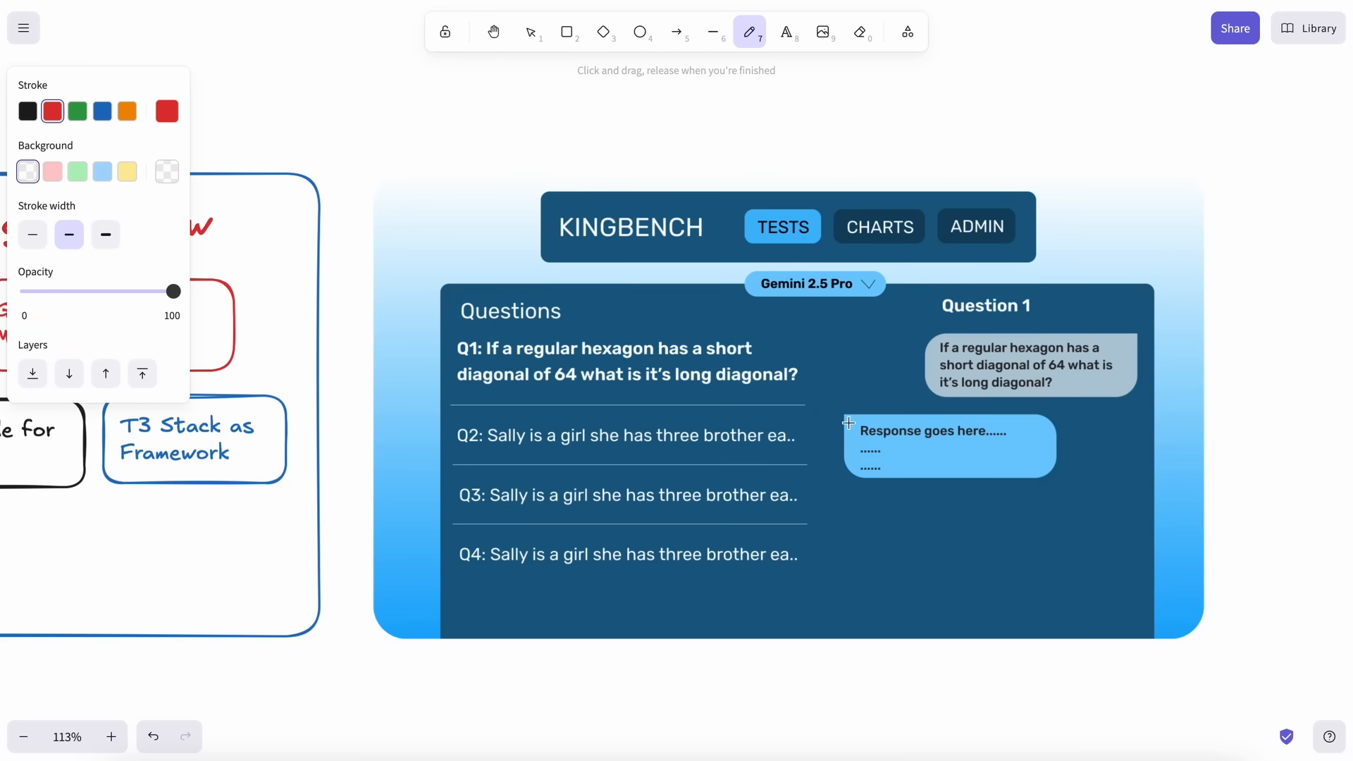
mouse_move(854, 347)
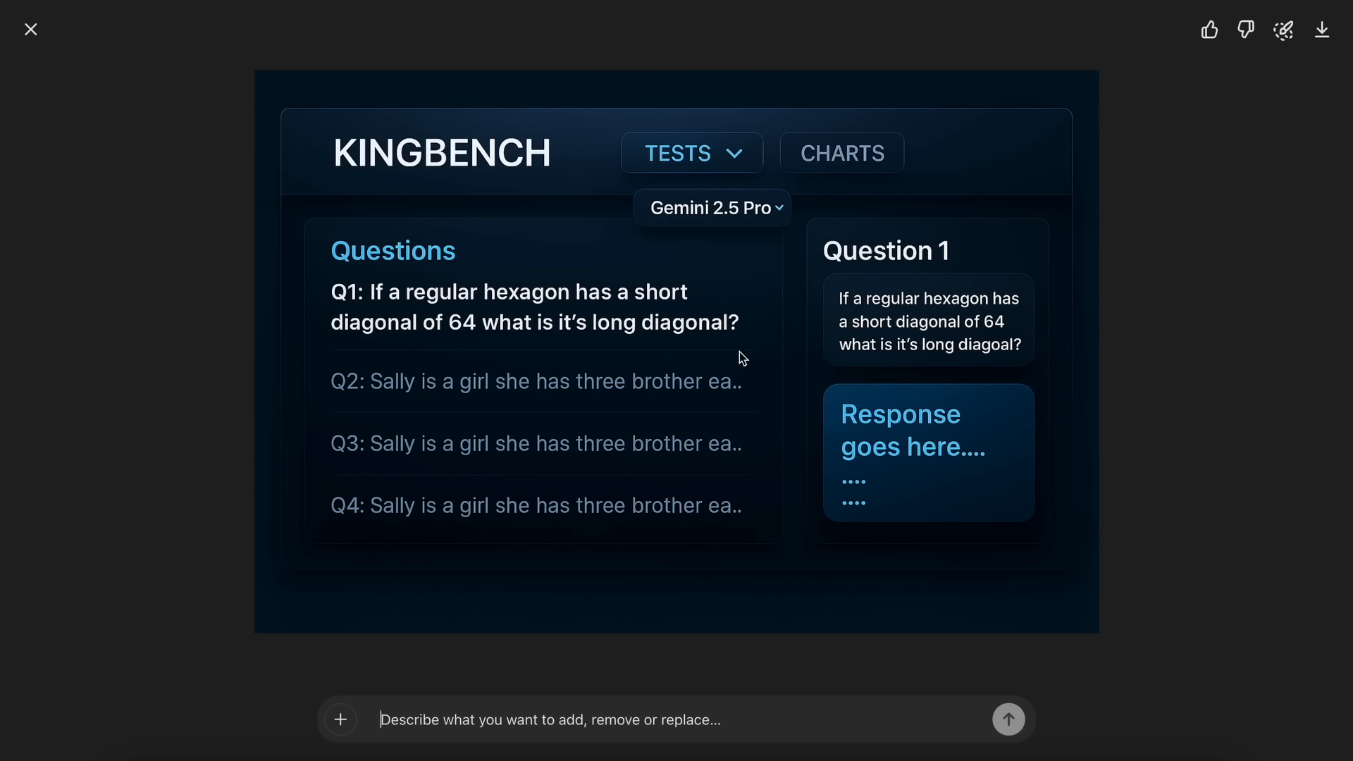
mouse_move(702, 363)
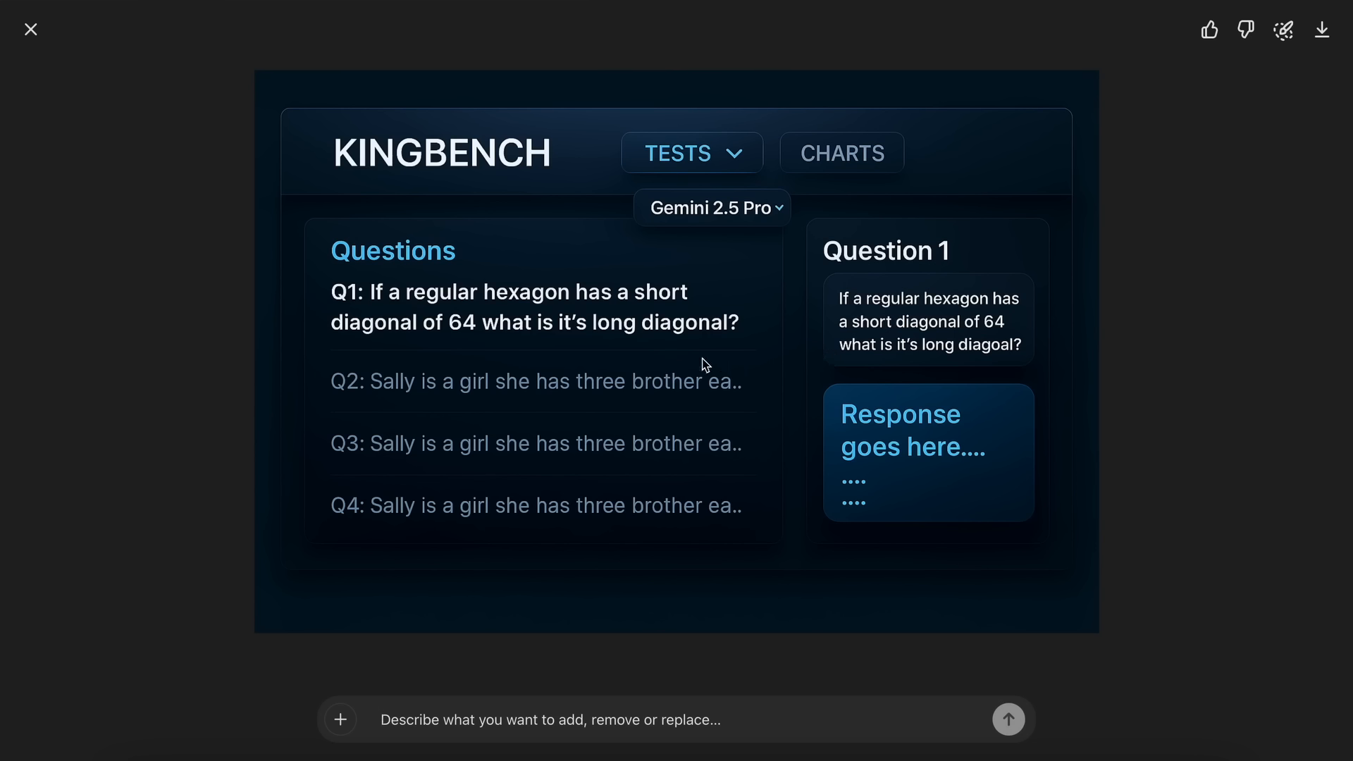
mouse_move(707, 299)
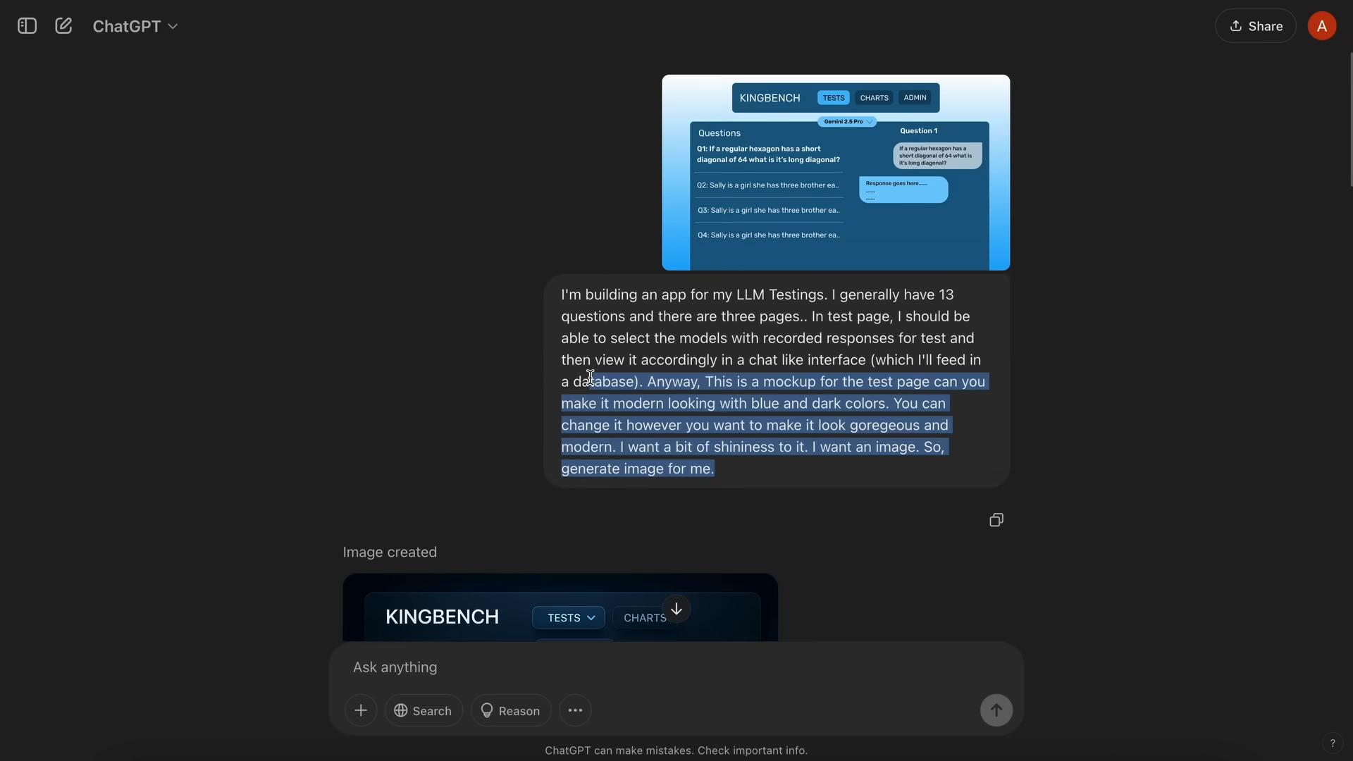
Scroll the ChatGPT chat down to the generated dark-blue KINGBENCH redesign image.
scroll("down", 3)
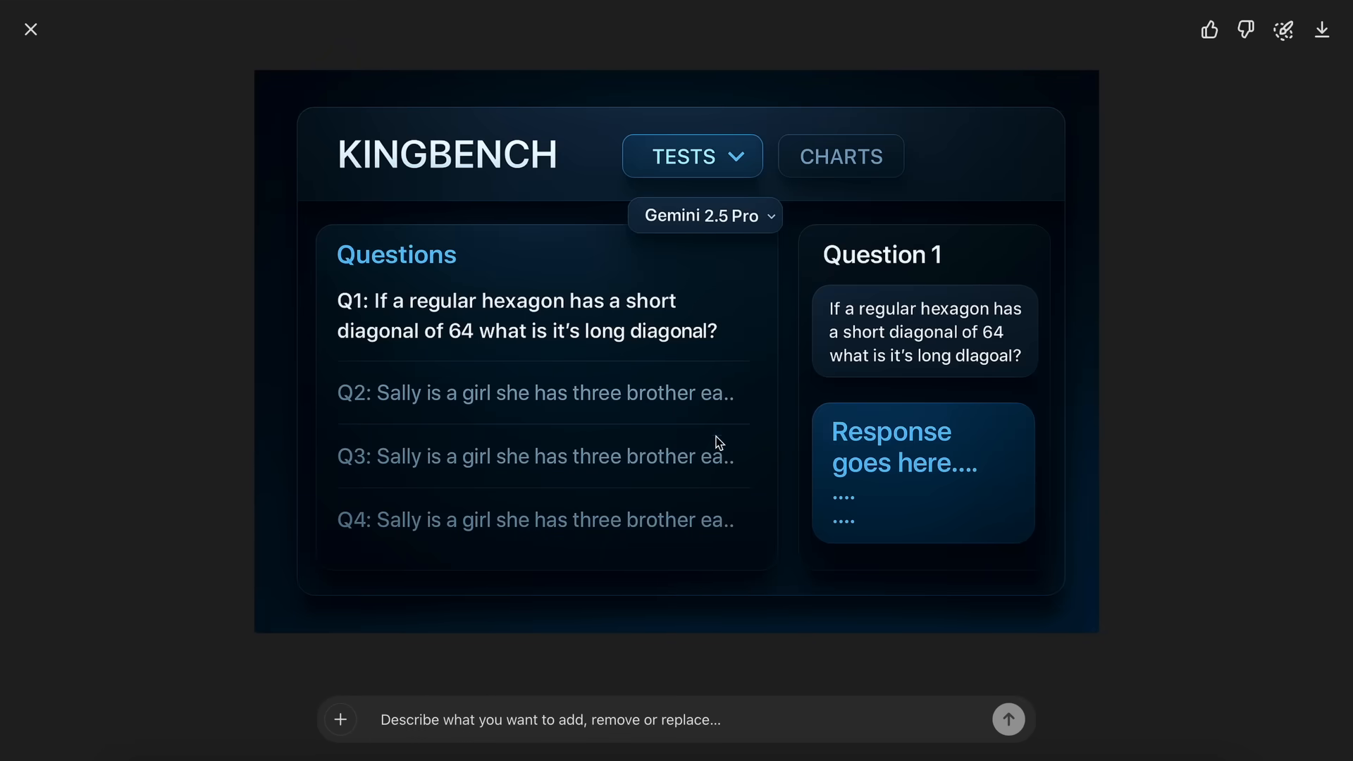
mouse_move(677, 400)
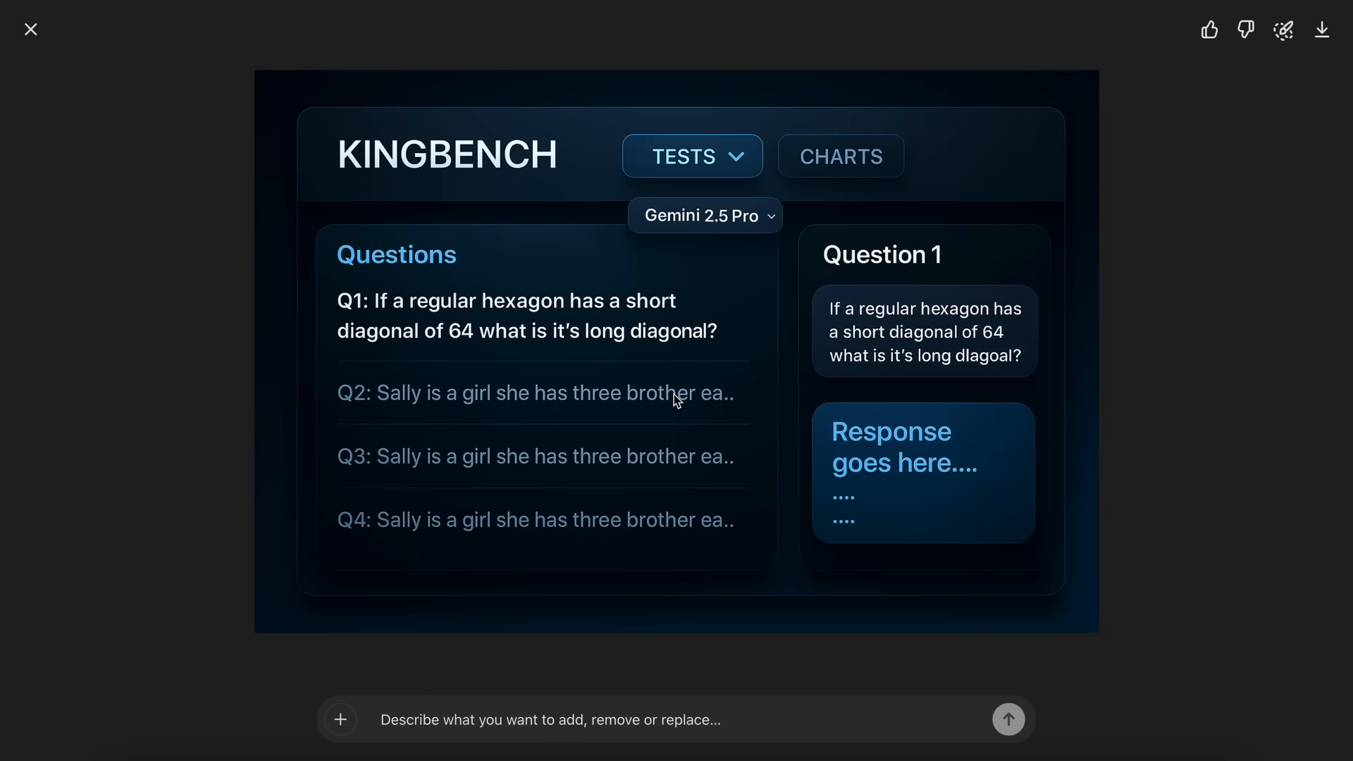
mouse_move(763, 415)
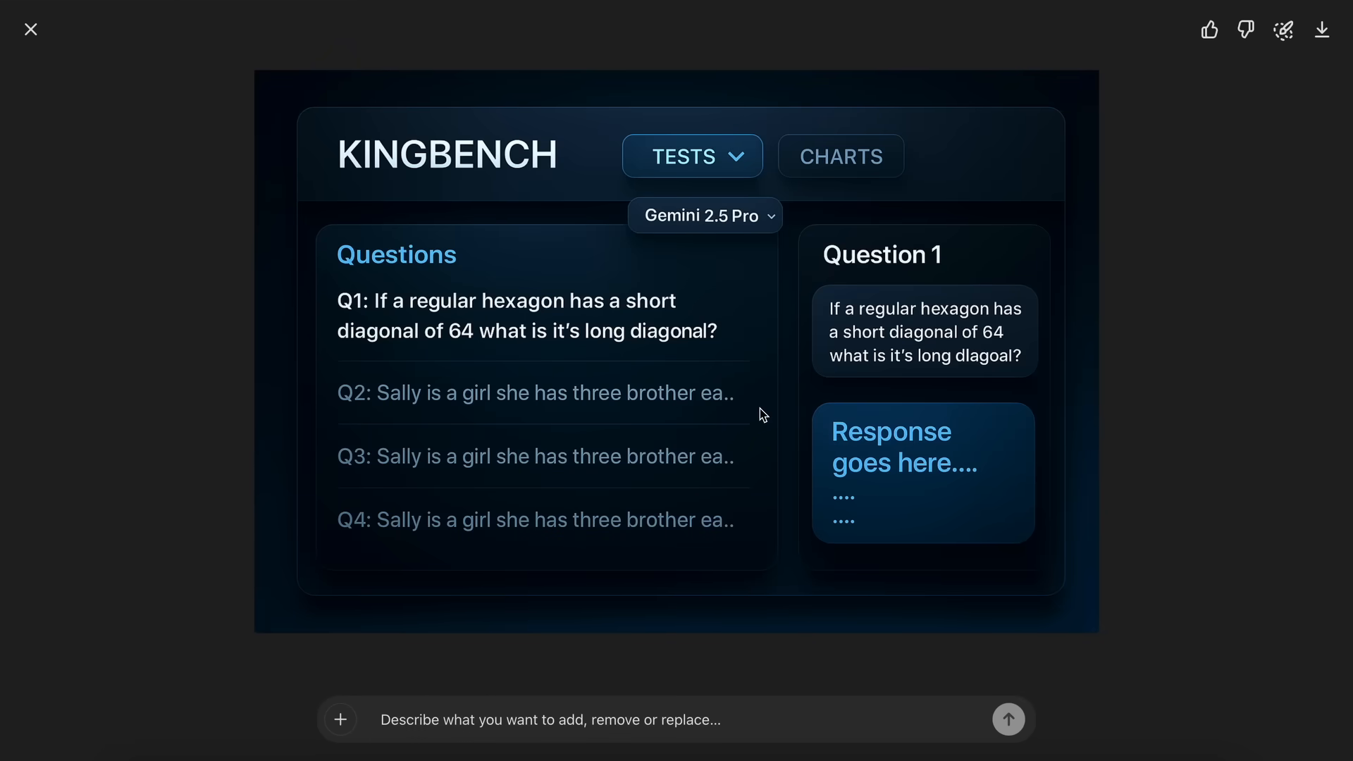
mouse_move(843, 368)
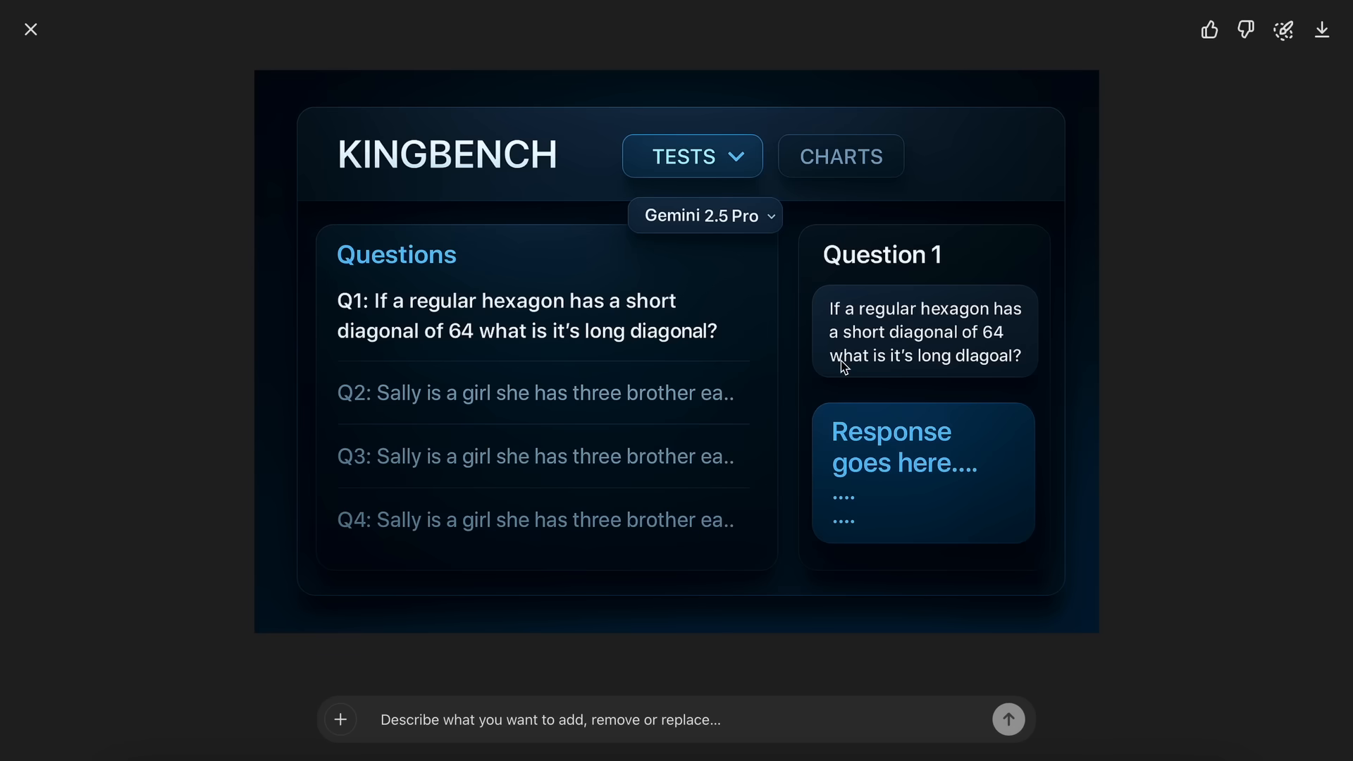
mouse_move(1181, 192)
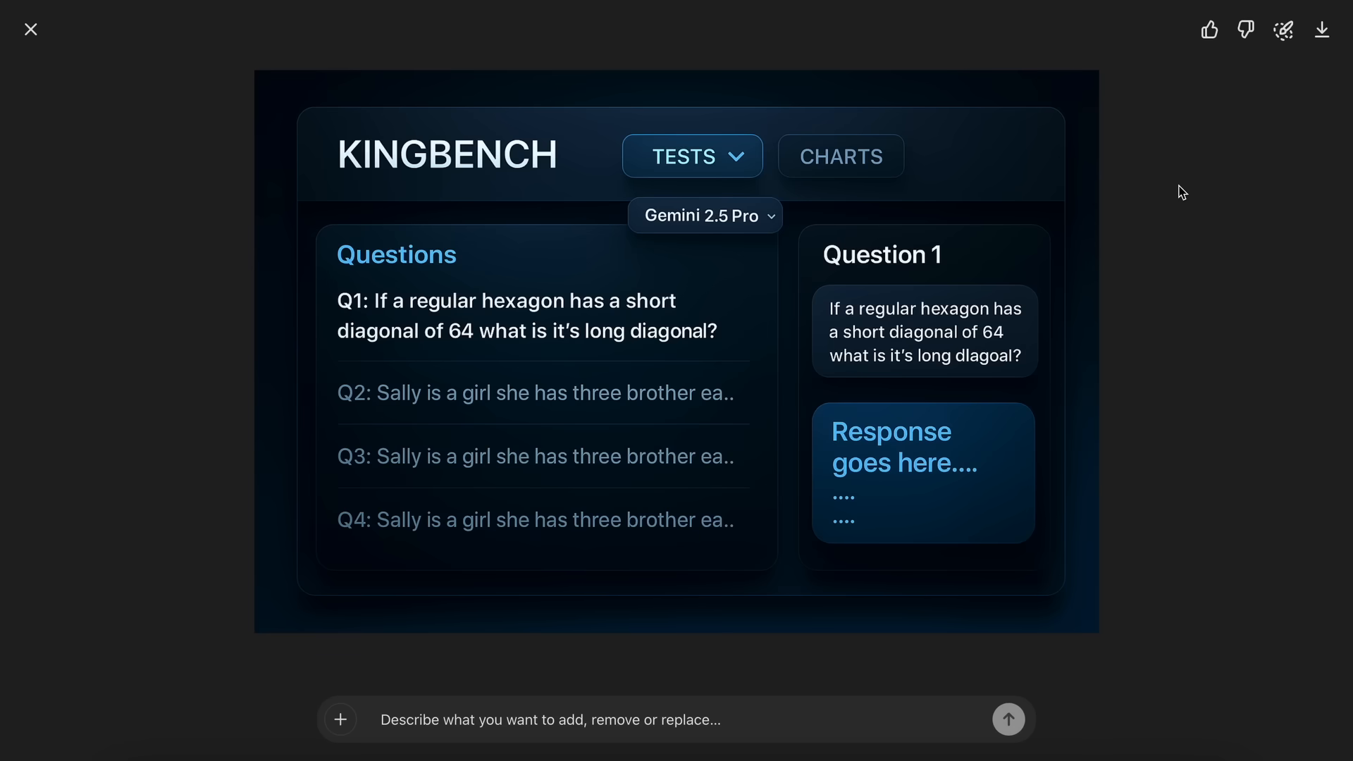
mouse_move(1322, 29)
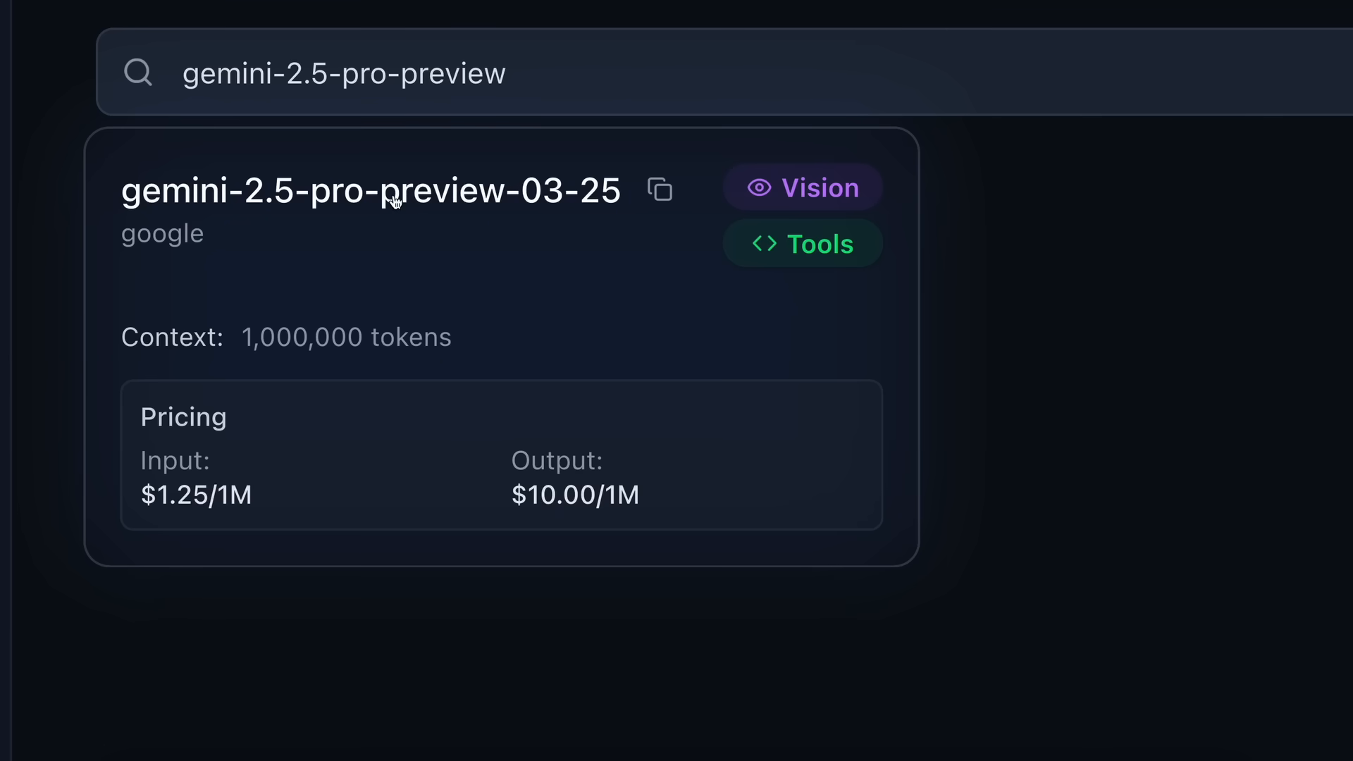
mouse_move(606, 535)
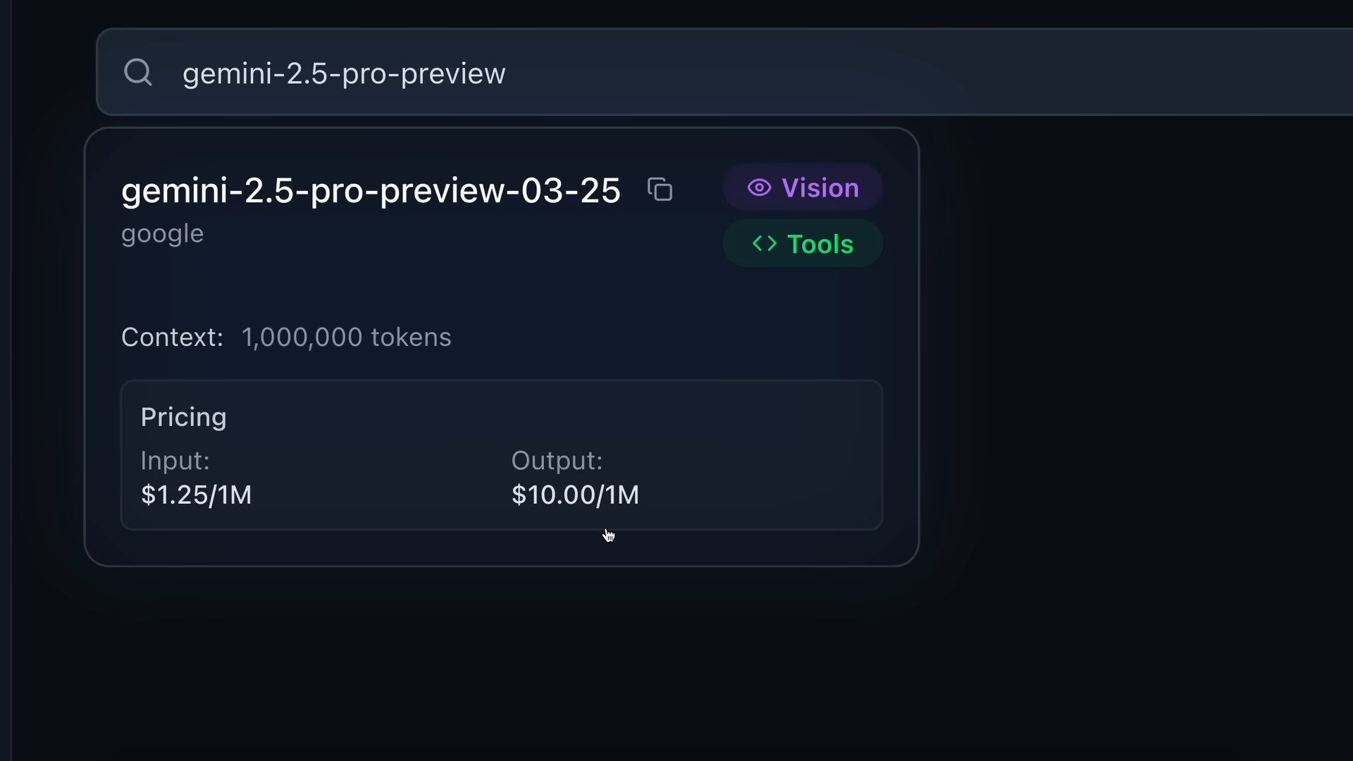
mouse_move(262, 526)
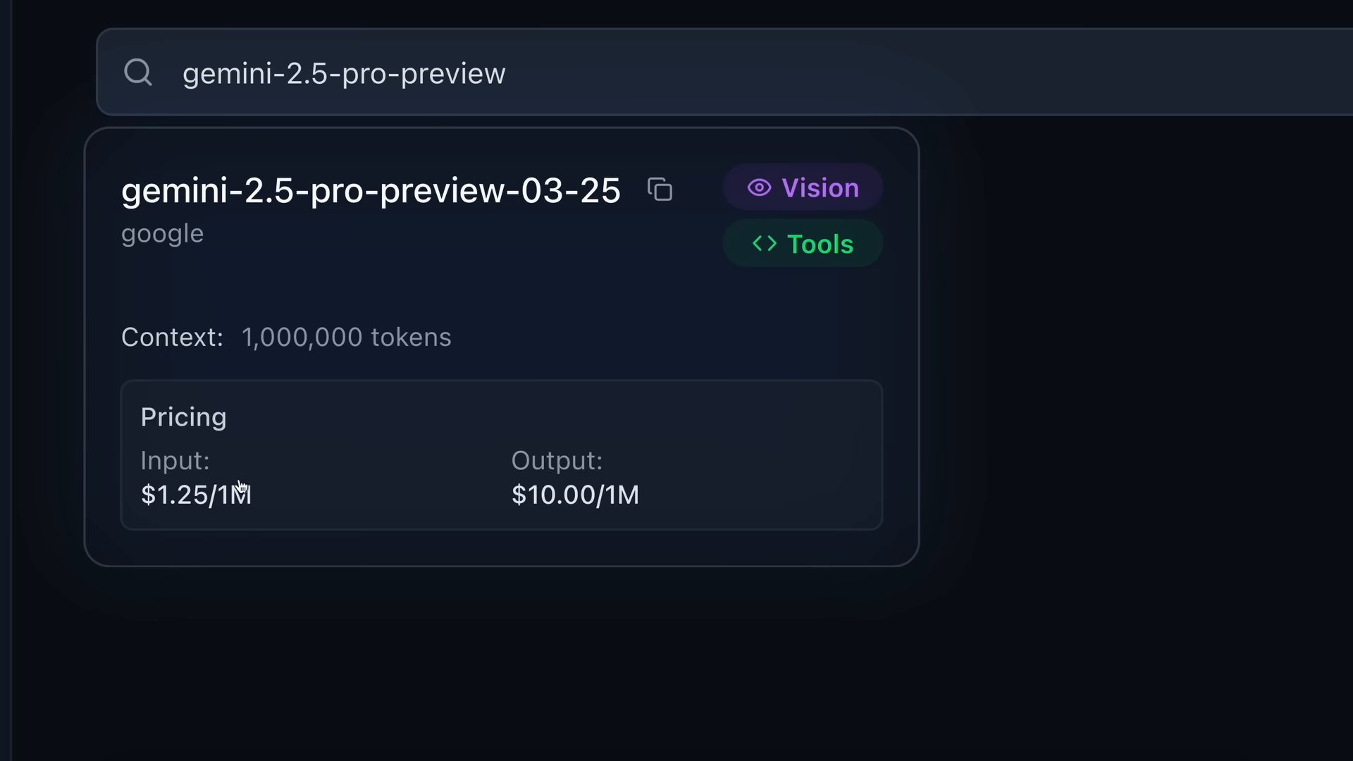
mouse_move(601, 457)
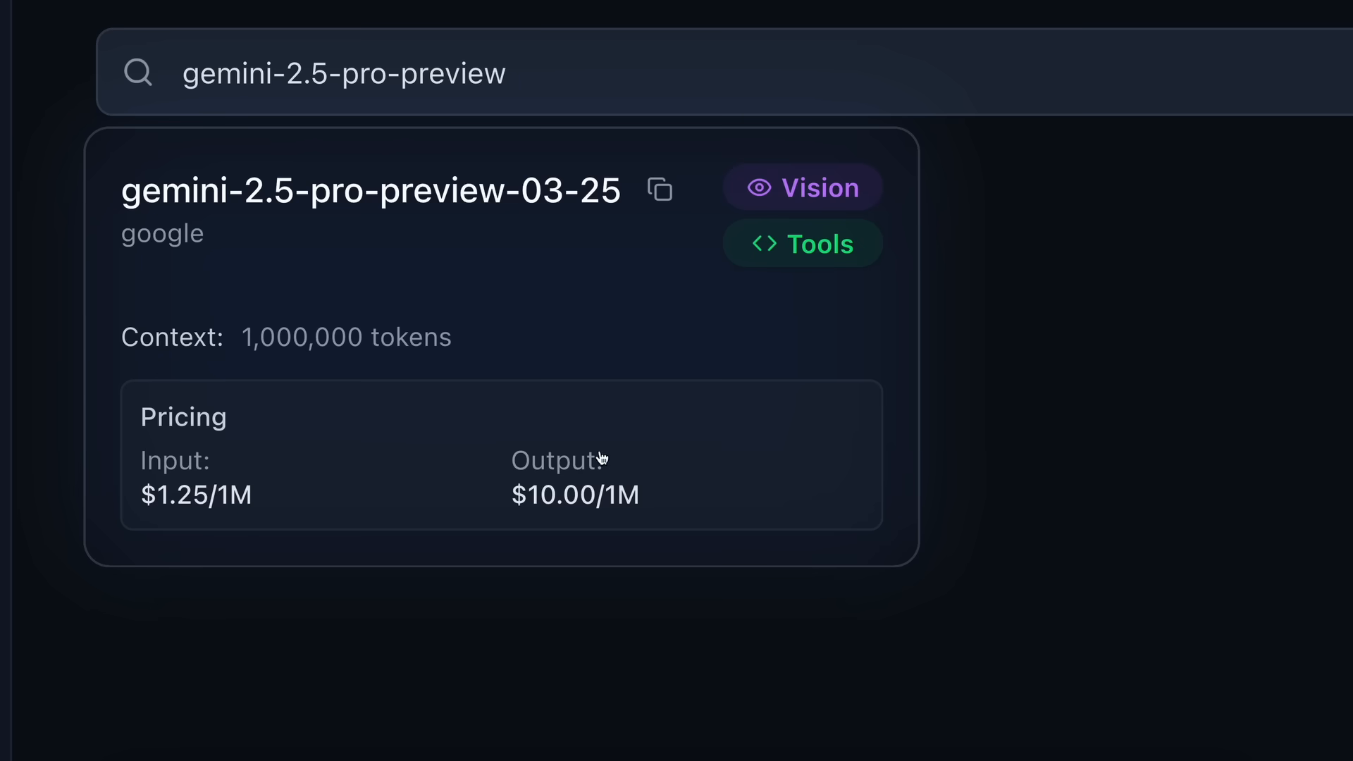
mouse_move(343, 493)
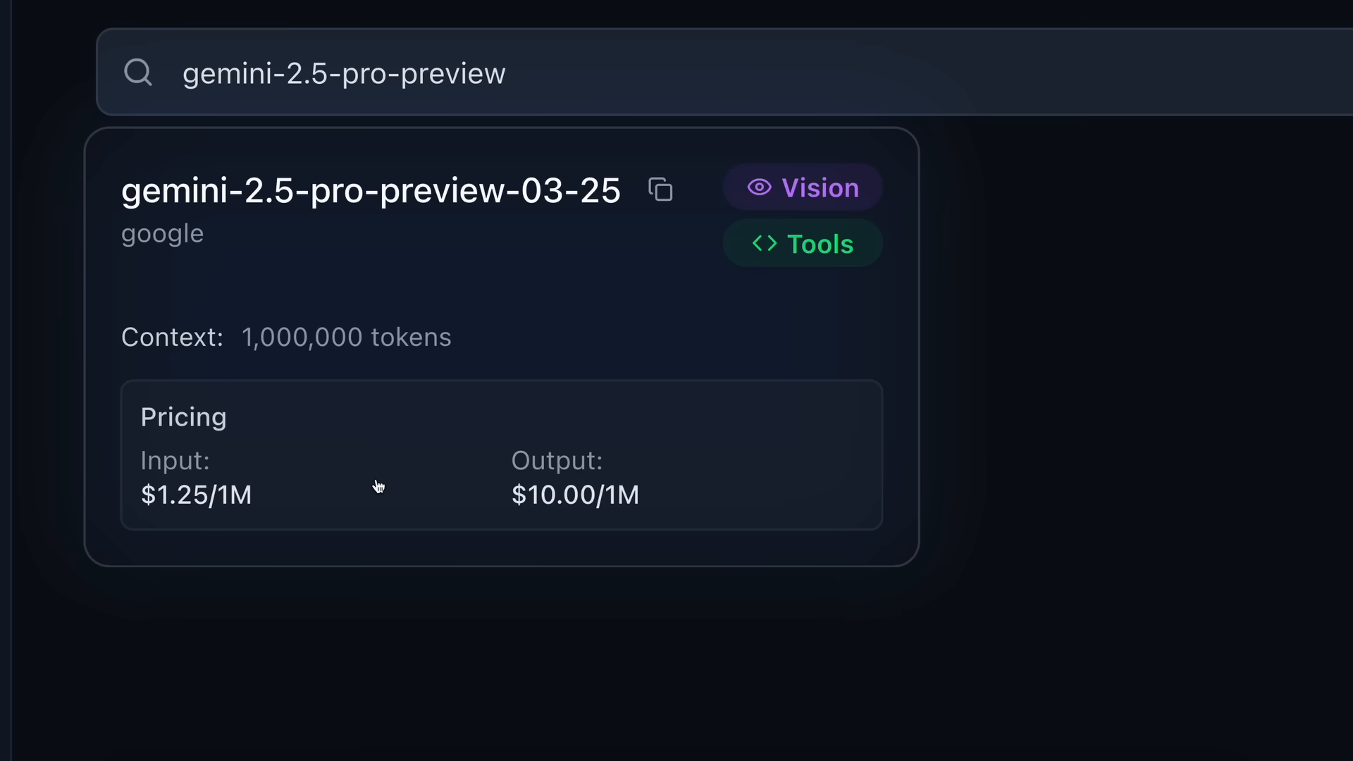
mouse_move(645, 507)
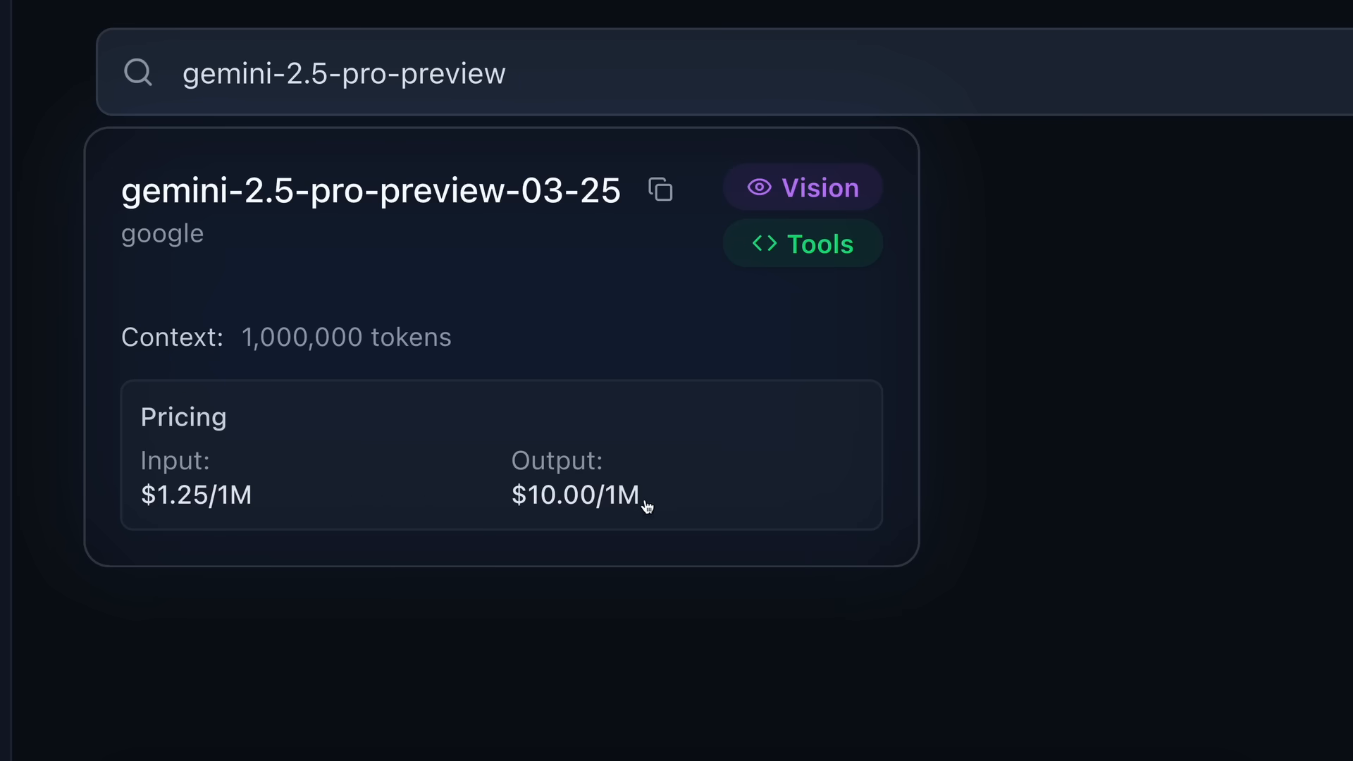
mouse_move(502, 510)
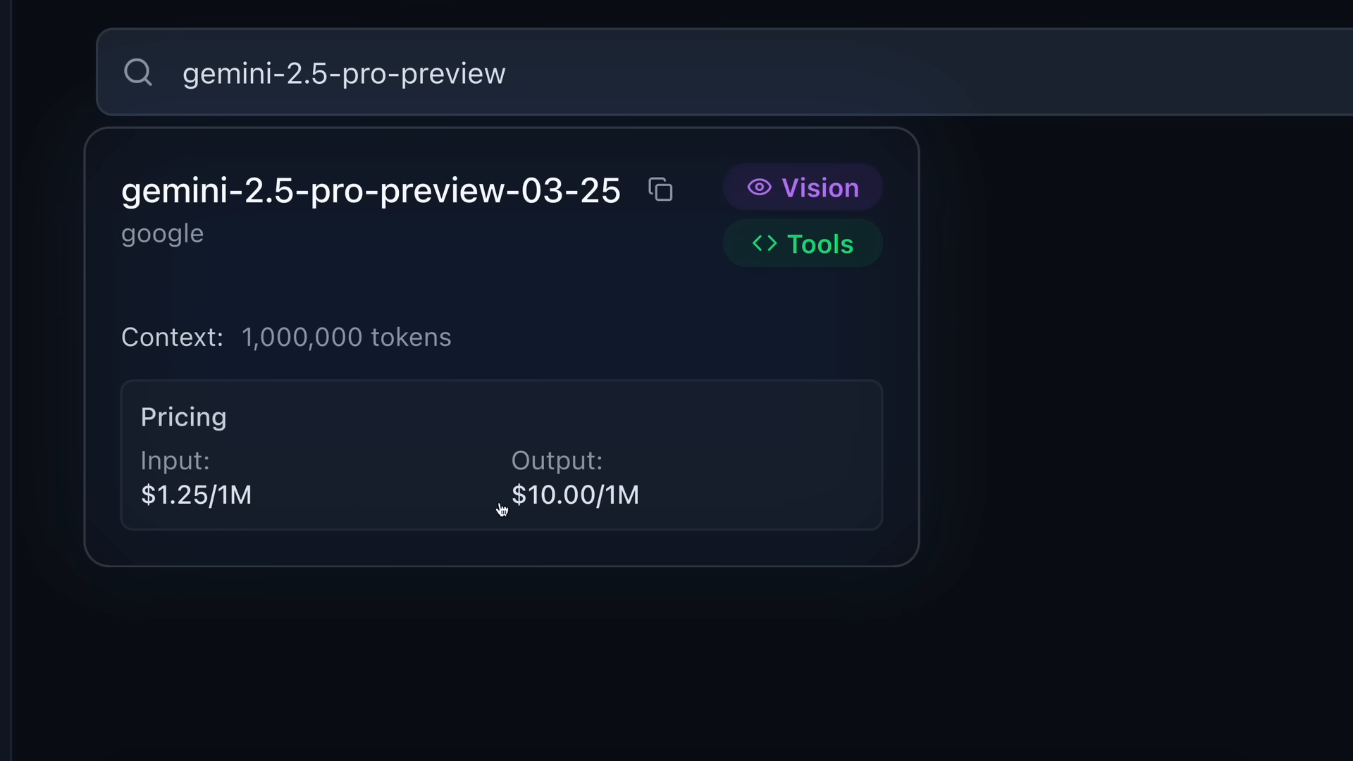
mouse_move(657, 522)
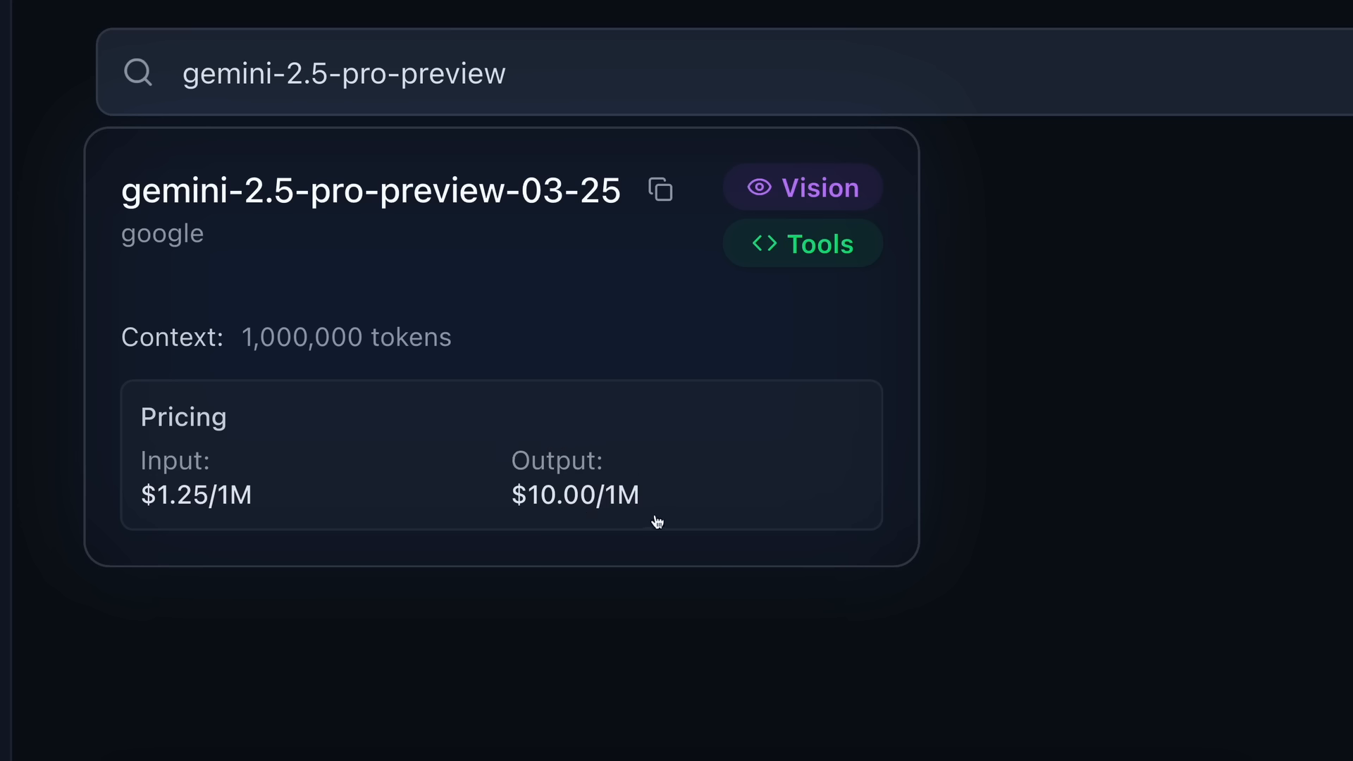
mouse_move(544, 530)
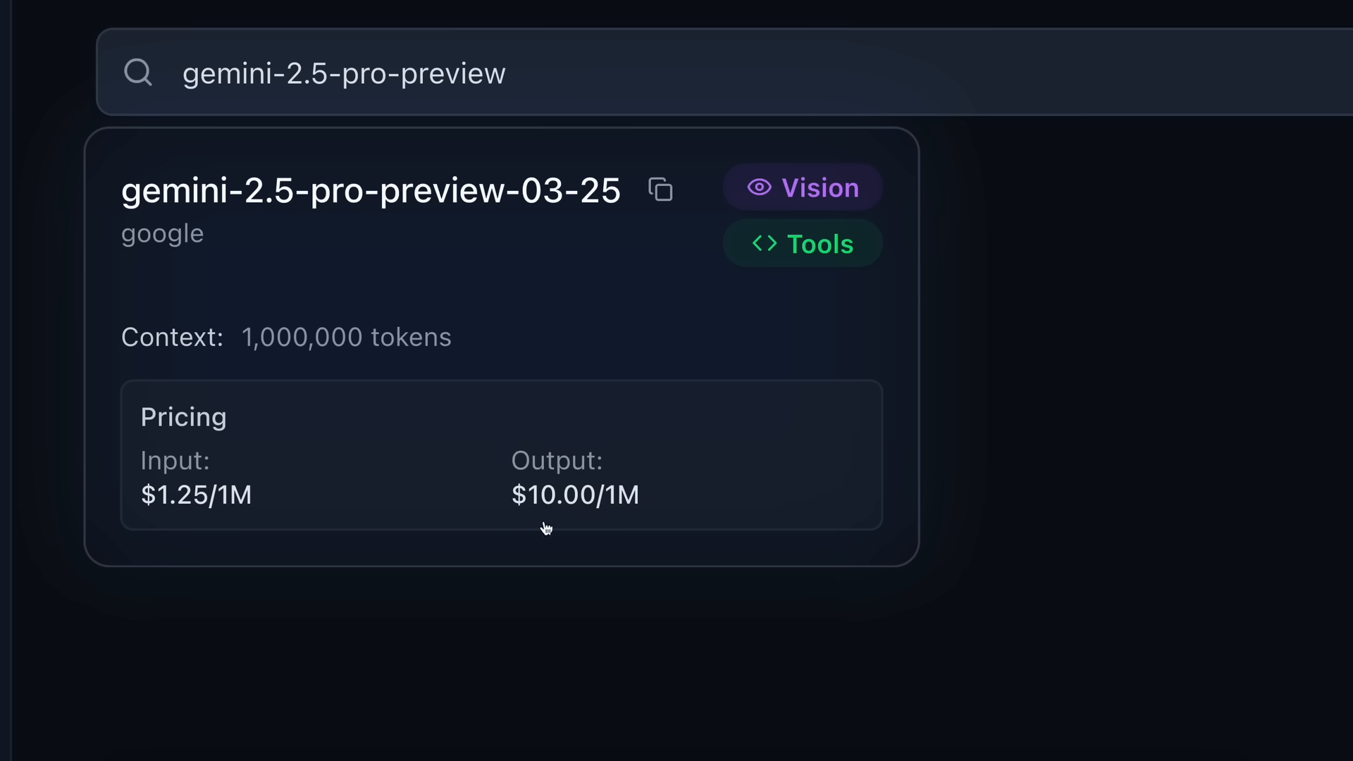
mouse_move(536, 522)
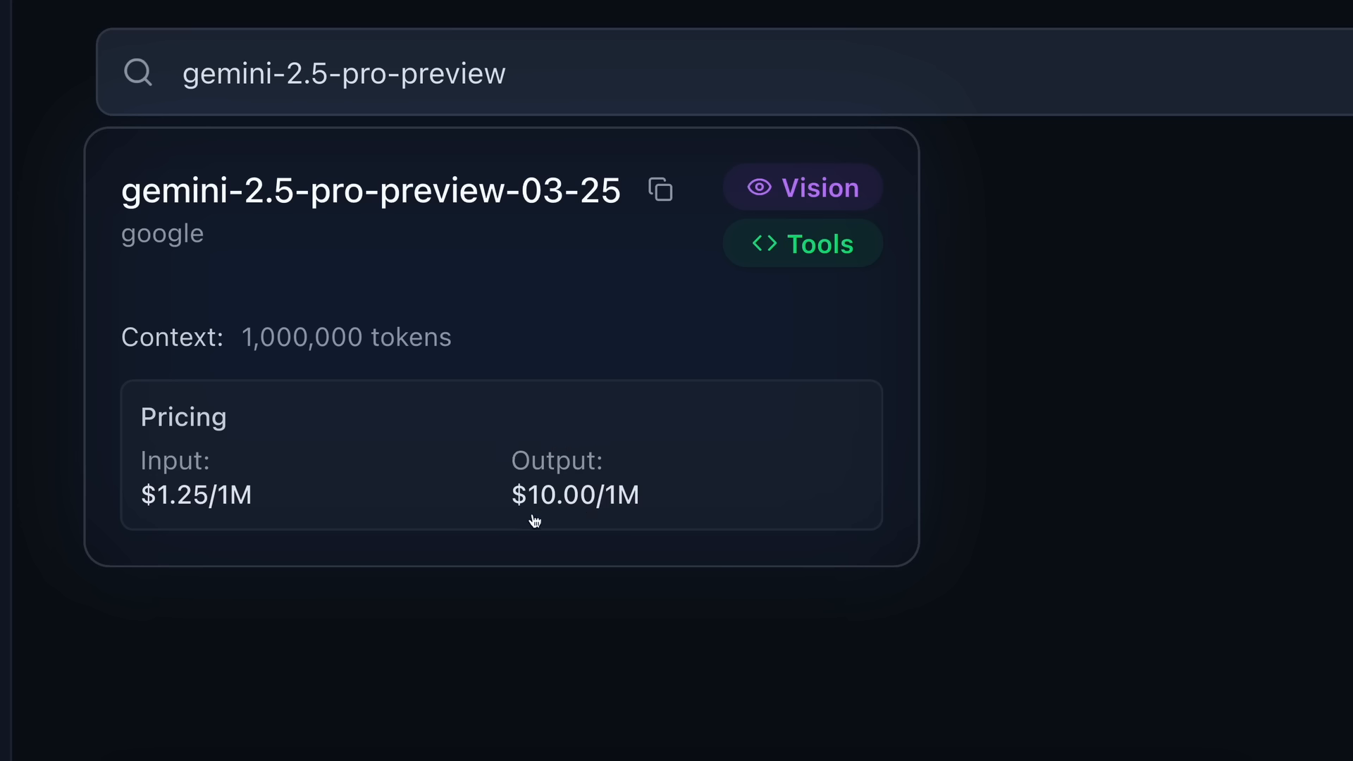
mouse_move(499, 527)
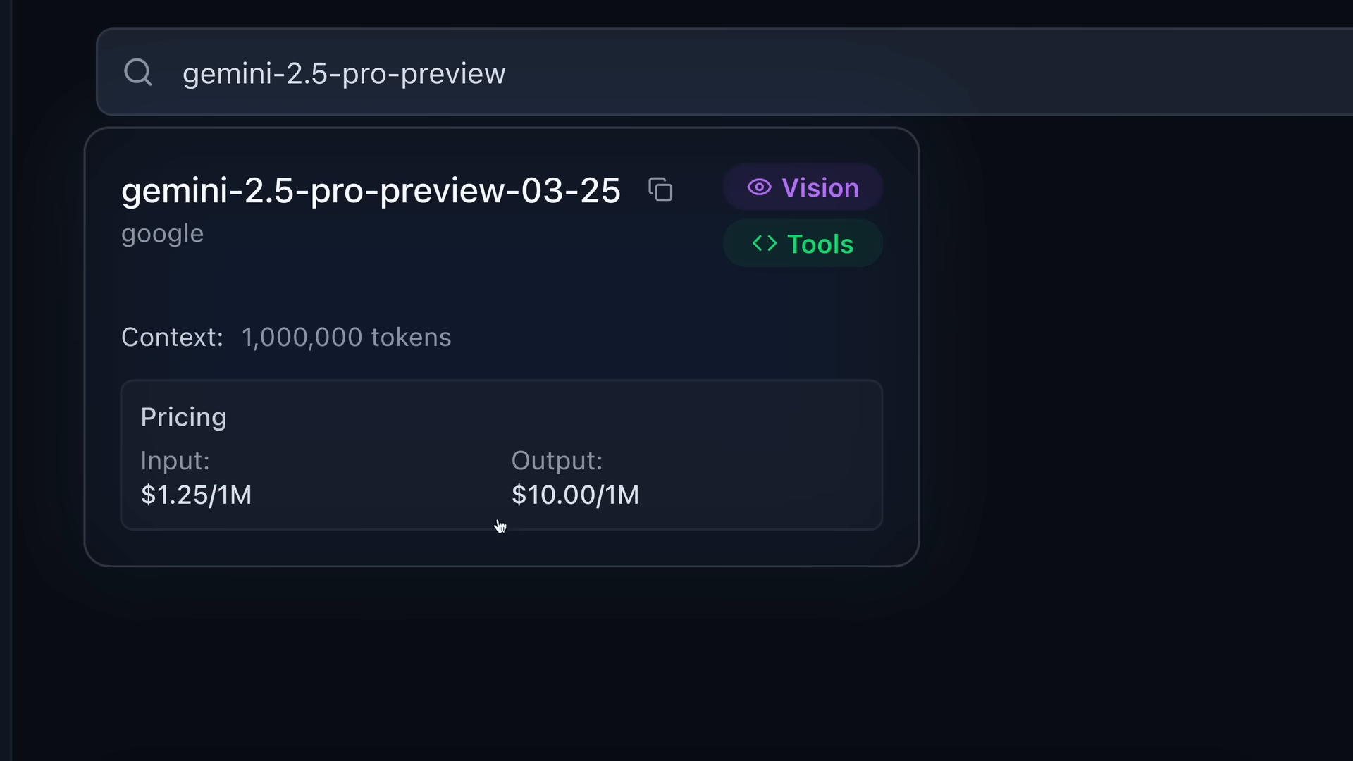
mouse_move(301, 432)
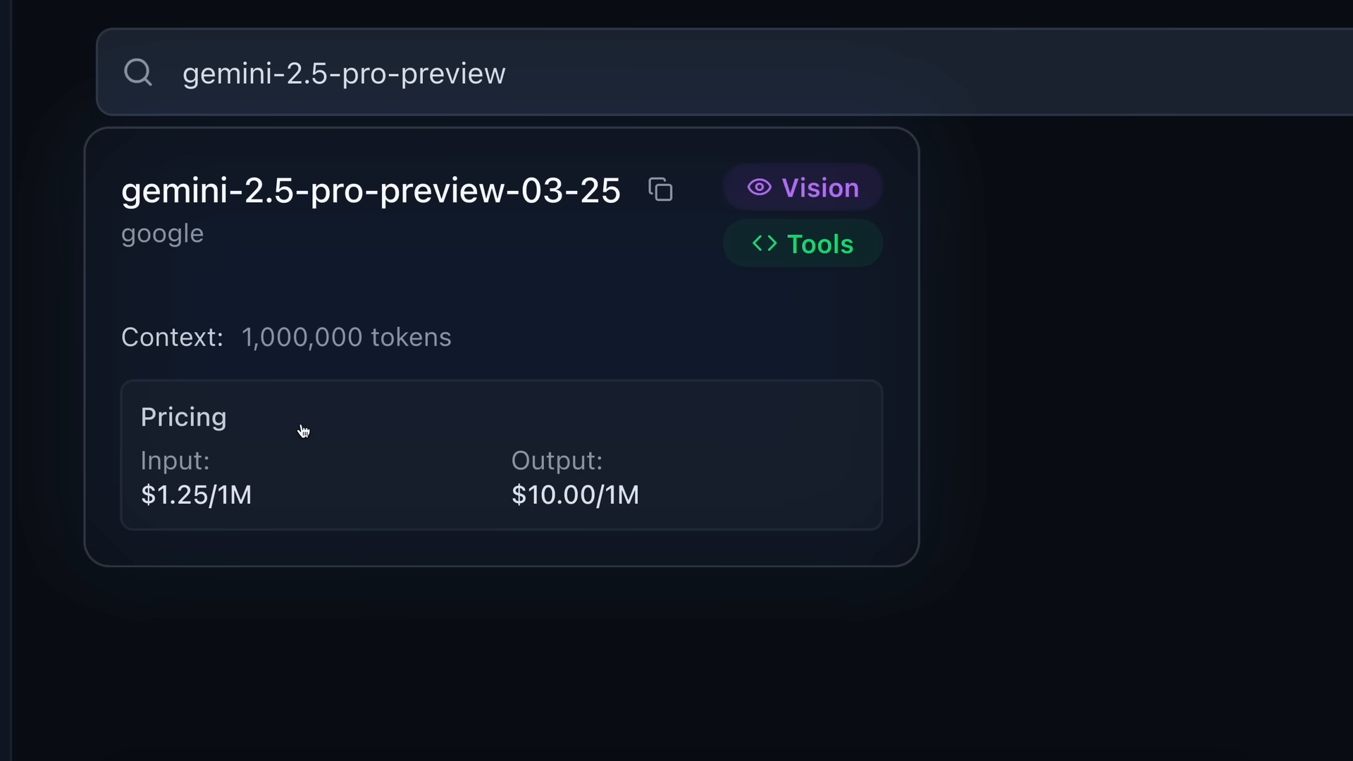
mouse_move(534, 314)
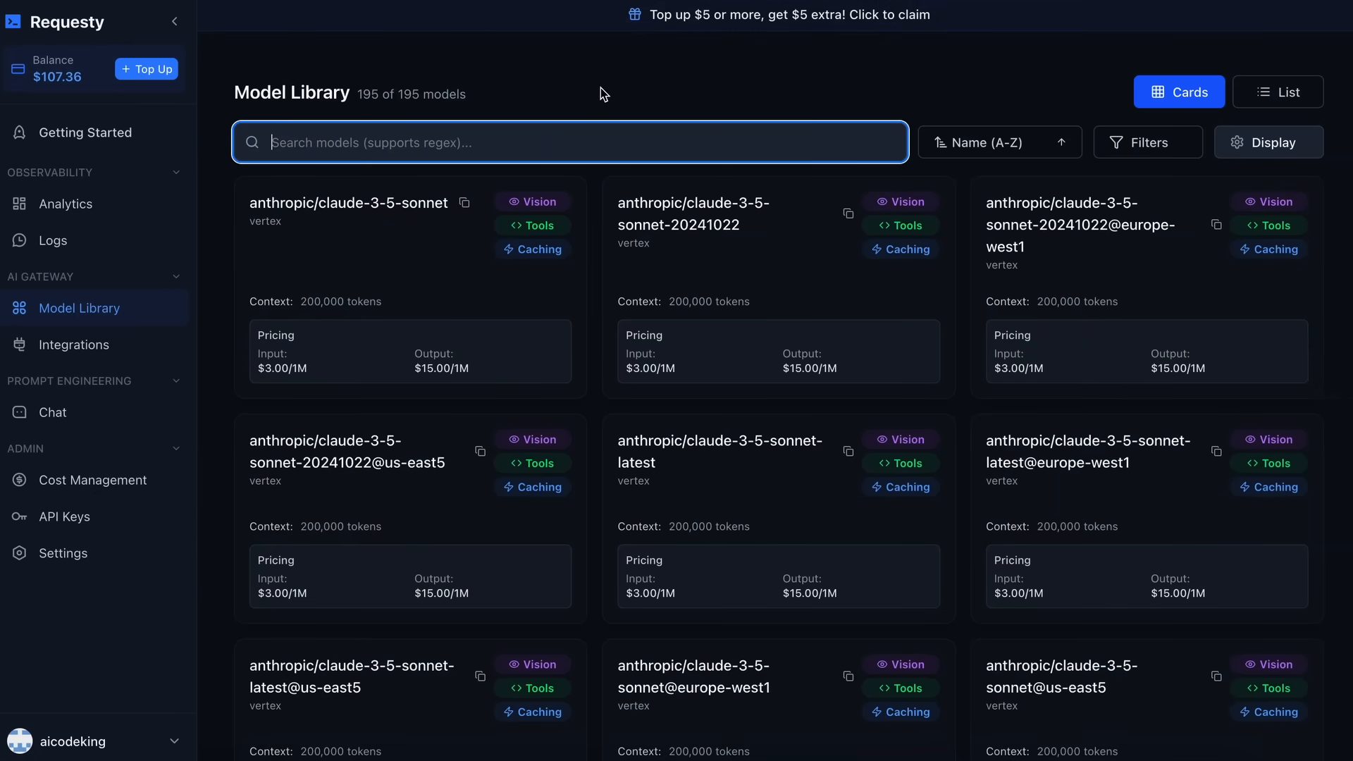
type("g")
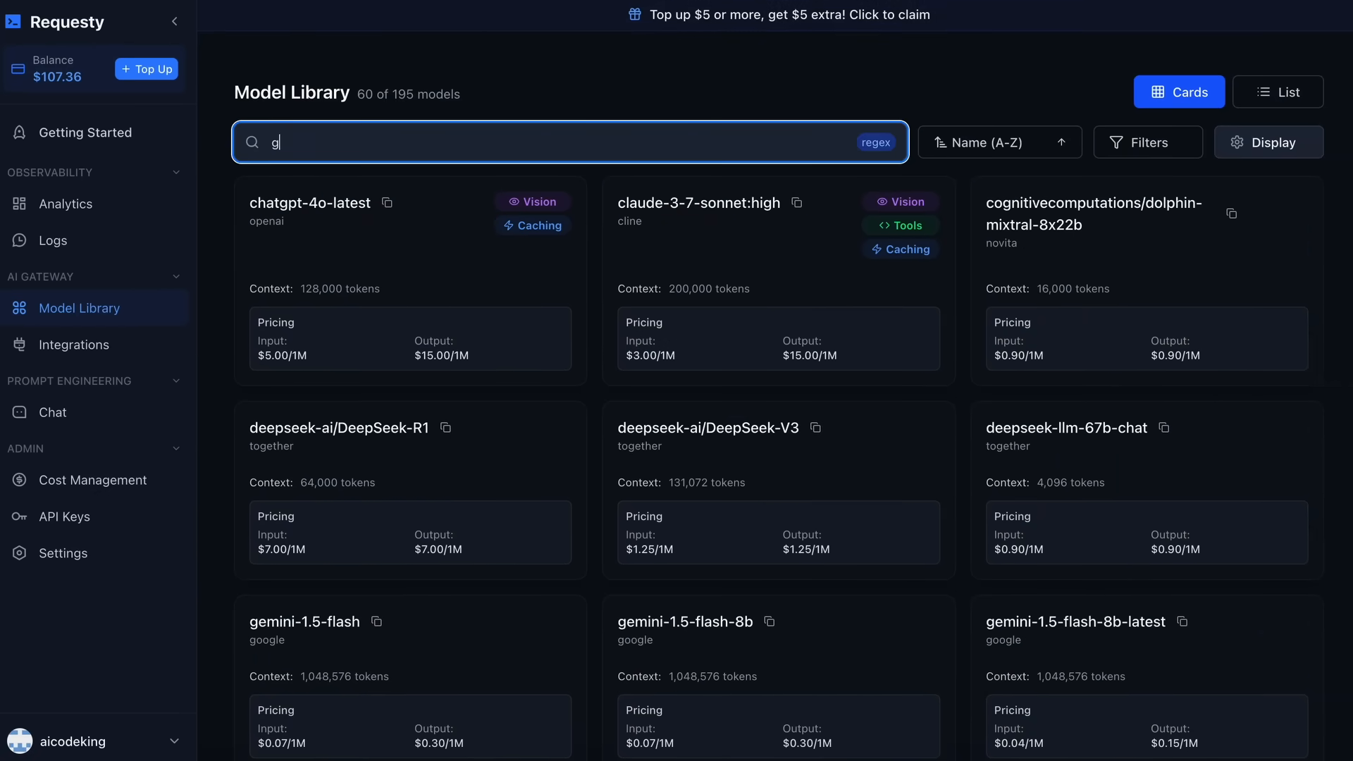
type("deepseek-v3")
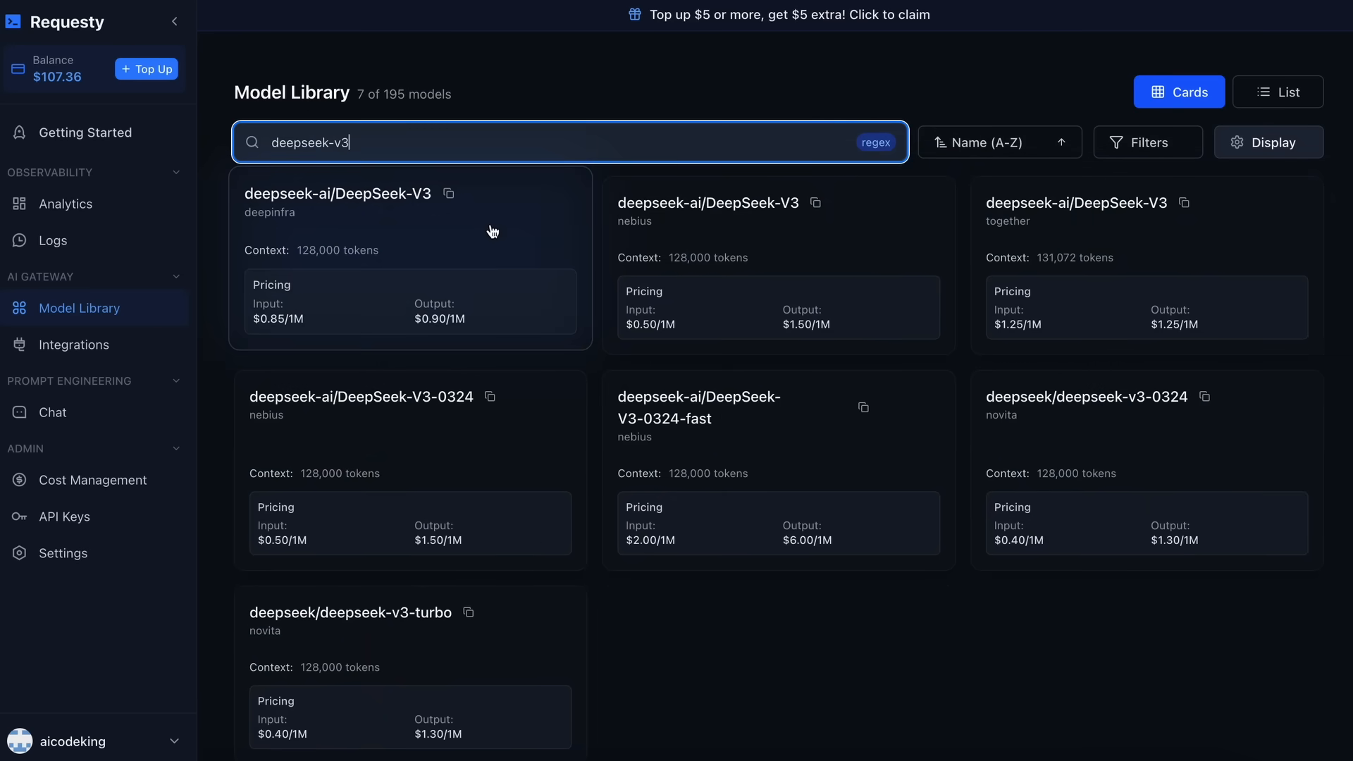
mouse_move(427, 327)
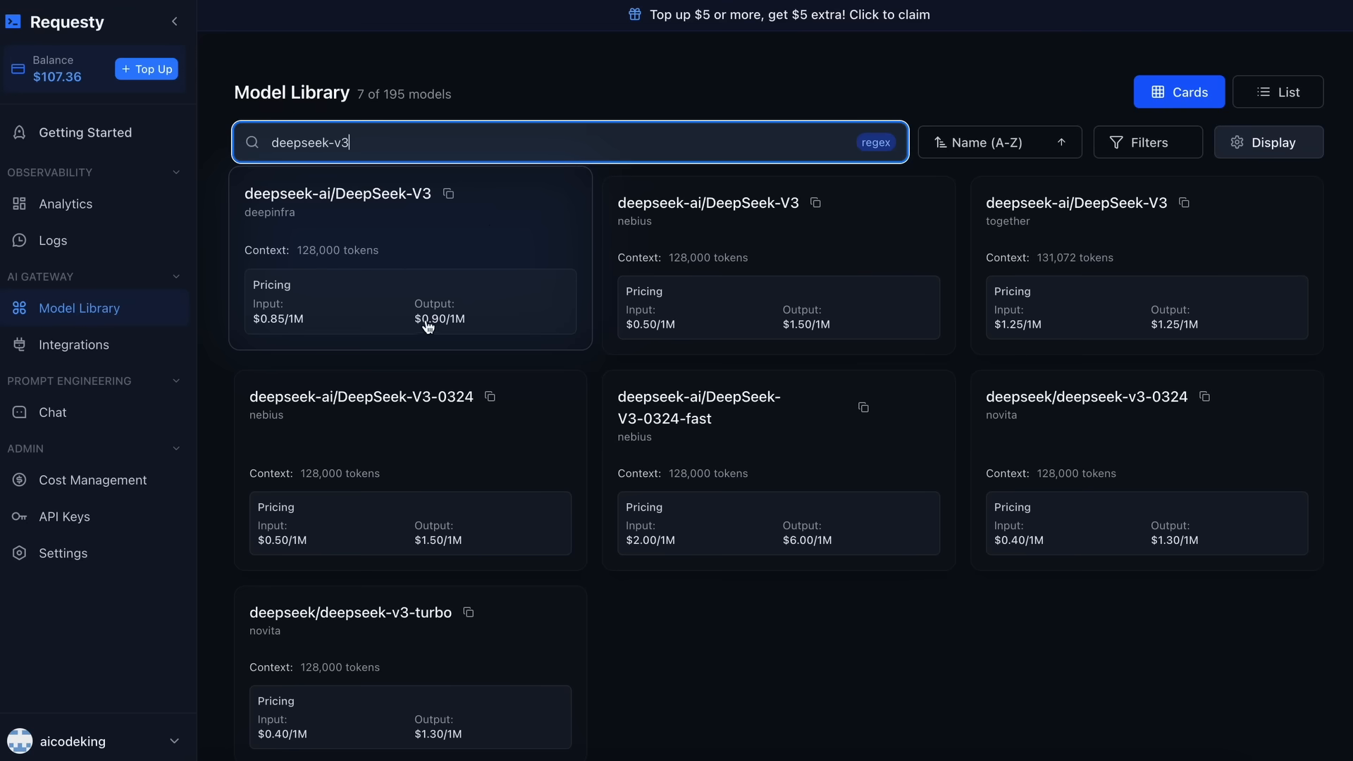
mouse_move(444, 336)
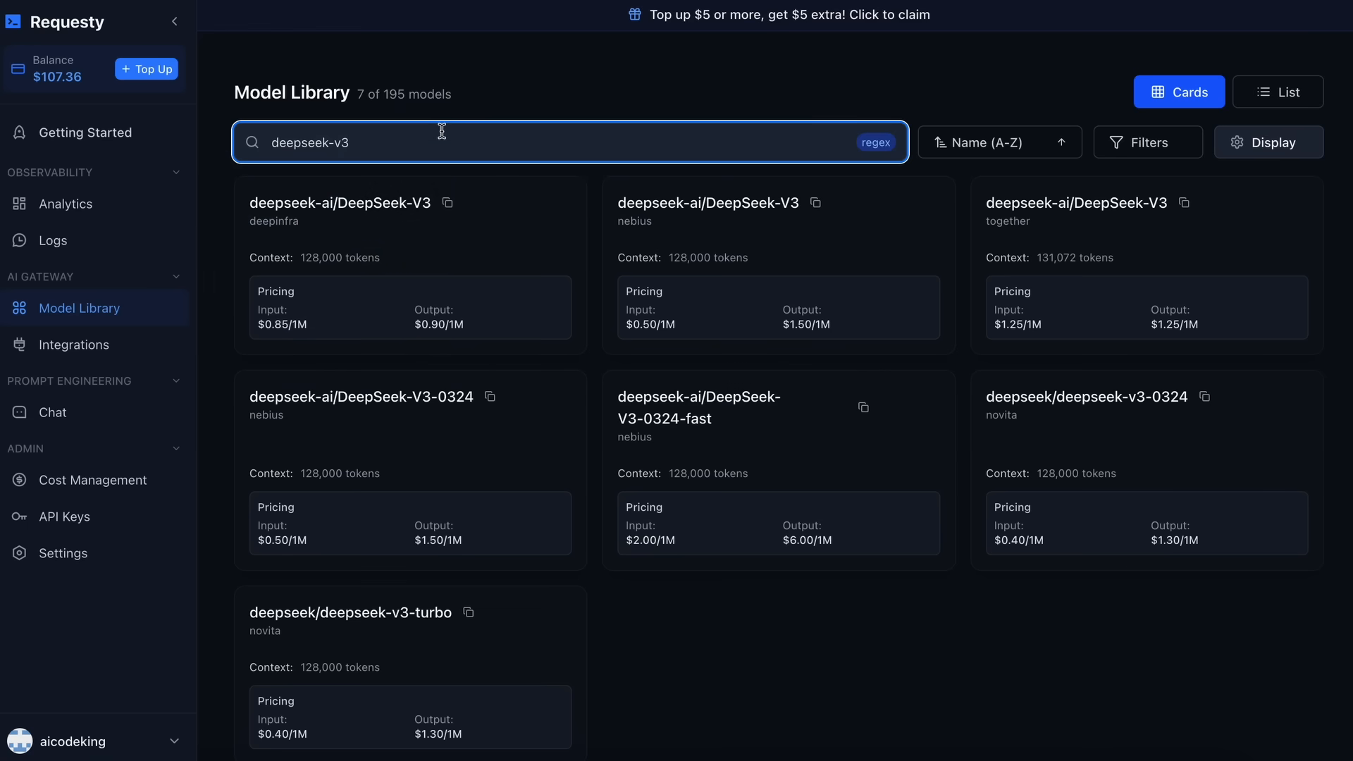
mouse_move(462, 144)
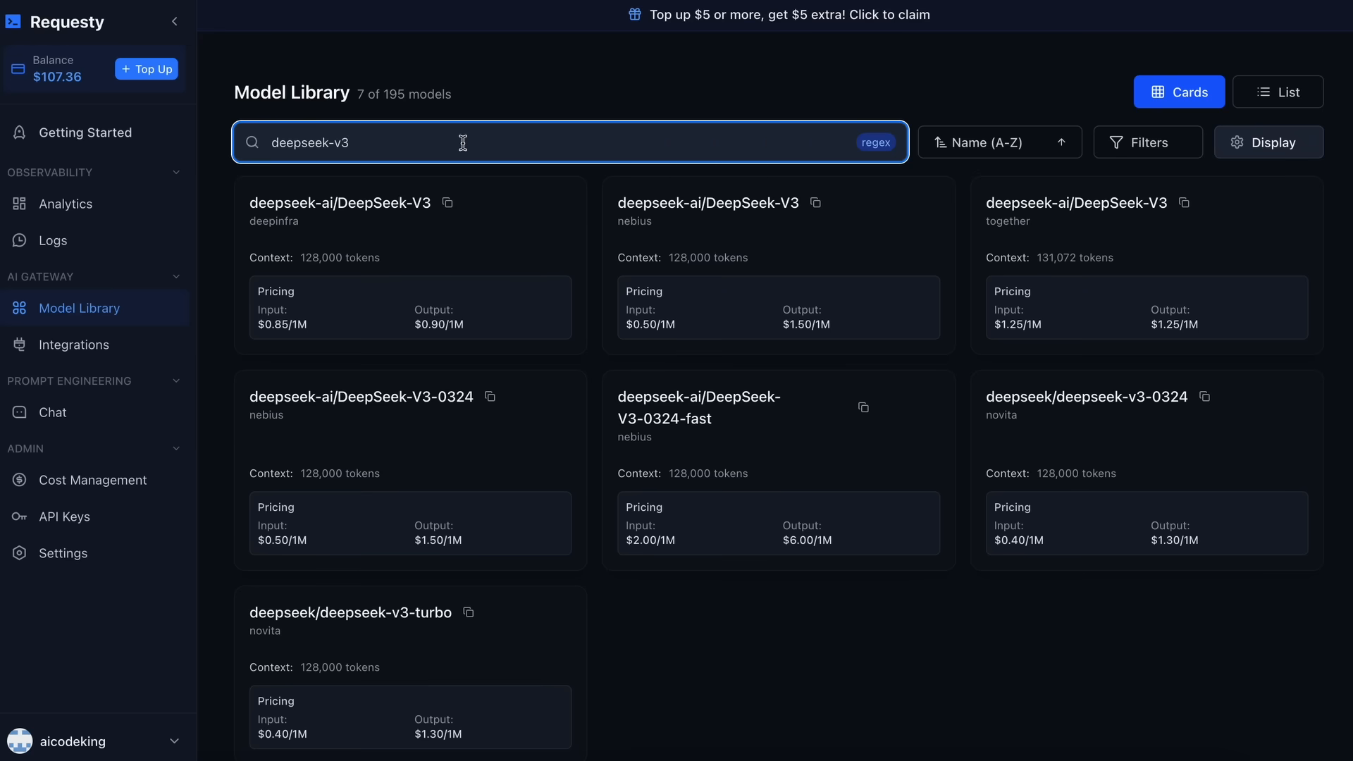
type("gemin0")
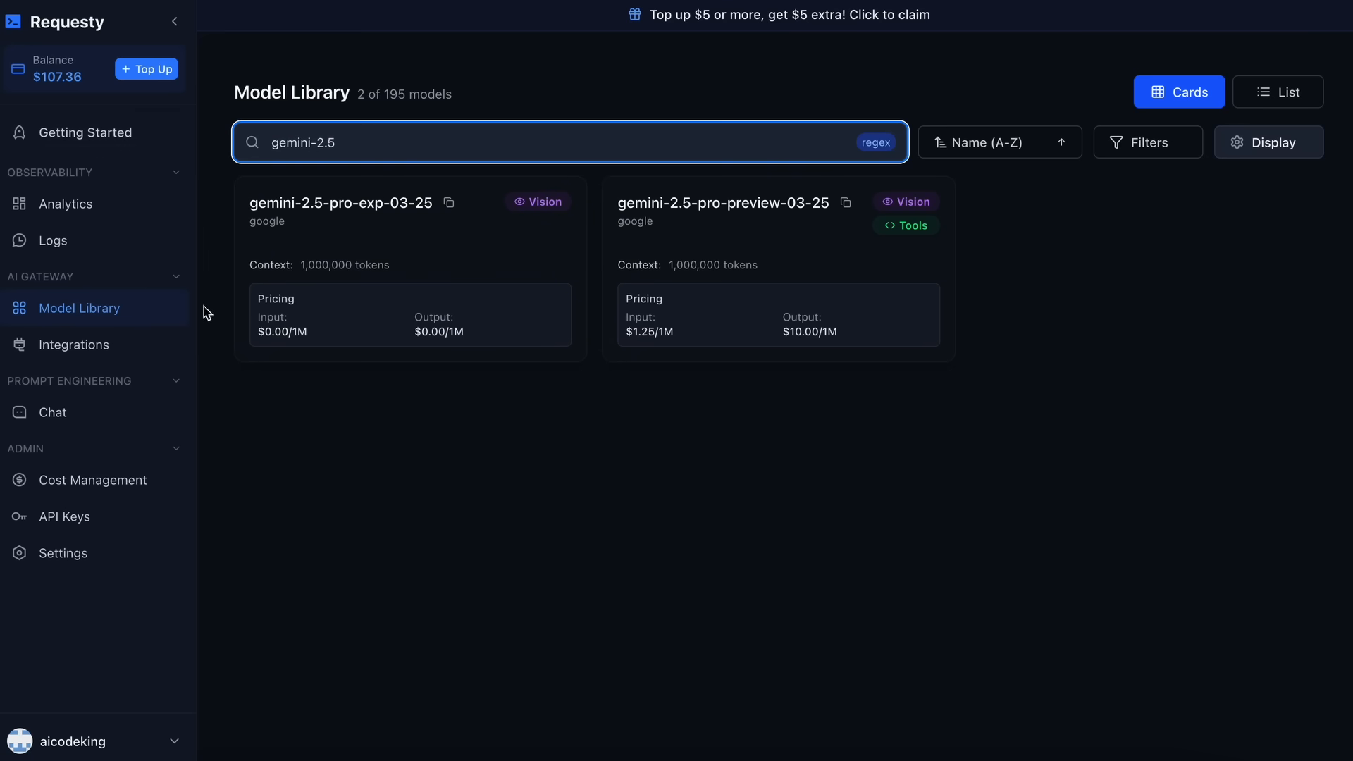
mouse_move(226, 271)
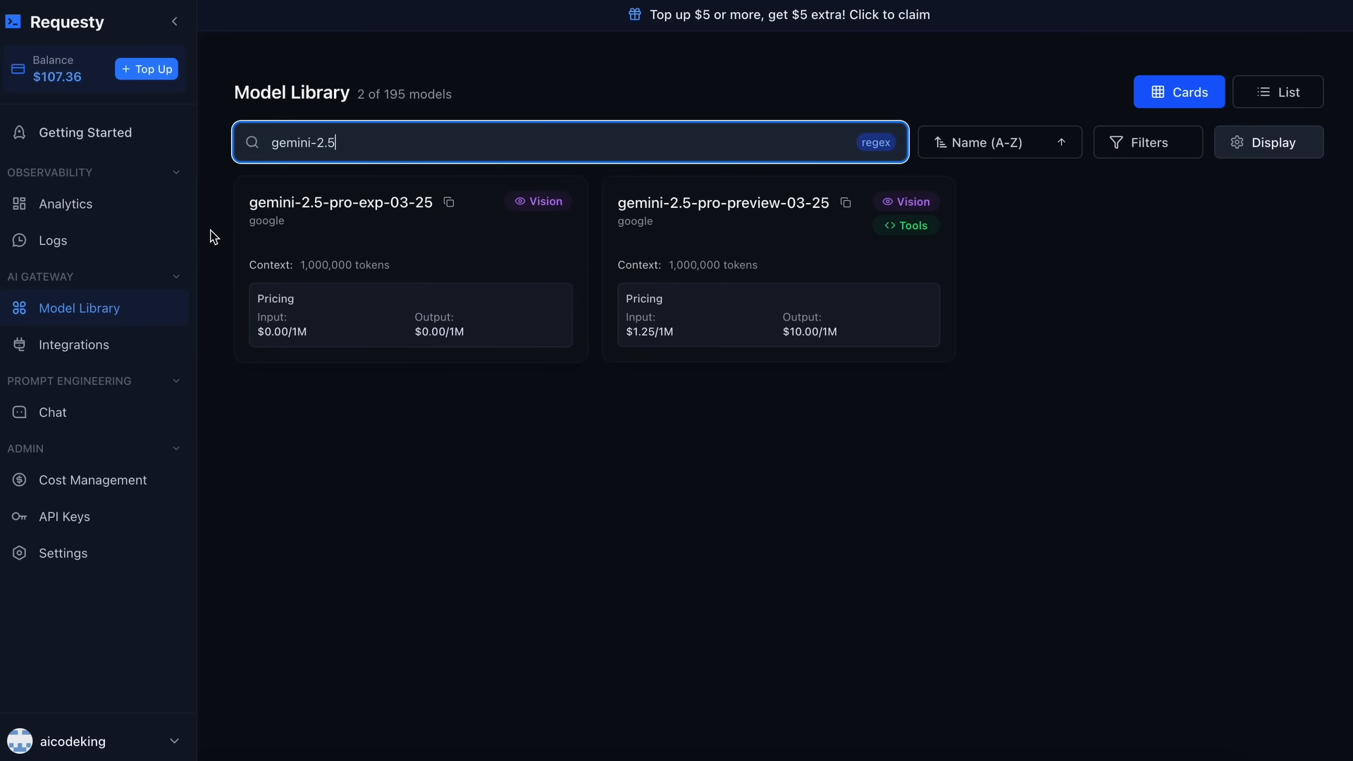
mouse_move(510, 90)
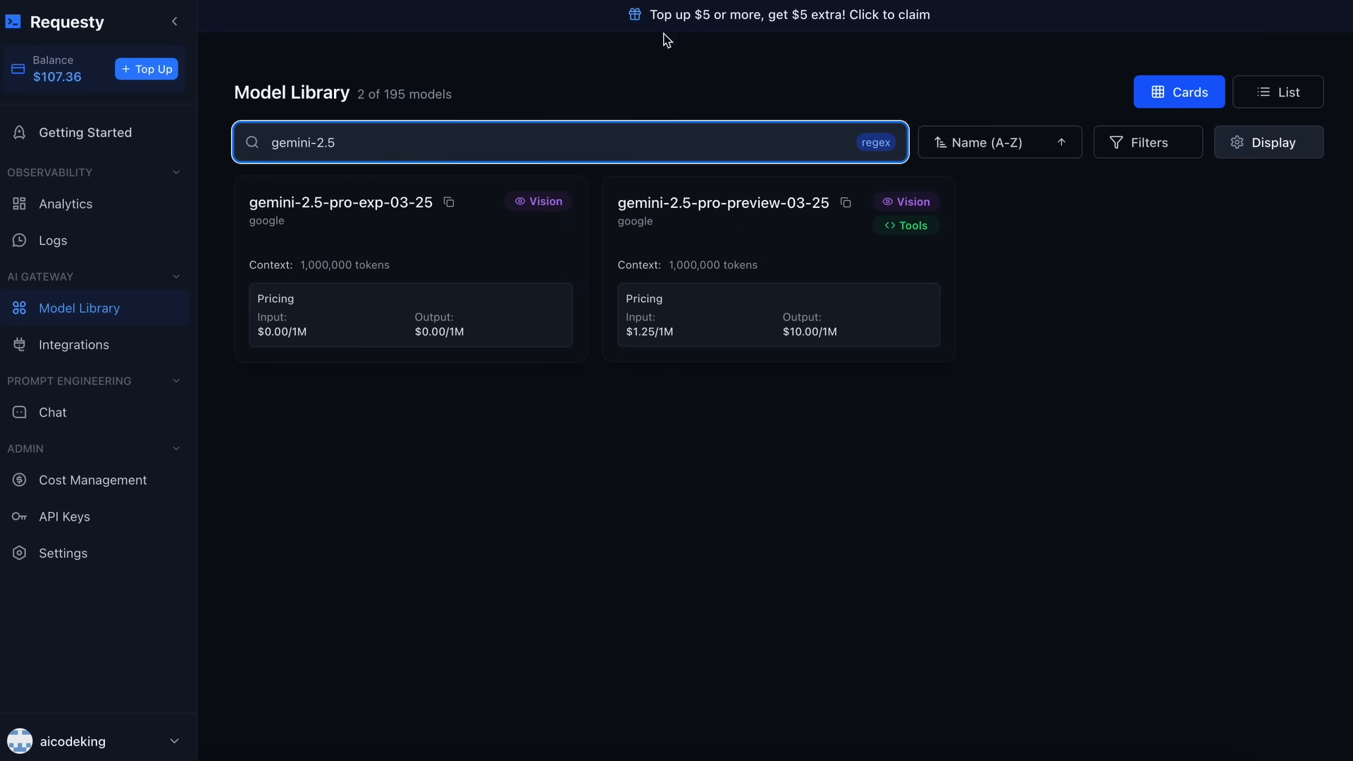
mouse_move(675, 58)
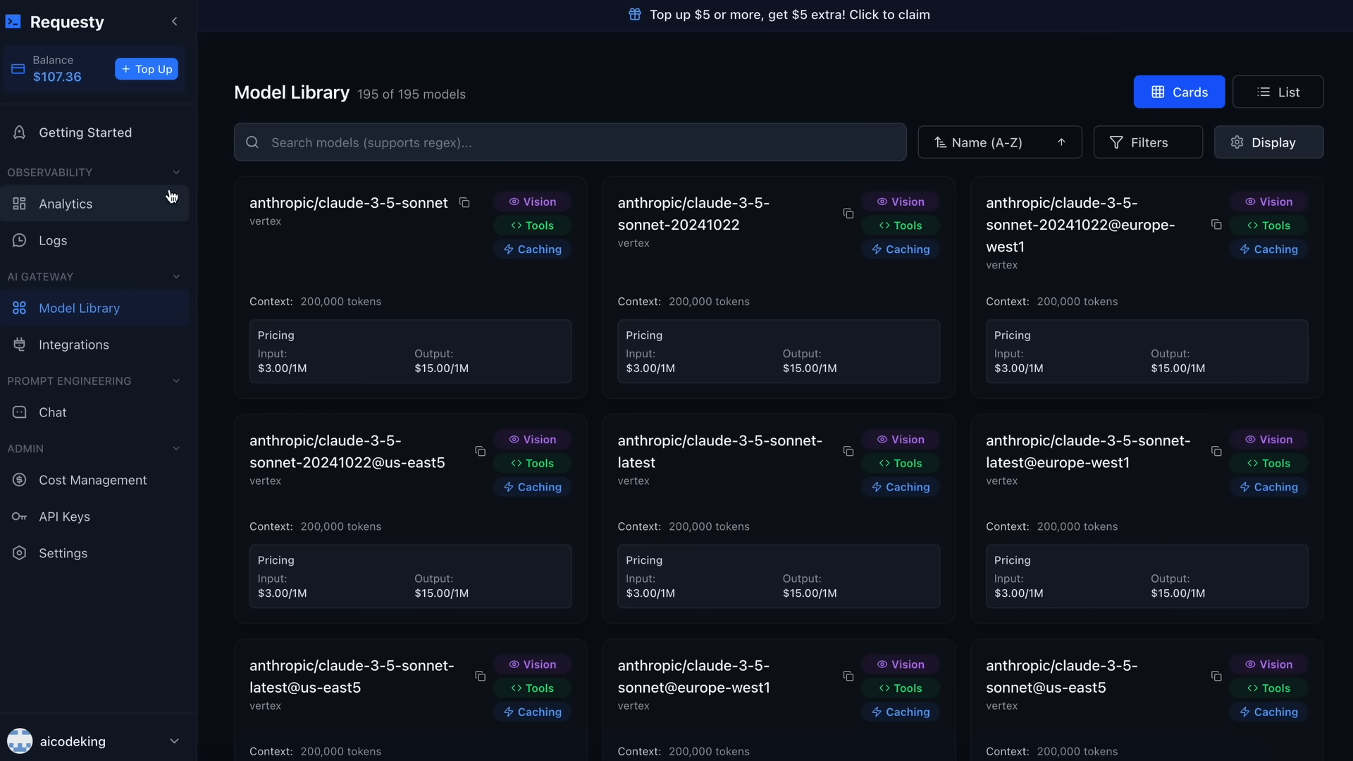
mouse_move(208, 232)
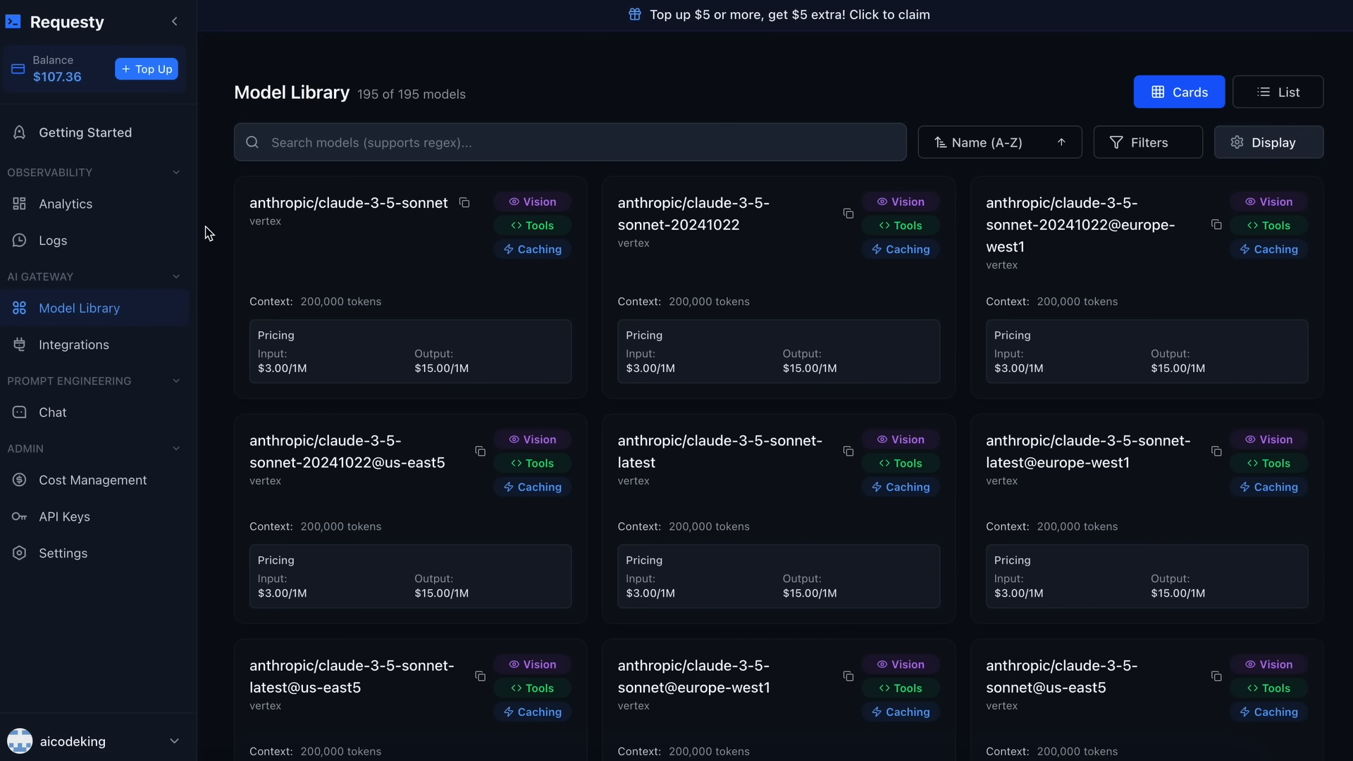
mouse_move(214, 231)
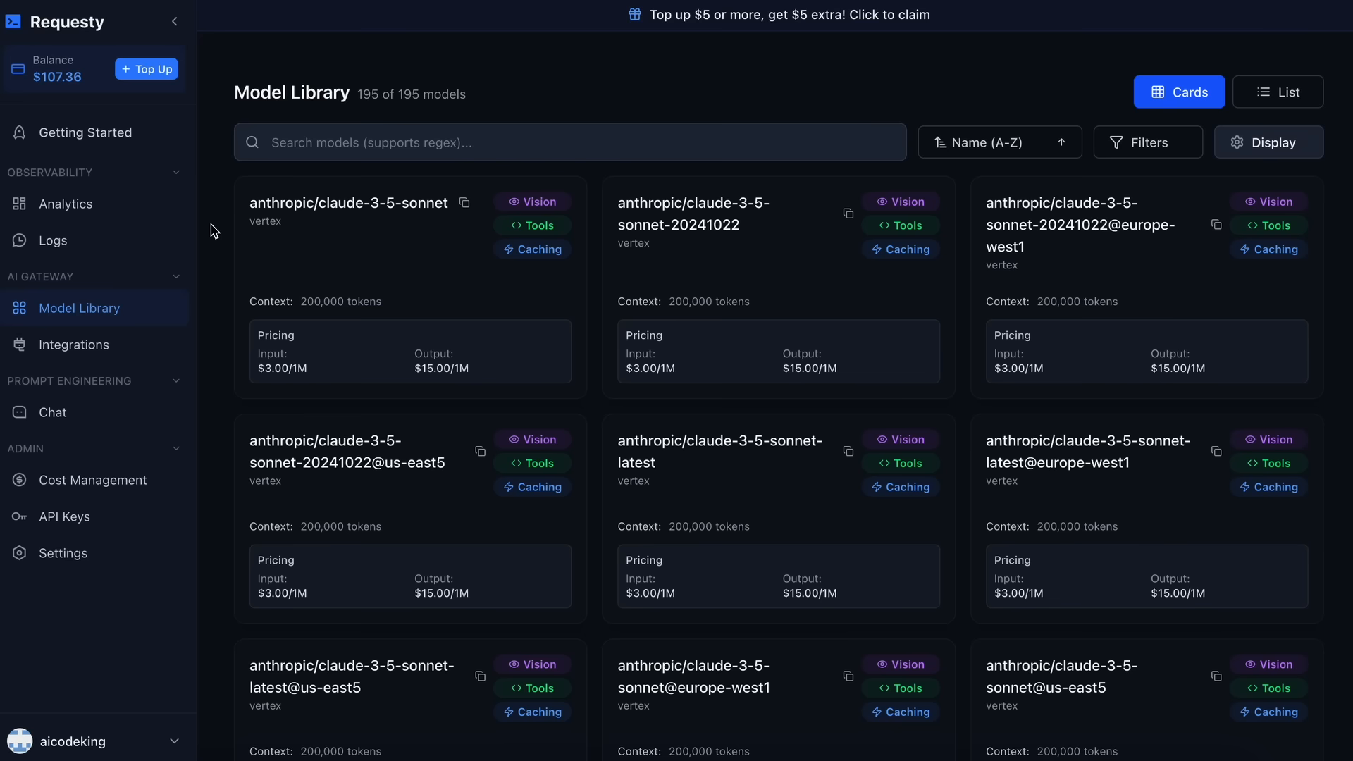
mouse_move(218, 224)
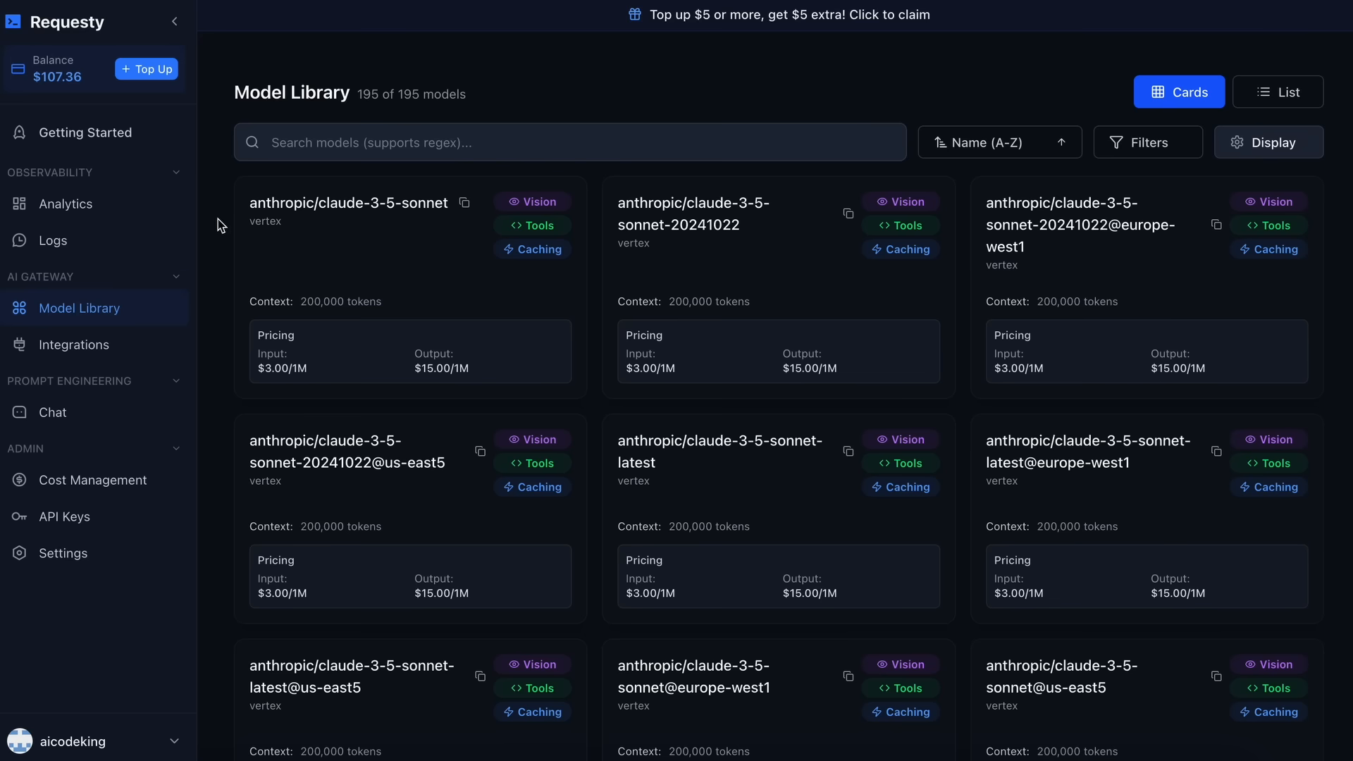
mouse_move(245, 99)
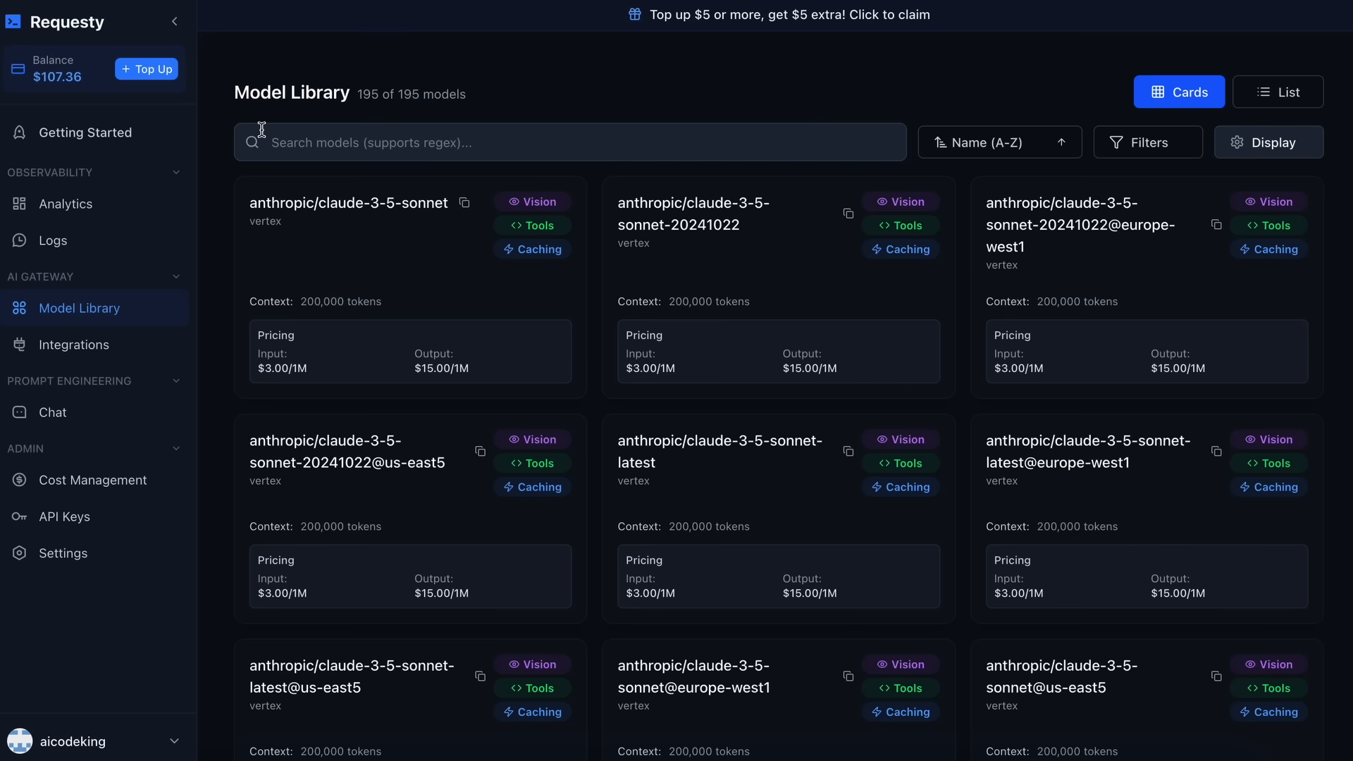
mouse_move(208, 191)
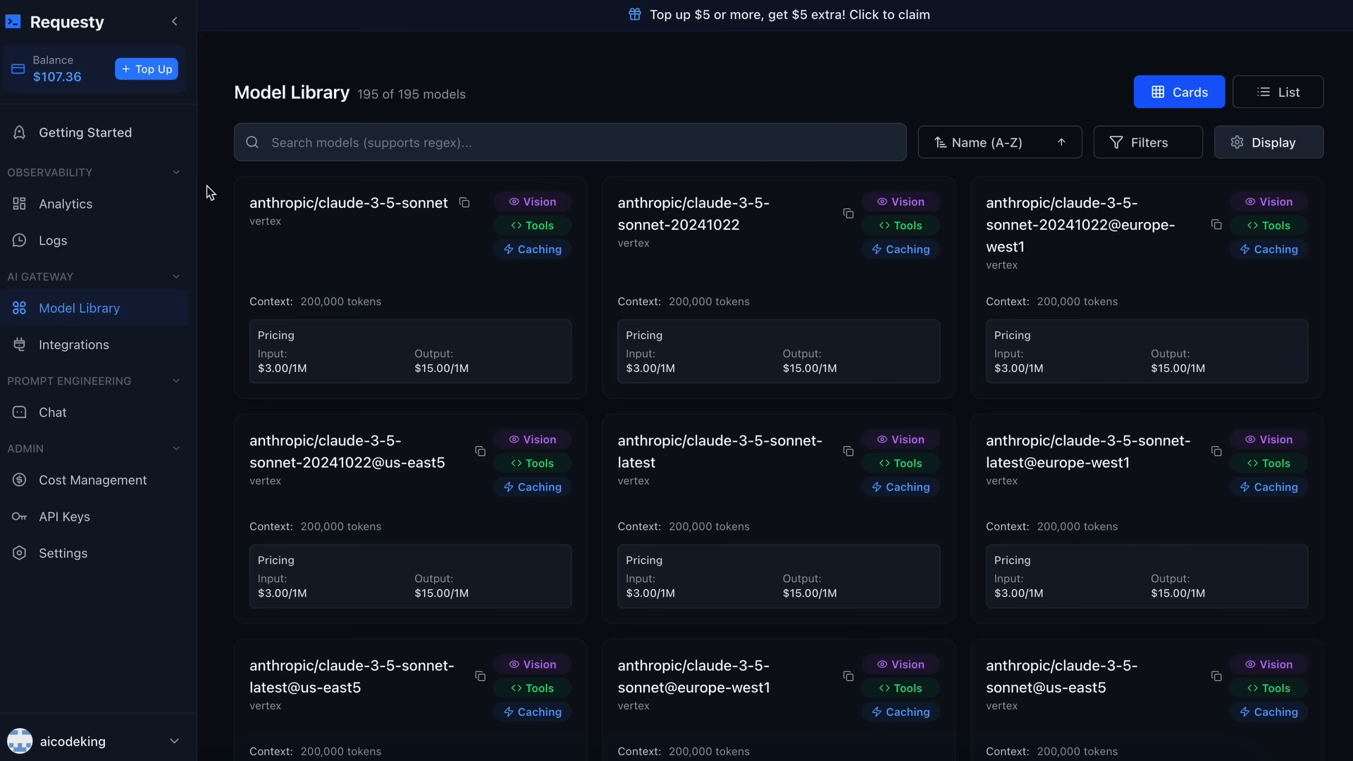
mouse_move(176, 203)
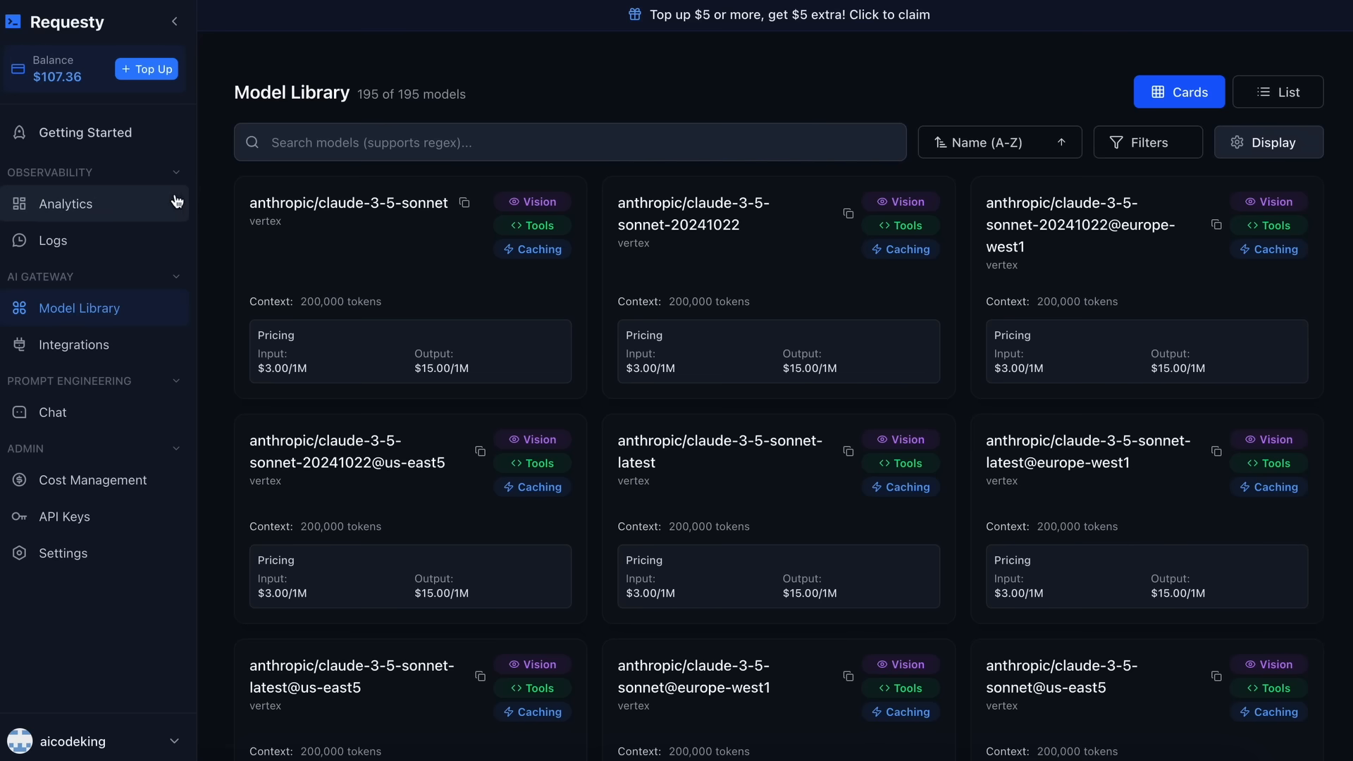
Show the Analytics Dashboard with $9.89 cost, 268 requests, 1,502,100 tokens and 2276ms latency.
left_click(65, 203)
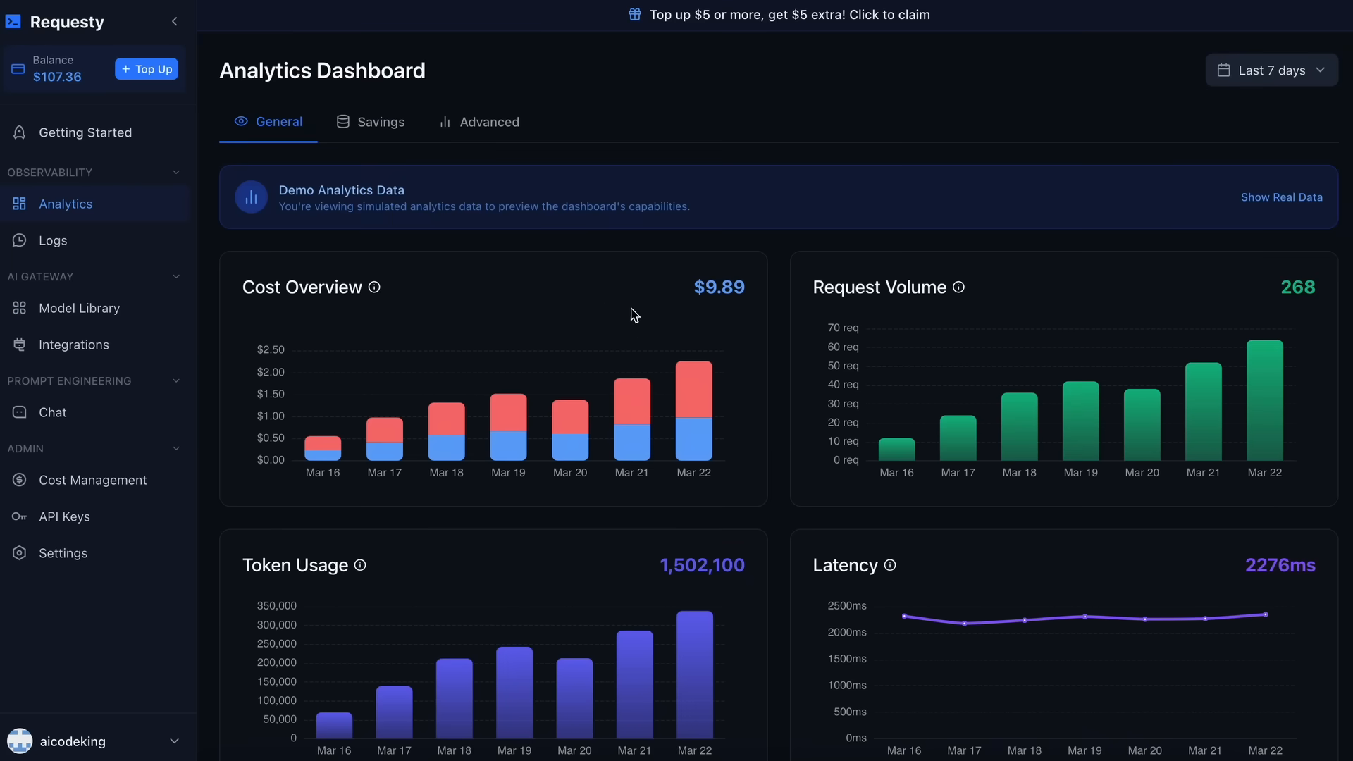
scroll("down", 3)
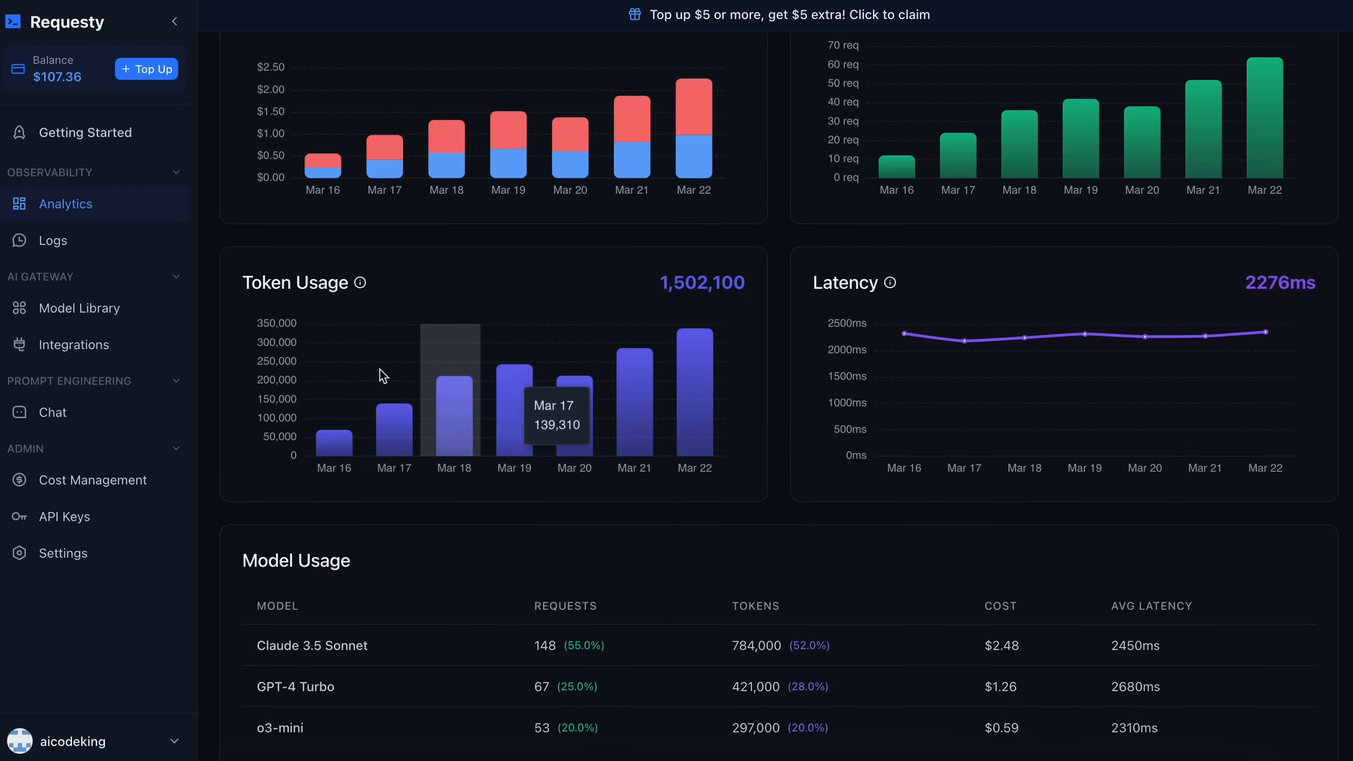
mouse_move(1008, 358)
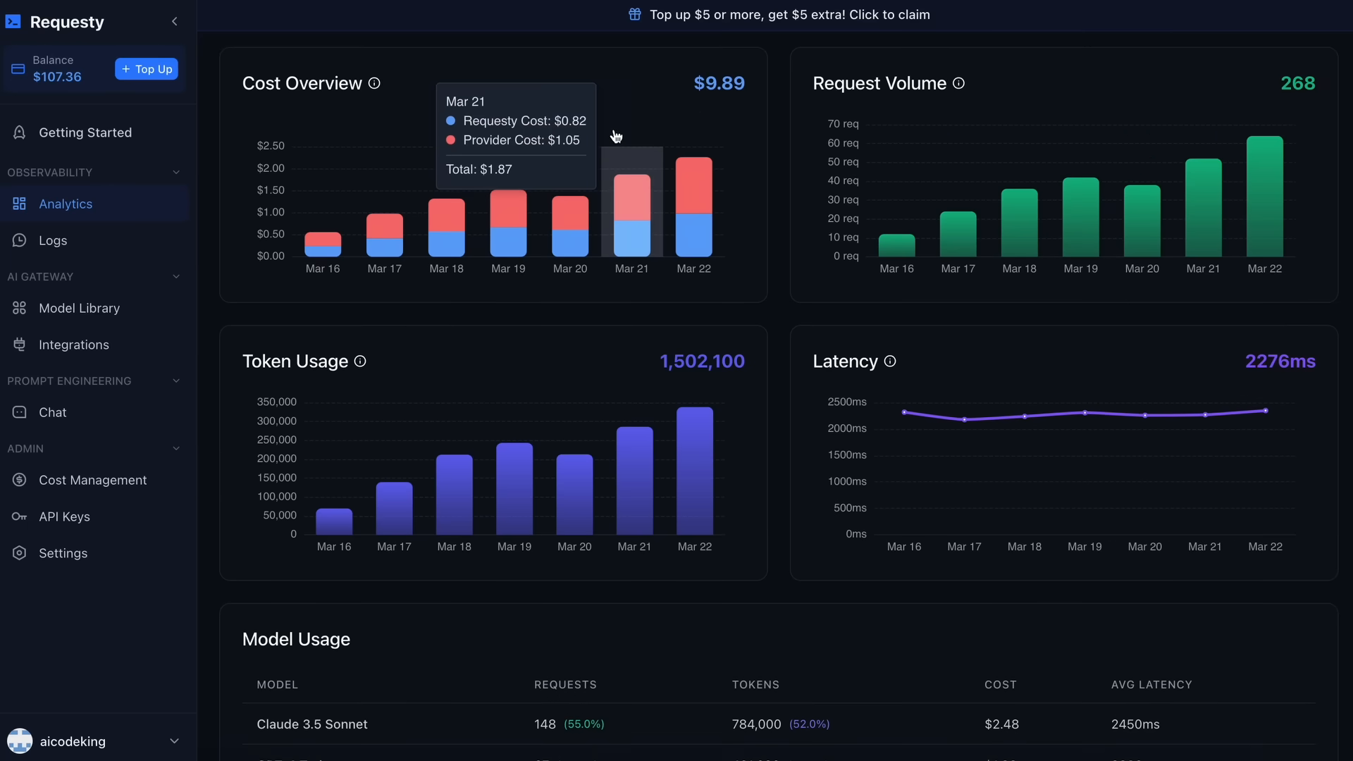
mouse_move(323, 239)
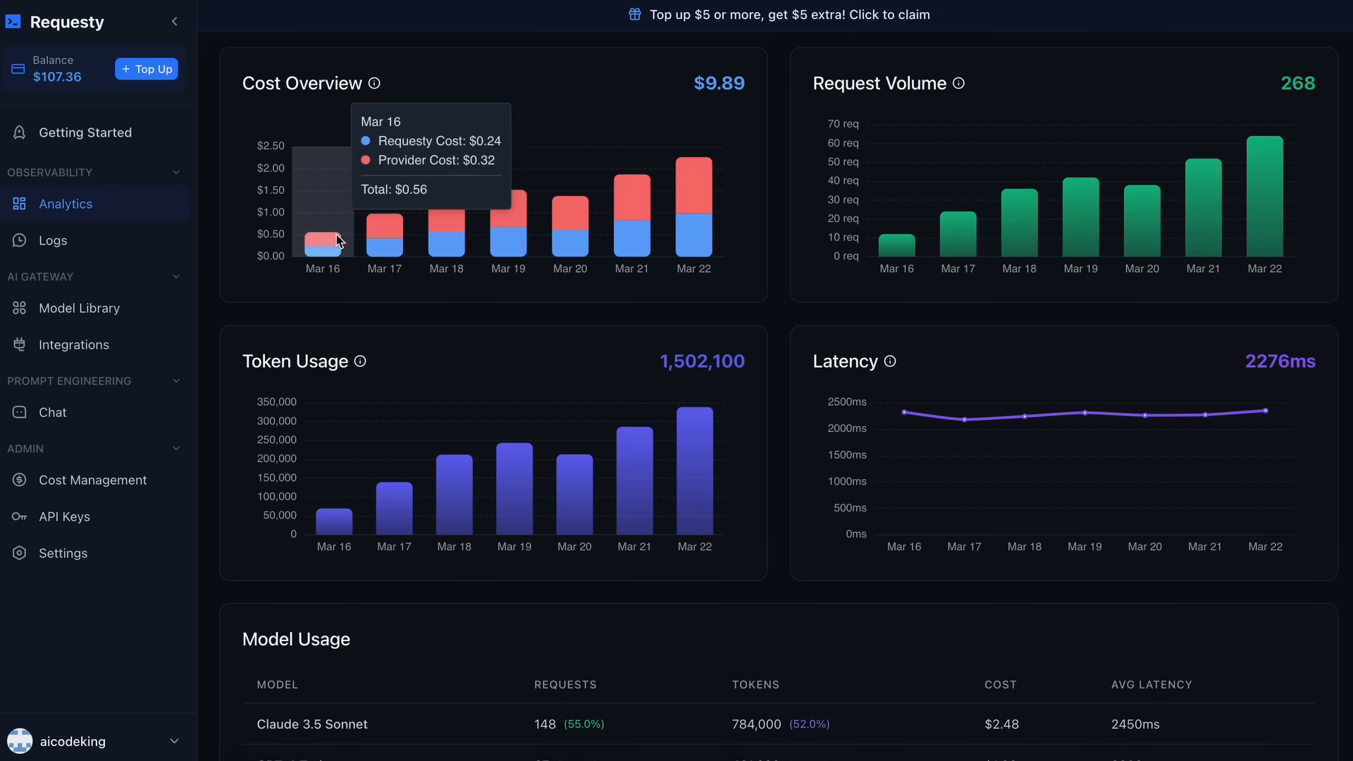
scroll("down", 3)
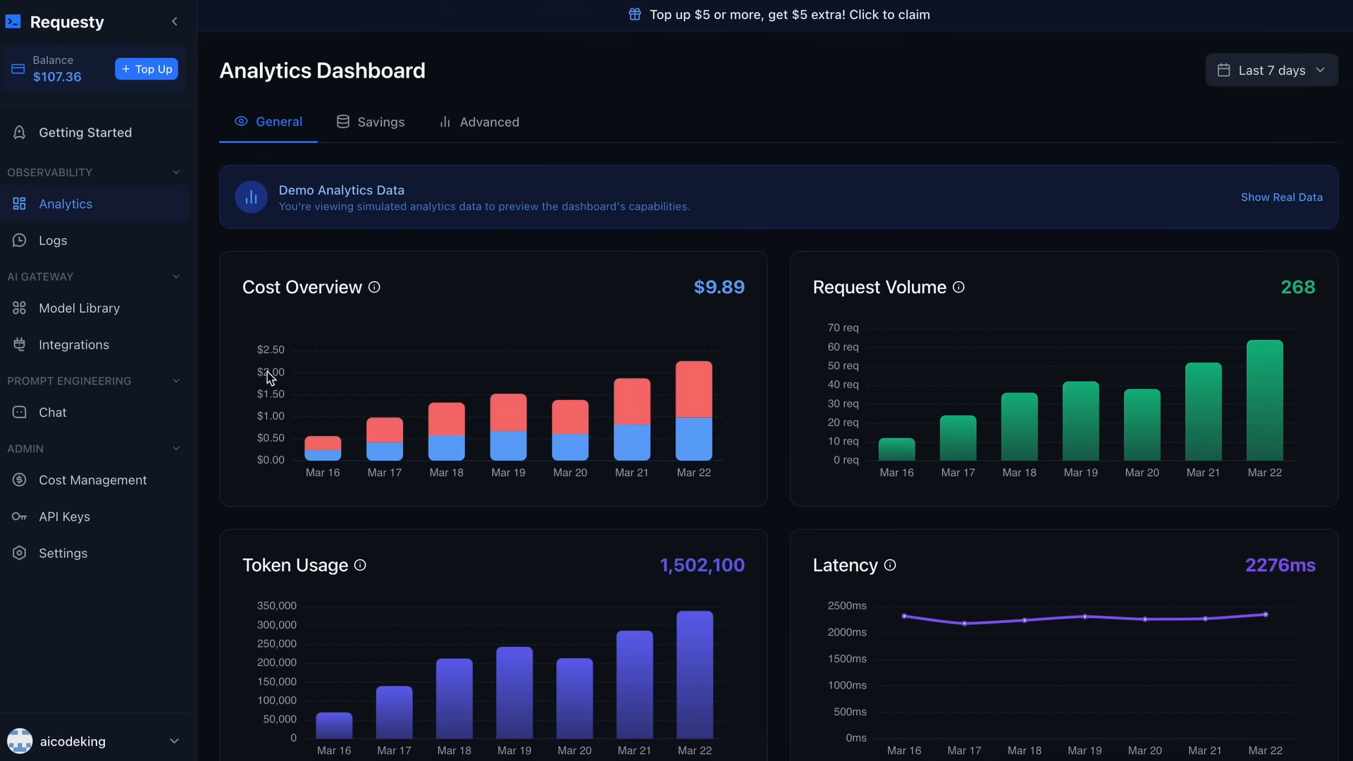
mouse_move(120, 383)
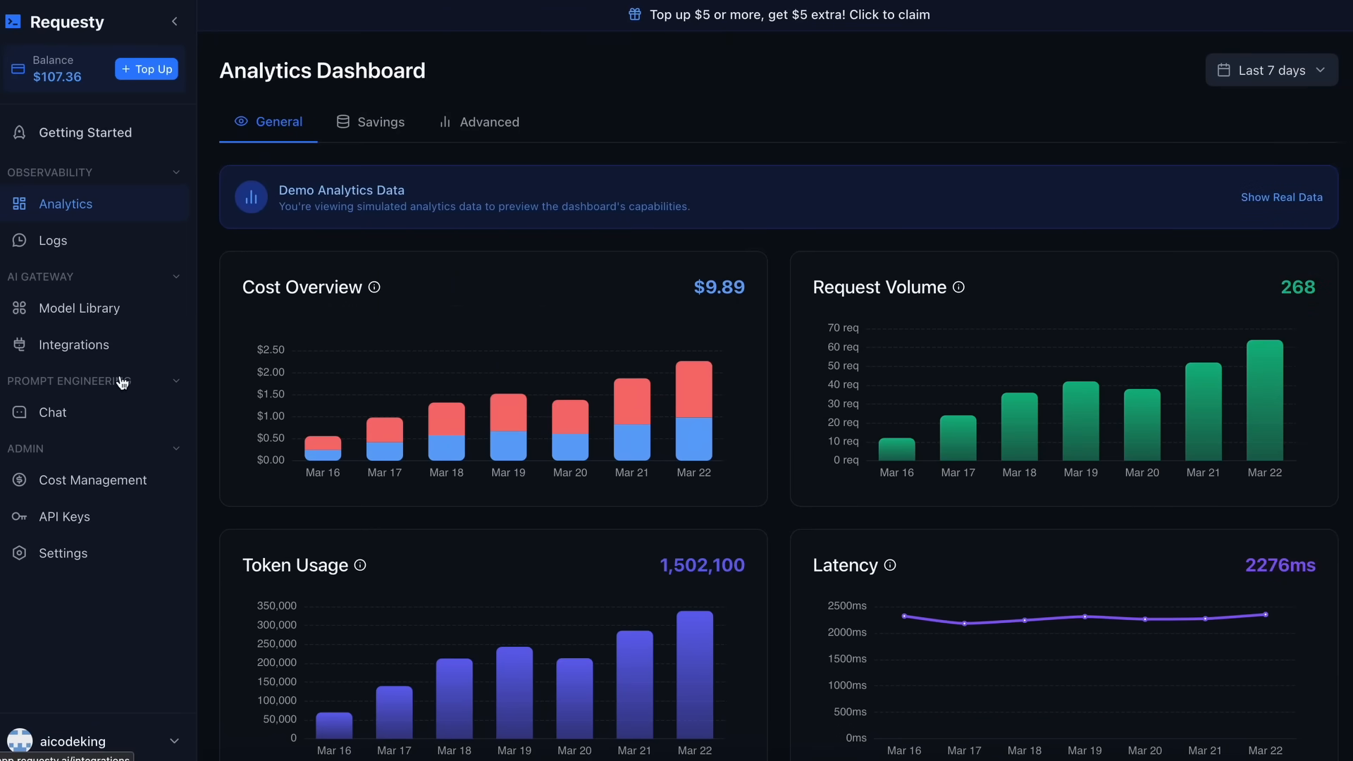
Show the API Keys list with the test-api and new keys, both logging on.
left_click(63, 515)
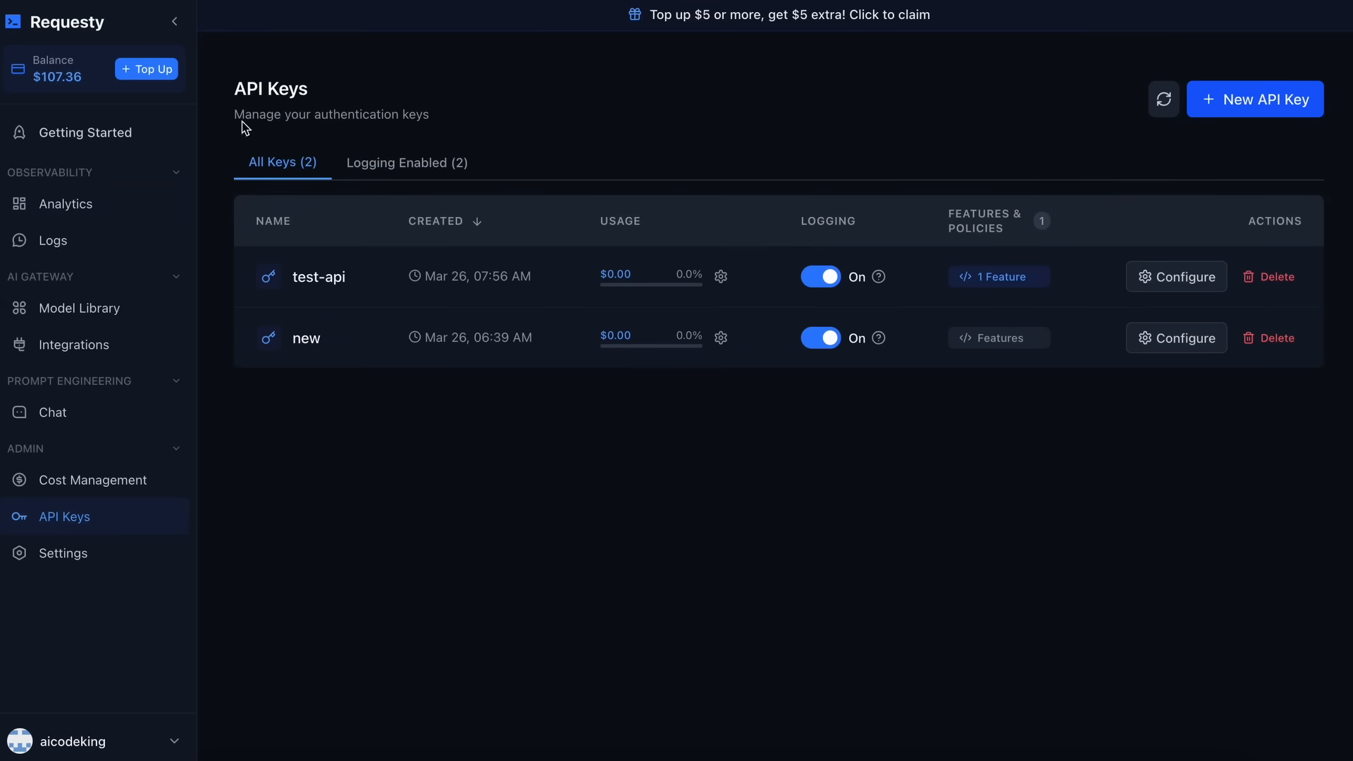
mouse_move(530, 335)
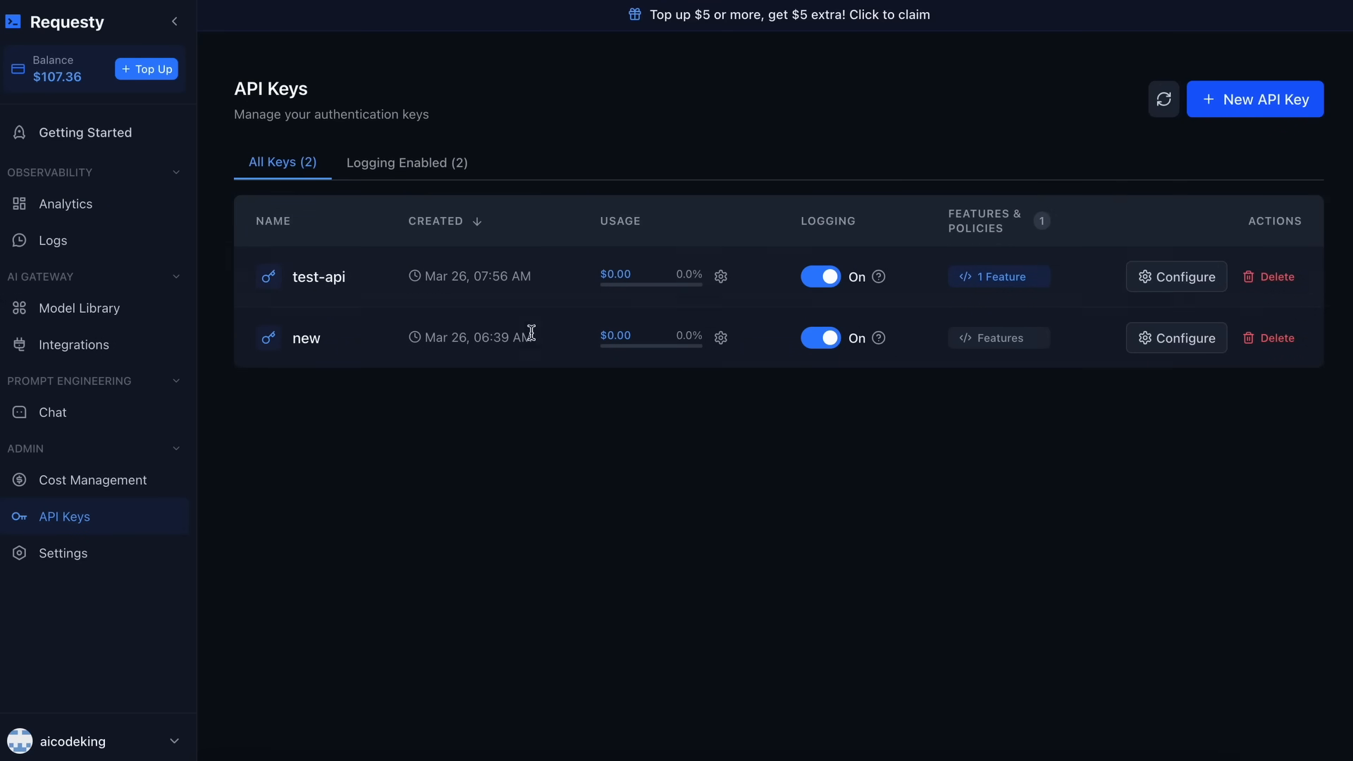
mouse_move(852, 395)
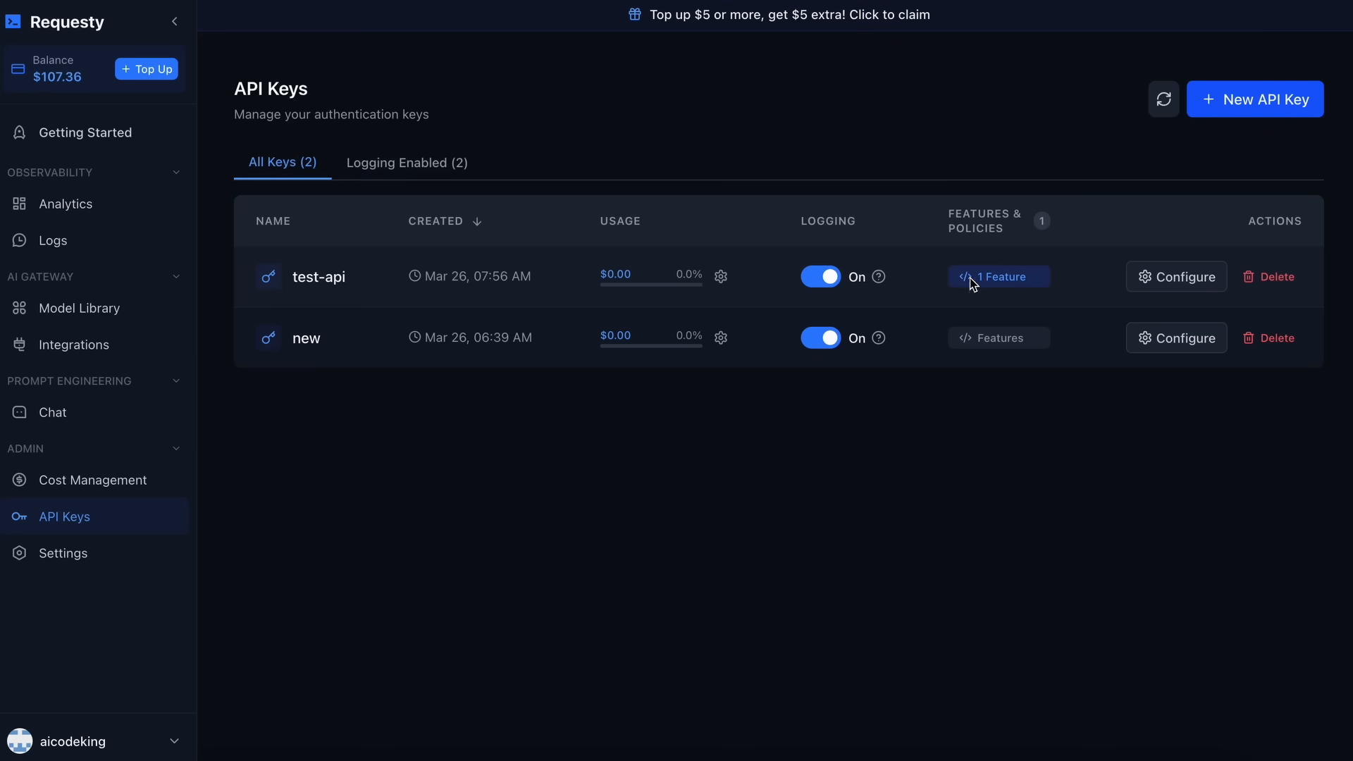
mouse_move(861, 296)
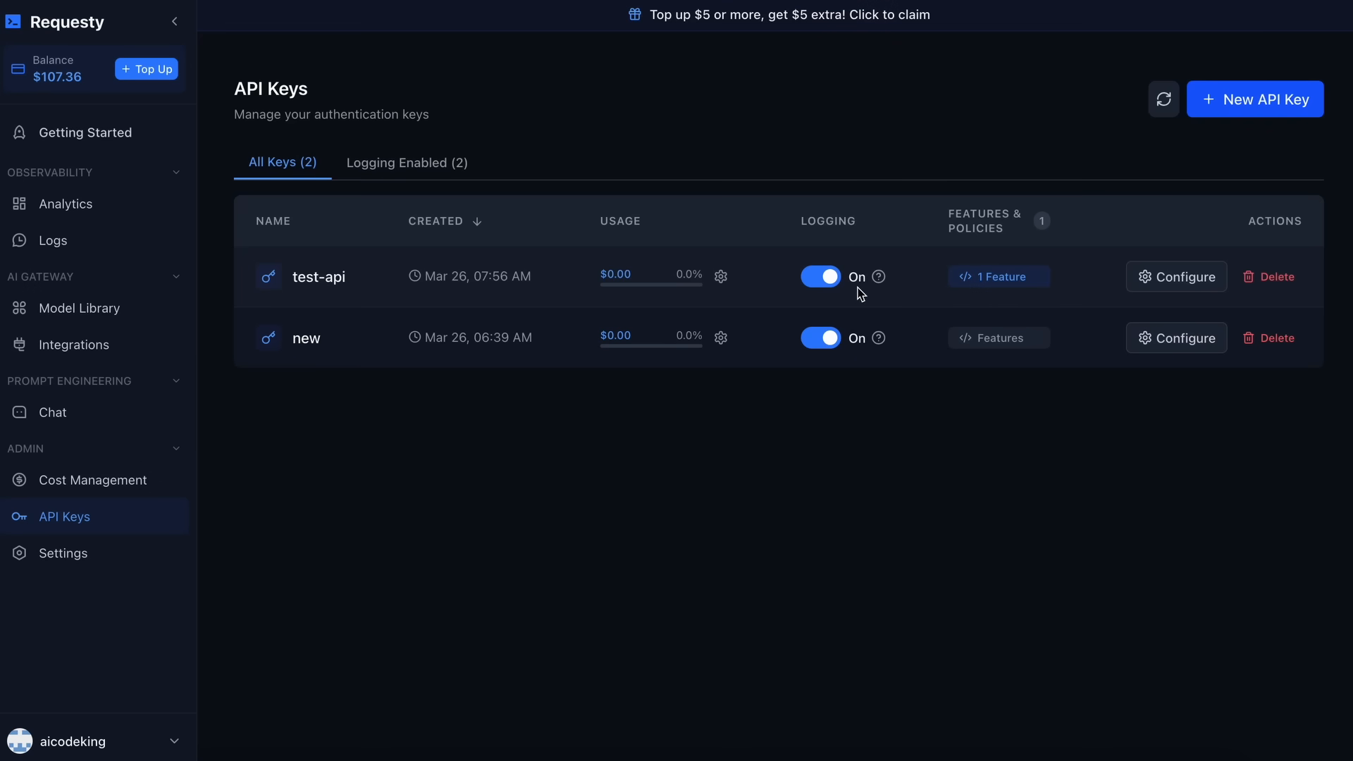
mouse_move(880, 278)
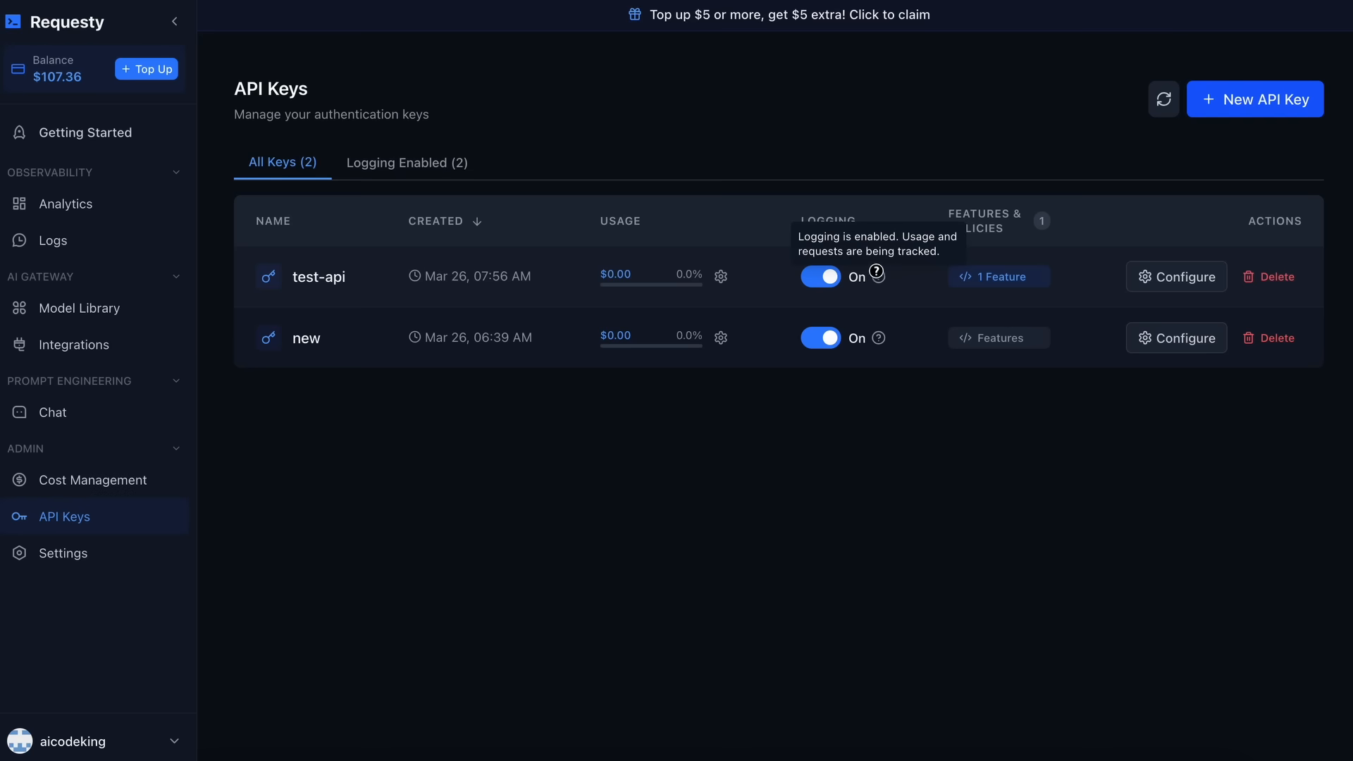
mouse_move(894, 314)
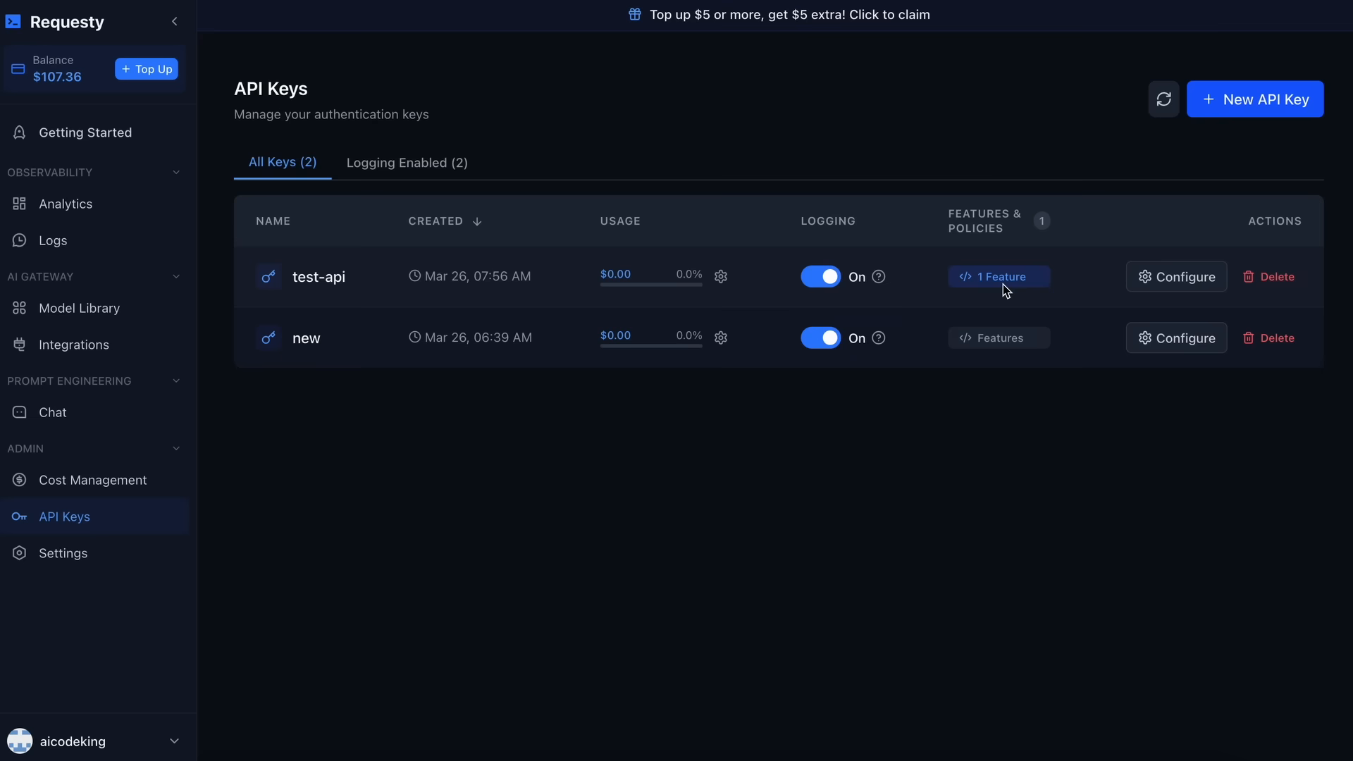
mouse_move(805, 217)
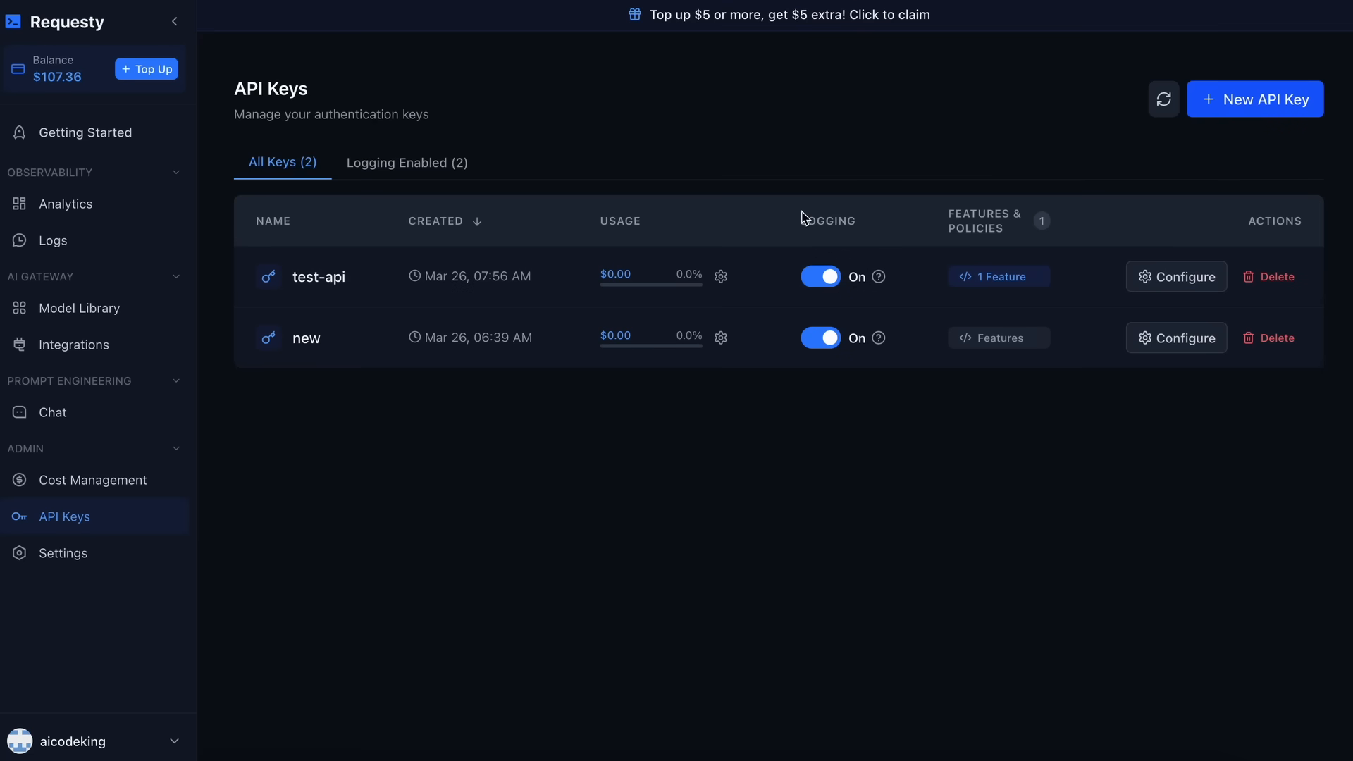
Configure the test-api key and view its Policies, currently empty.
left_click(1175, 276)
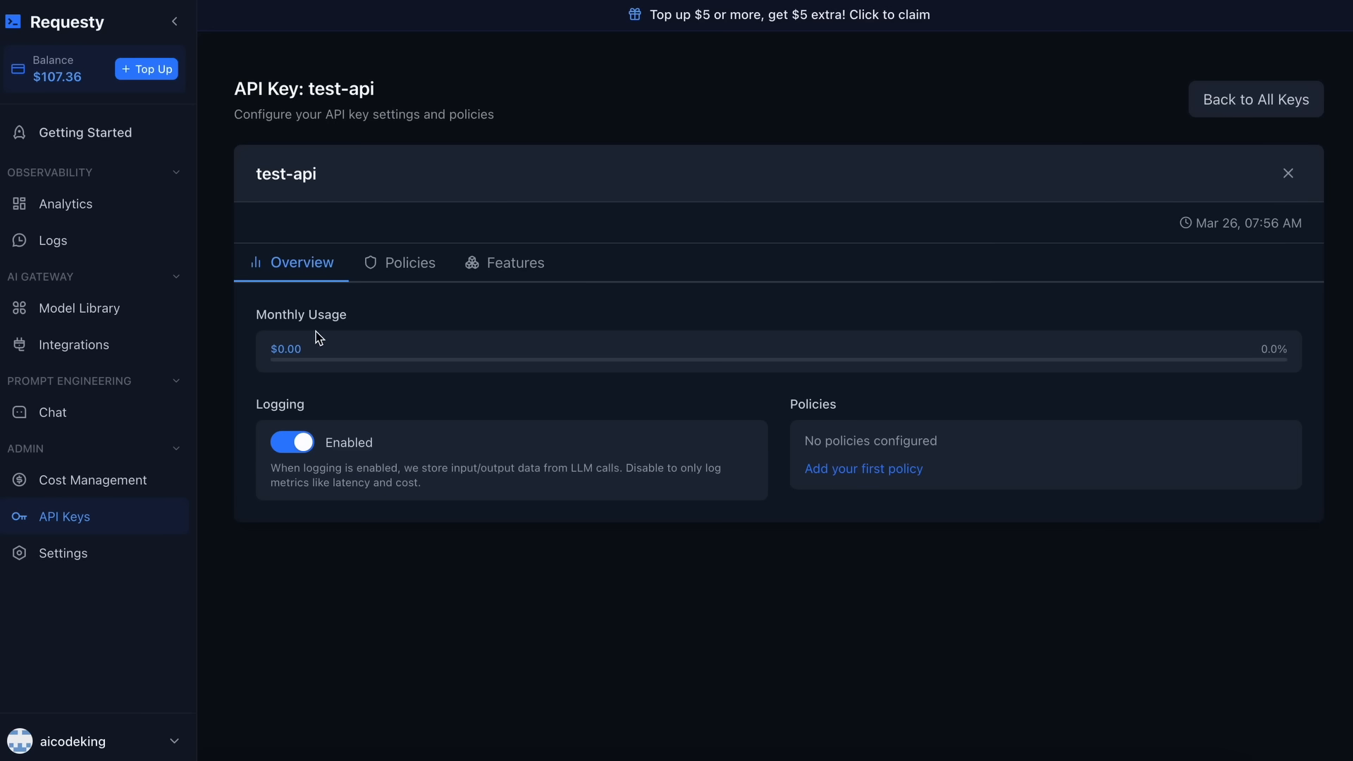
double_click(301, 314)
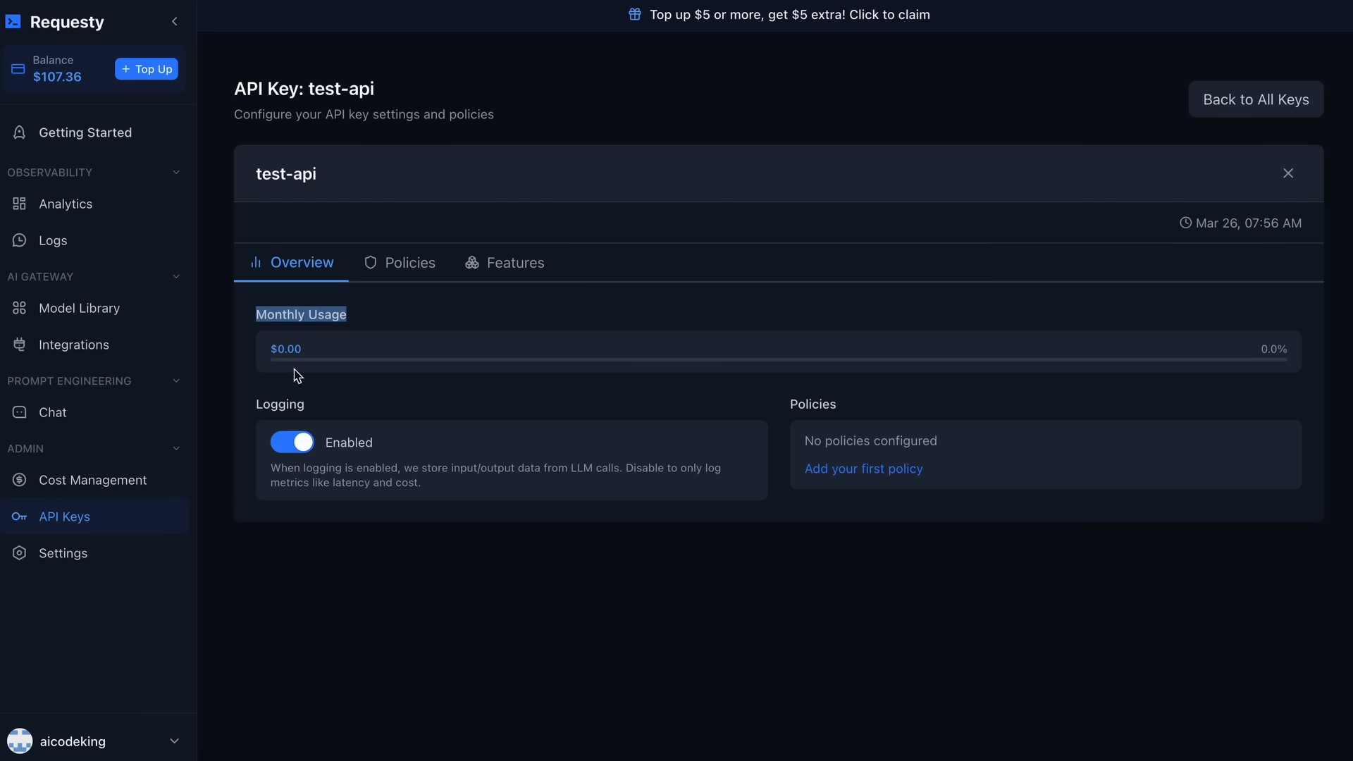
mouse_move(300, 349)
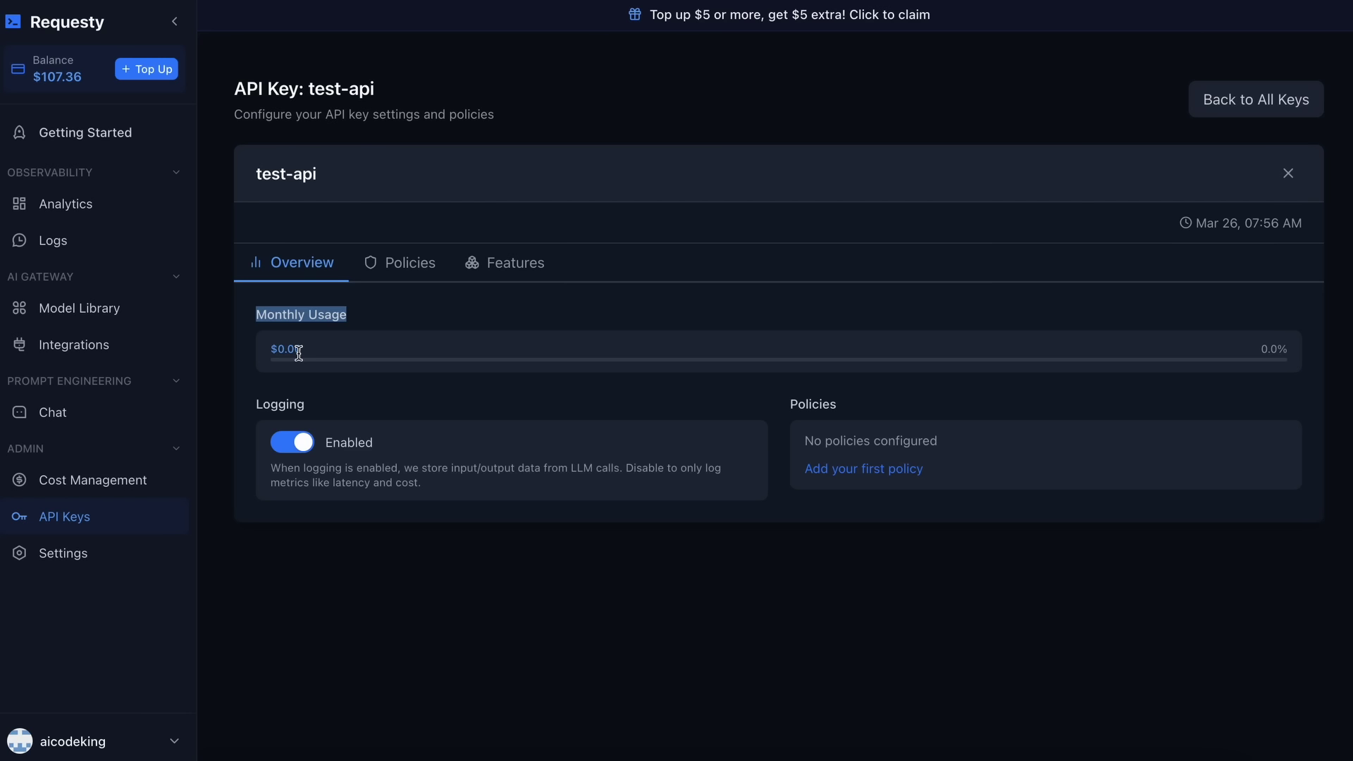
mouse_move(307, 352)
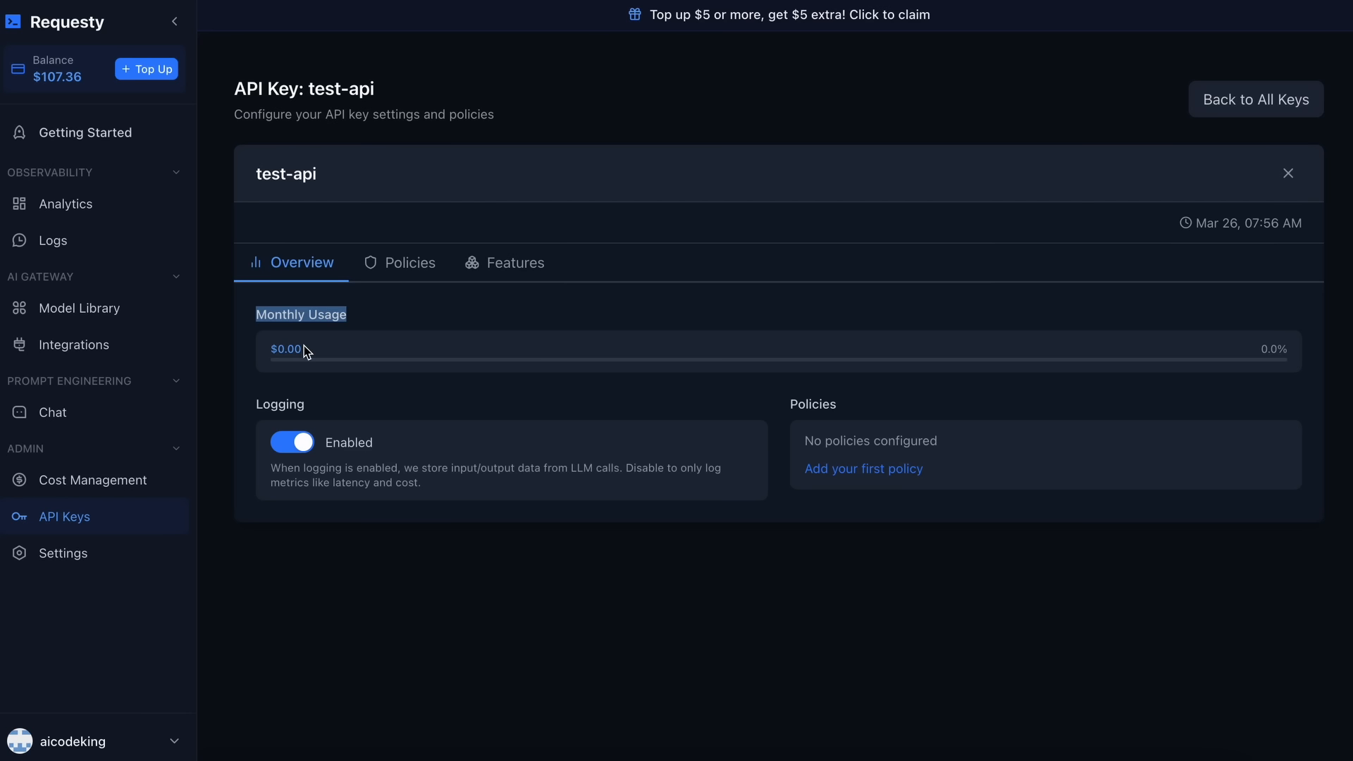
mouse_move(347, 339)
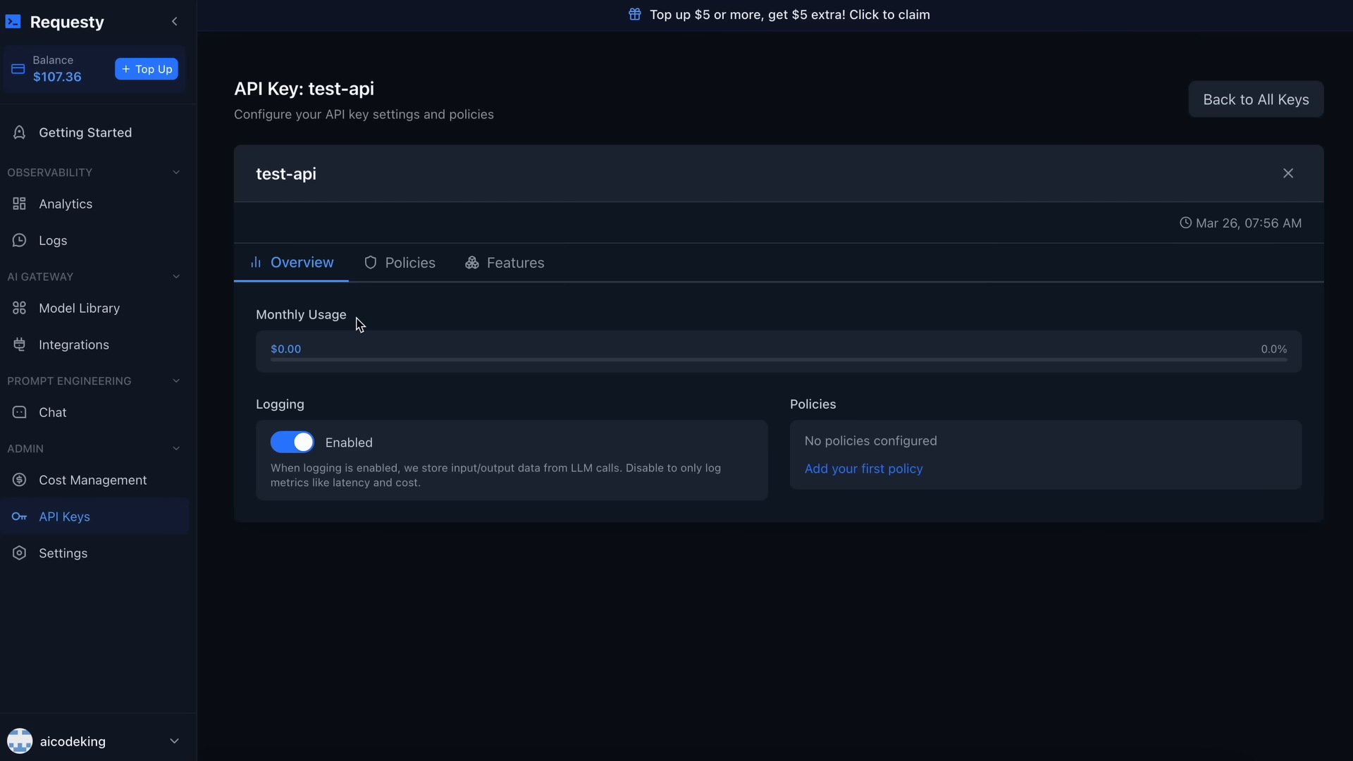
mouse_move(381, 274)
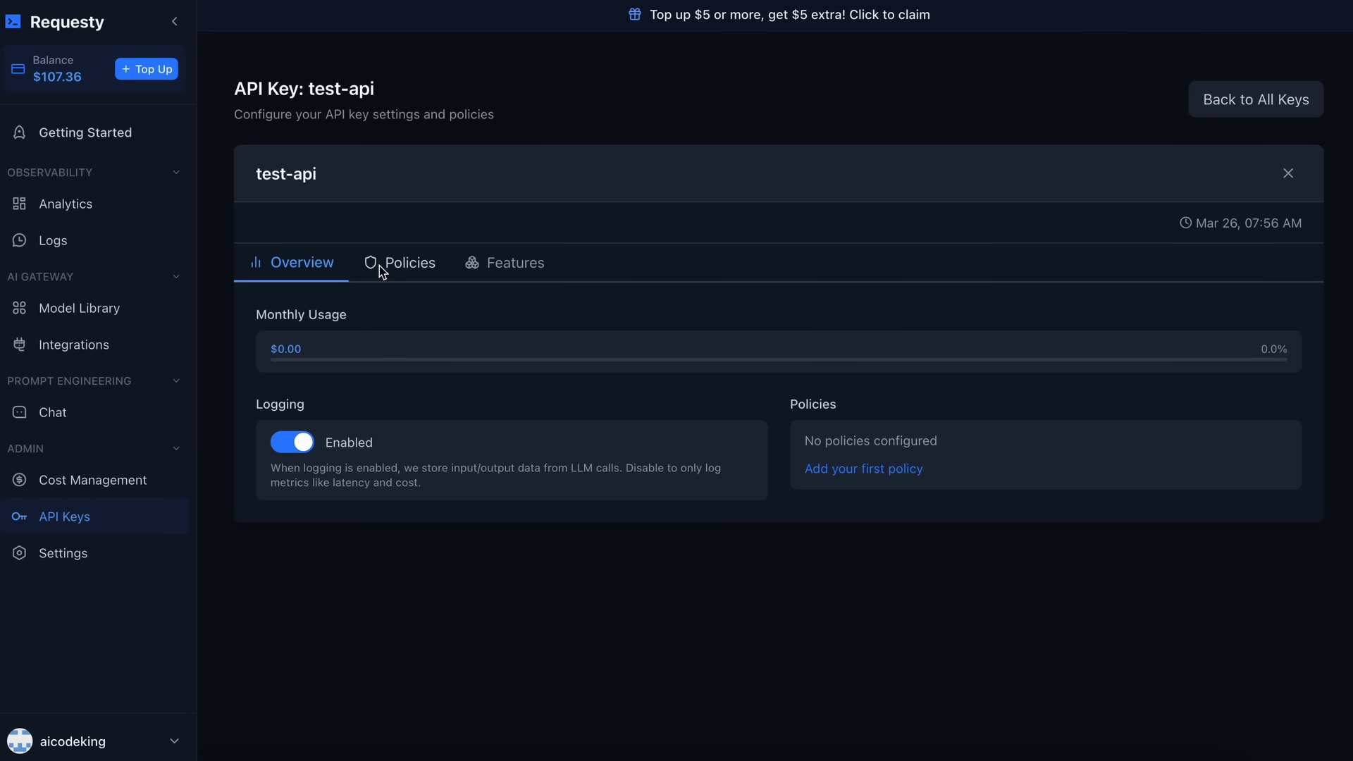
left_click(409, 262)
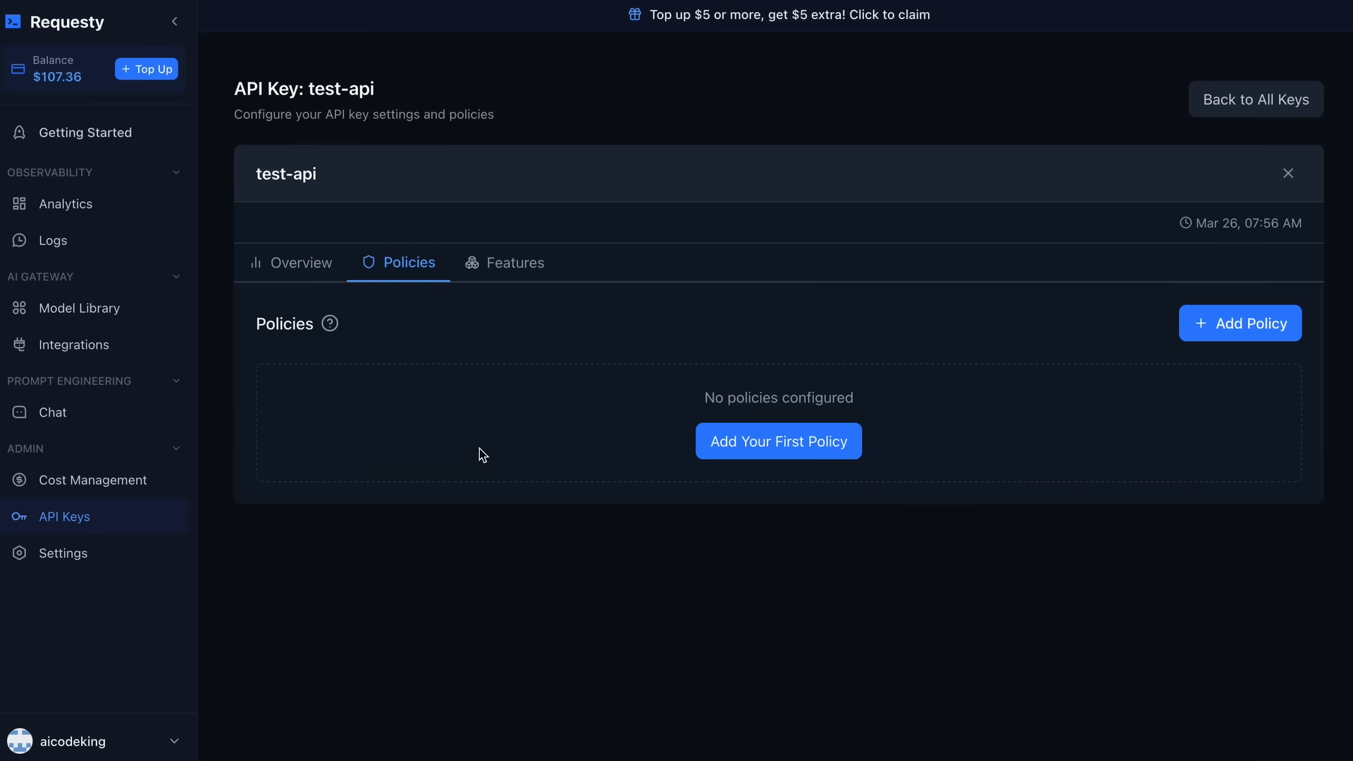
Create a policy named 'fallback' and add gemini-2.5-pro-preview-03-25 as its first model.
left_click(778, 442)
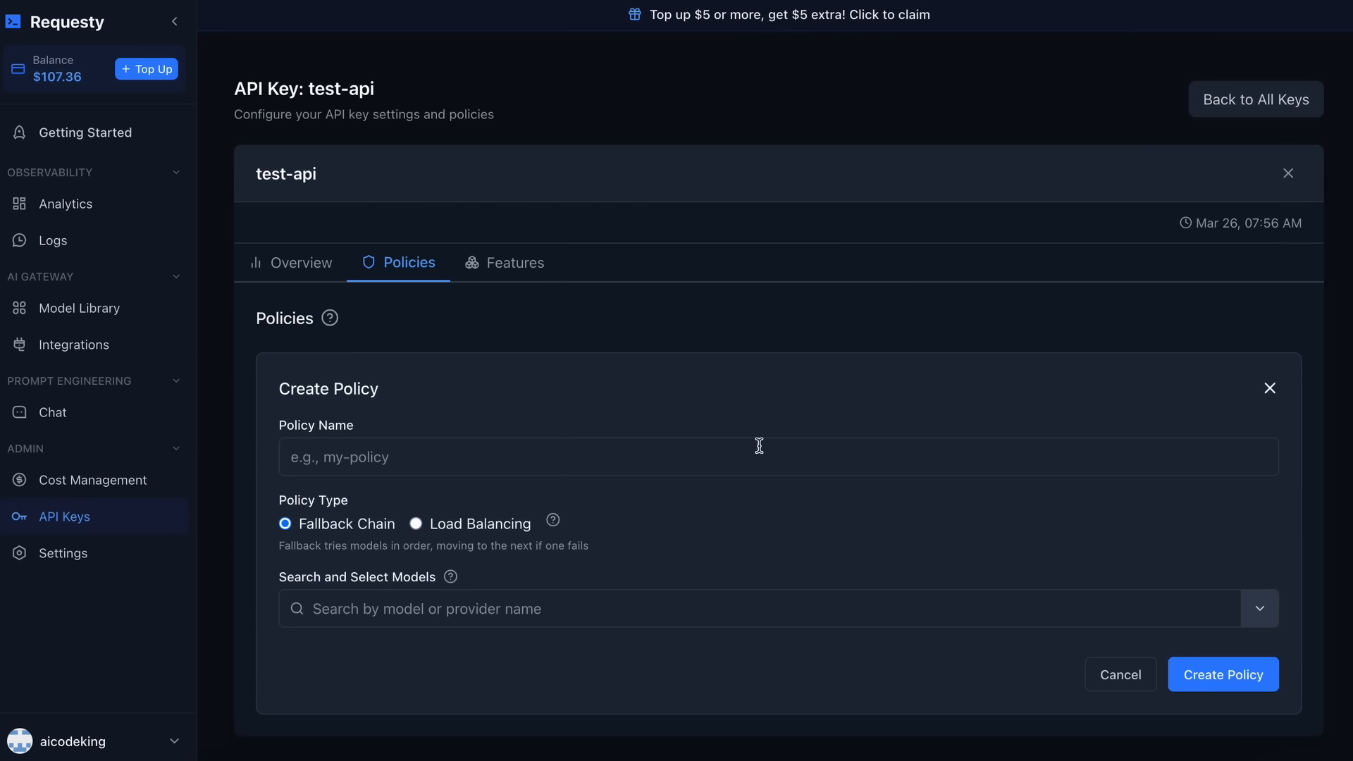
left_click(733, 454)
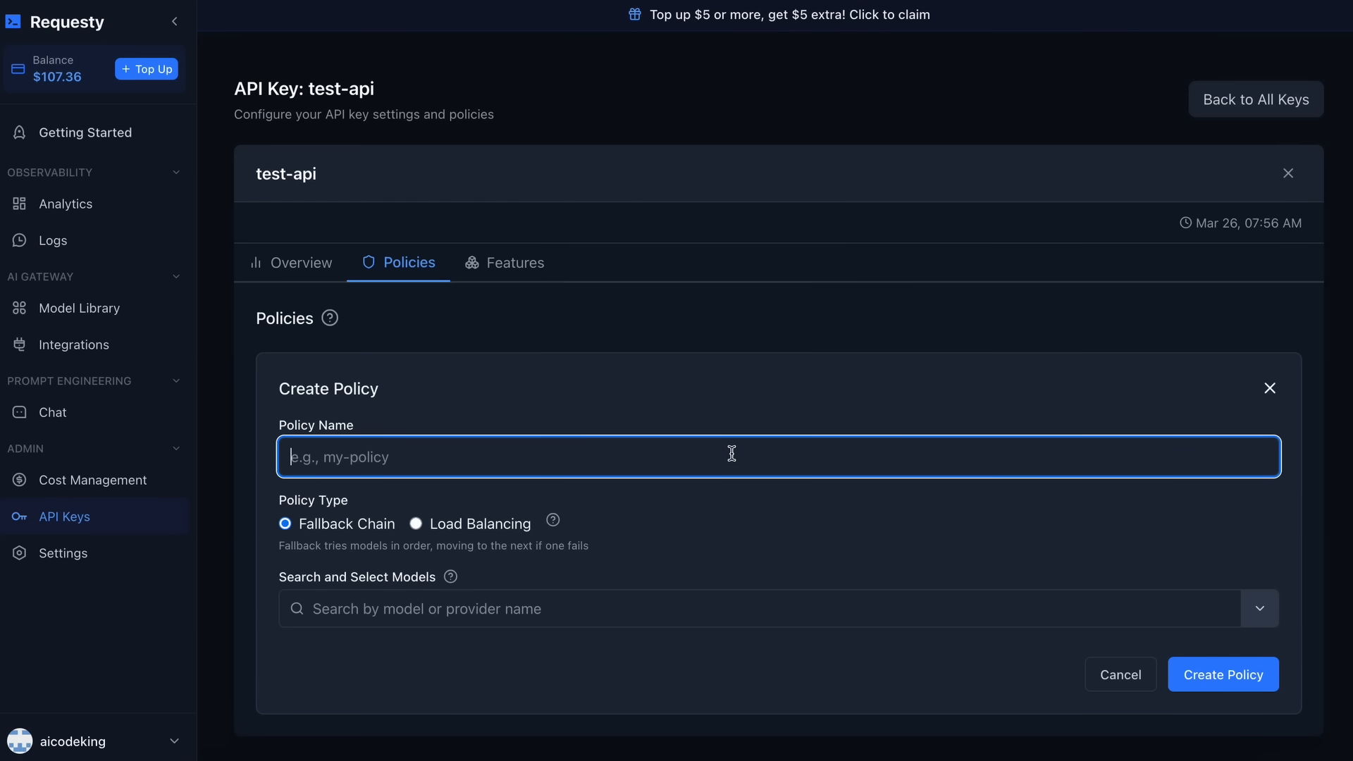
type("fallback")
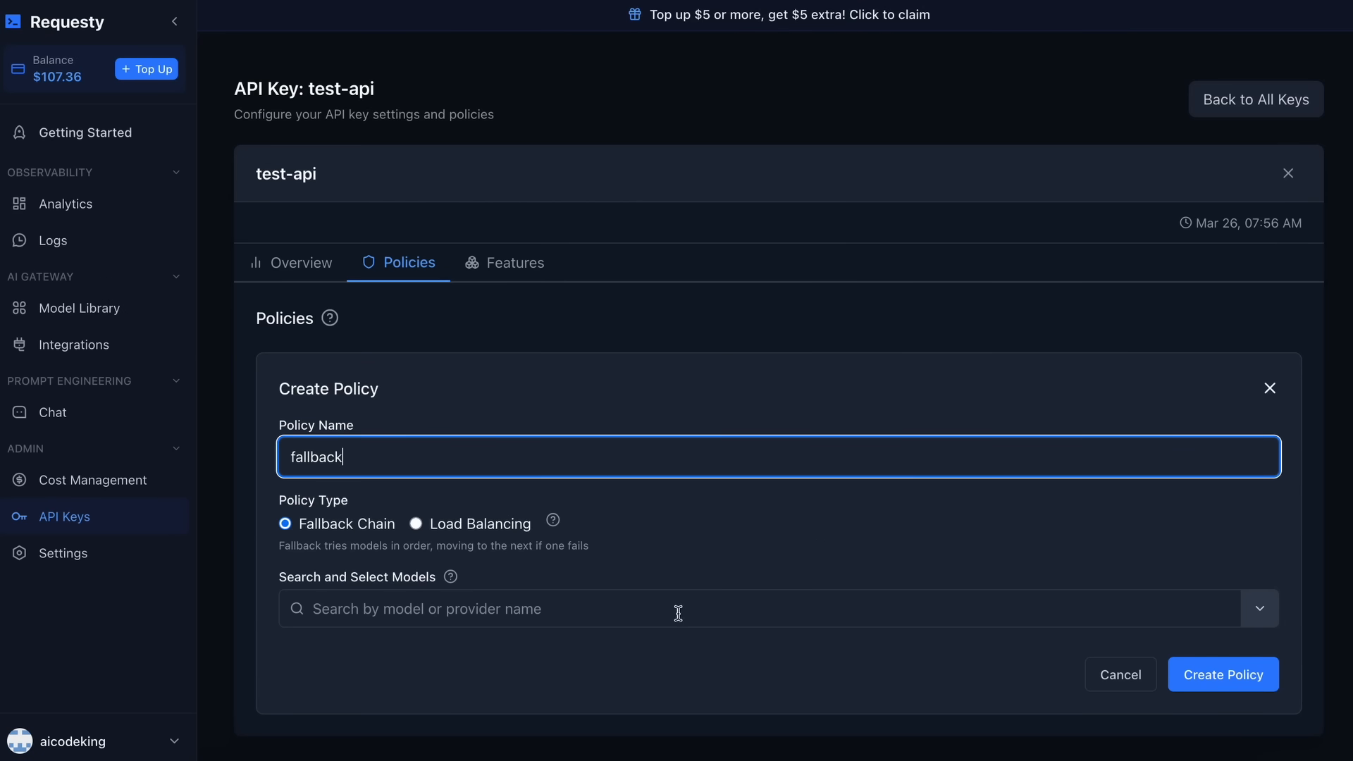
type("gemini-2.5-pro")
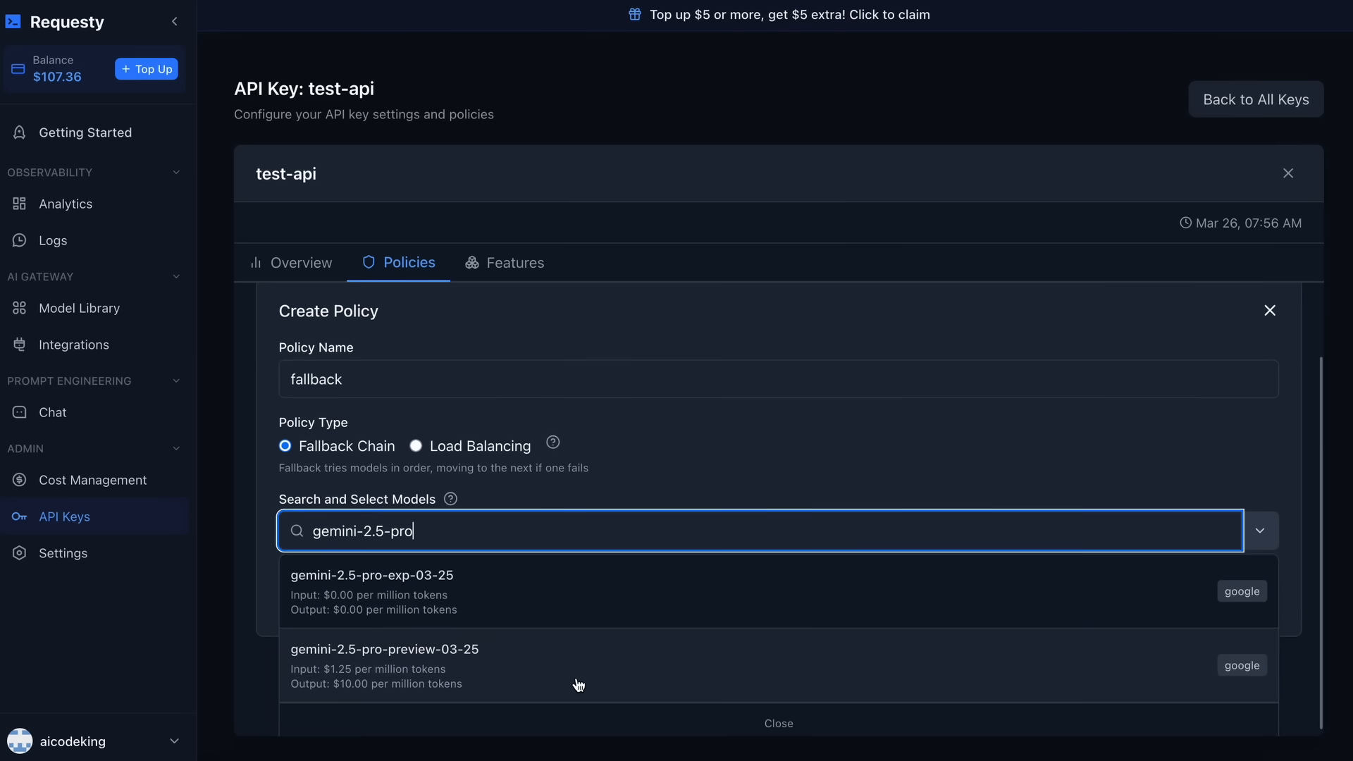
left_click(385, 649)
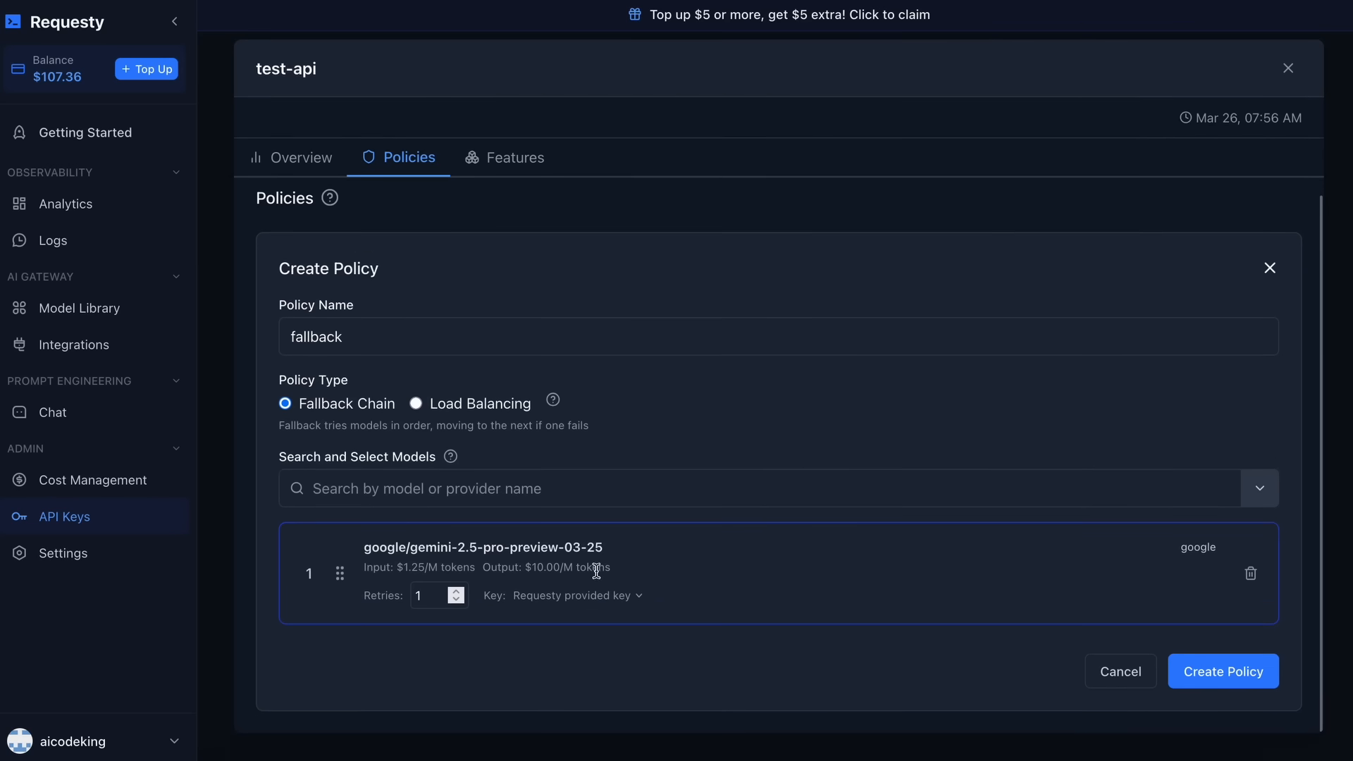
mouse_move(758, 460)
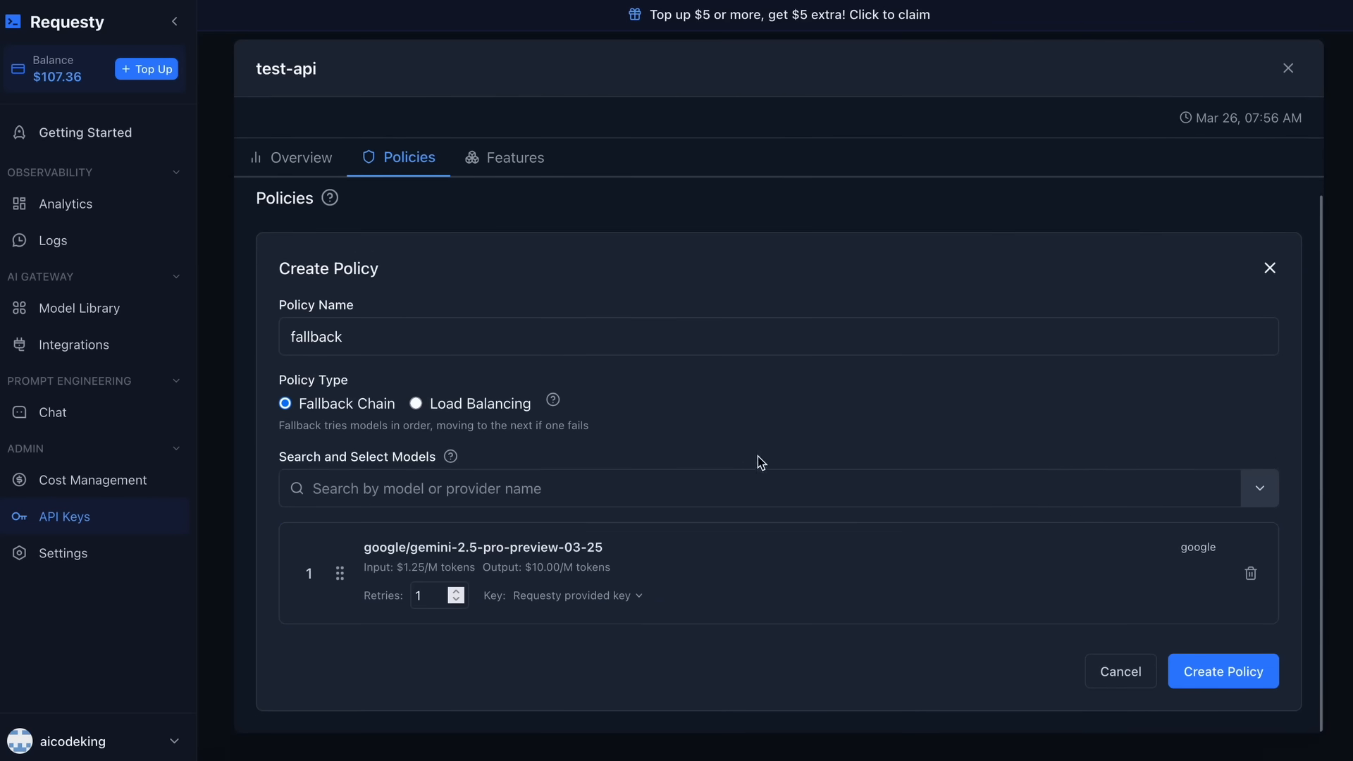
Search the model list for deepseek-v3 to add a second model to the chain.
left_click(729, 488)
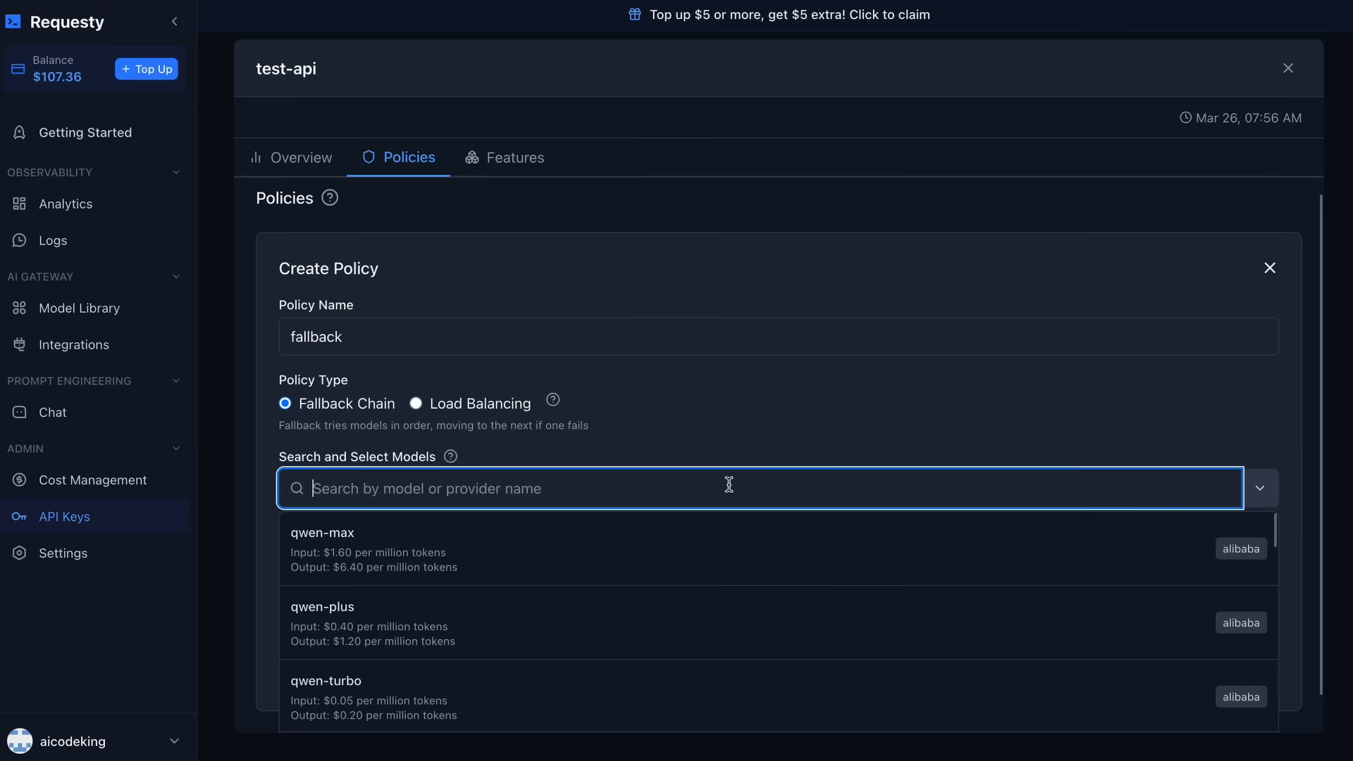
type("gemin")
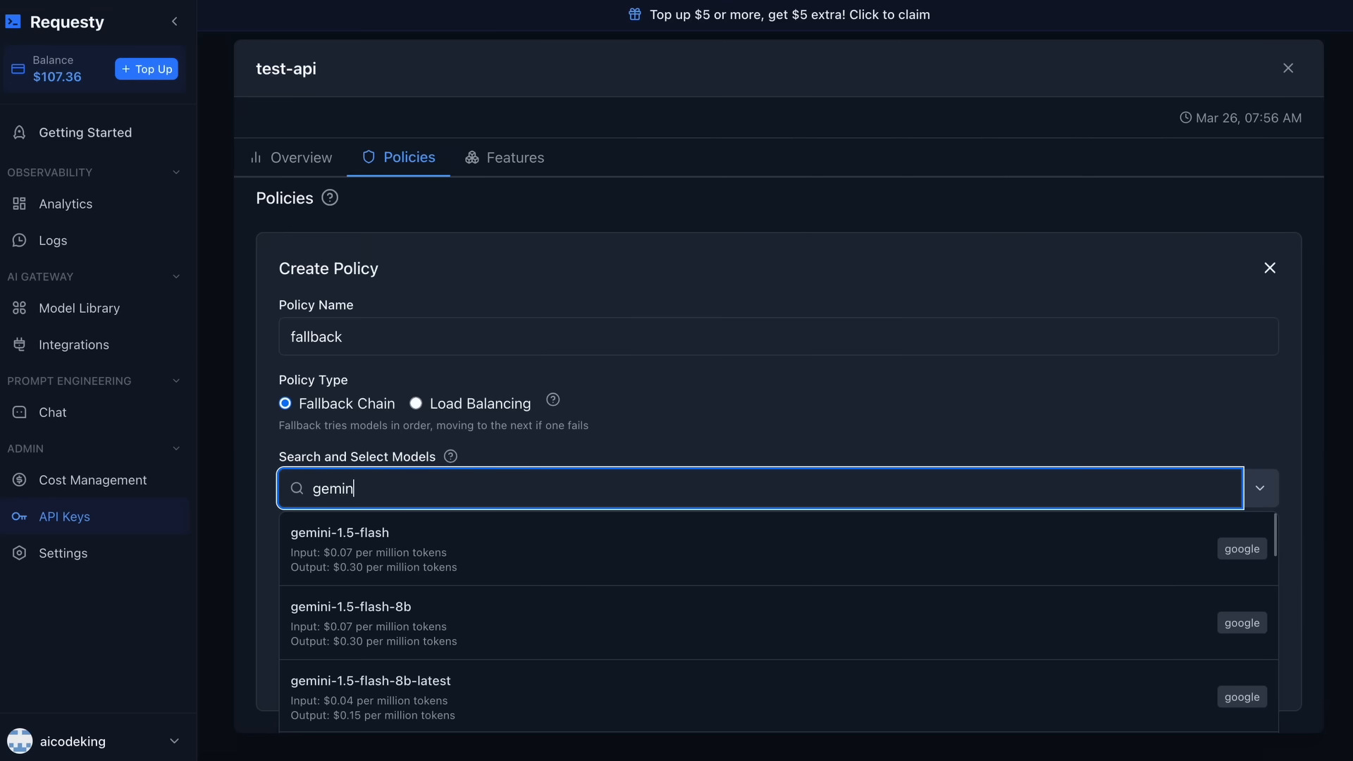
type("deepseek-v3")
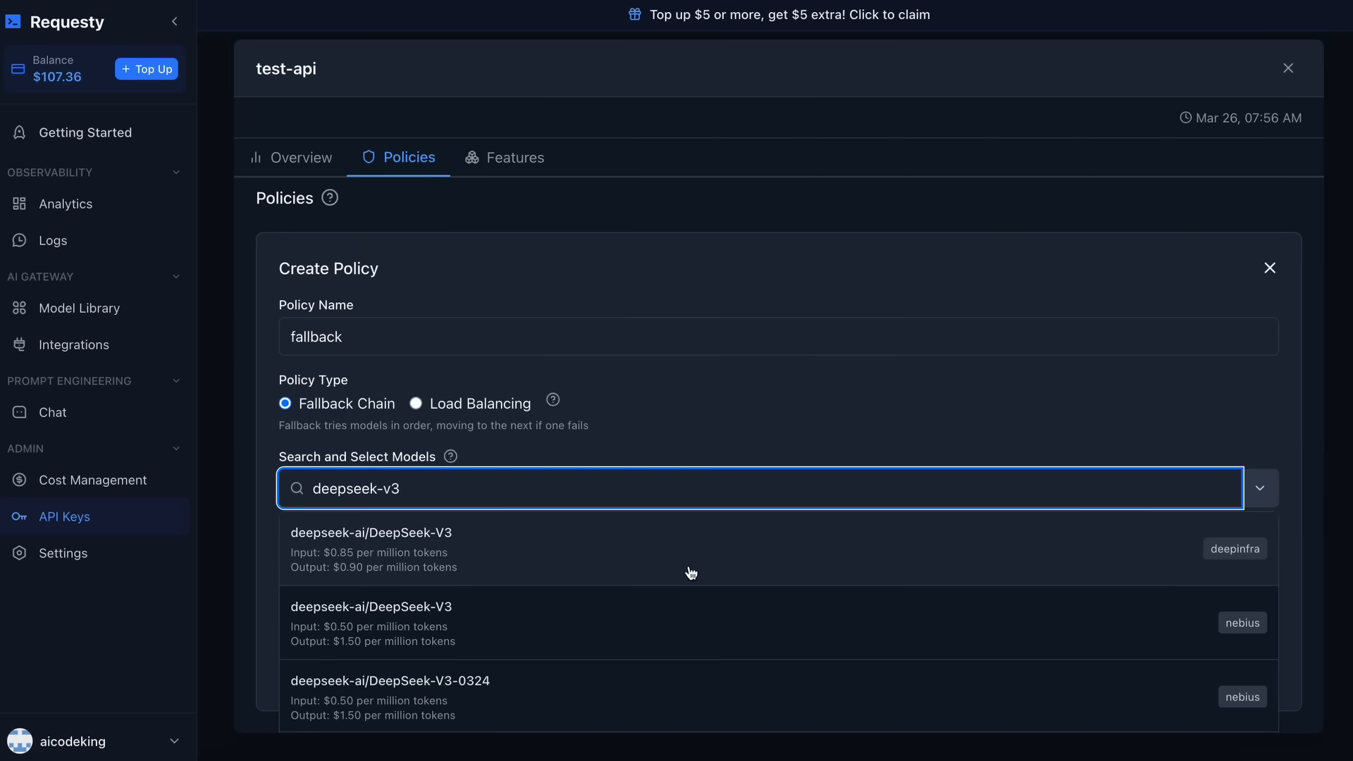
scroll("down", 3)
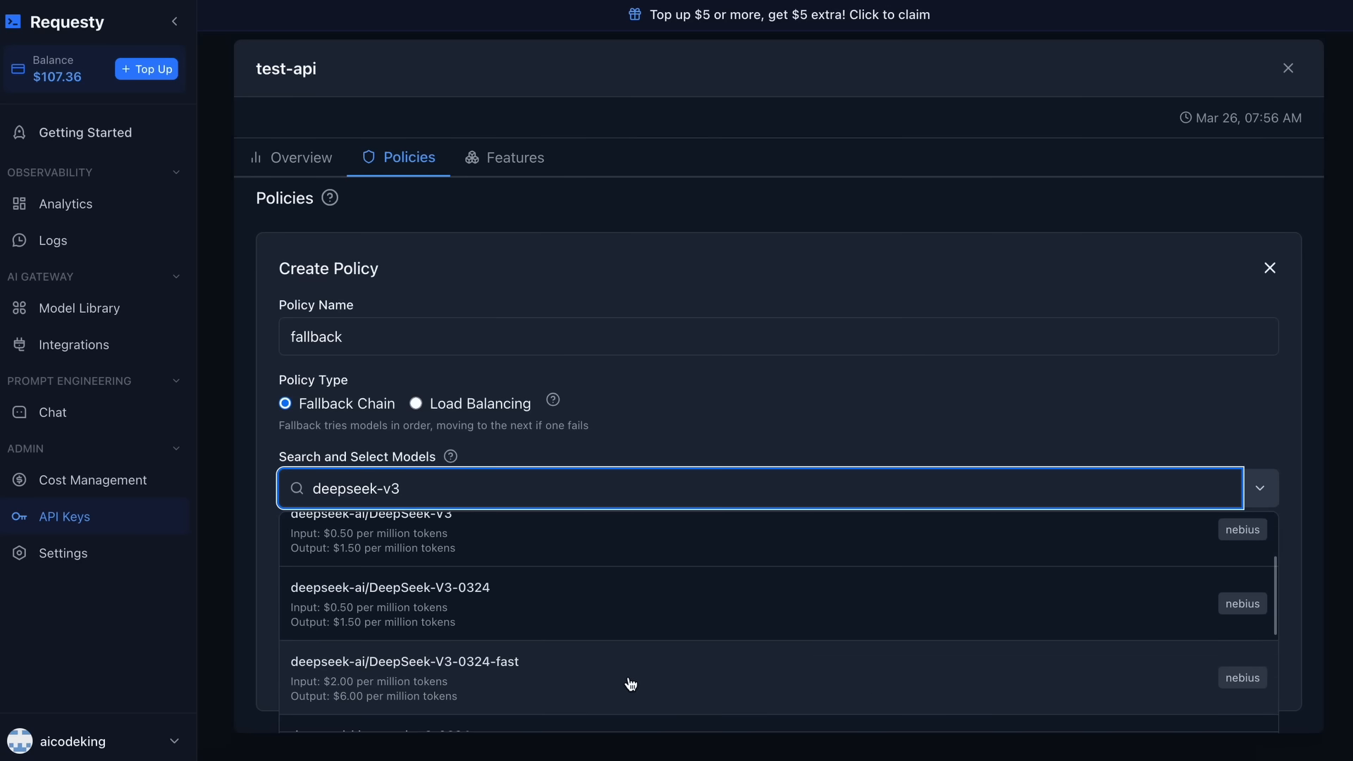
mouse_move(608, 609)
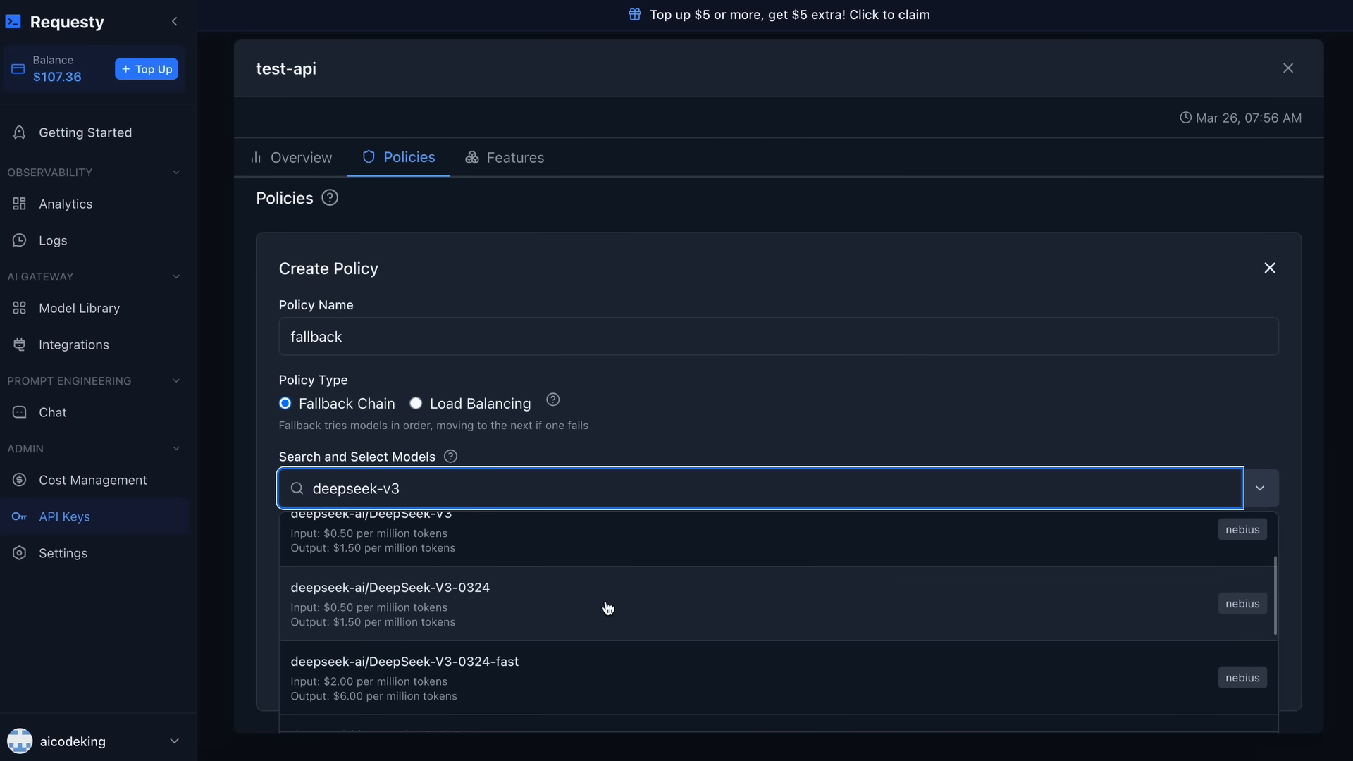
Add DeepSeek-V3-0324 to the chain, then set the custom system prompt action to Prepend.
left_click(606, 609)
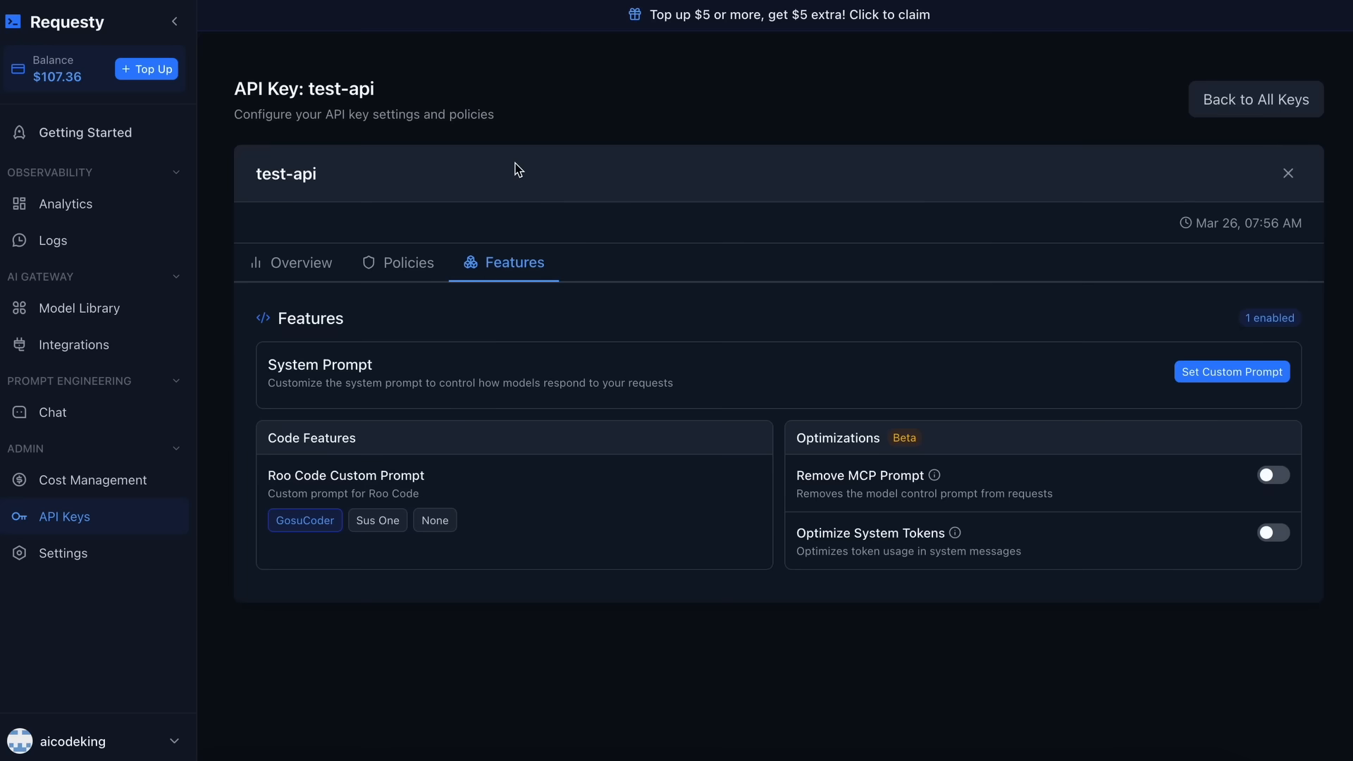
mouse_move(305, 520)
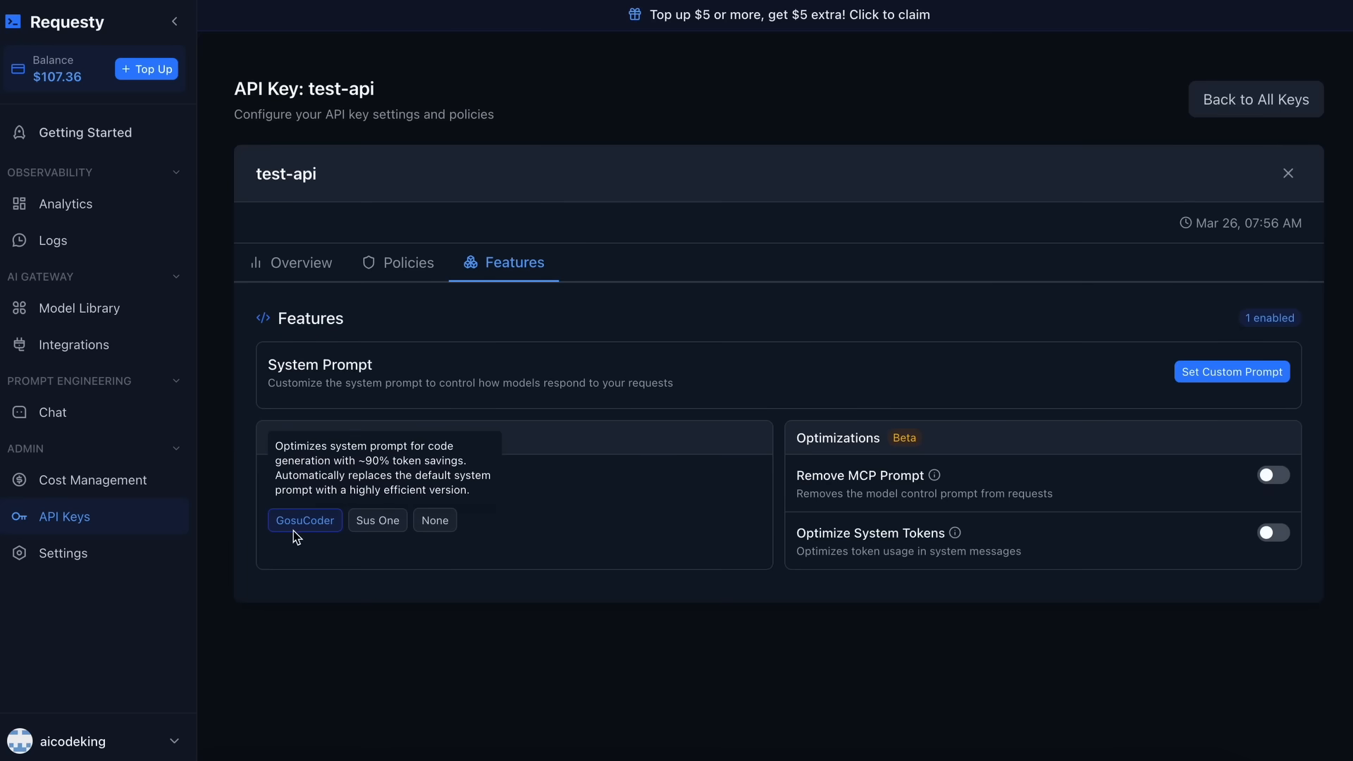
mouse_move(352, 368)
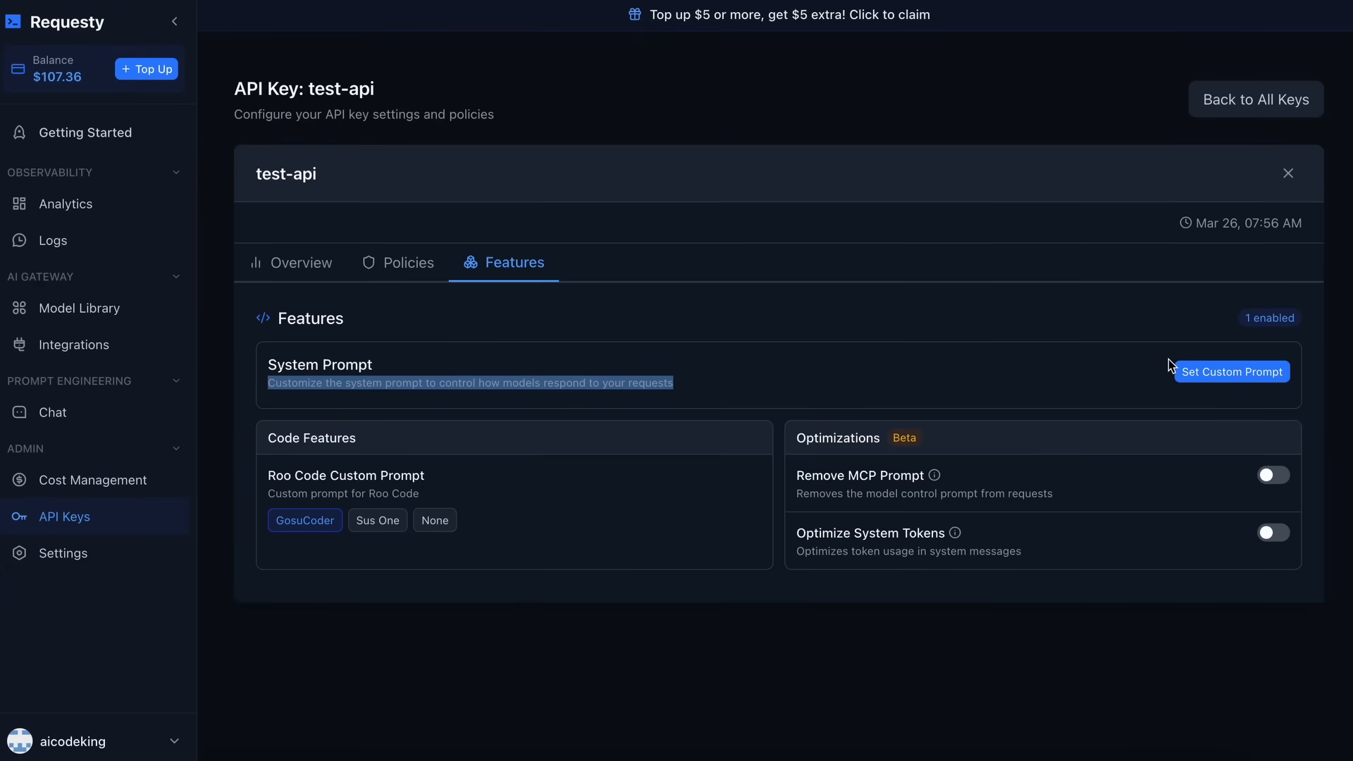
left_click(1232, 372)
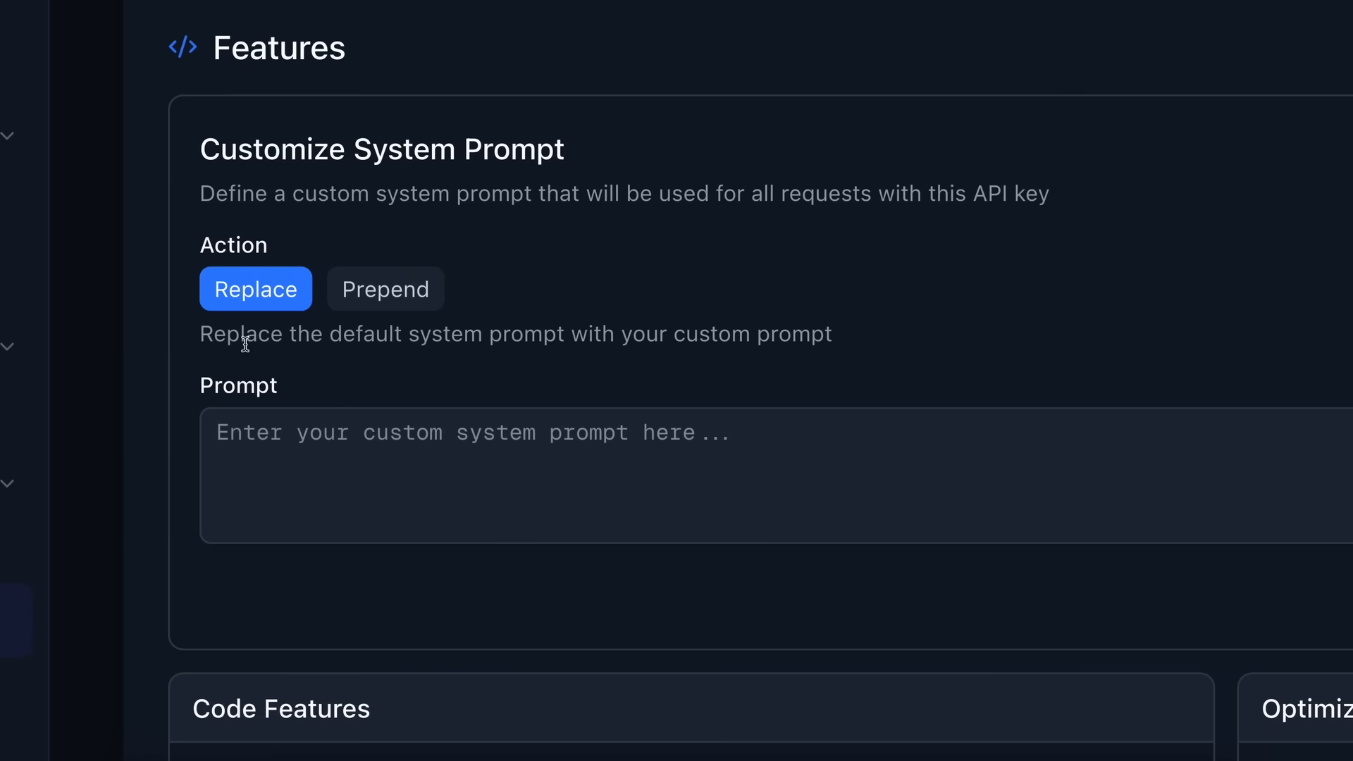
triple_click(513, 334)
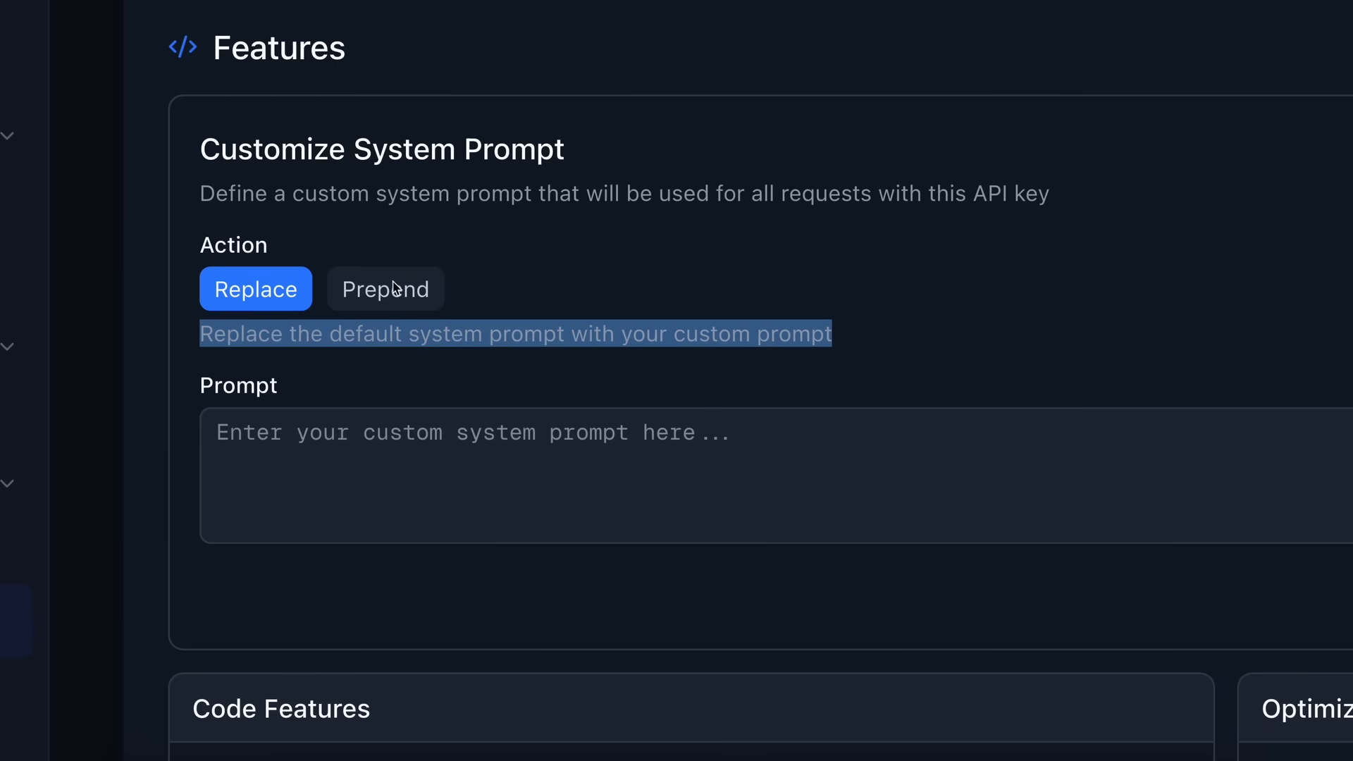
left_click(384, 289)
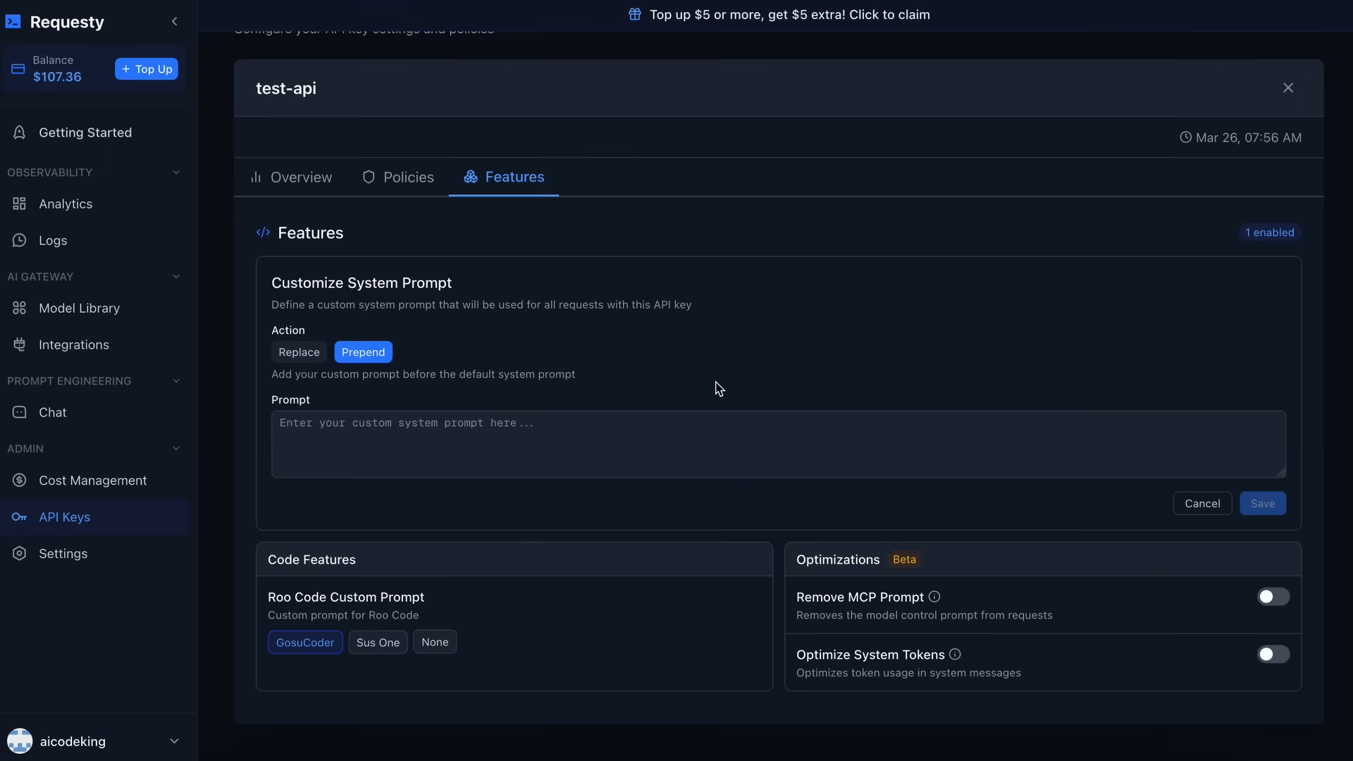
mouse_move(339, 409)
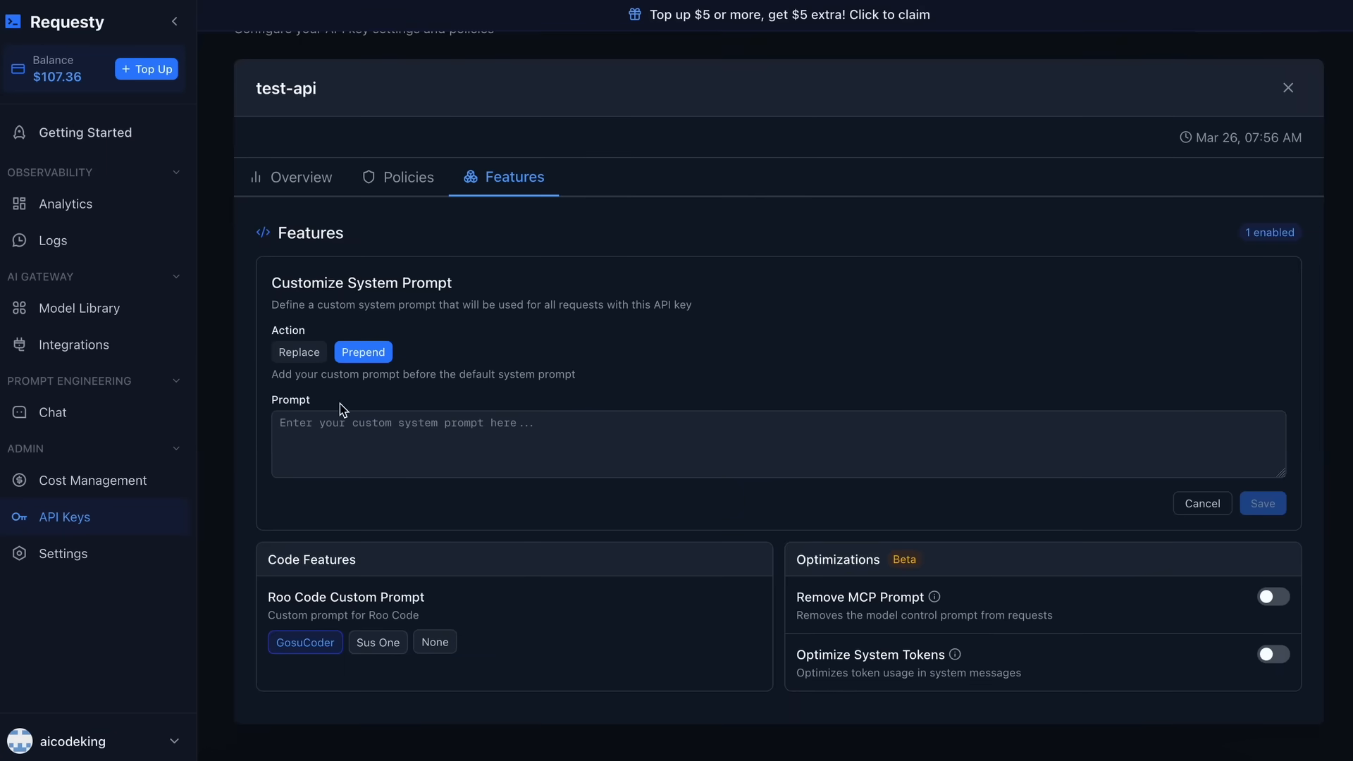
left_click(299, 352)
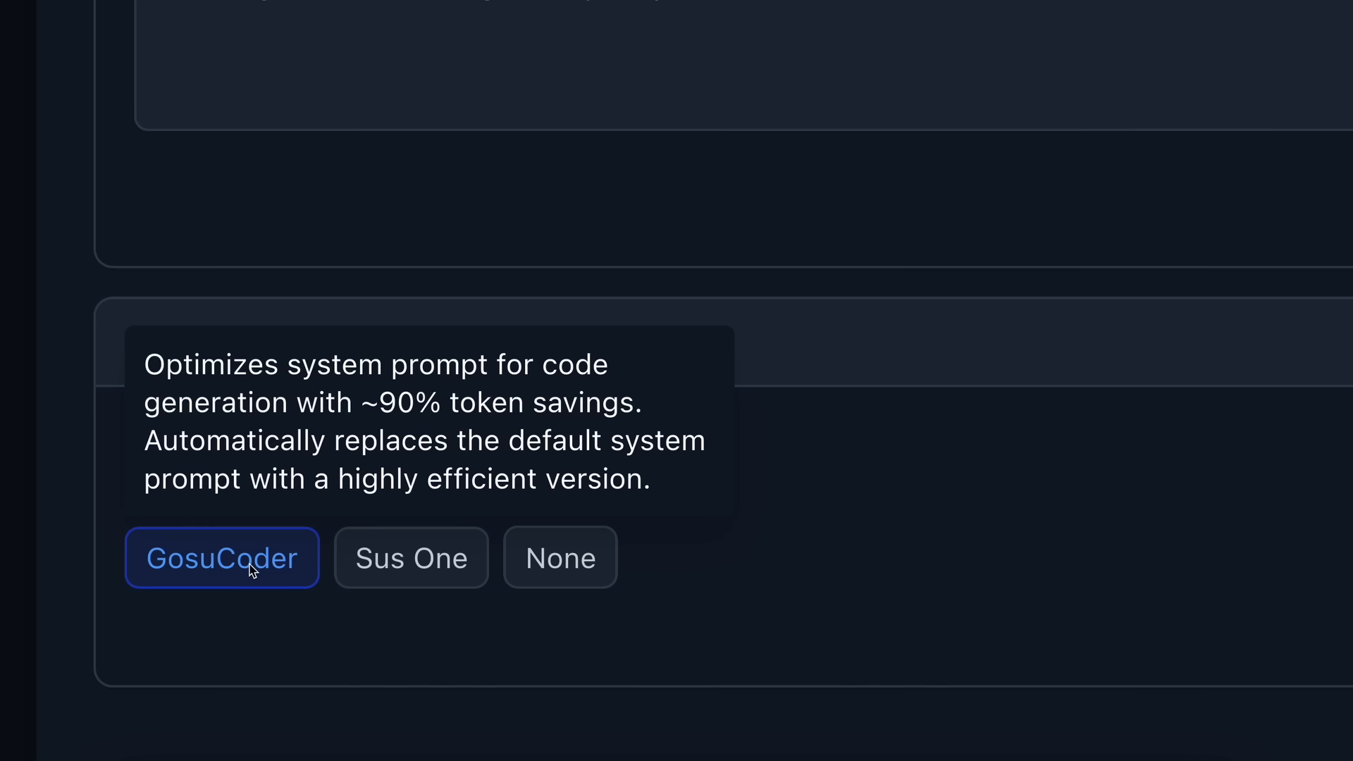
mouse_move(265, 572)
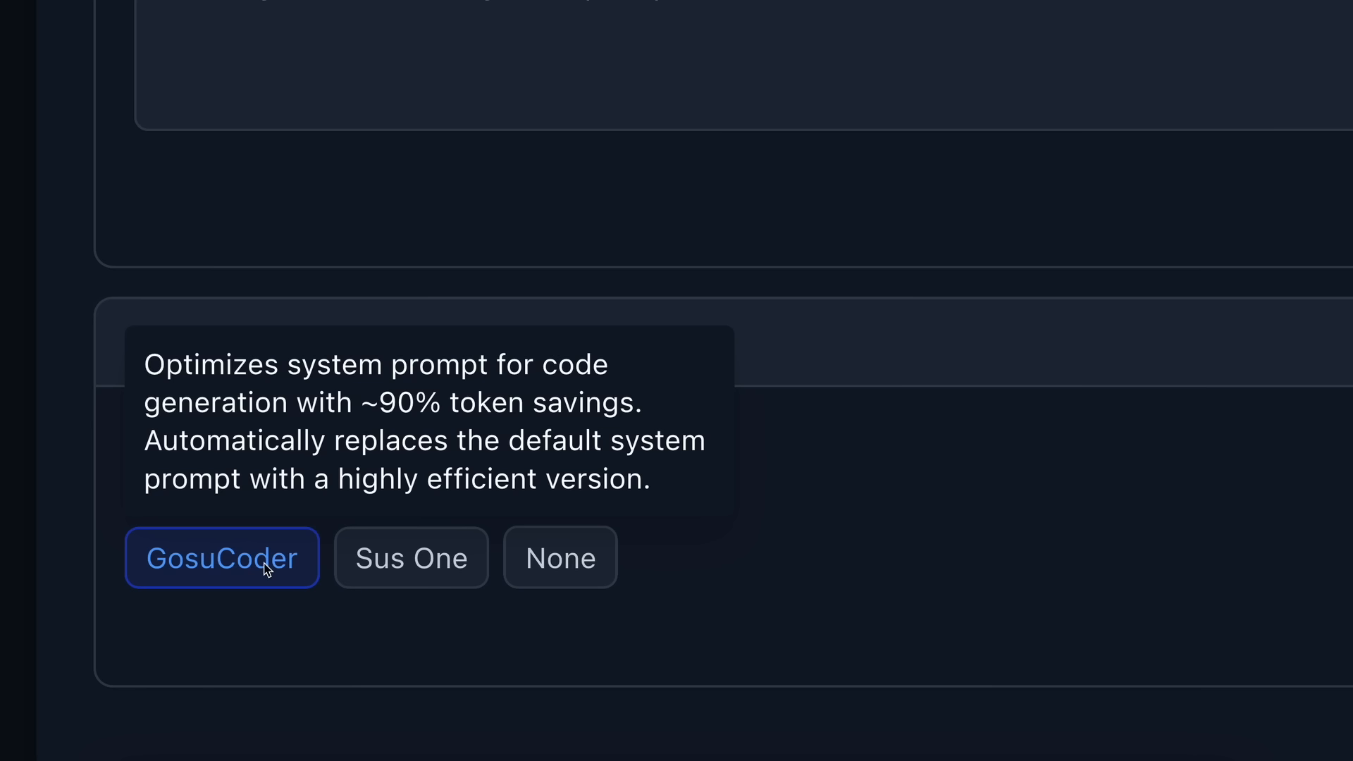
mouse_move(247, 567)
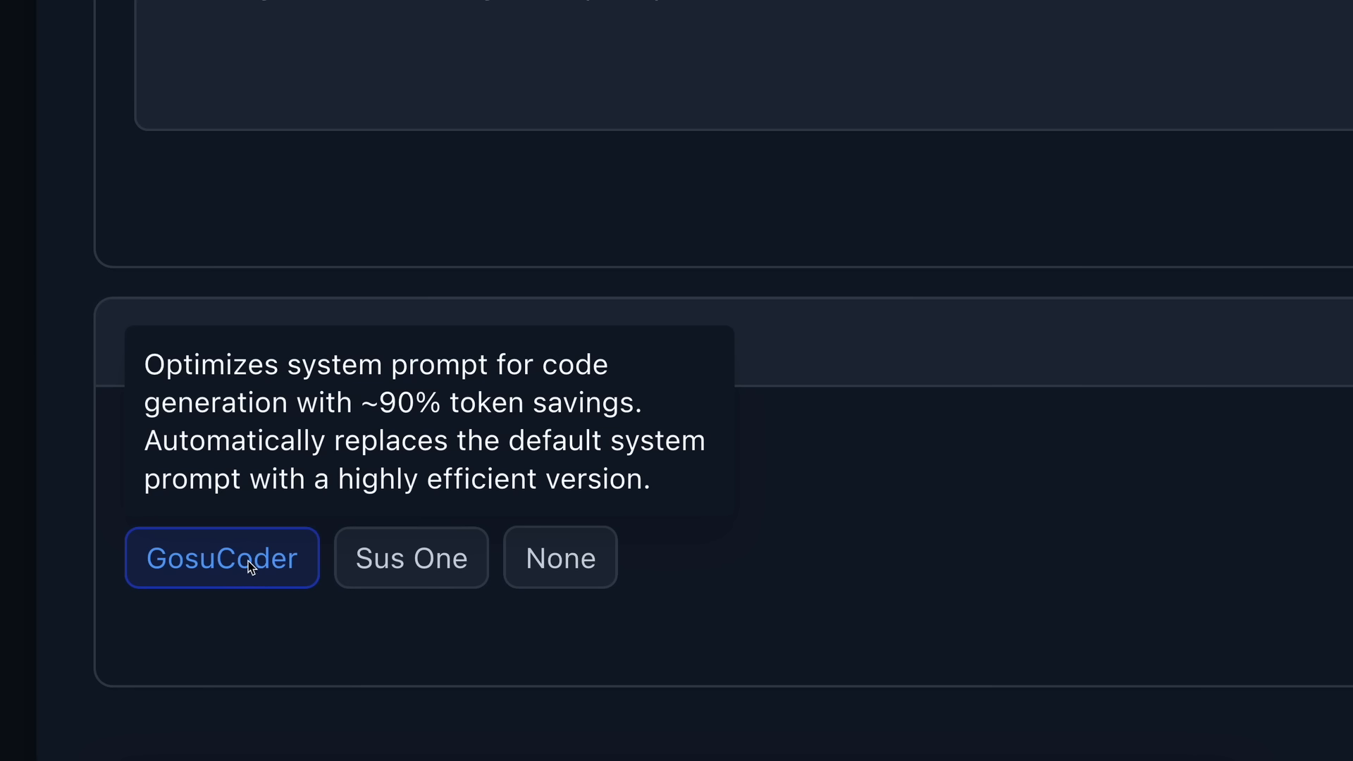
mouse_move(271, 573)
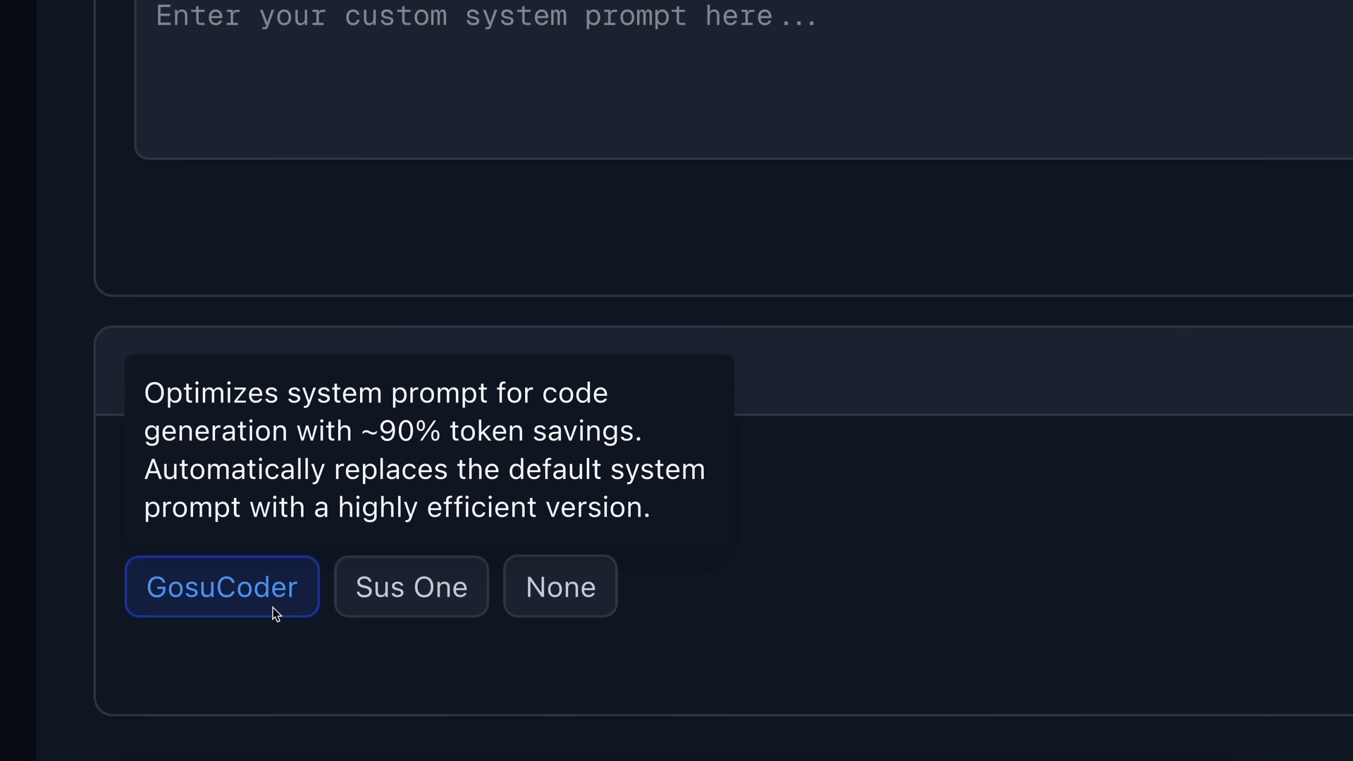
mouse_move(431, 609)
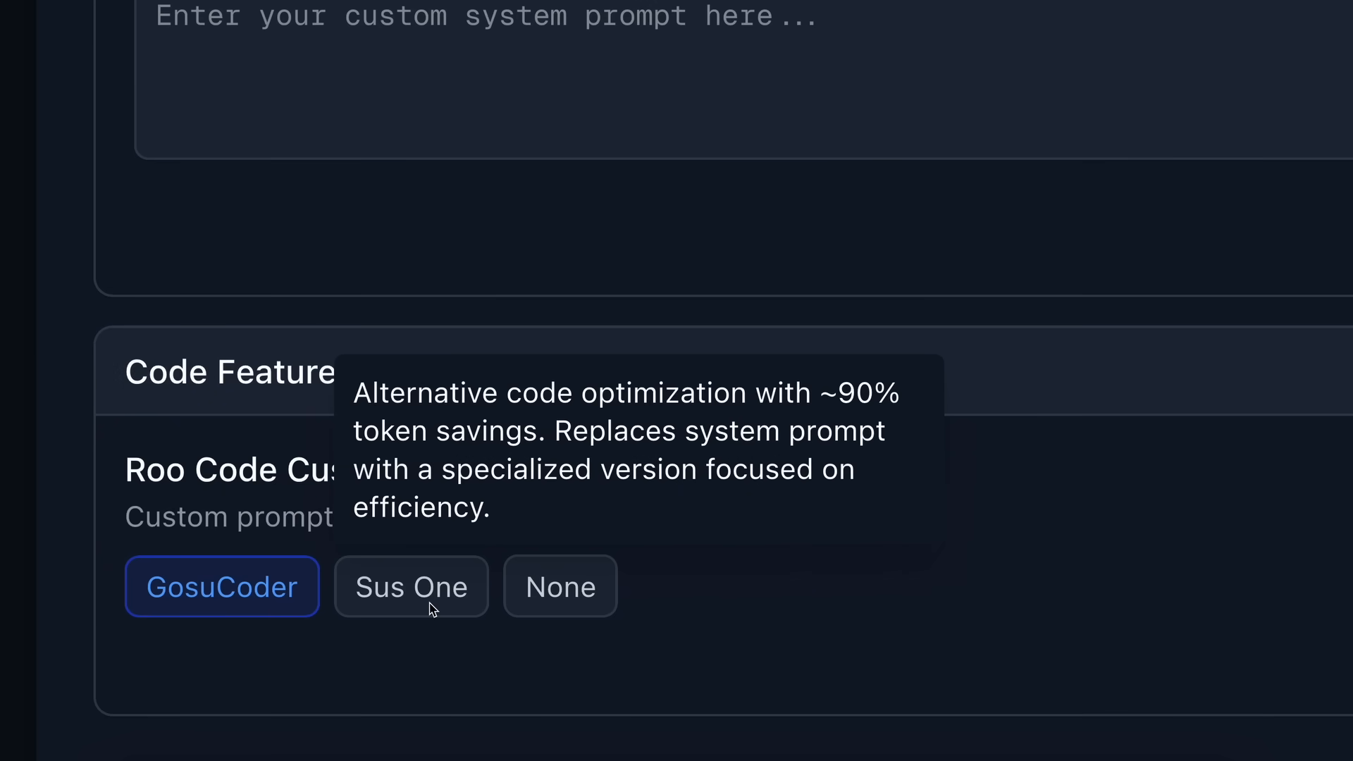
mouse_move(696, 606)
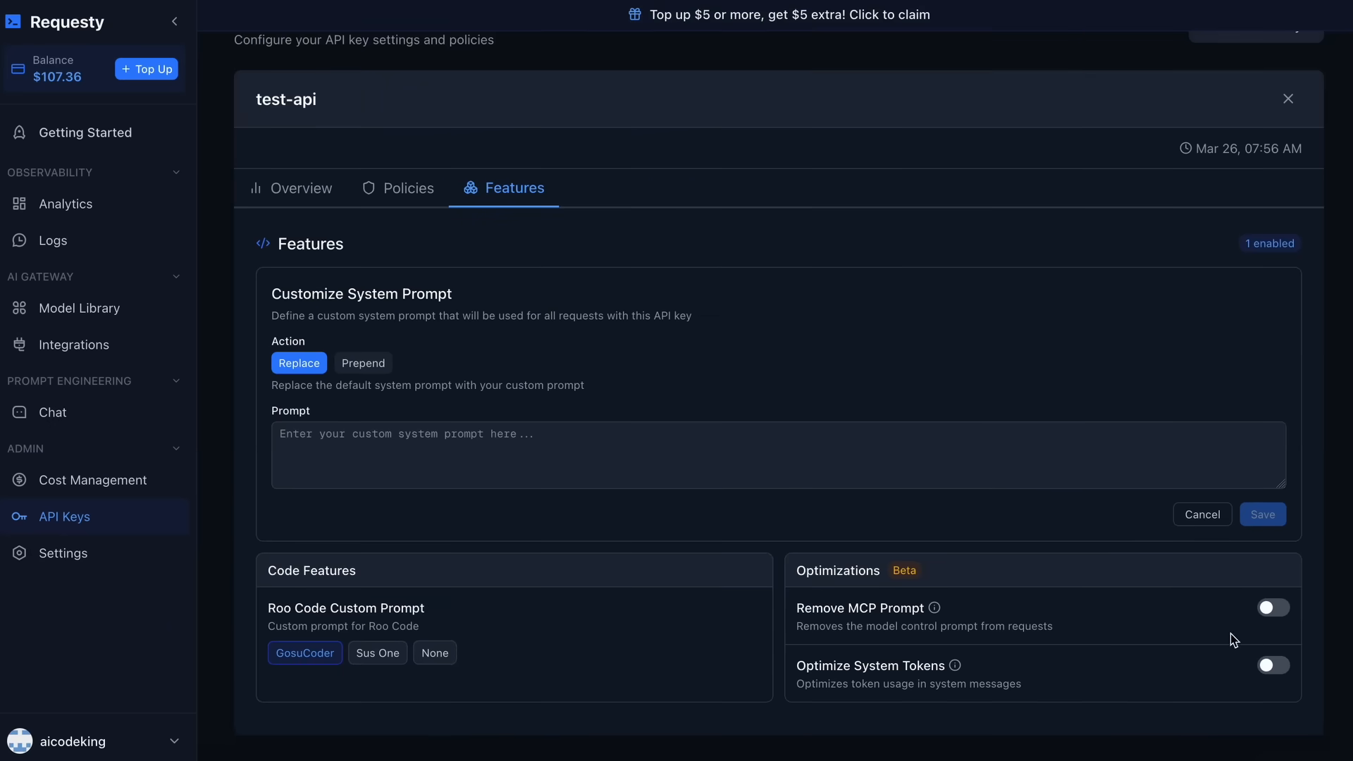
mouse_move(1252, 644)
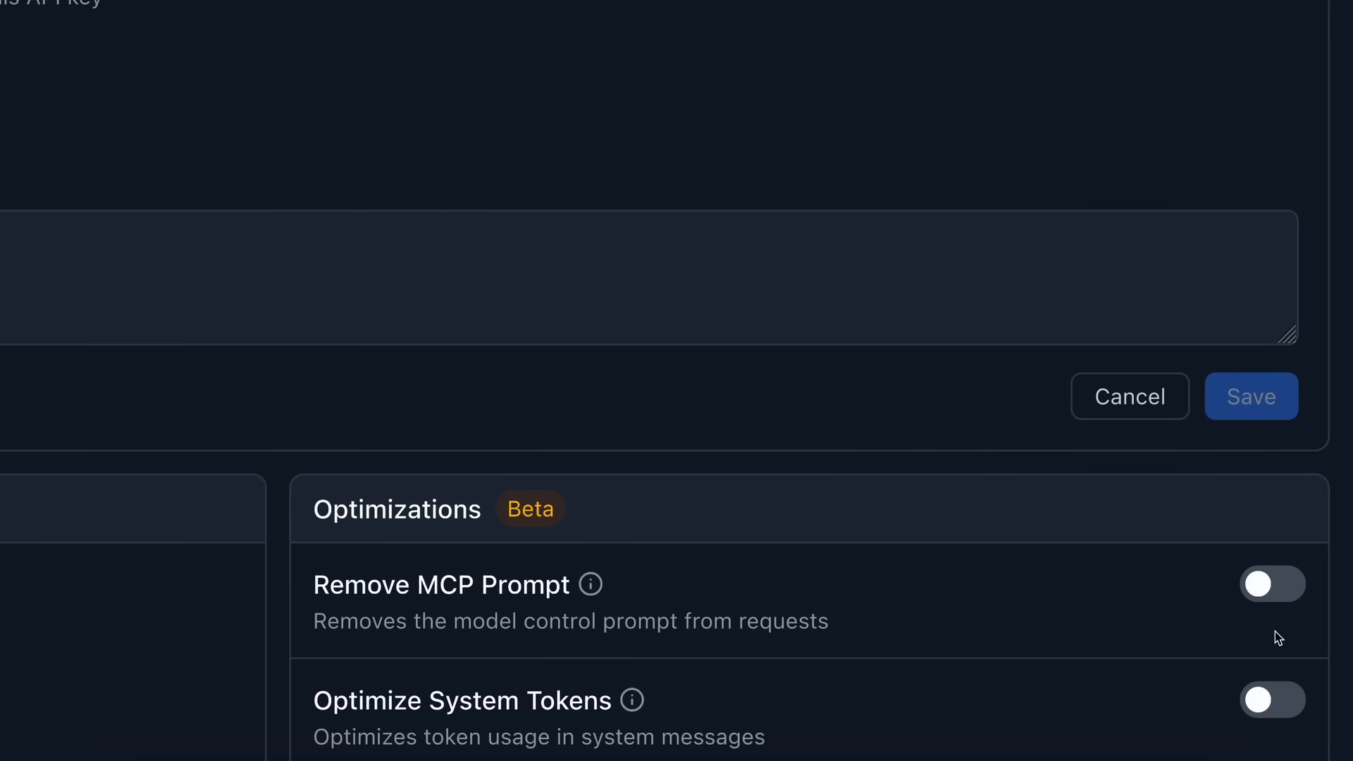
scroll("down", 3)
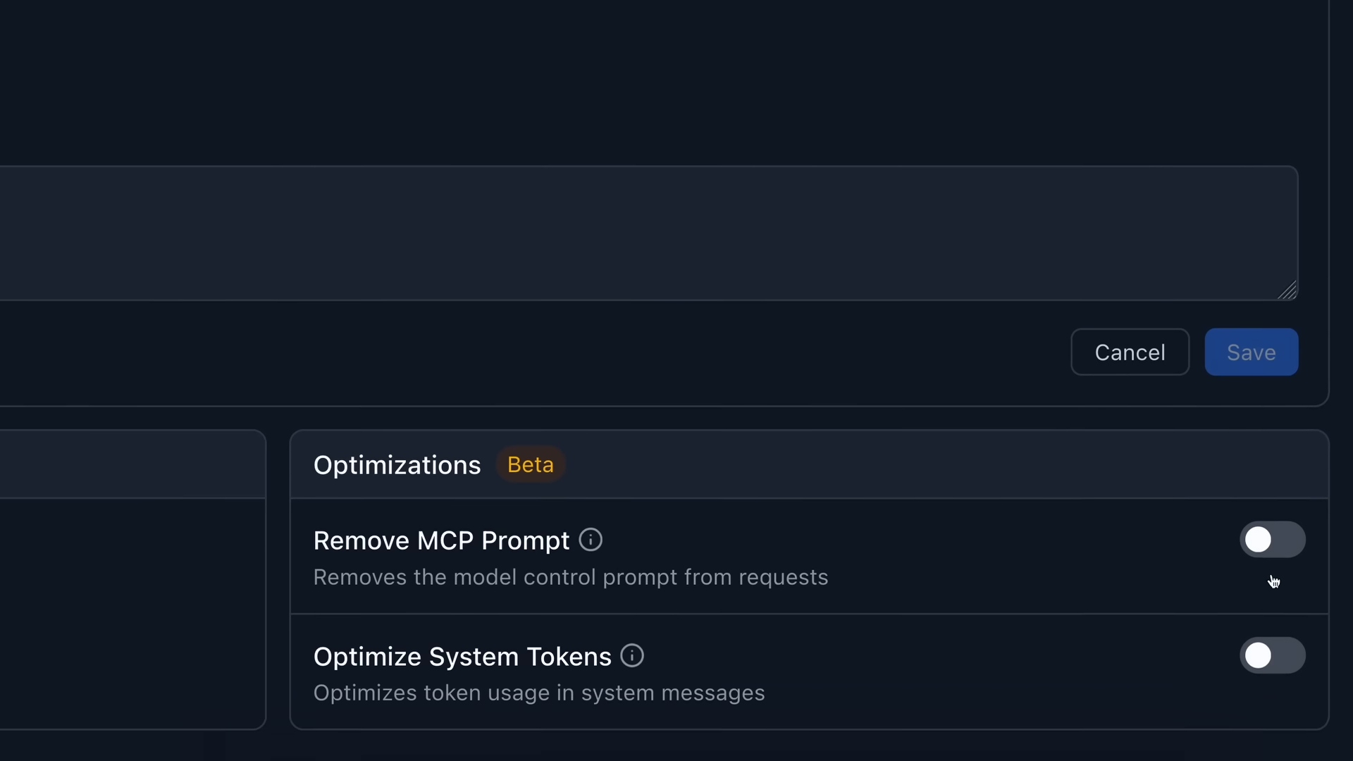
mouse_move(624, 654)
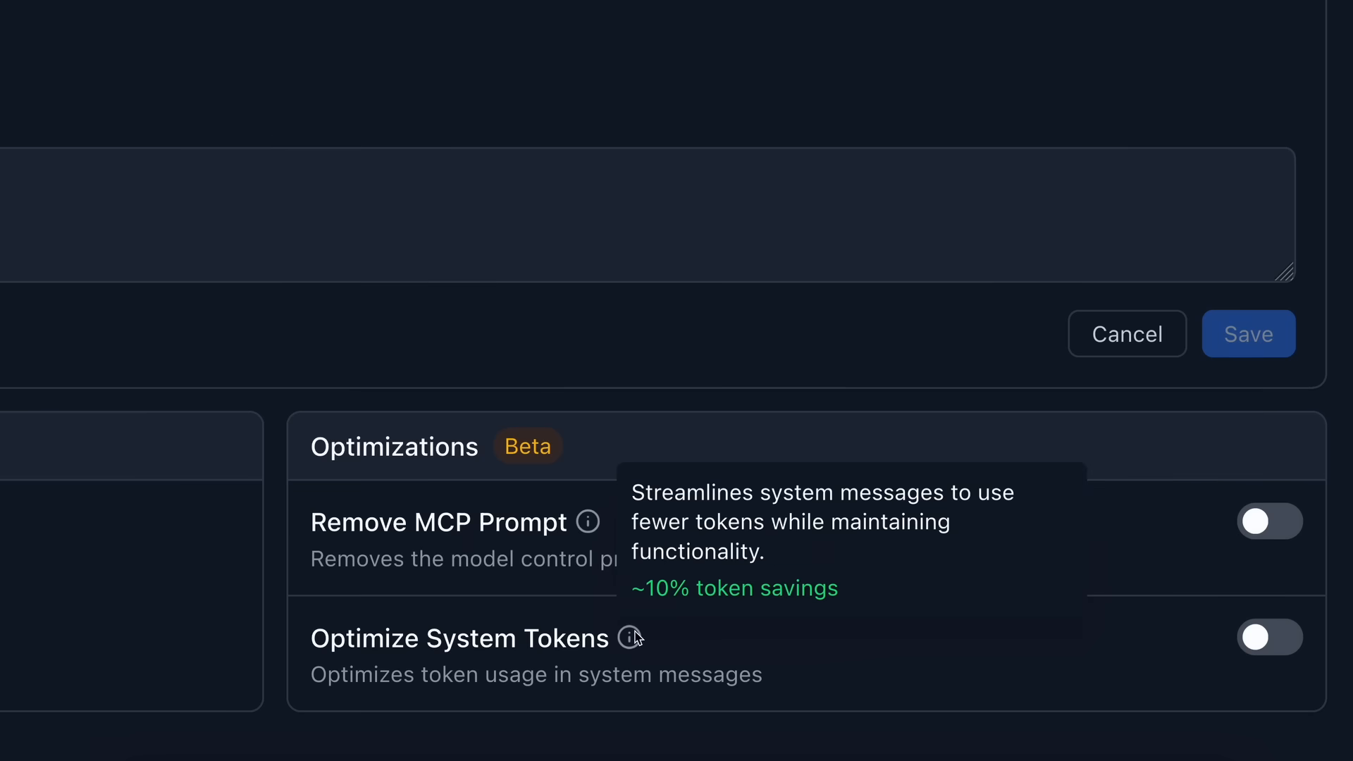
mouse_move(632, 626)
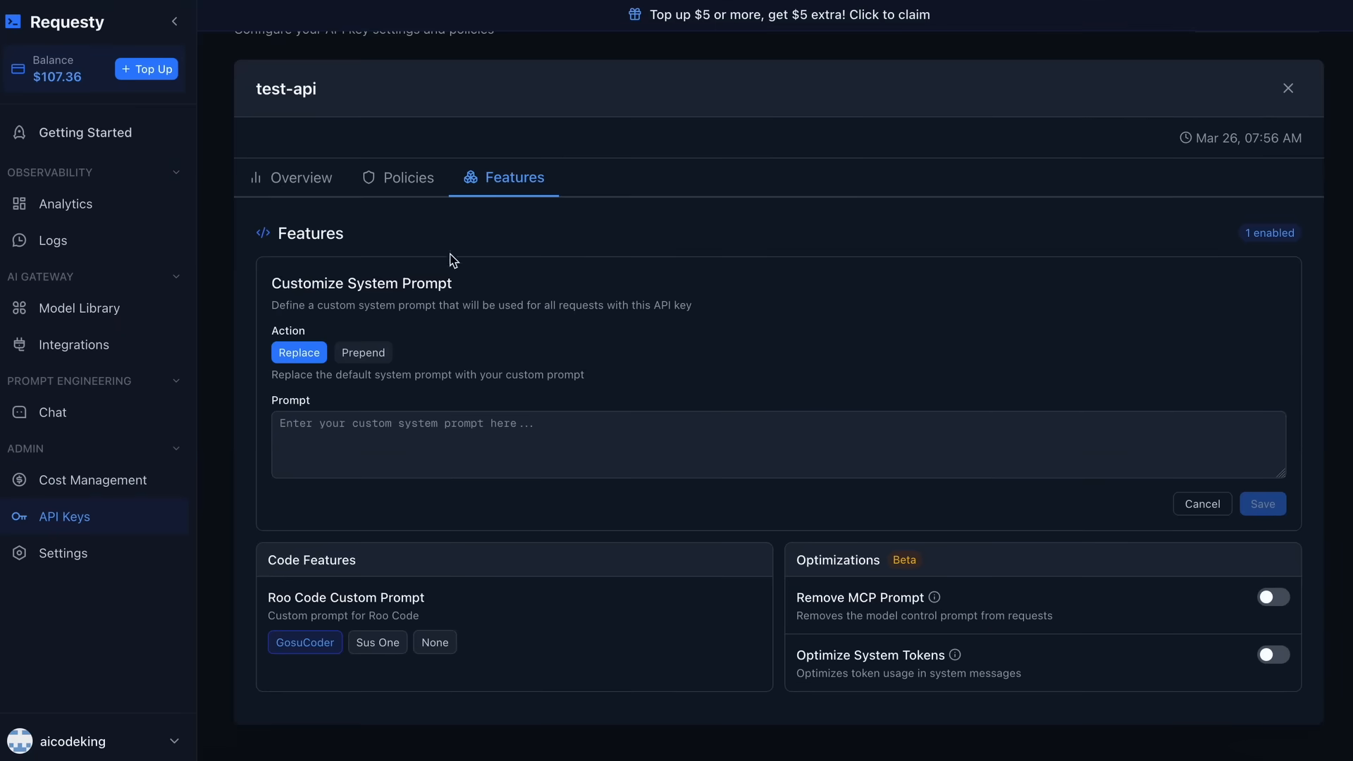
mouse_move(448, 409)
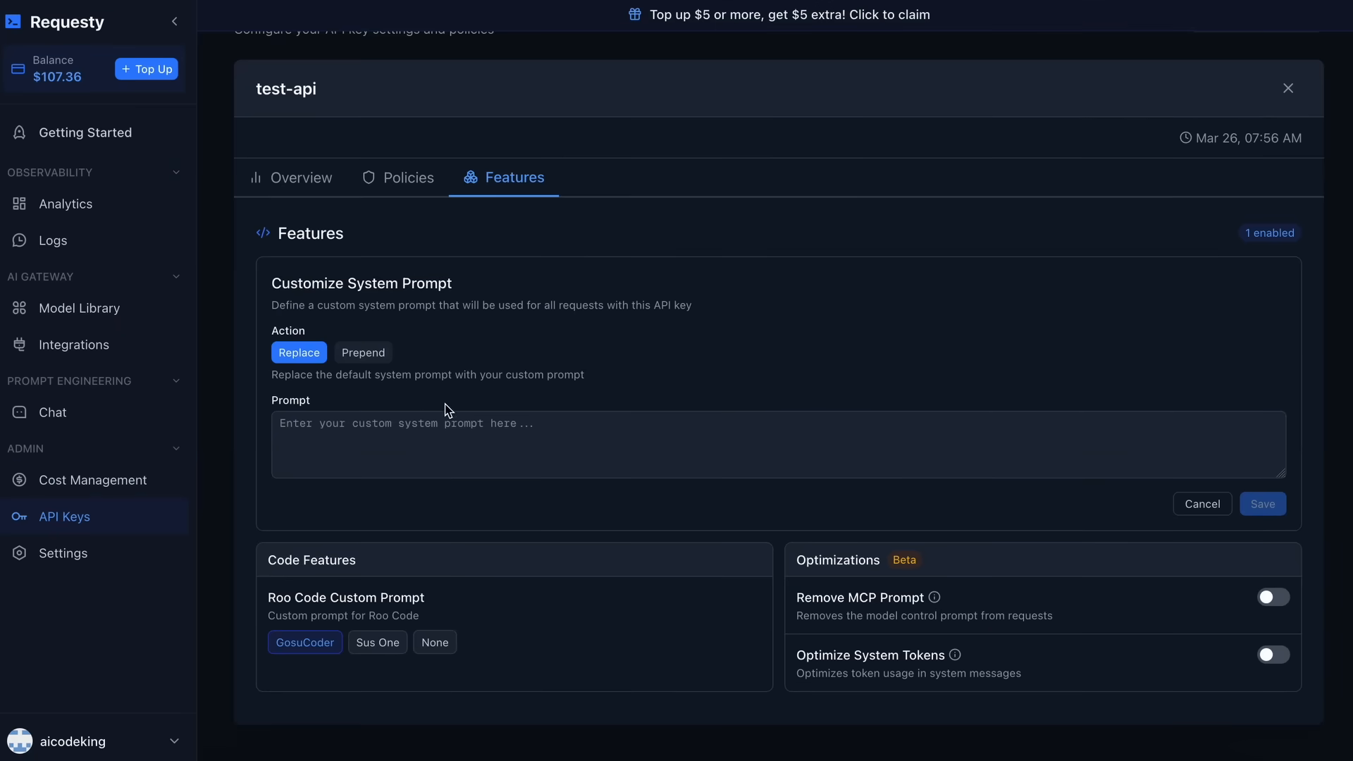
mouse_move(452, 411)
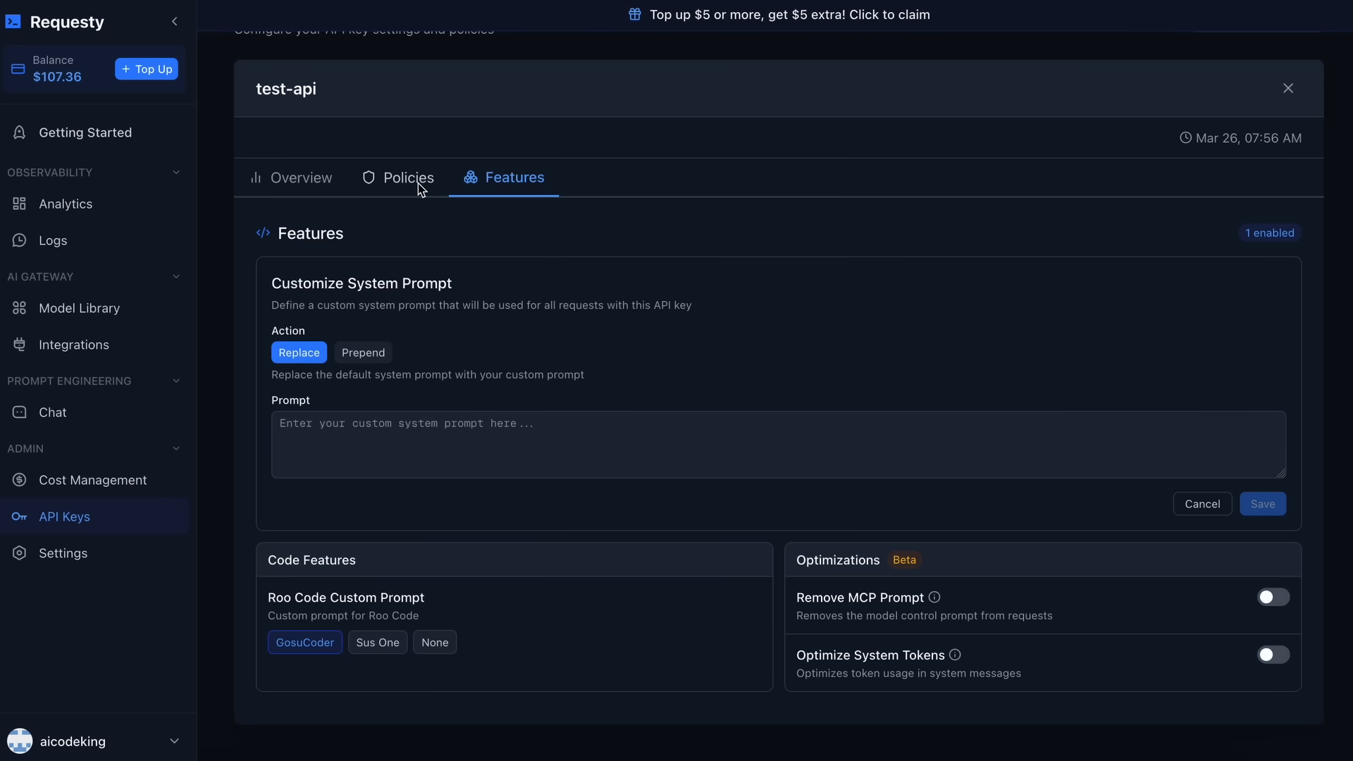
Review the test-api key's Policies, Overview and Features, then close its settings.
left_click(409, 178)
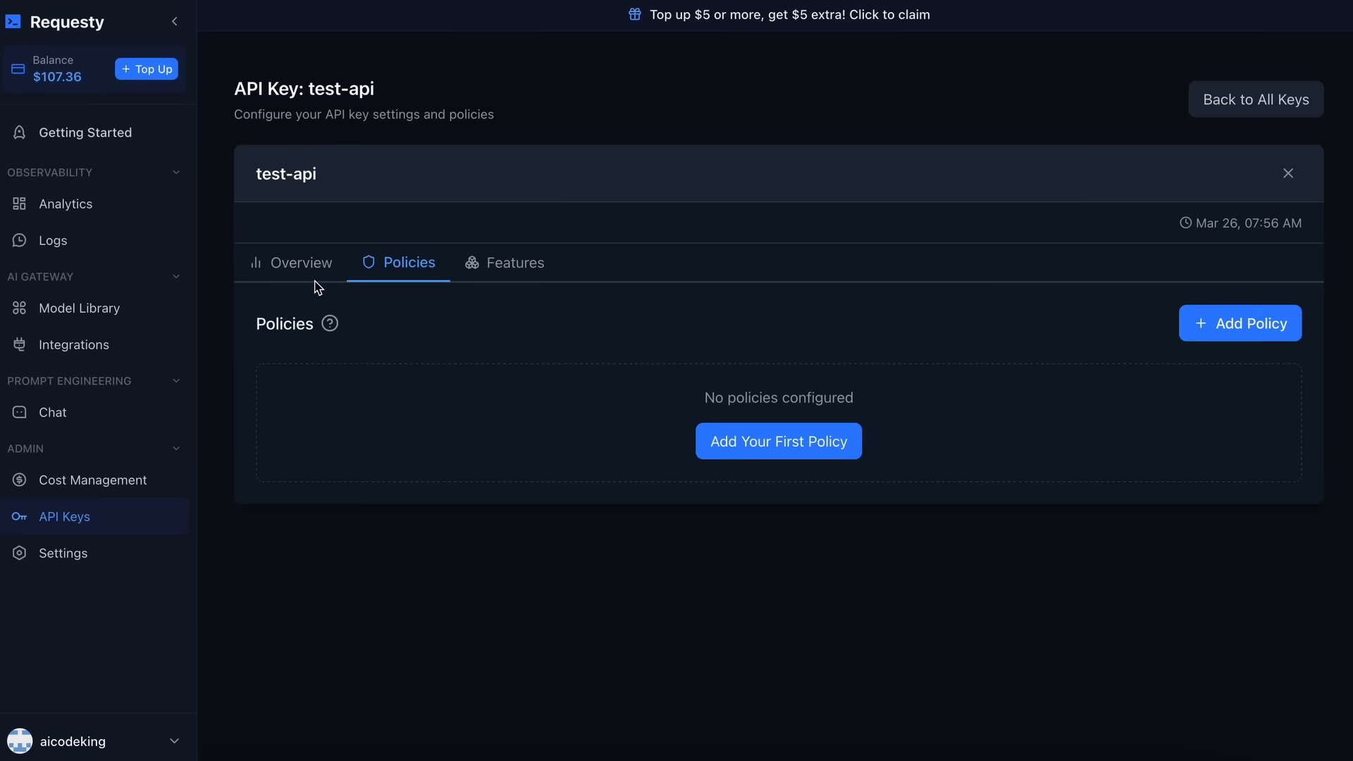
left_click(302, 262)
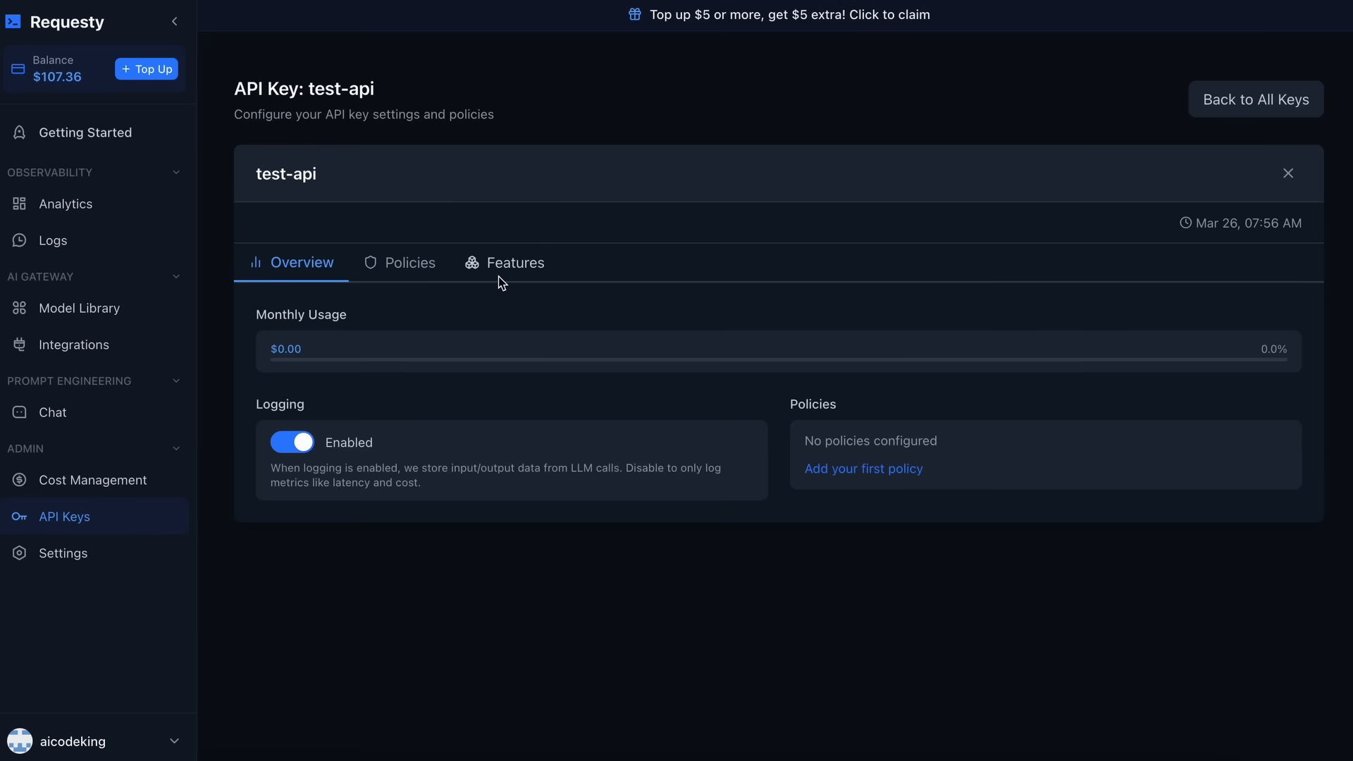
left_click(514, 262)
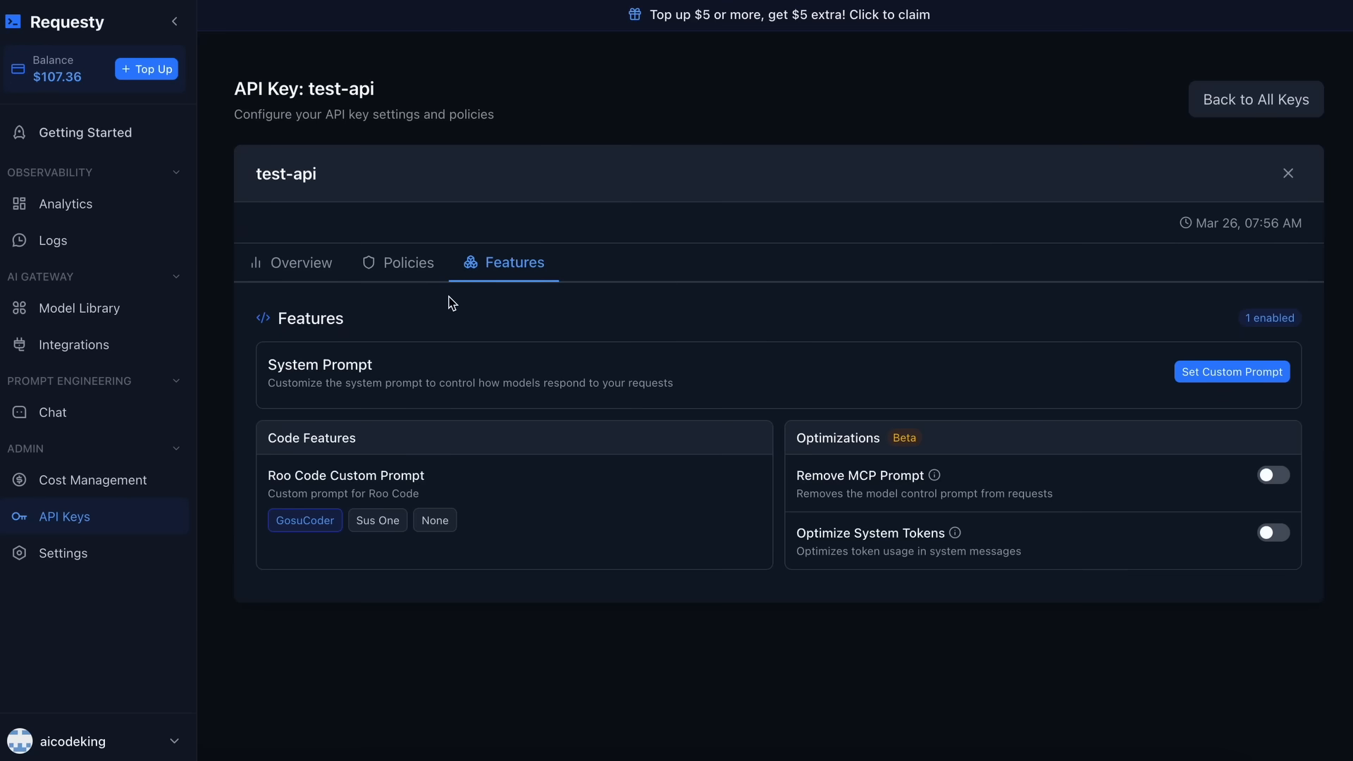
mouse_move(401, 278)
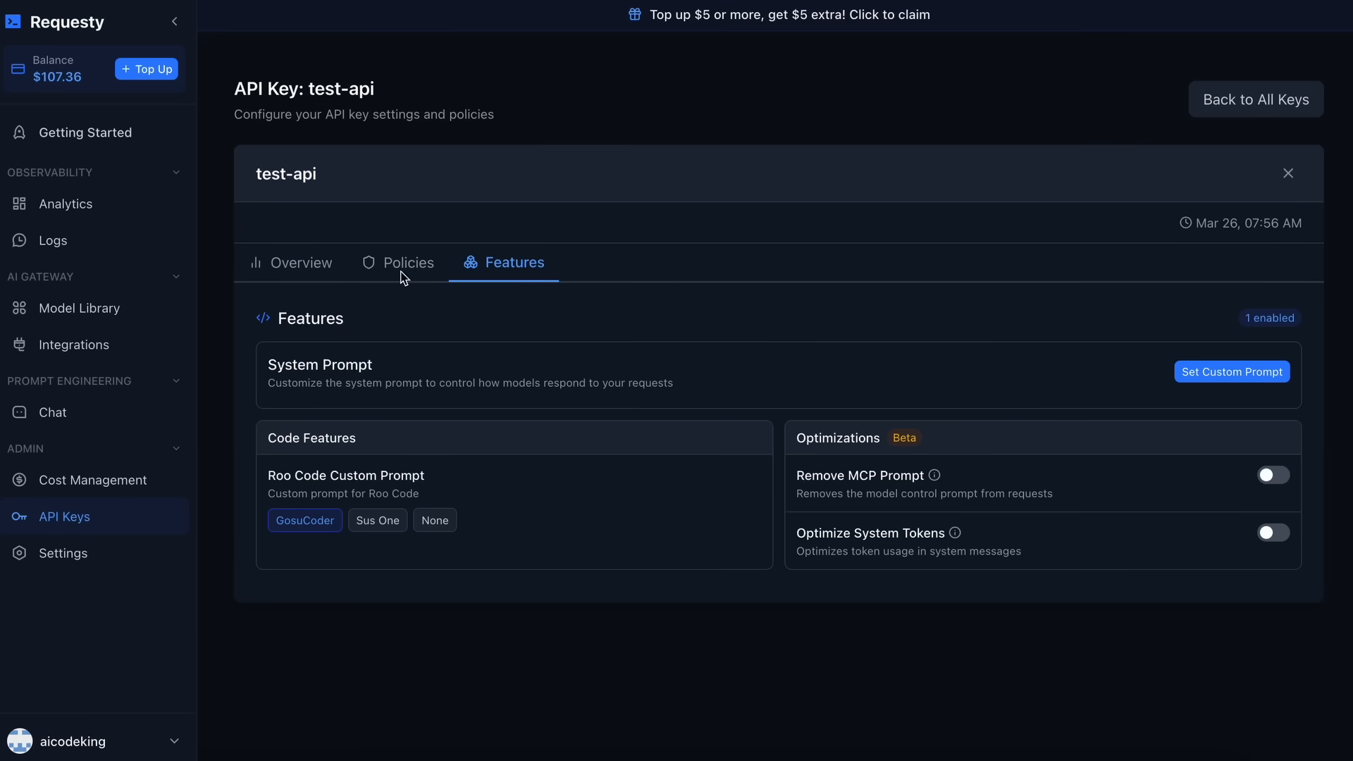
mouse_move(400, 248)
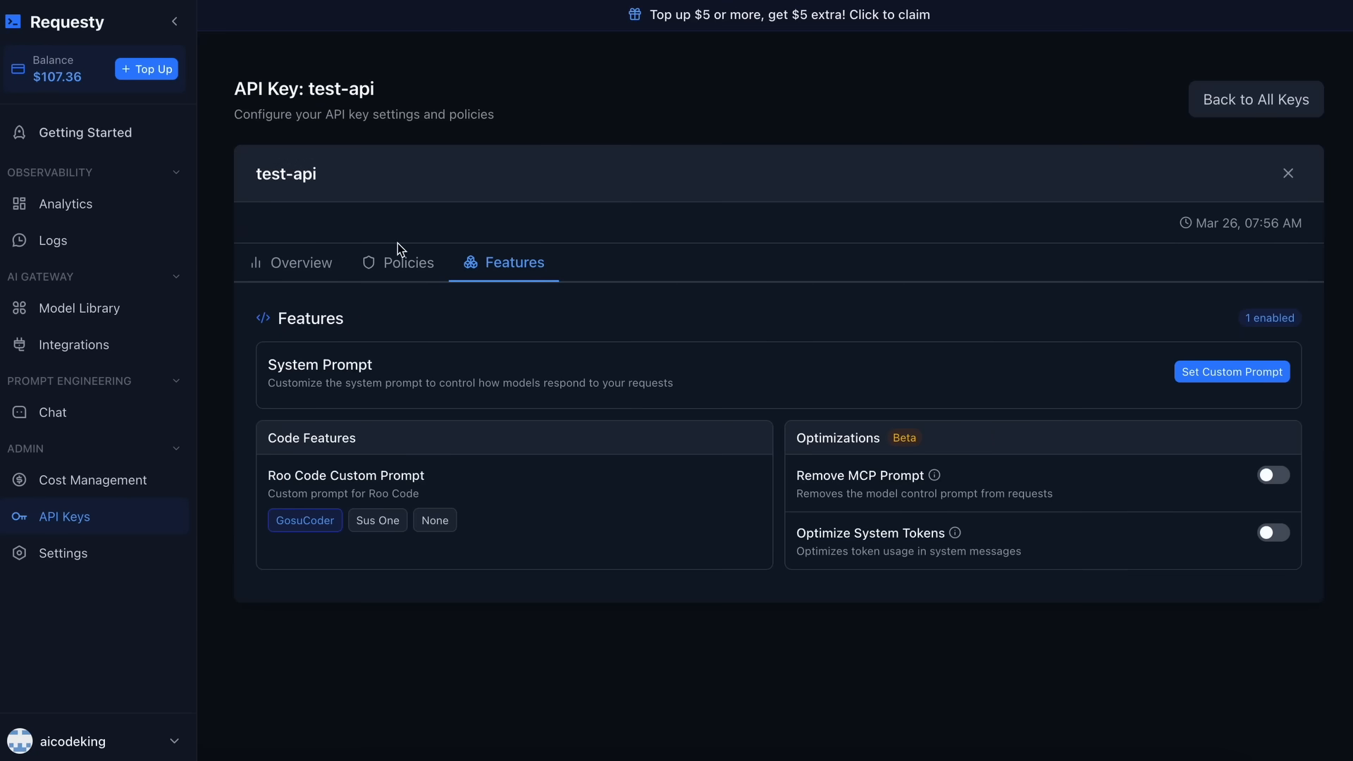
mouse_move(578, 293)
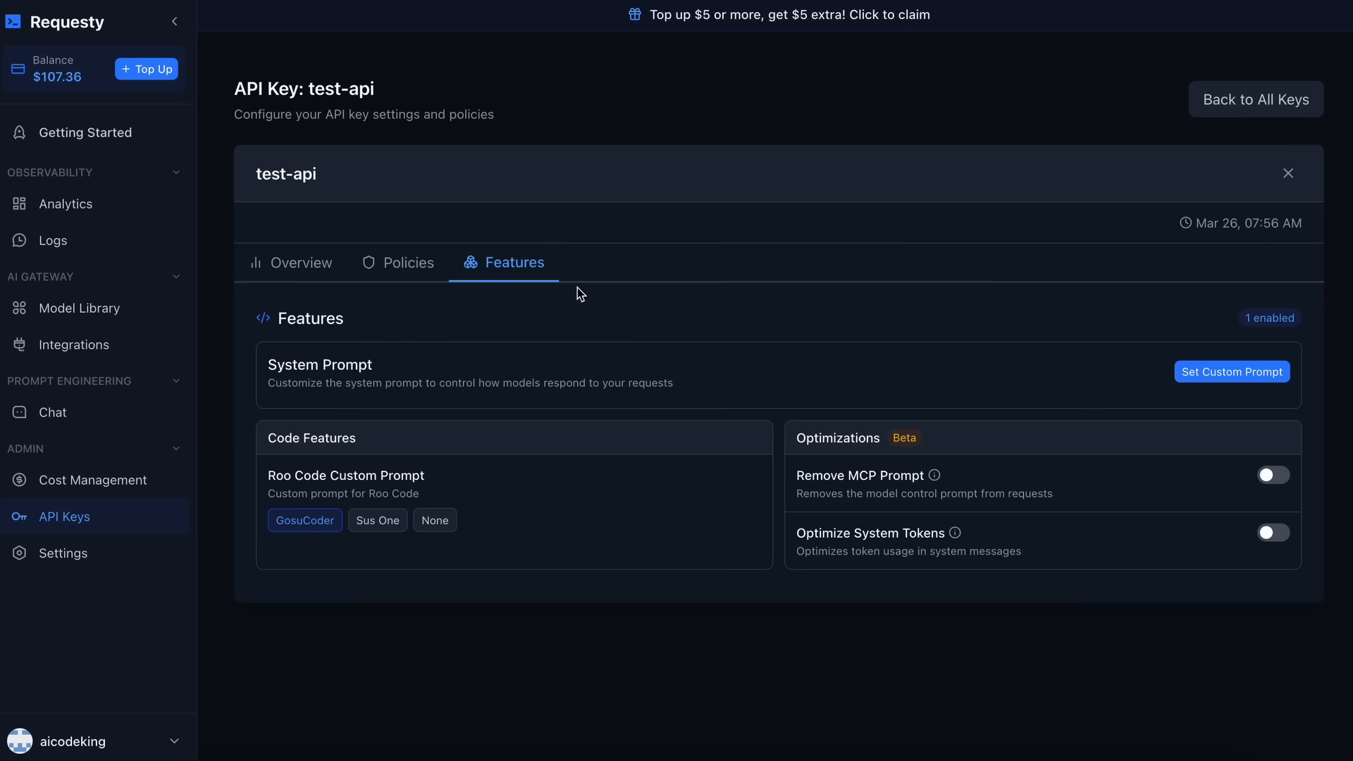
mouse_move(580, 318)
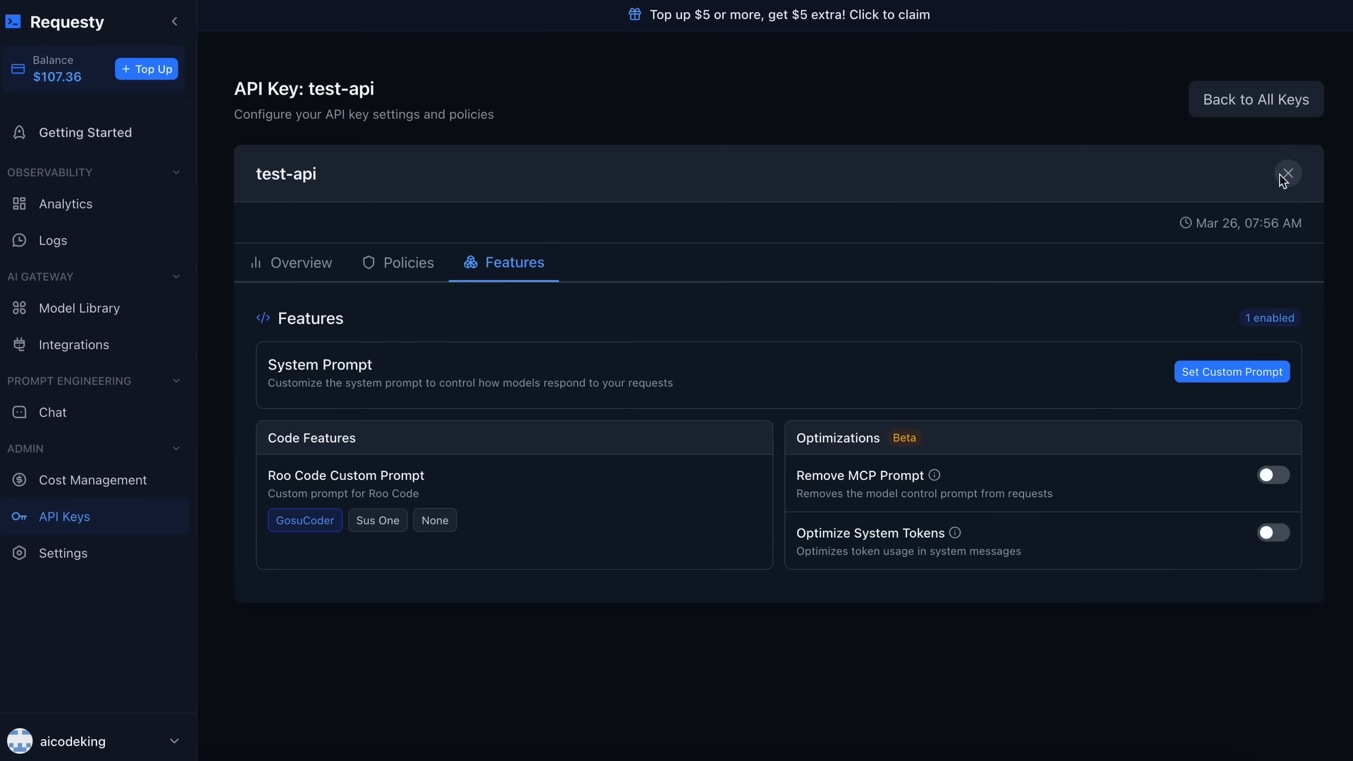
left_click(1291, 172)
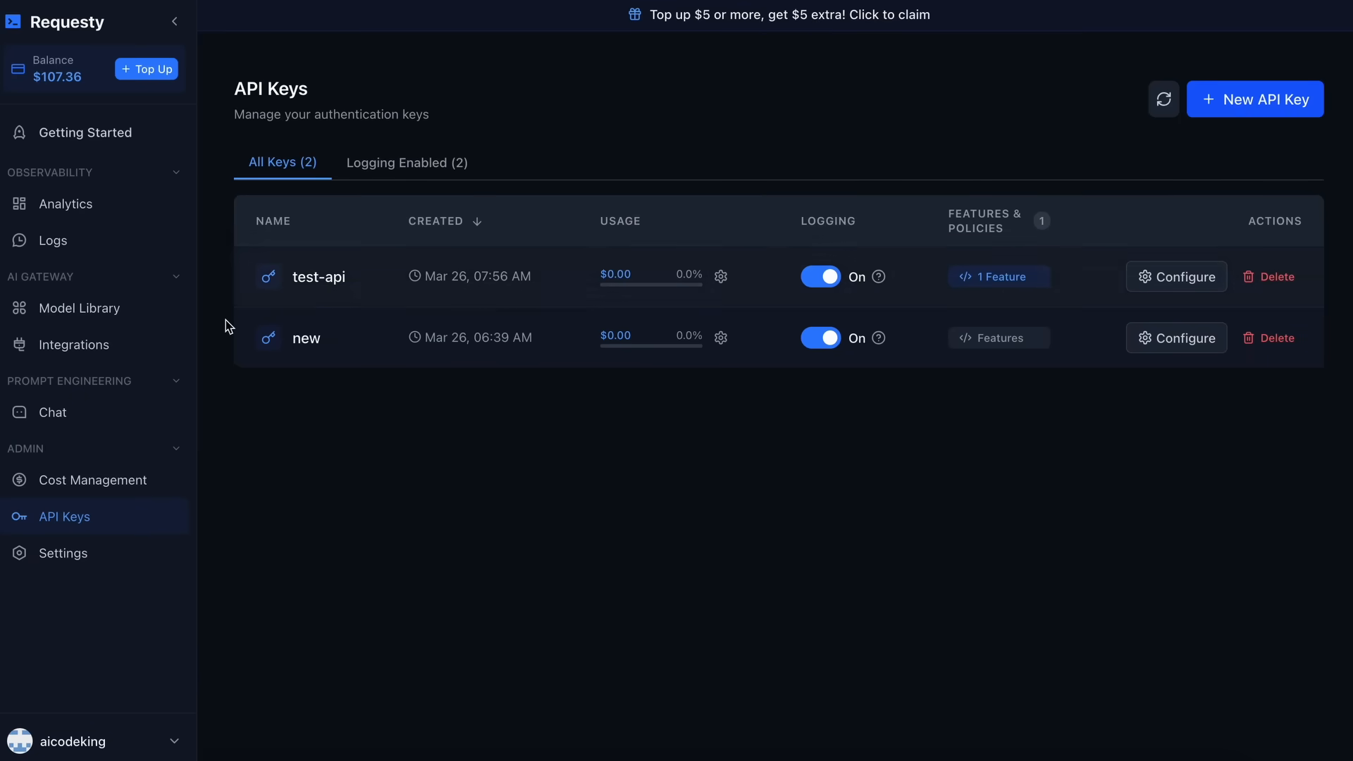
mouse_move(160, 310)
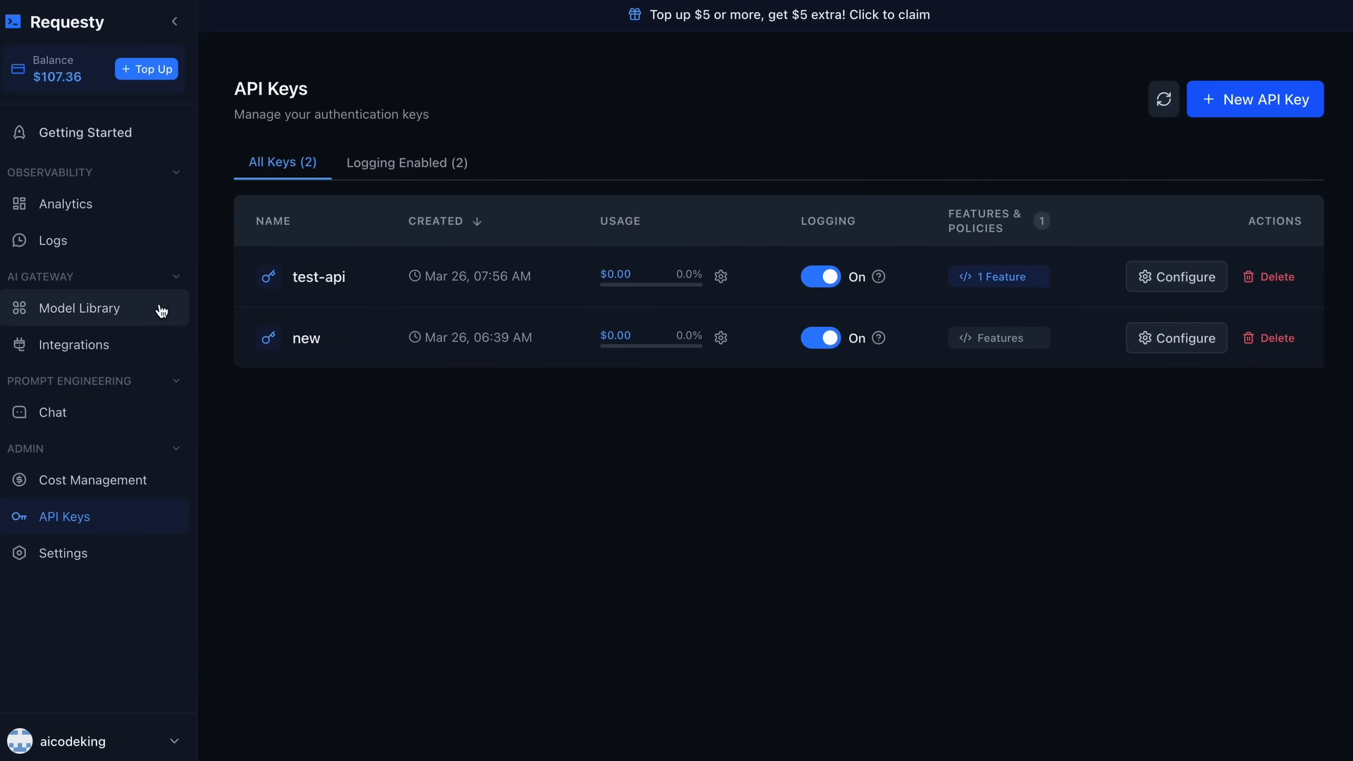
Show the Model Library listing all 195 models as cards.
left_click(78, 308)
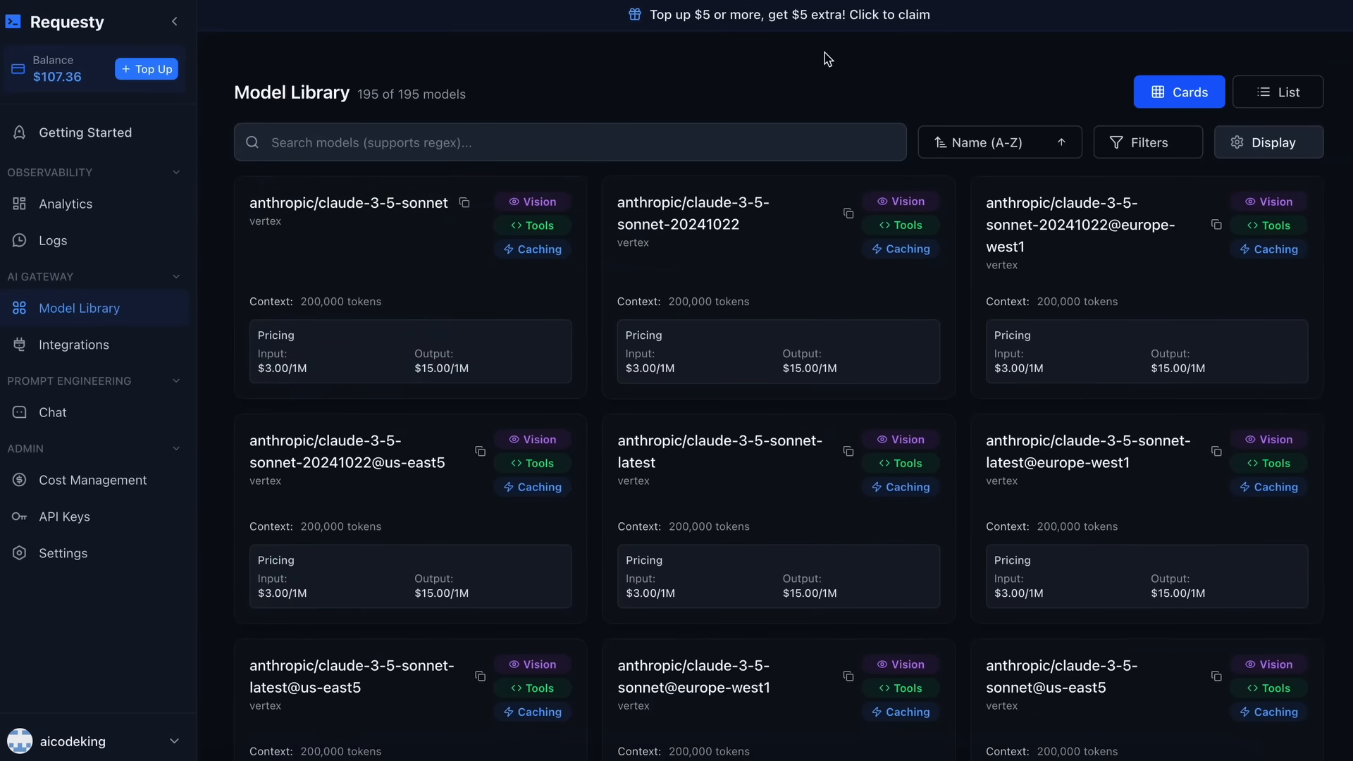
mouse_move(826, 56)
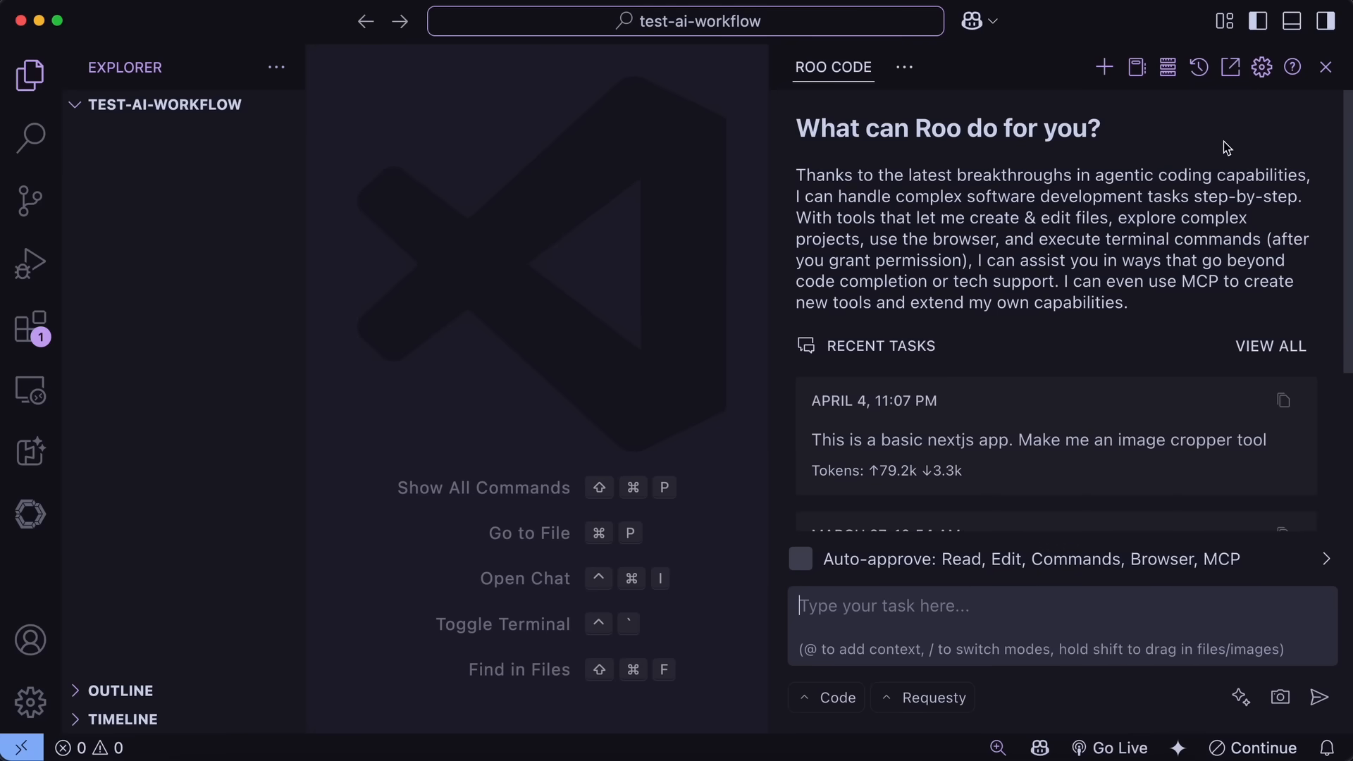
left_click(1260, 66)
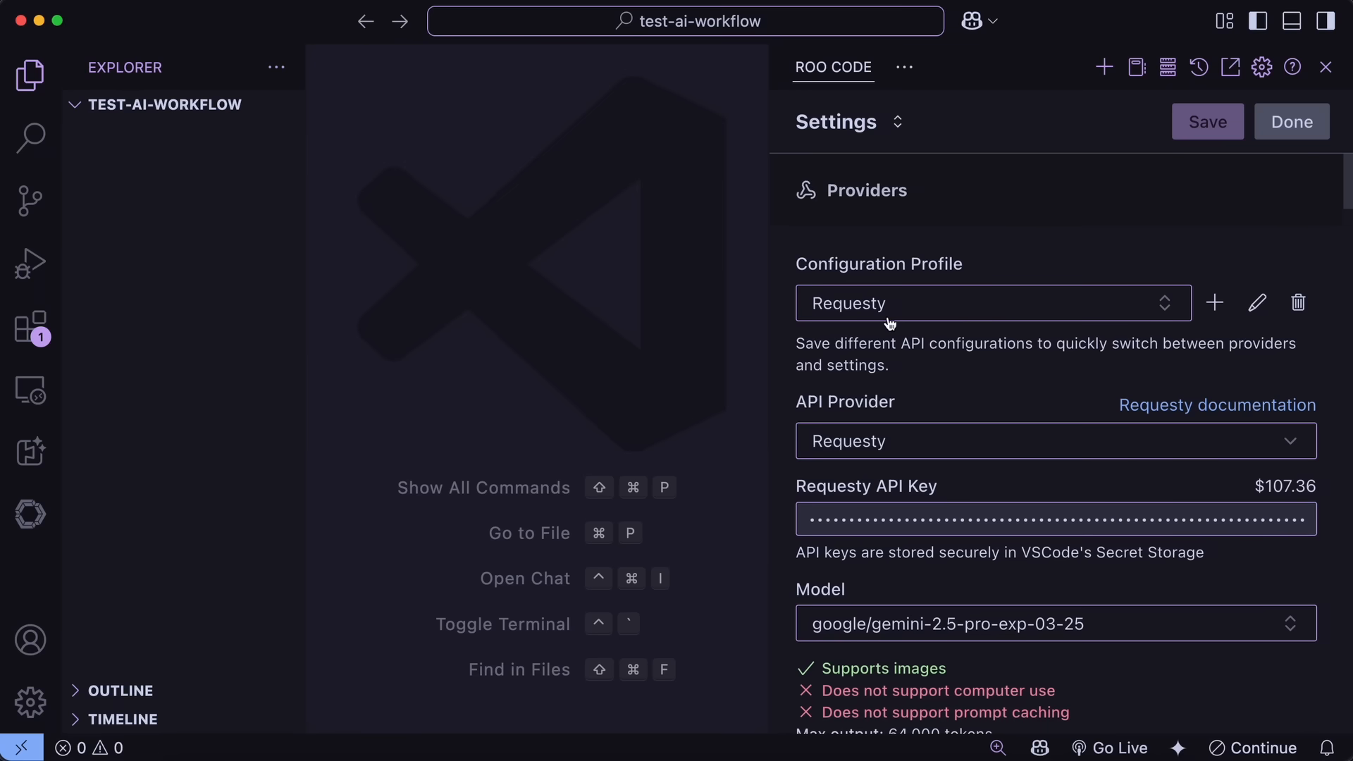
mouse_move(952, 424)
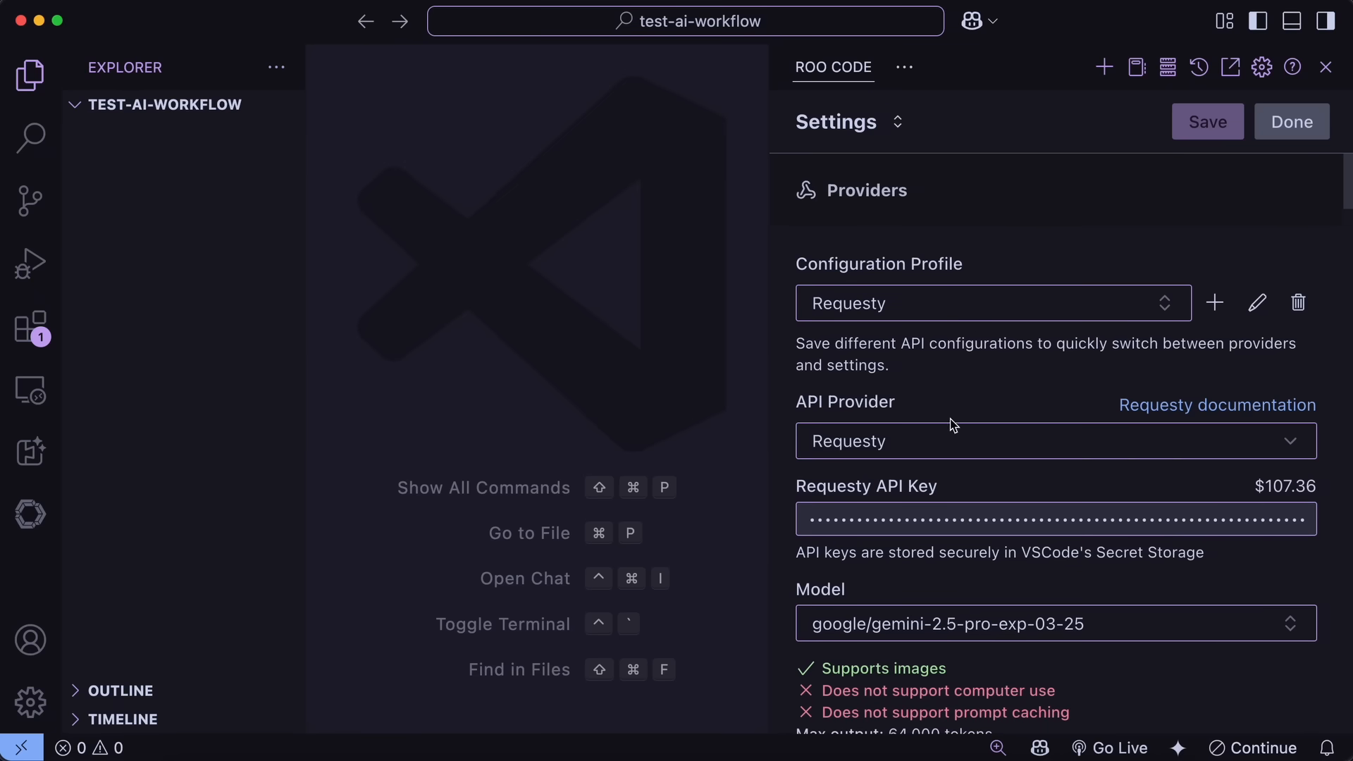
scroll("down", 3)
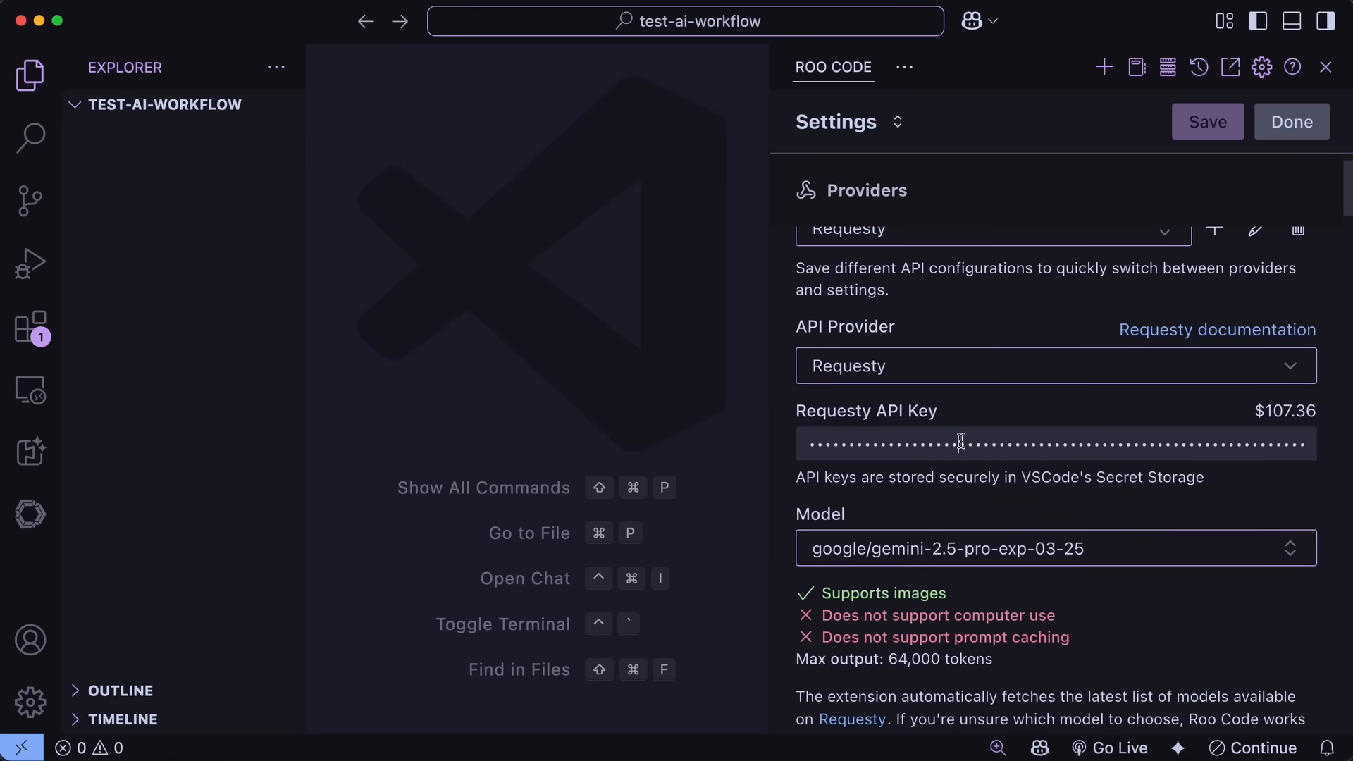
scroll("down", 3)
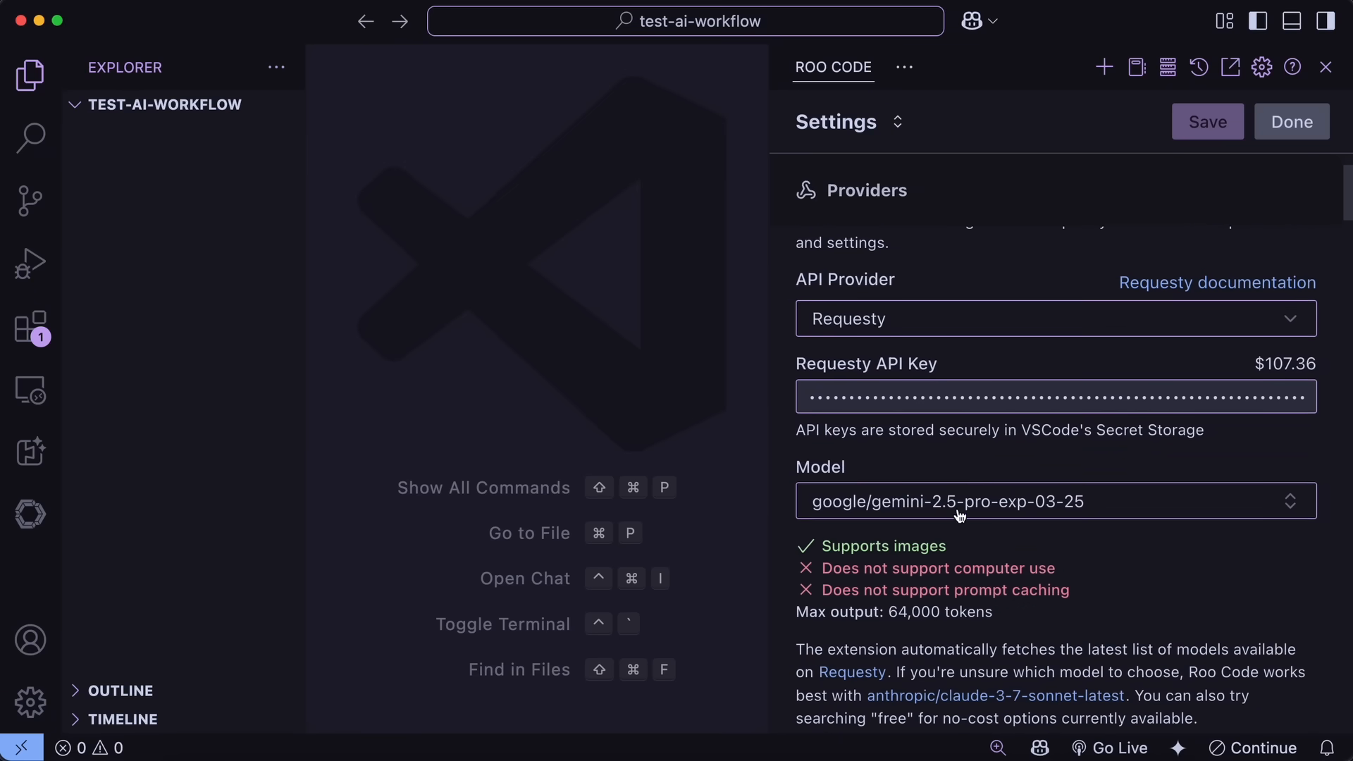
mouse_move(1046, 510)
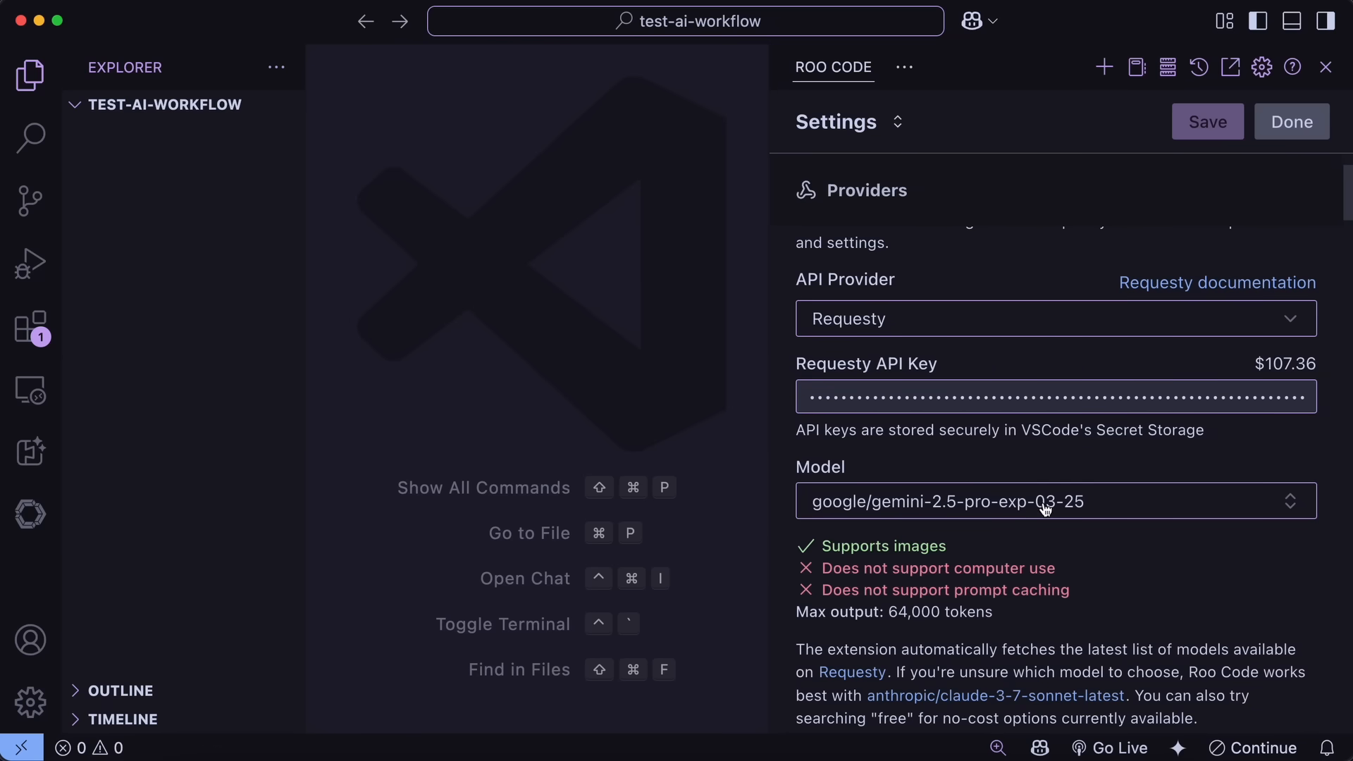
mouse_move(1036, 518)
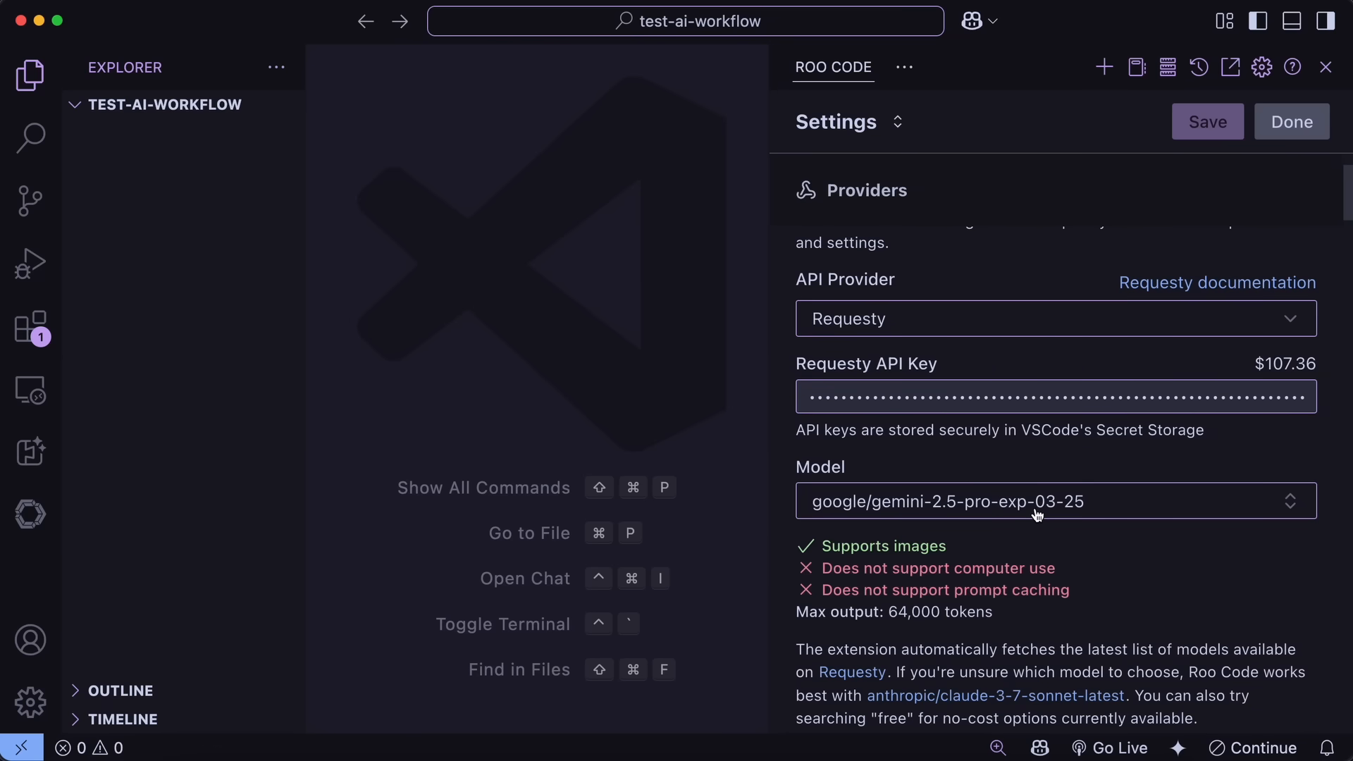
left_click(1041, 501)
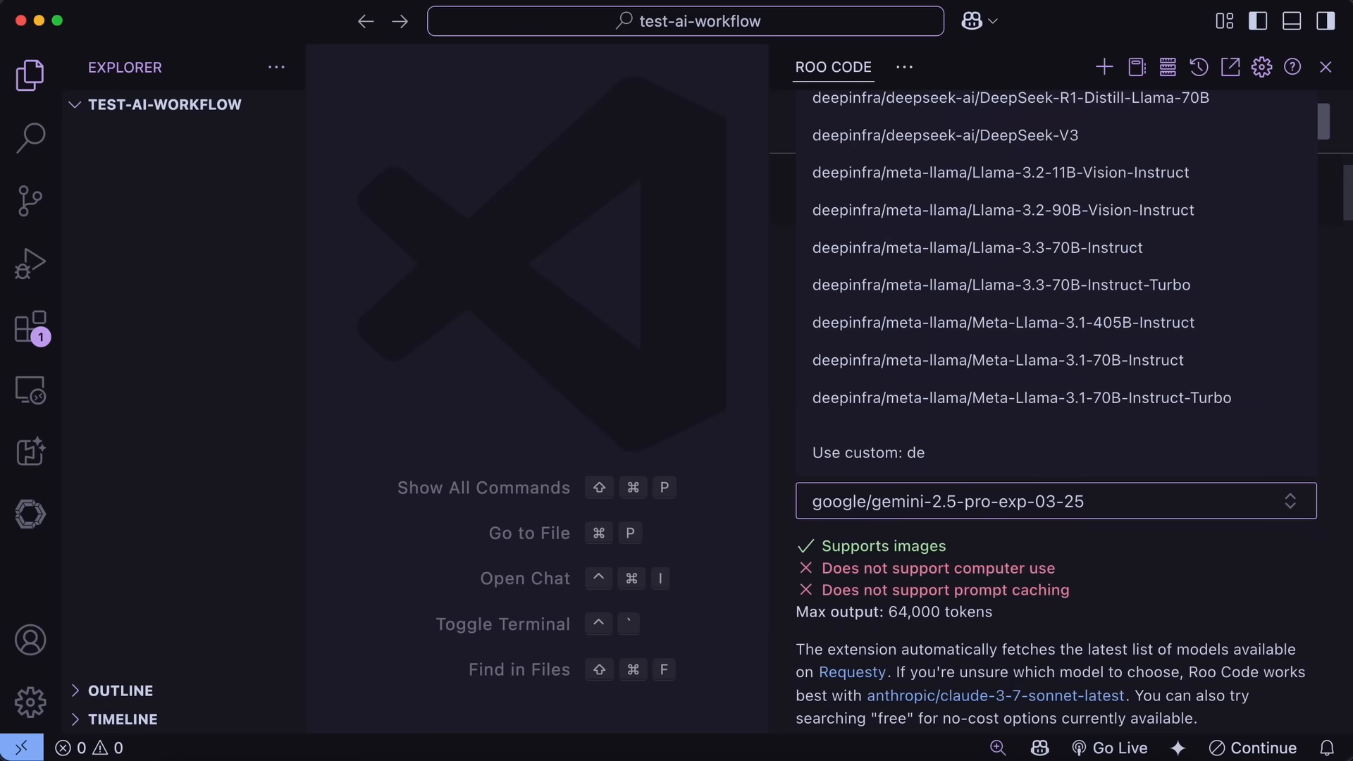
type("deepseek-v3")
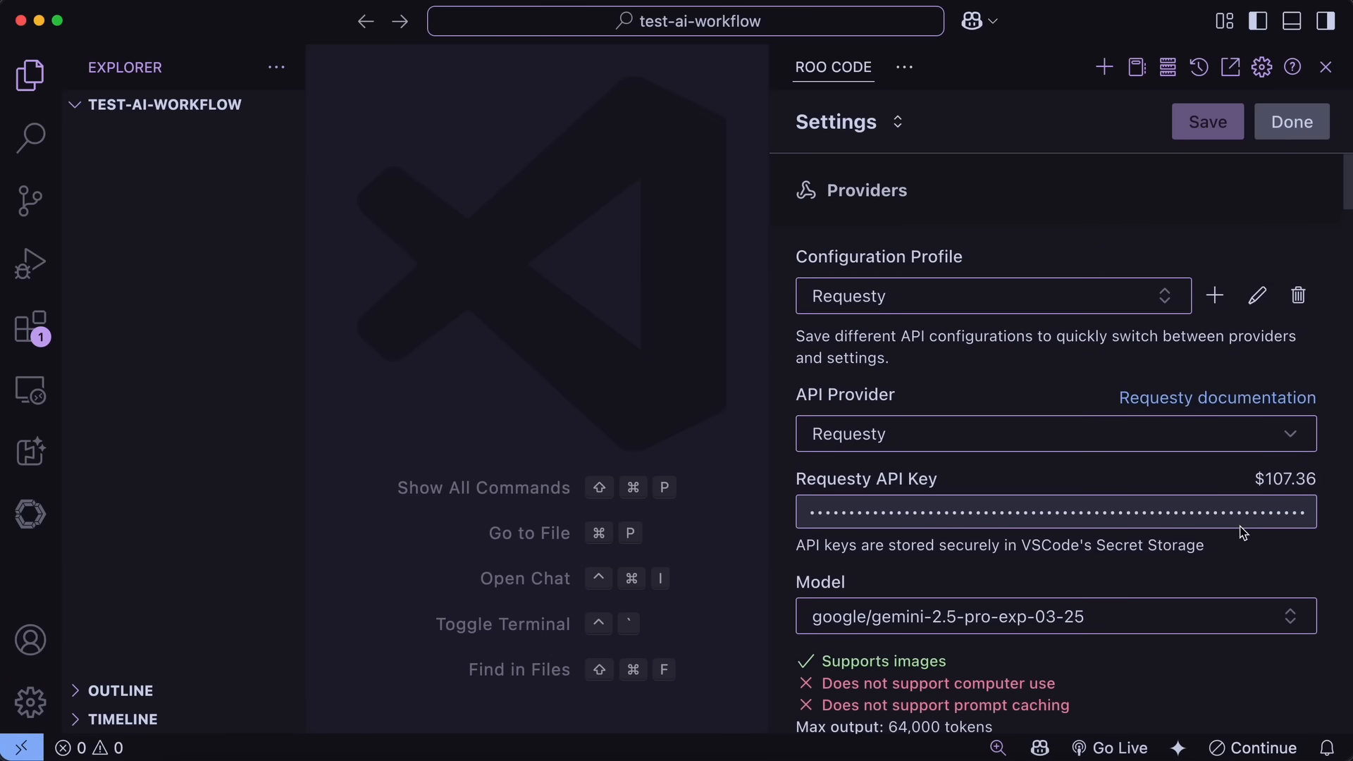
mouse_move(1257, 544)
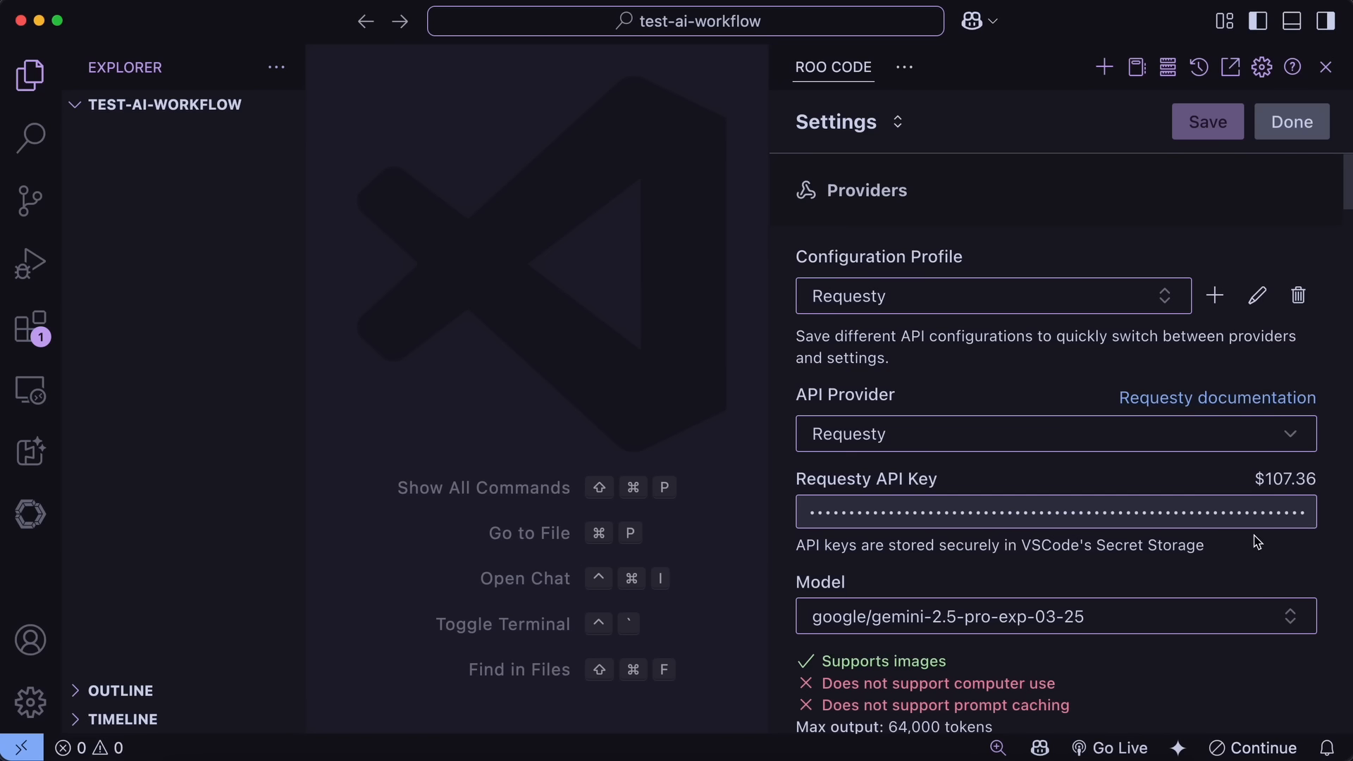
mouse_move(1260, 541)
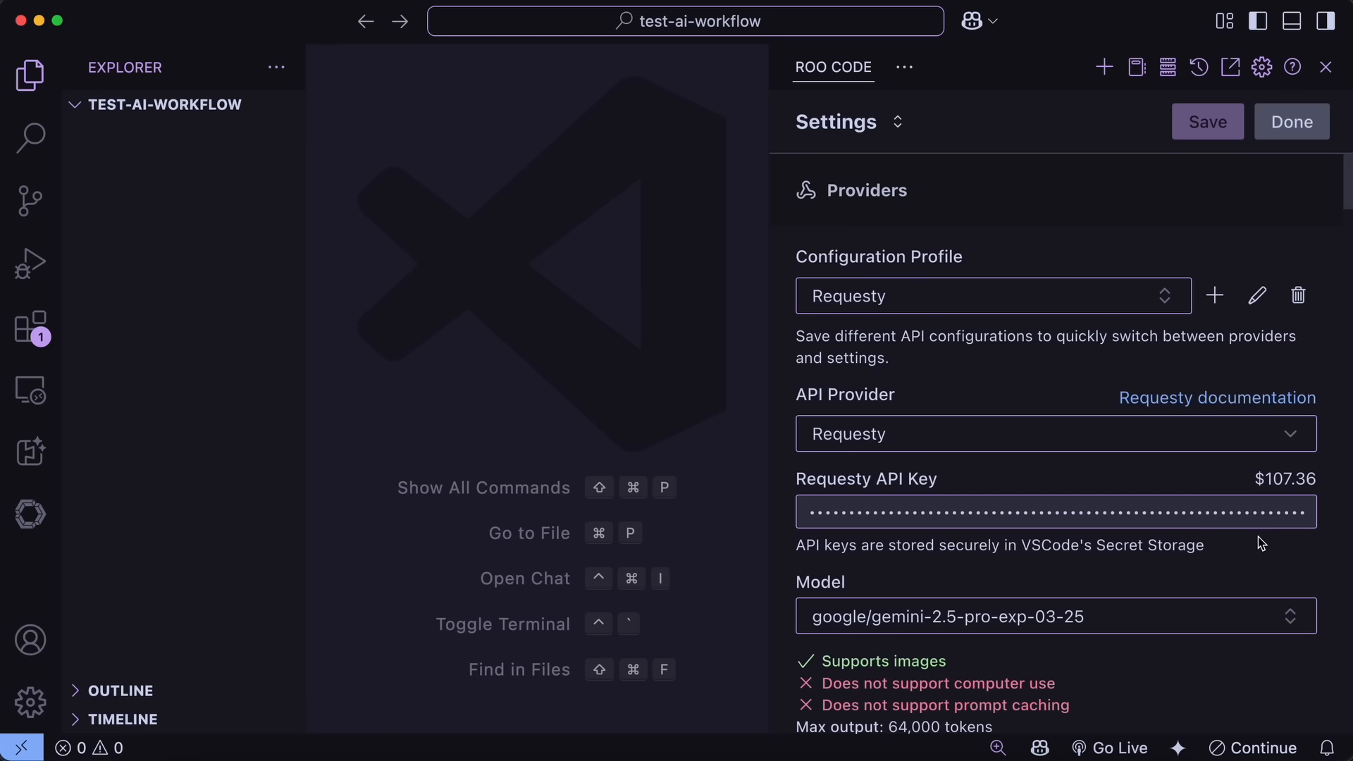
mouse_move(1289, 240)
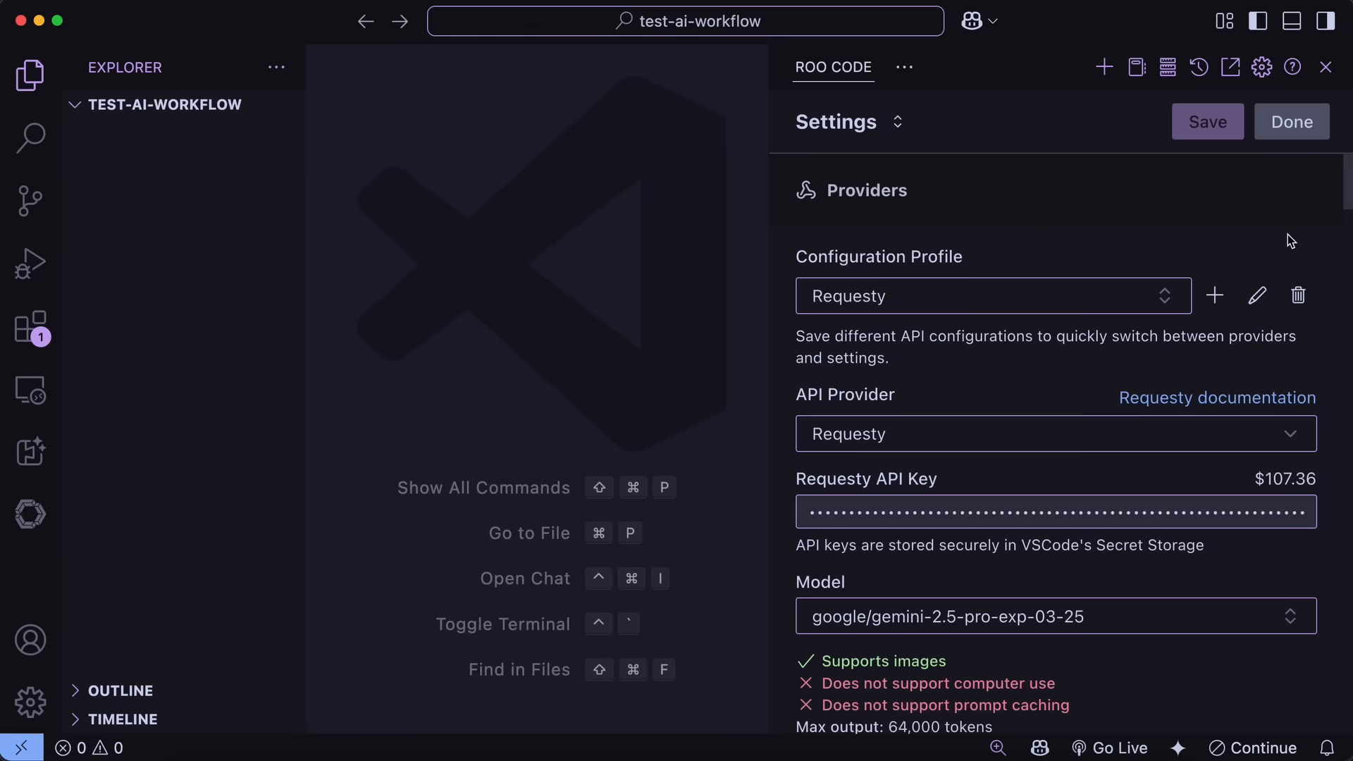
Close Roo Code Settings with Done, returning to the panel with recent Requesty tasks.
left_click(1291, 121)
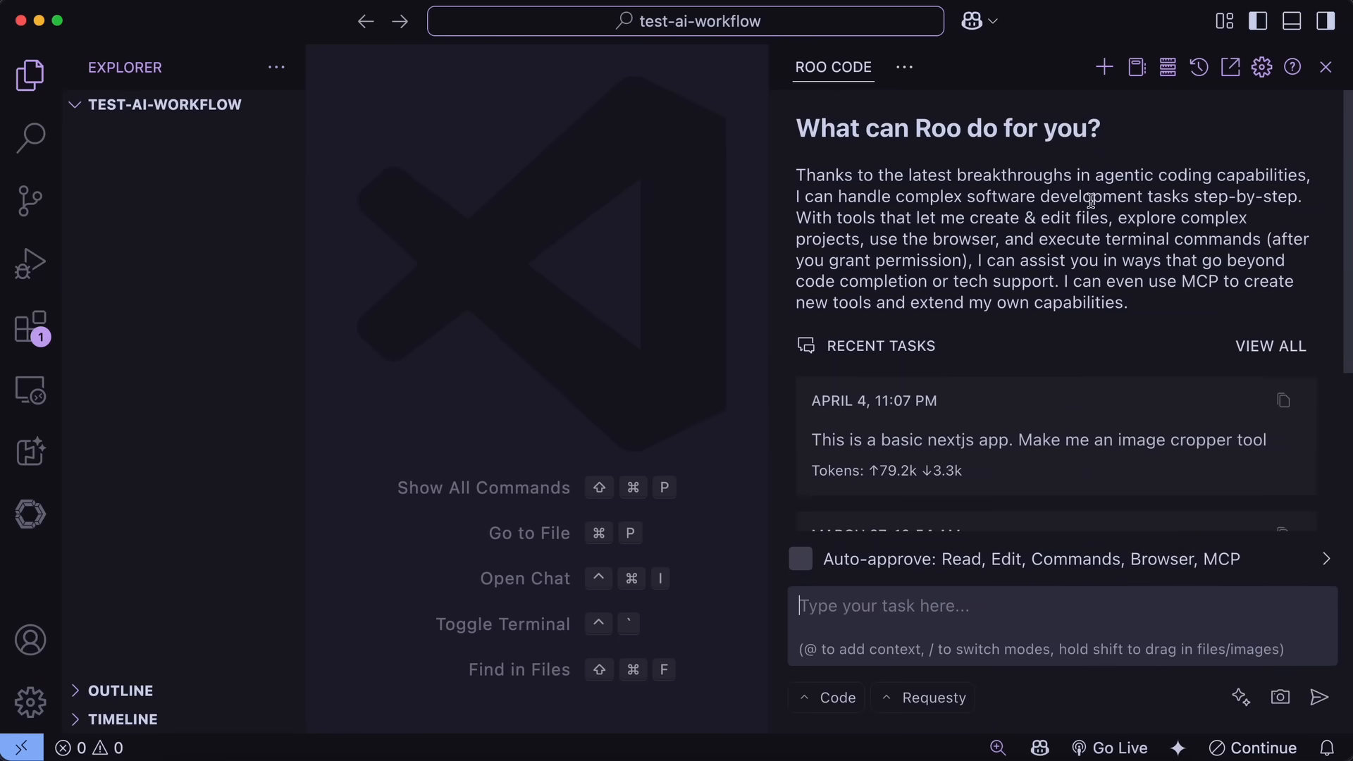
mouse_move(360, 623)
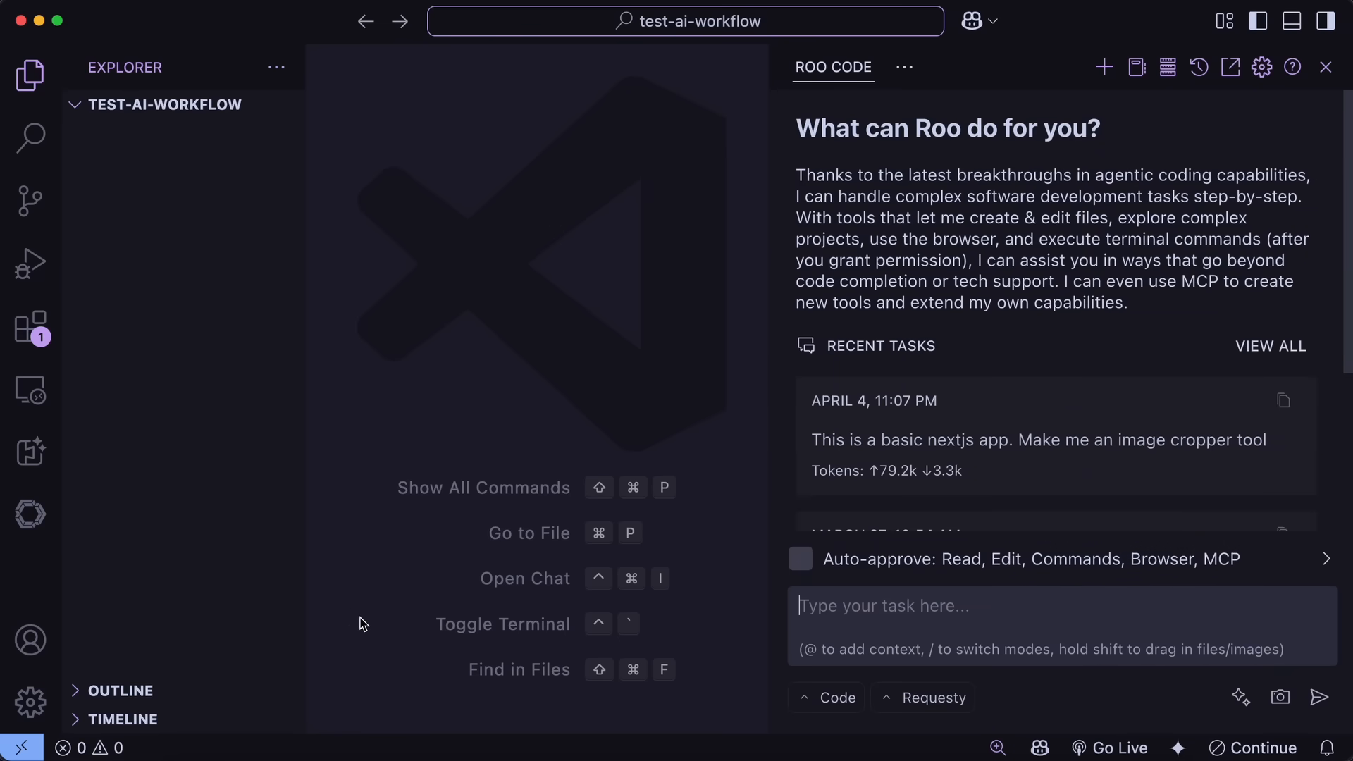
mouse_move(385, 599)
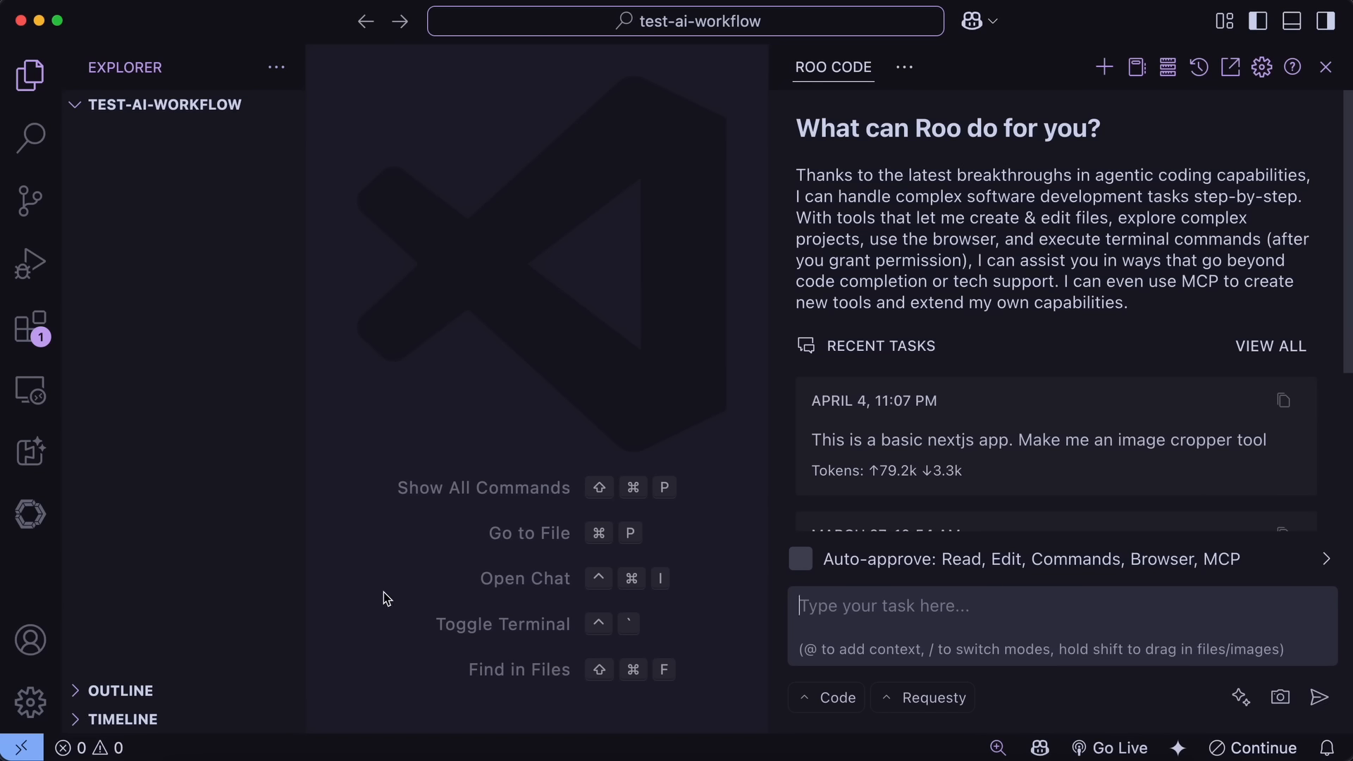
mouse_move(380, 575)
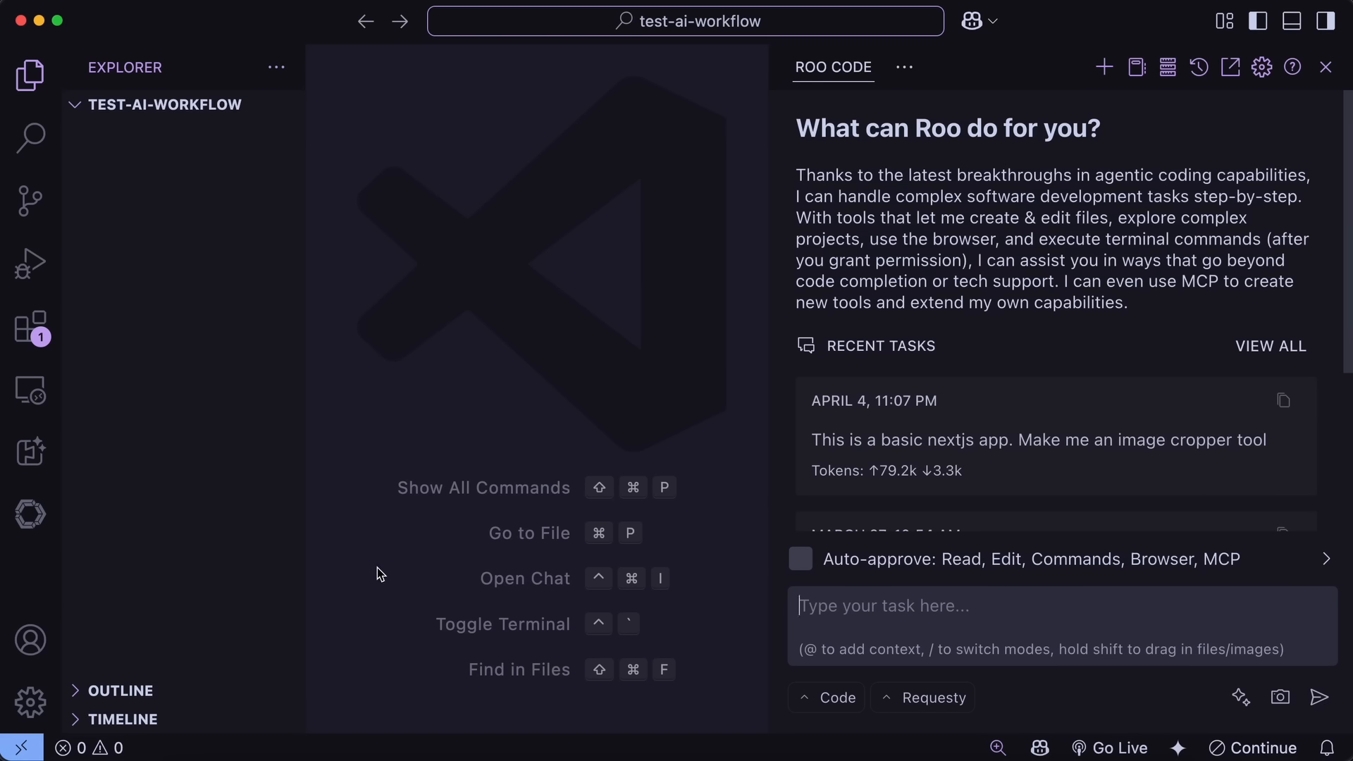
mouse_move(529, 349)
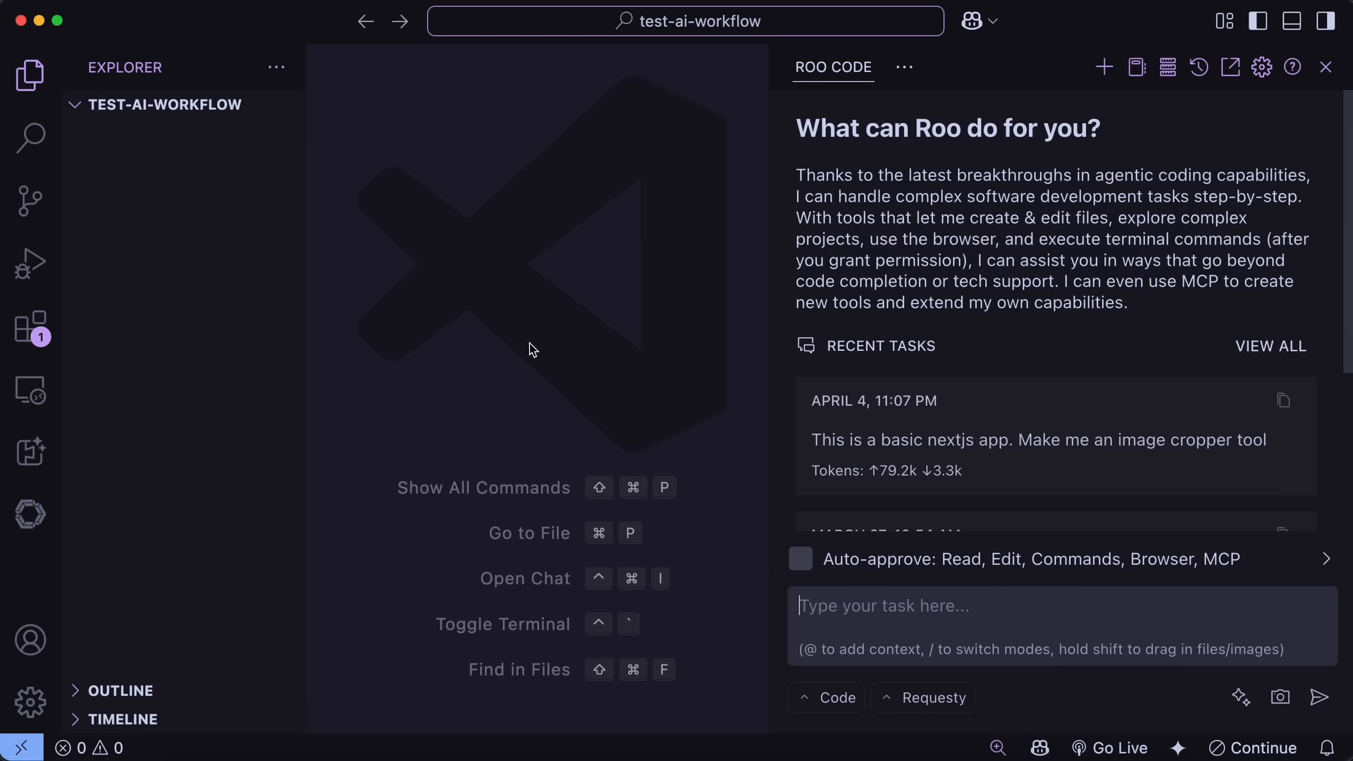
mouse_move(466, 423)
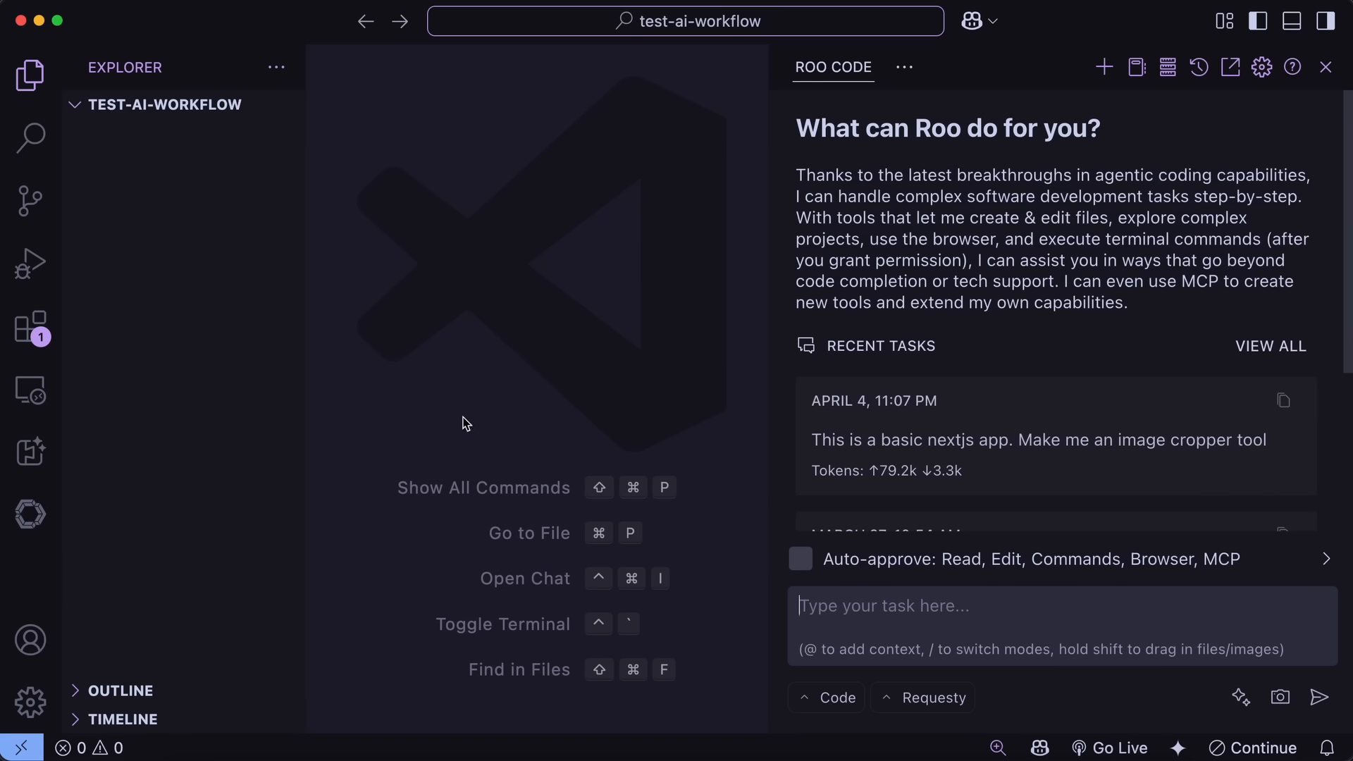
mouse_move(509, 294)
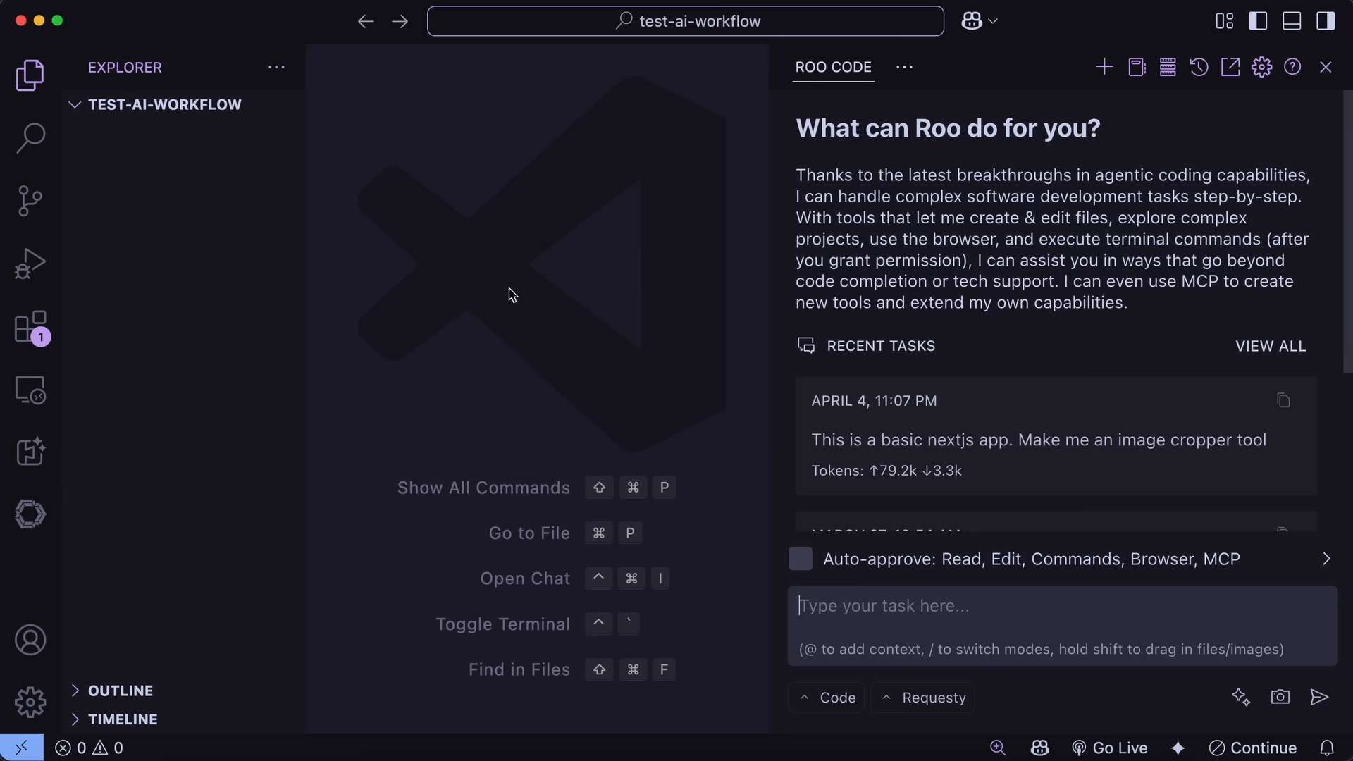
mouse_move(451, 389)
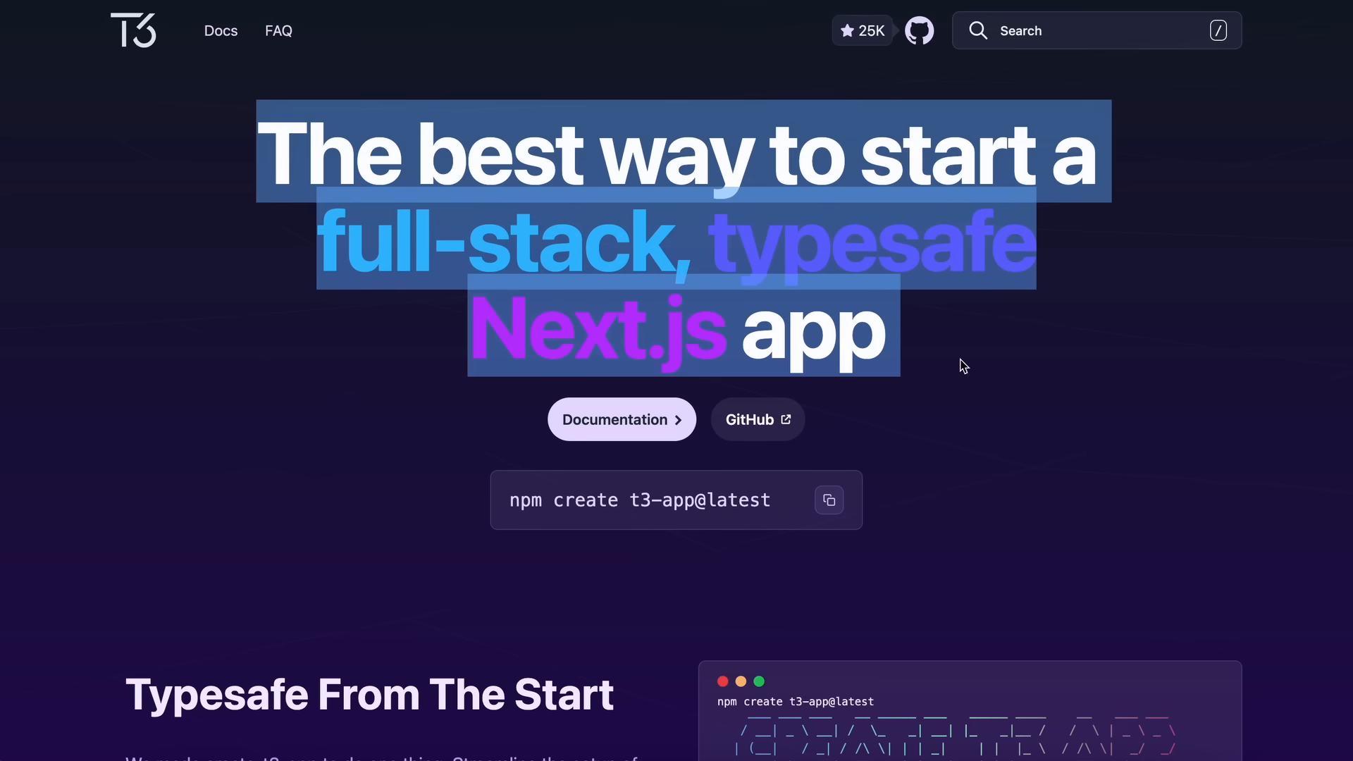
scroll("down", 3)
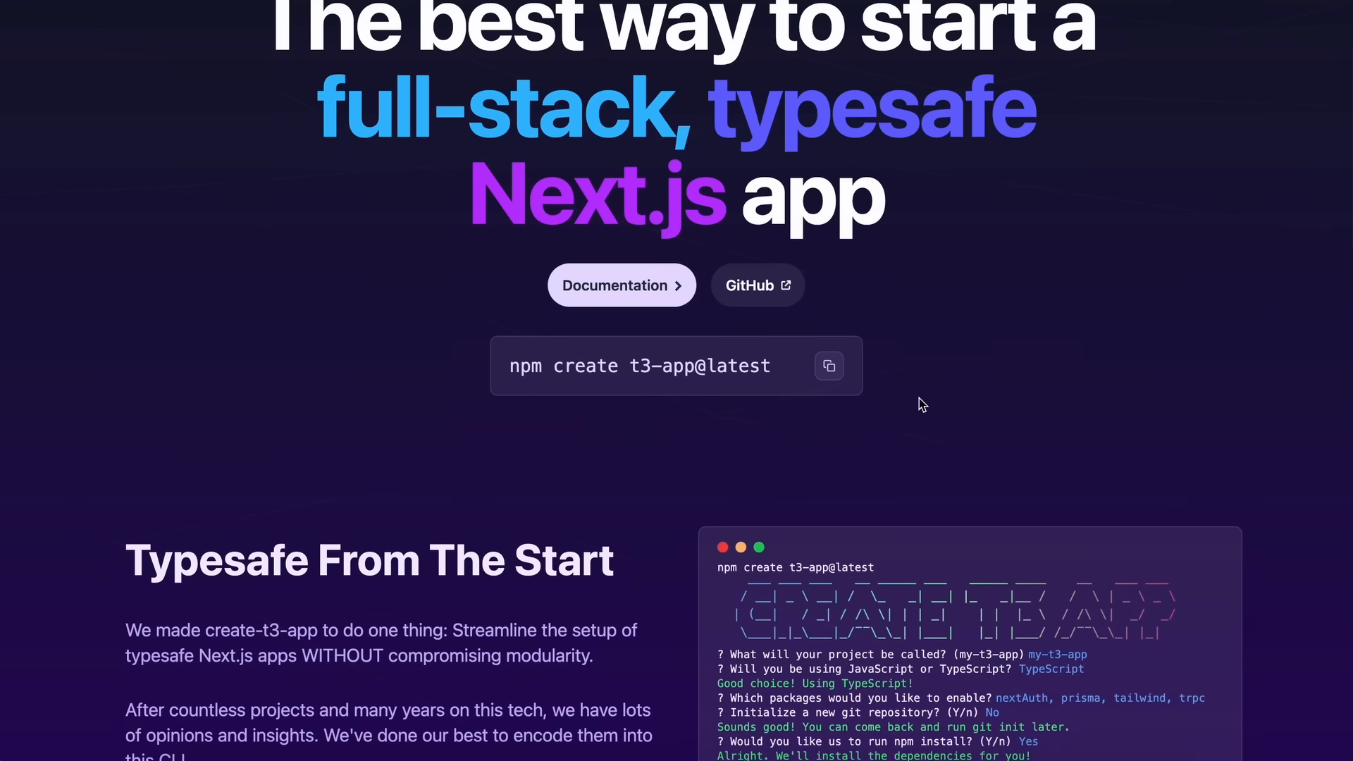
scroll("down", 3)
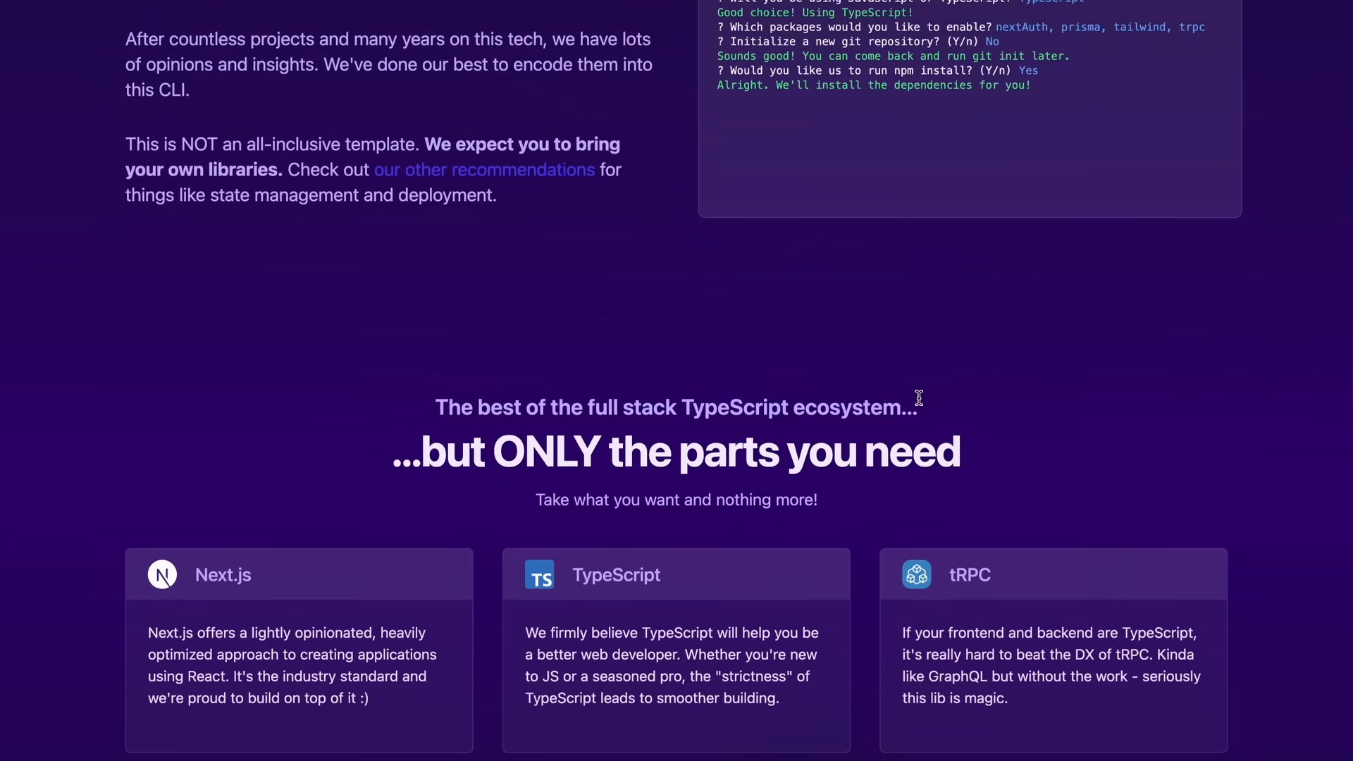
scroll("down", 3)
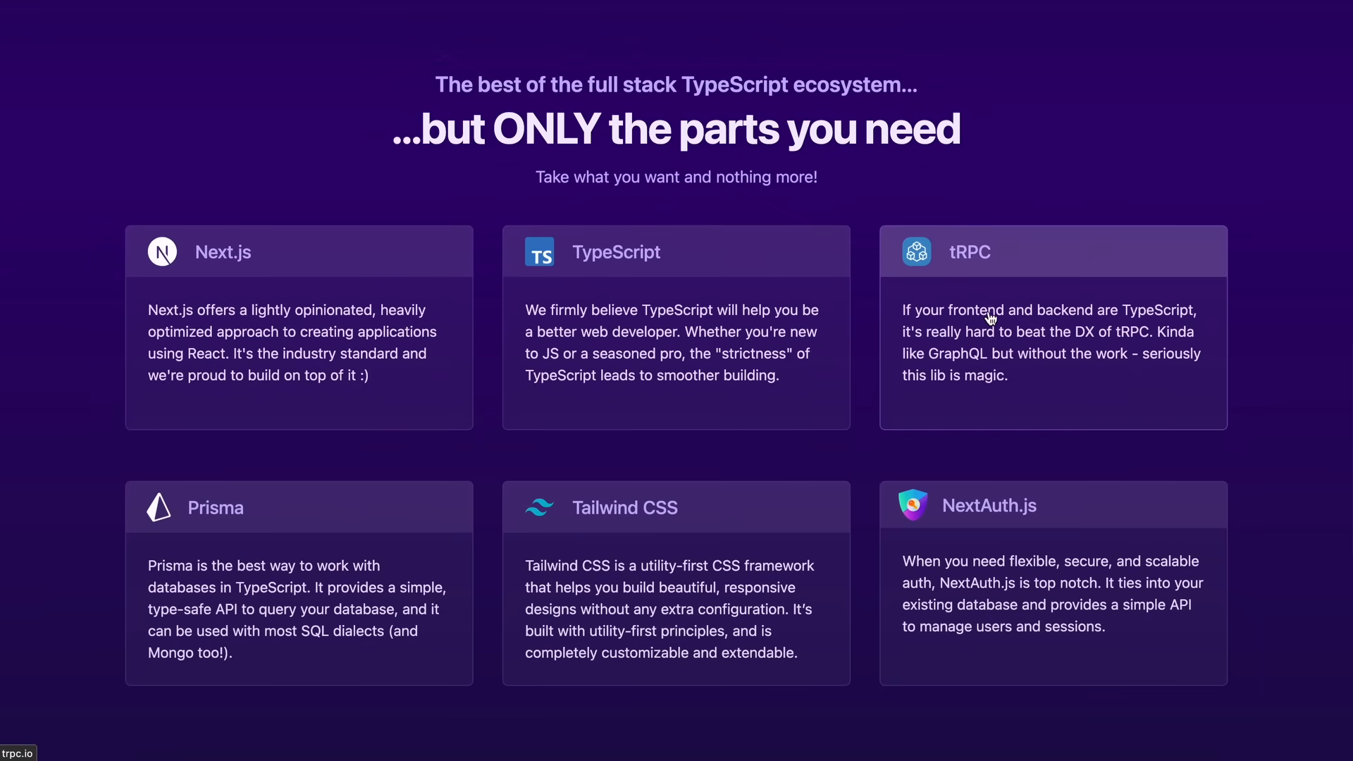
mouse_move(885, 379)
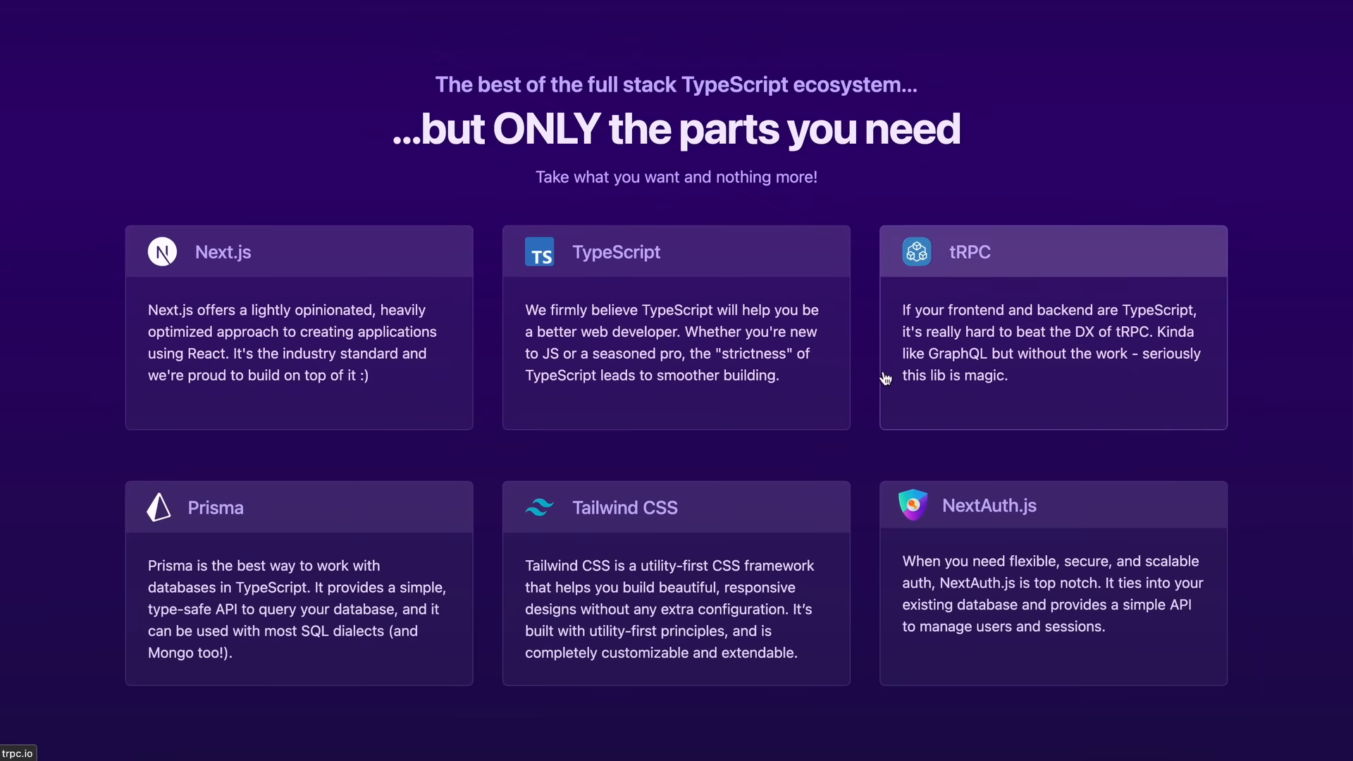
mouse_move(719, 324)
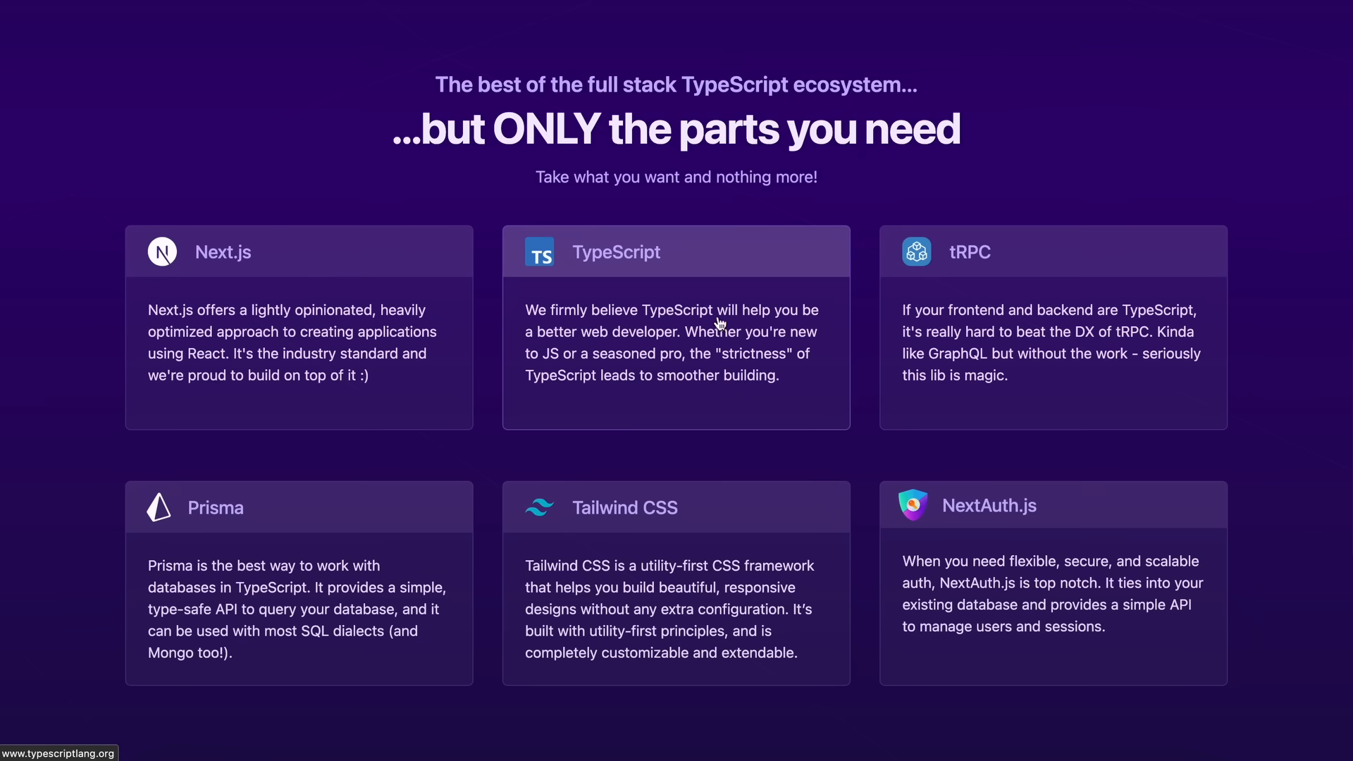
scroll("down", 3)
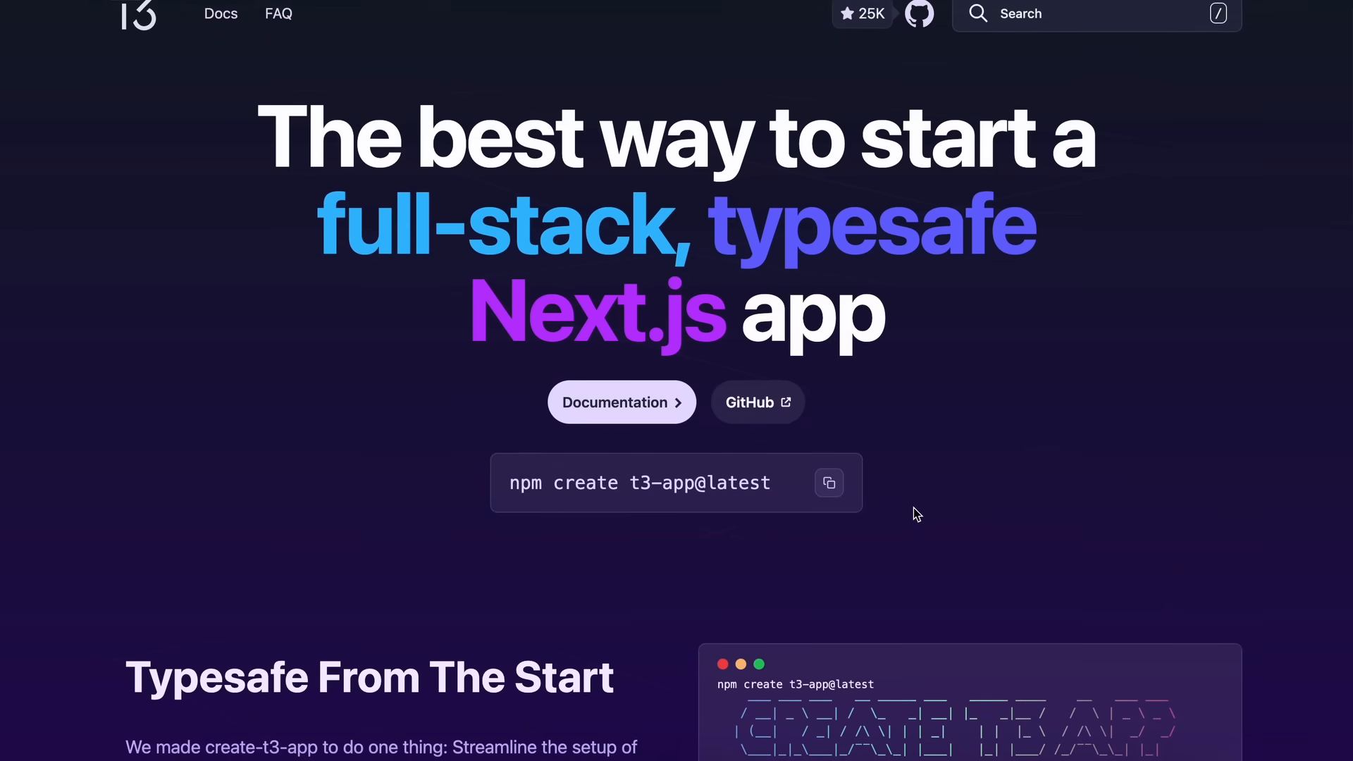
scroll("up", 3)
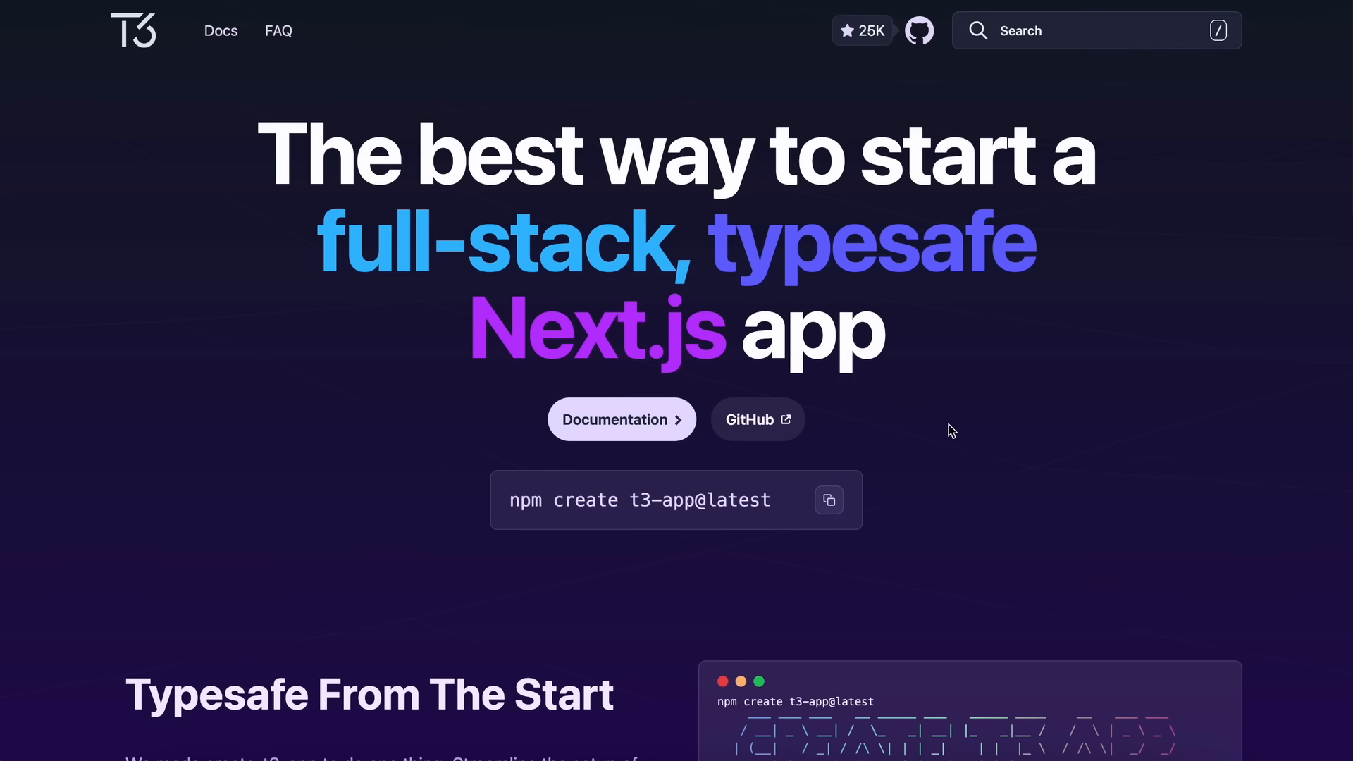
mouse_move(840, 391)
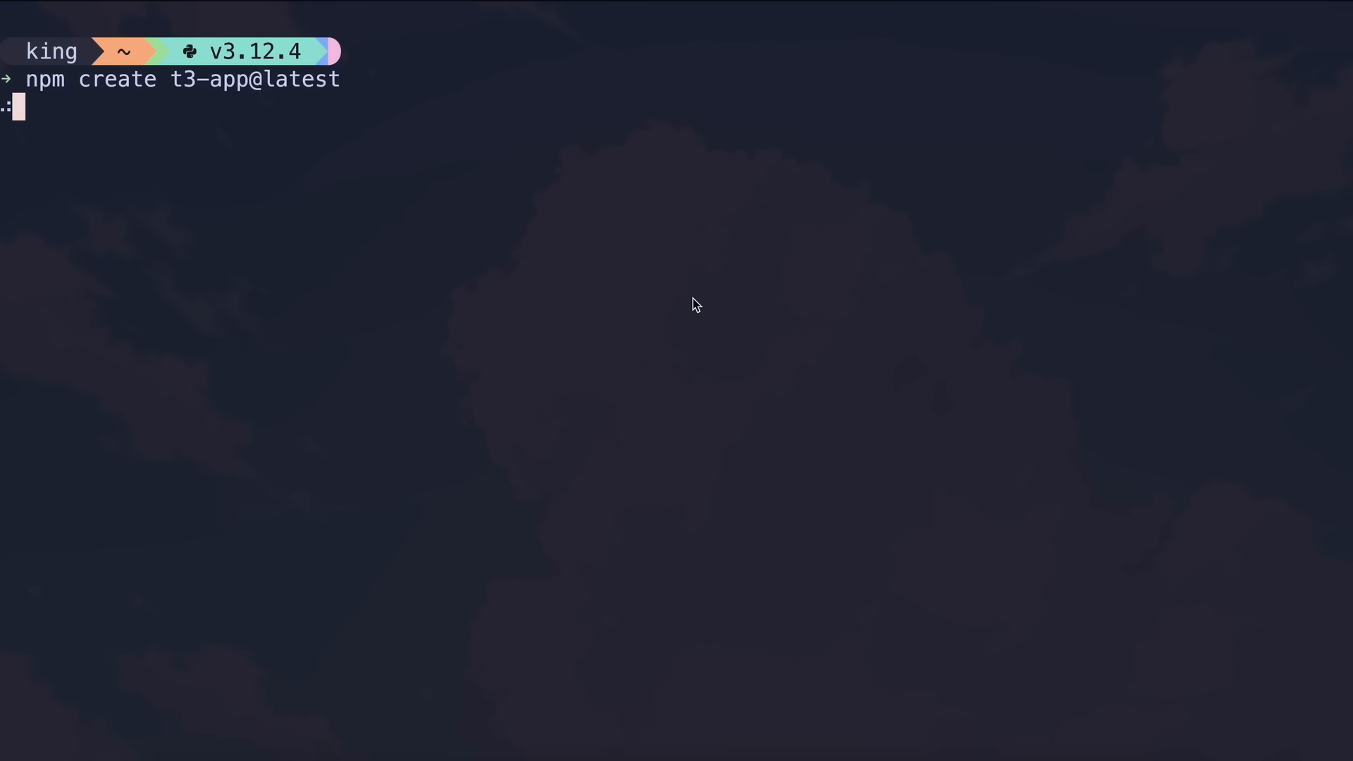
Run npm create t3-app@latest to scaffold a new T3 Next.js project.
key("Enter")
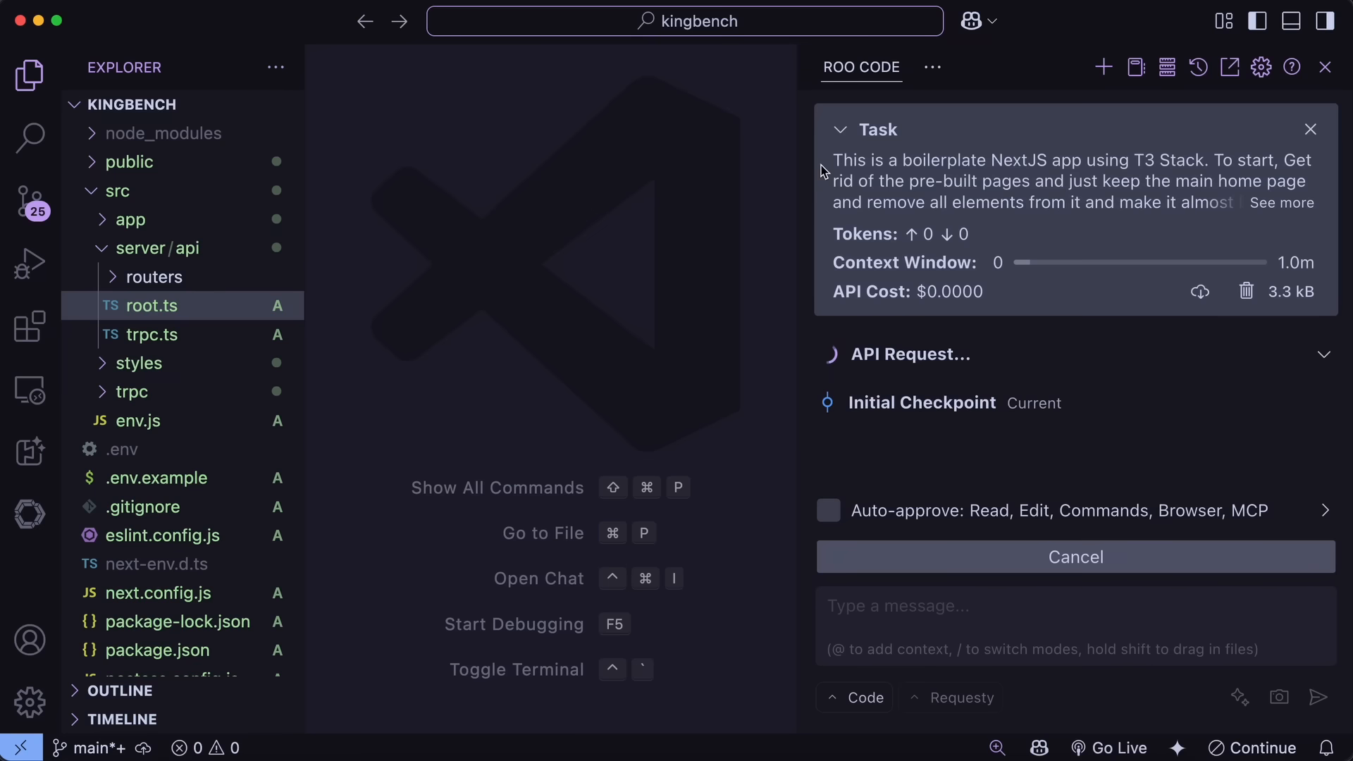
Submit the cleanup task and approve deleting src/app/_components after page.tsx is emptied.
left_click(840, 128)
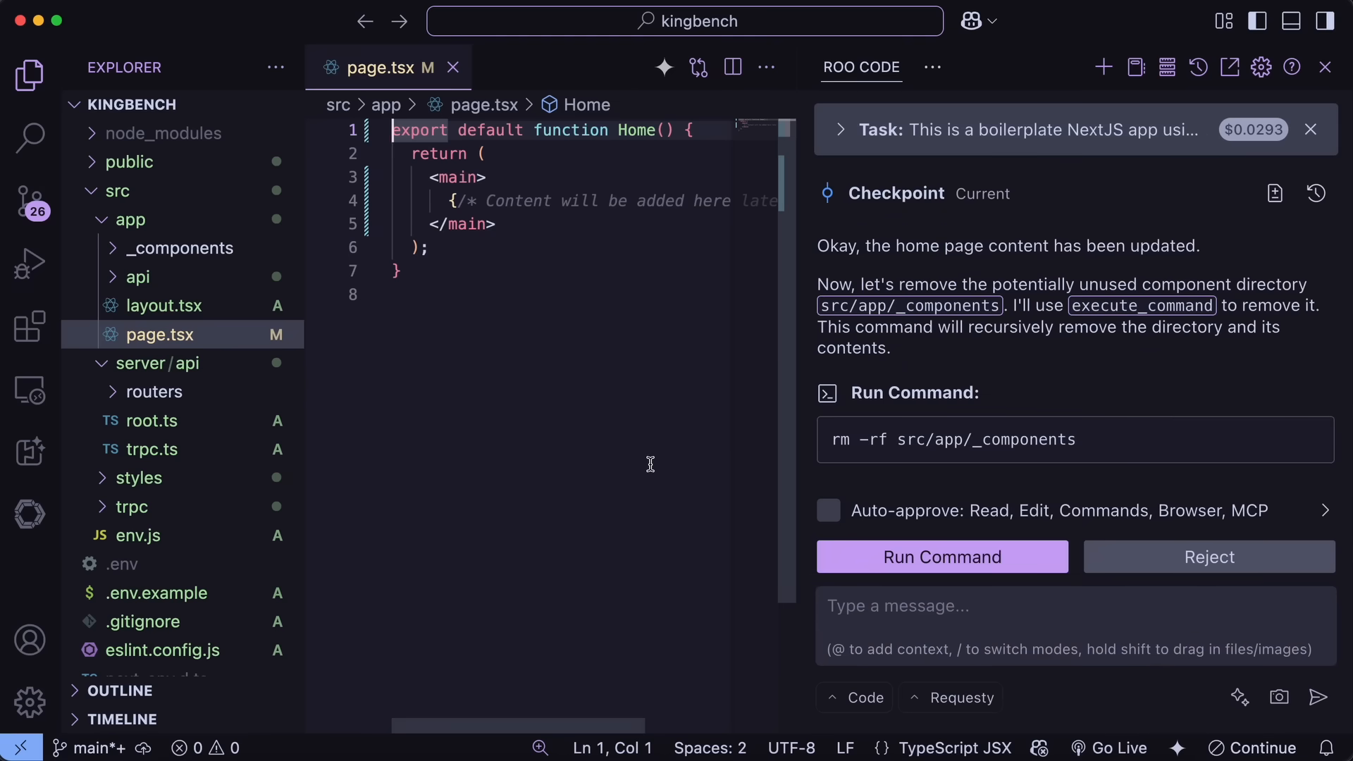
left_click(941, 557)
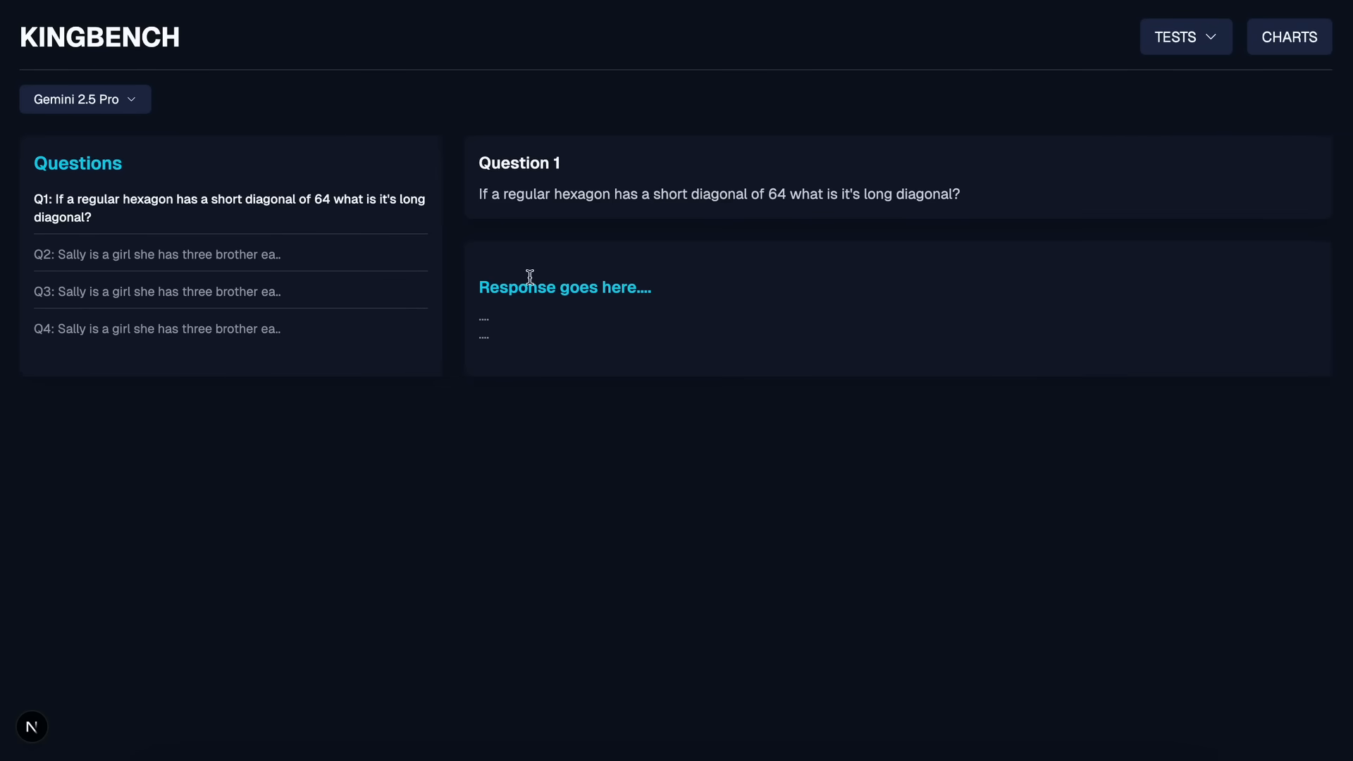
mouse_move(448, 265)
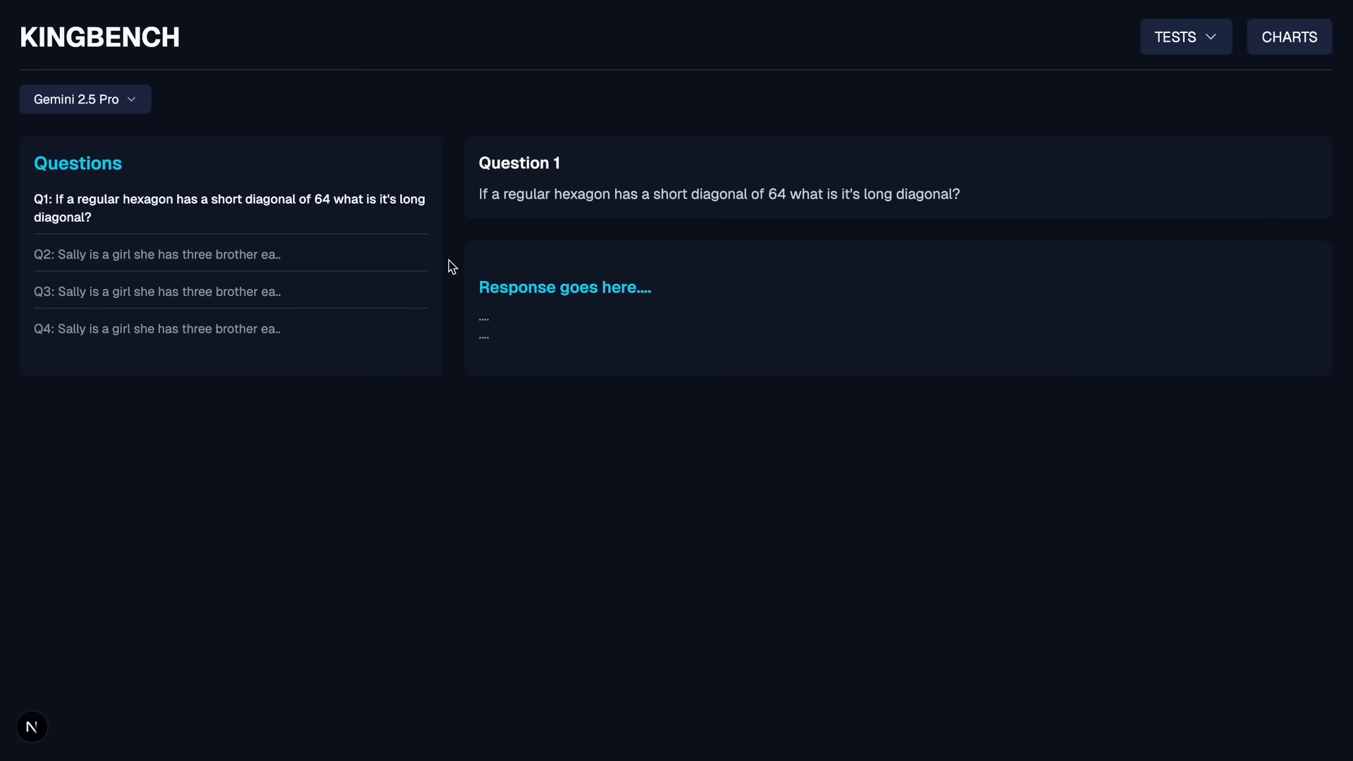
mouse_move(122, 101)
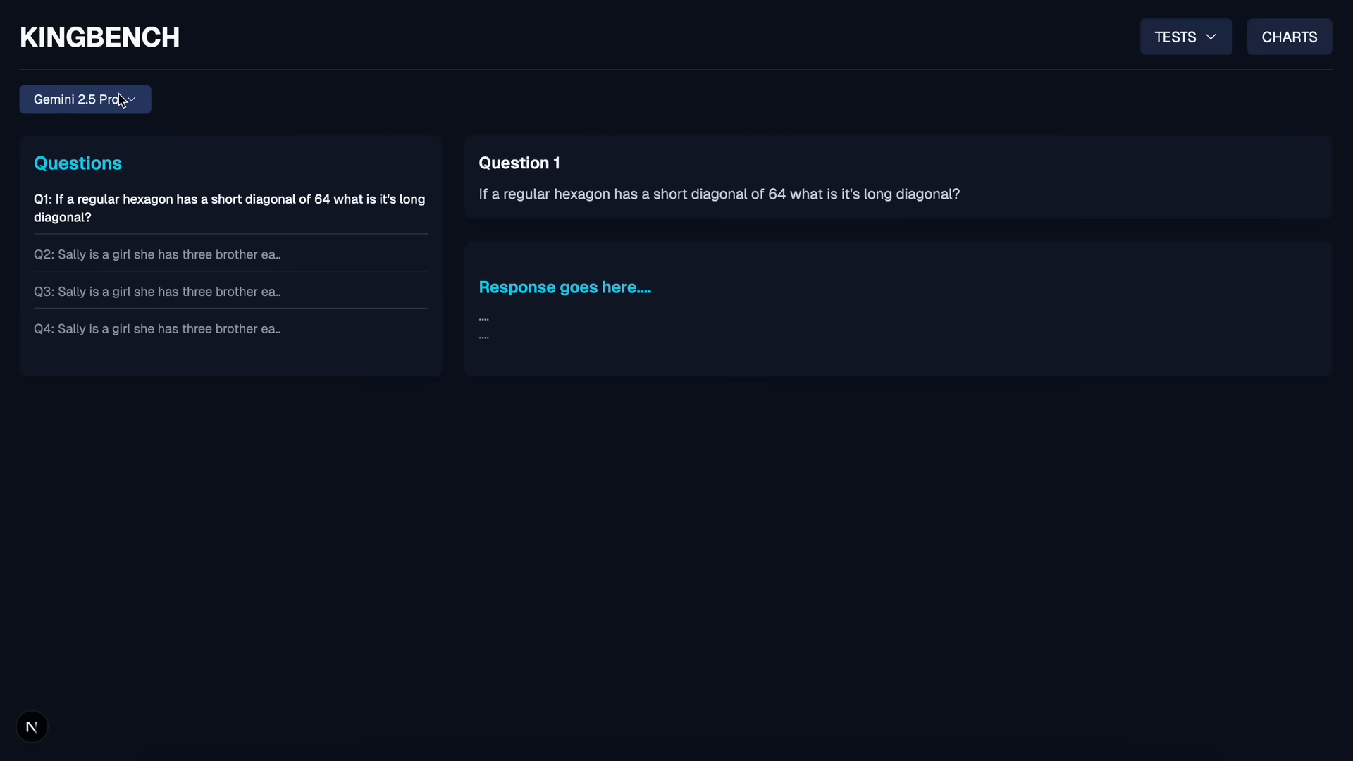
mouse_move(142, 106)
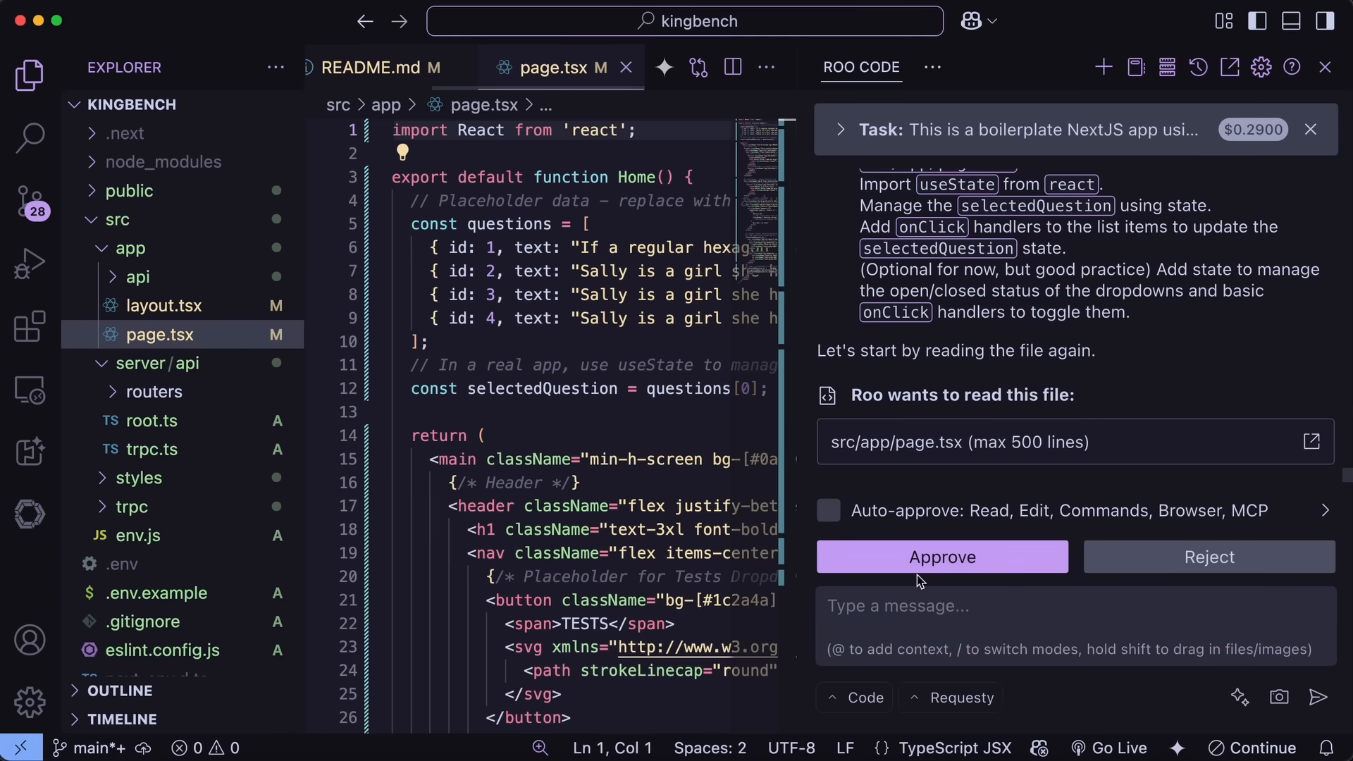
Approve reading page.tsx, save the client-component question-state edit, and approve the re-read.
left_click(942, 556)
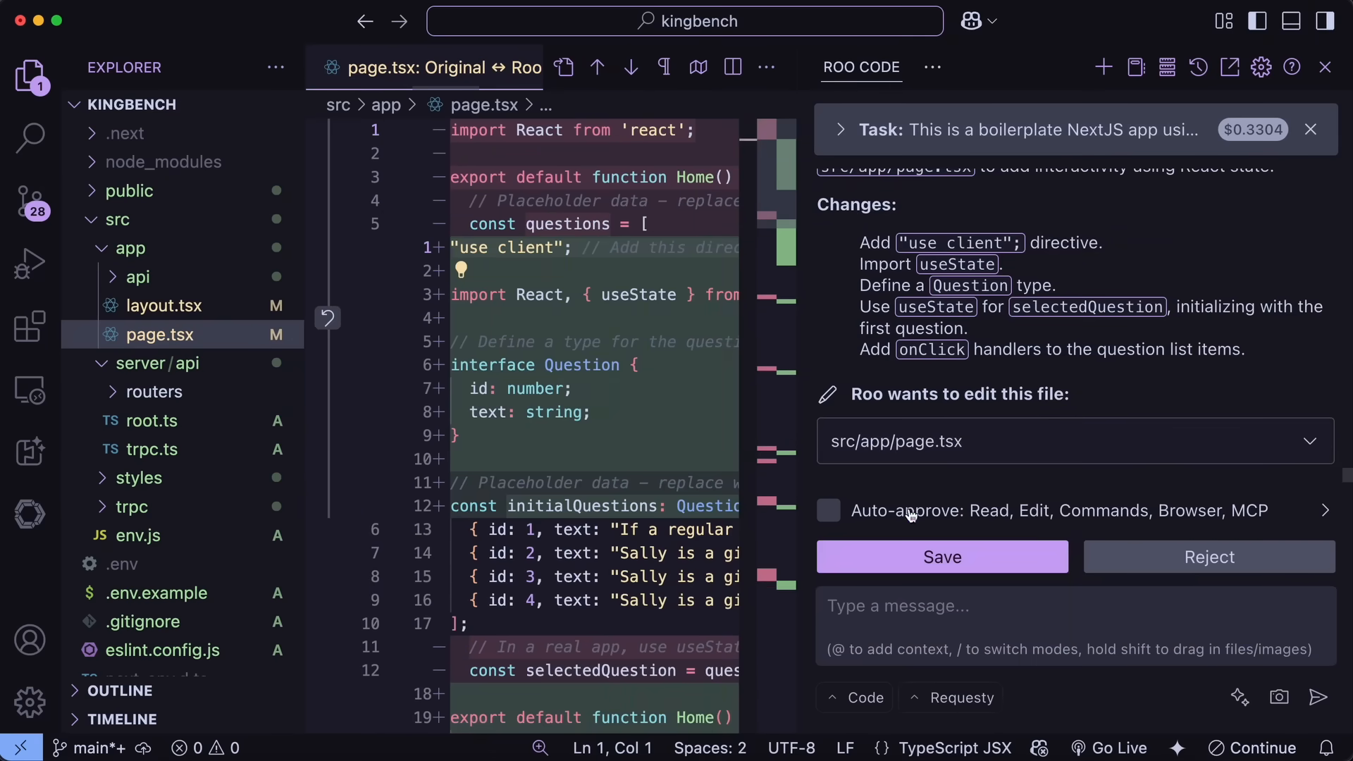
left_click(941, 557)
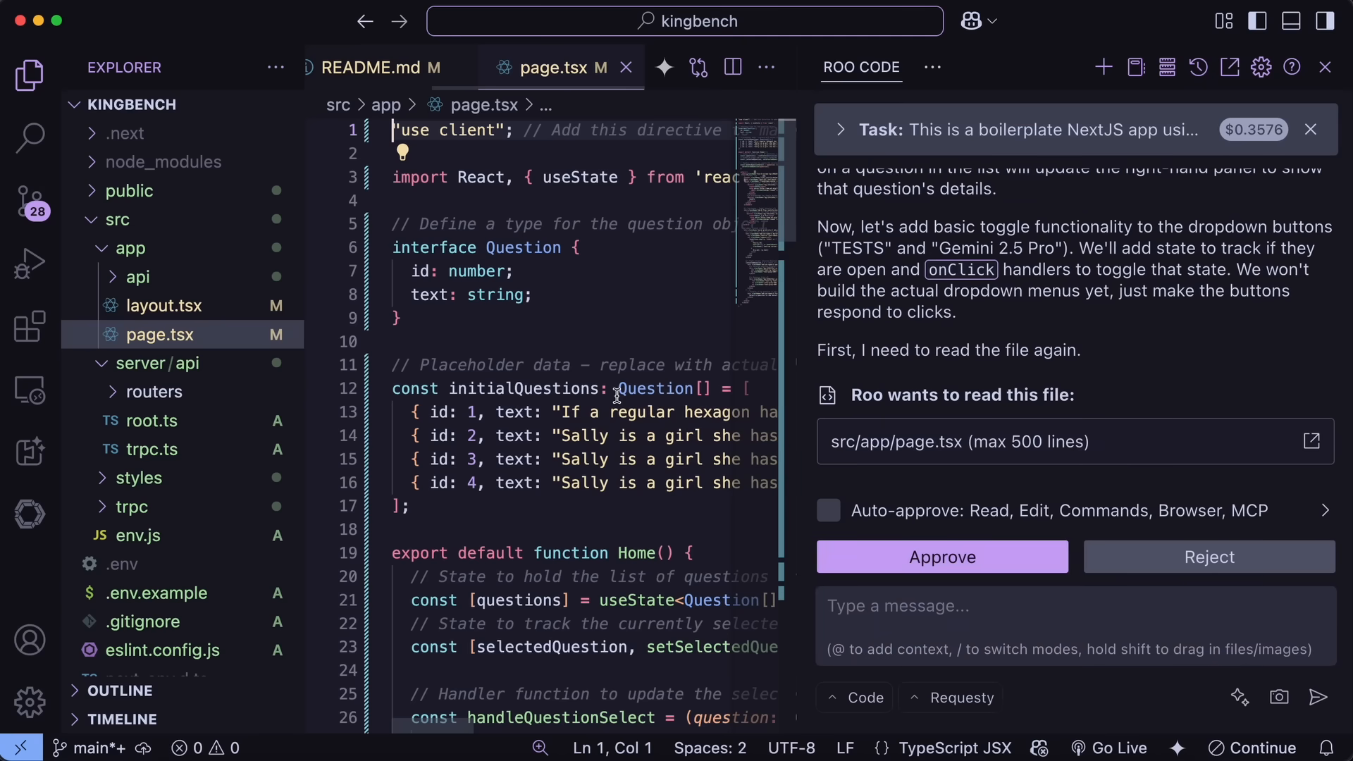
left_click(941, 557)
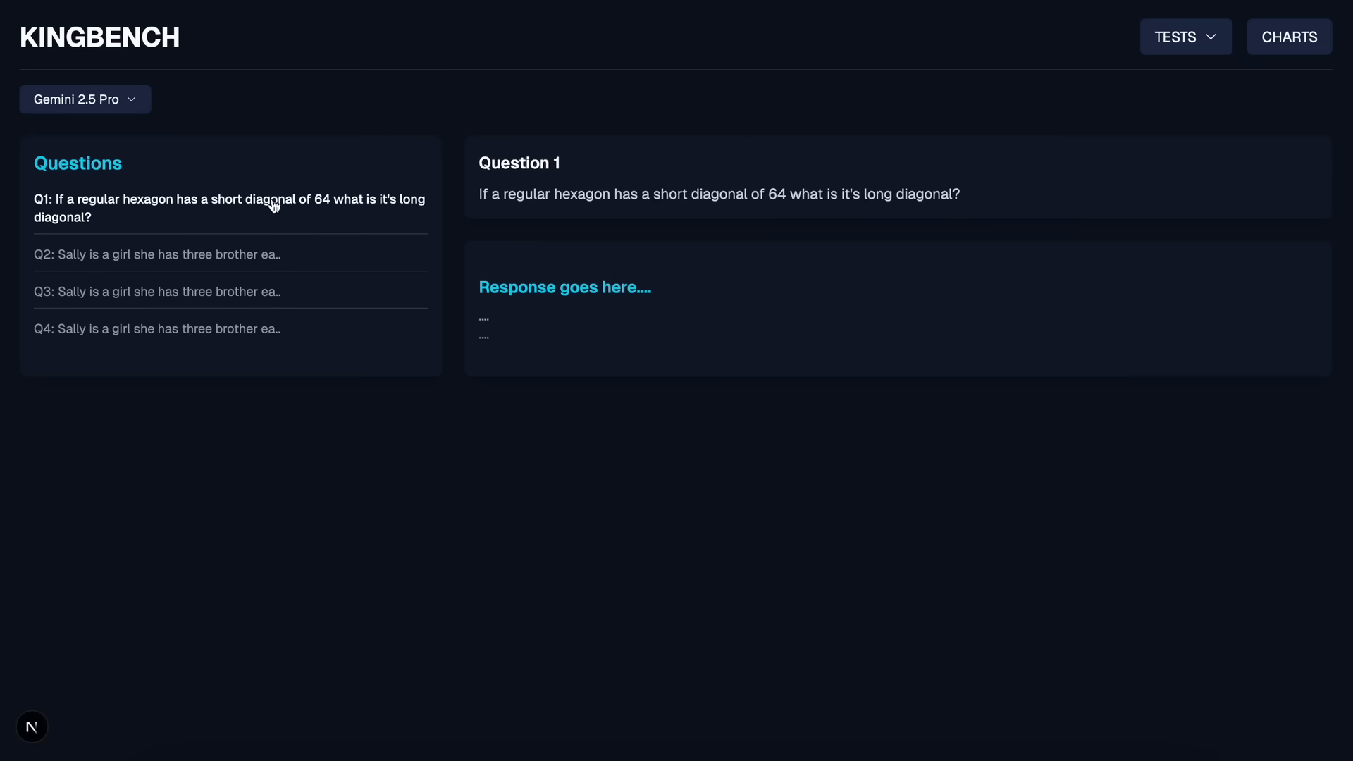
mouse_move(1161, 40)
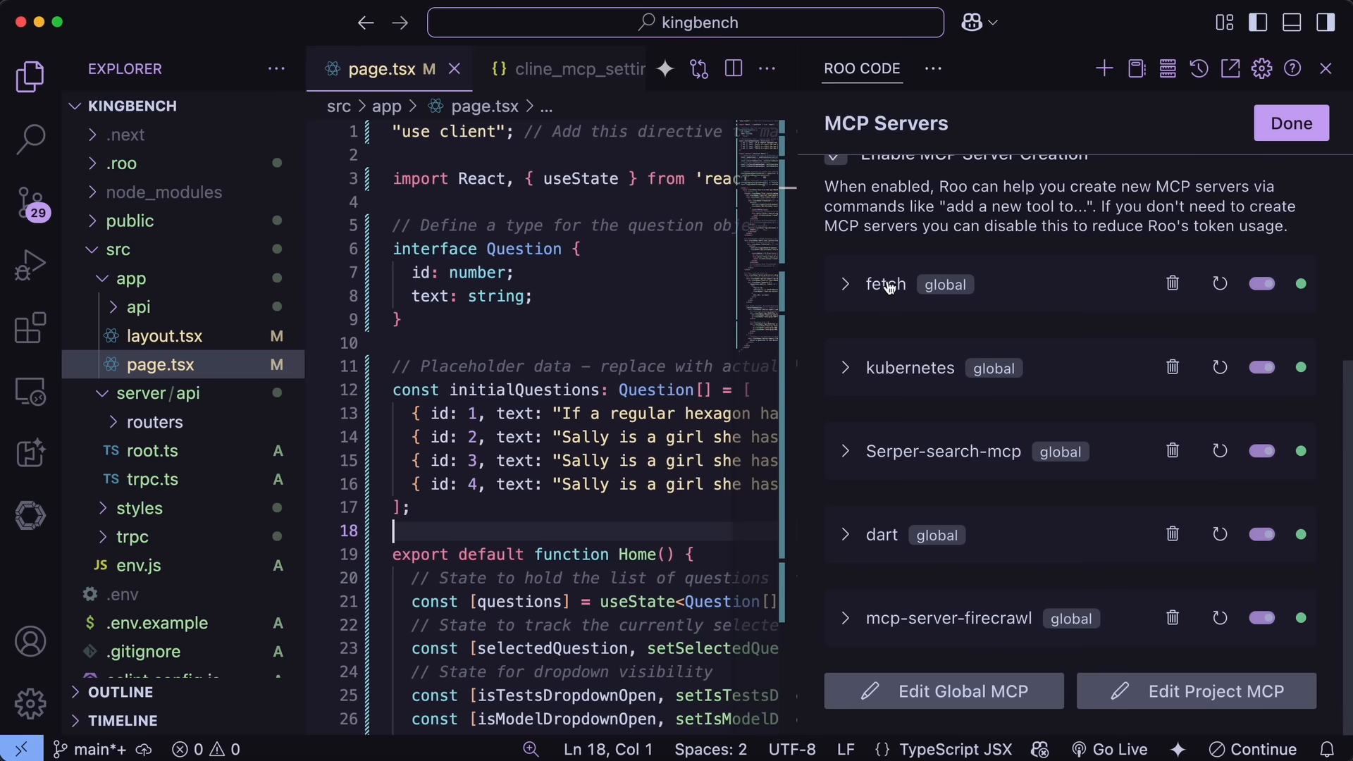
Expand Serper-search-mcp in the MCP Servers view to show its tools, then collapse it.
left_click(944, 451)
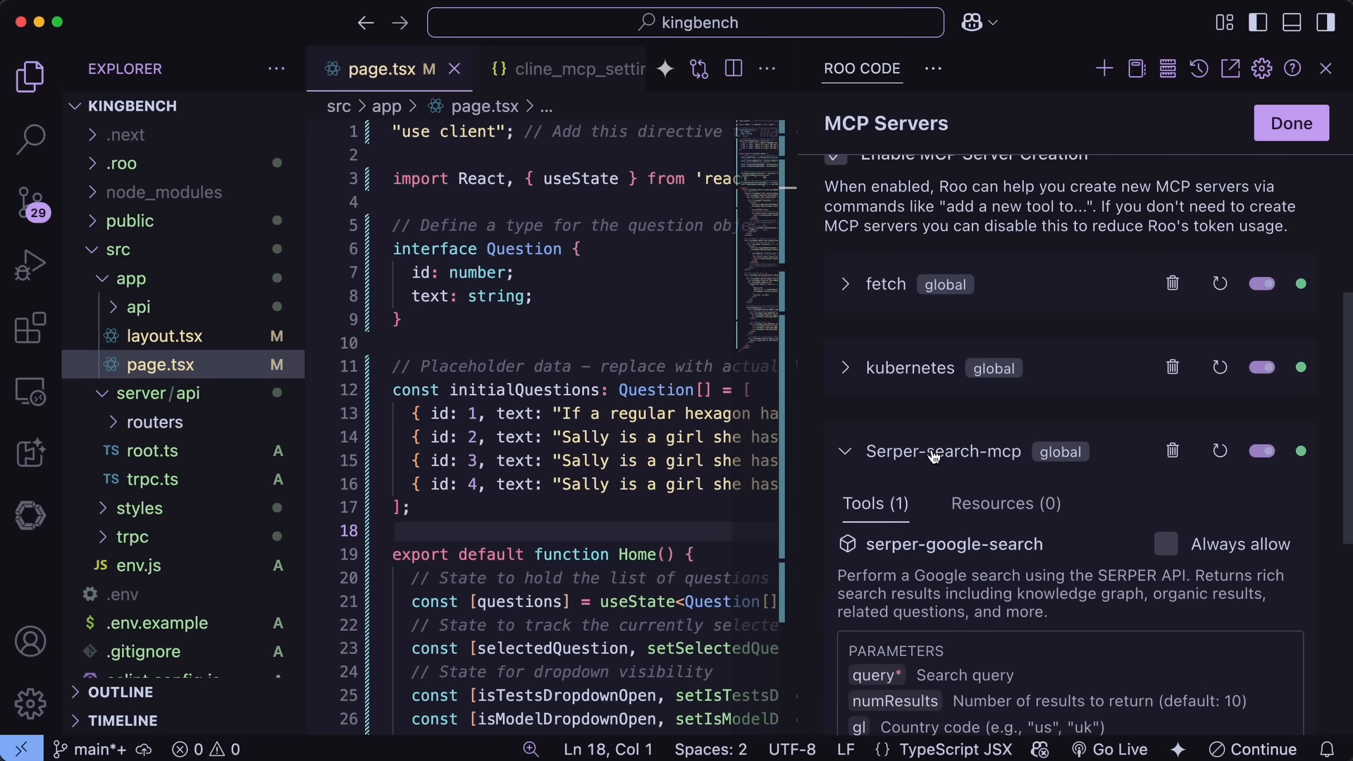
left_click(846, 451)
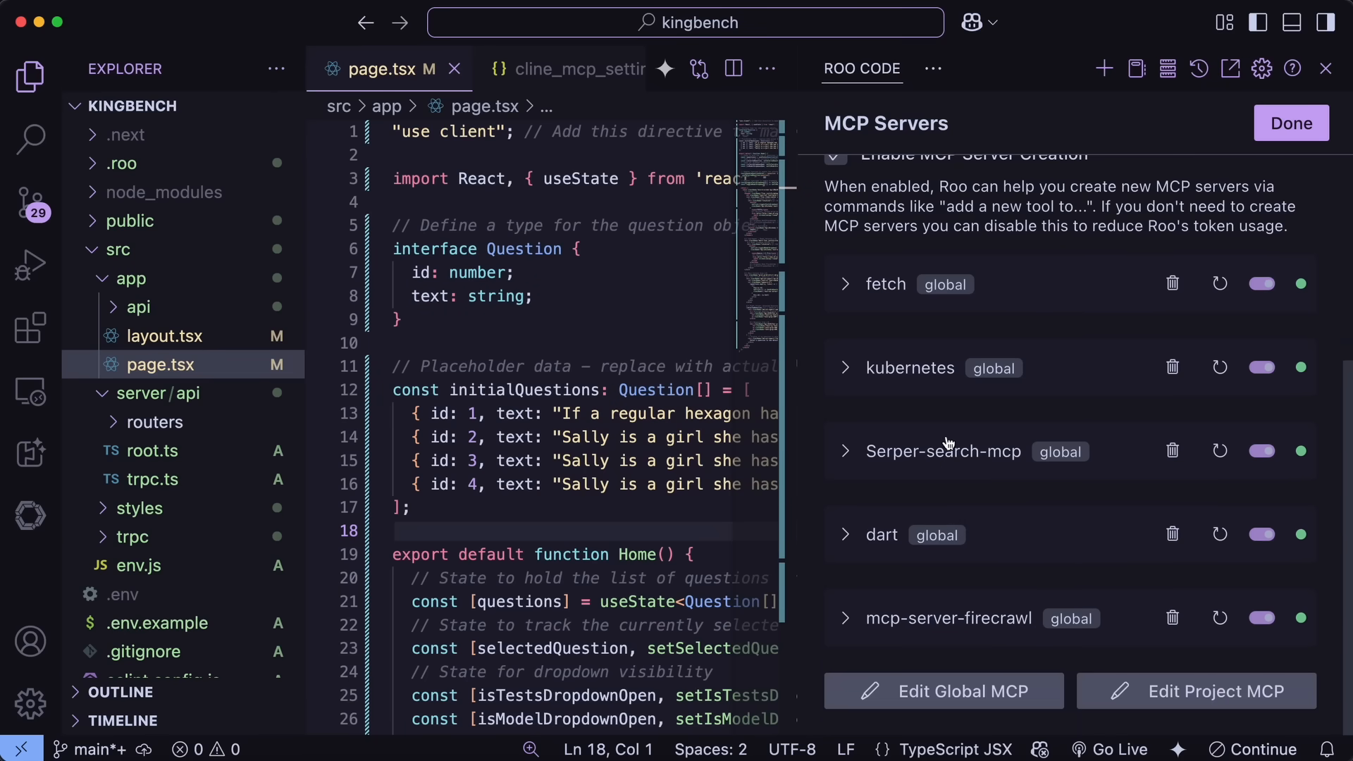
mouse_move(961, 577)
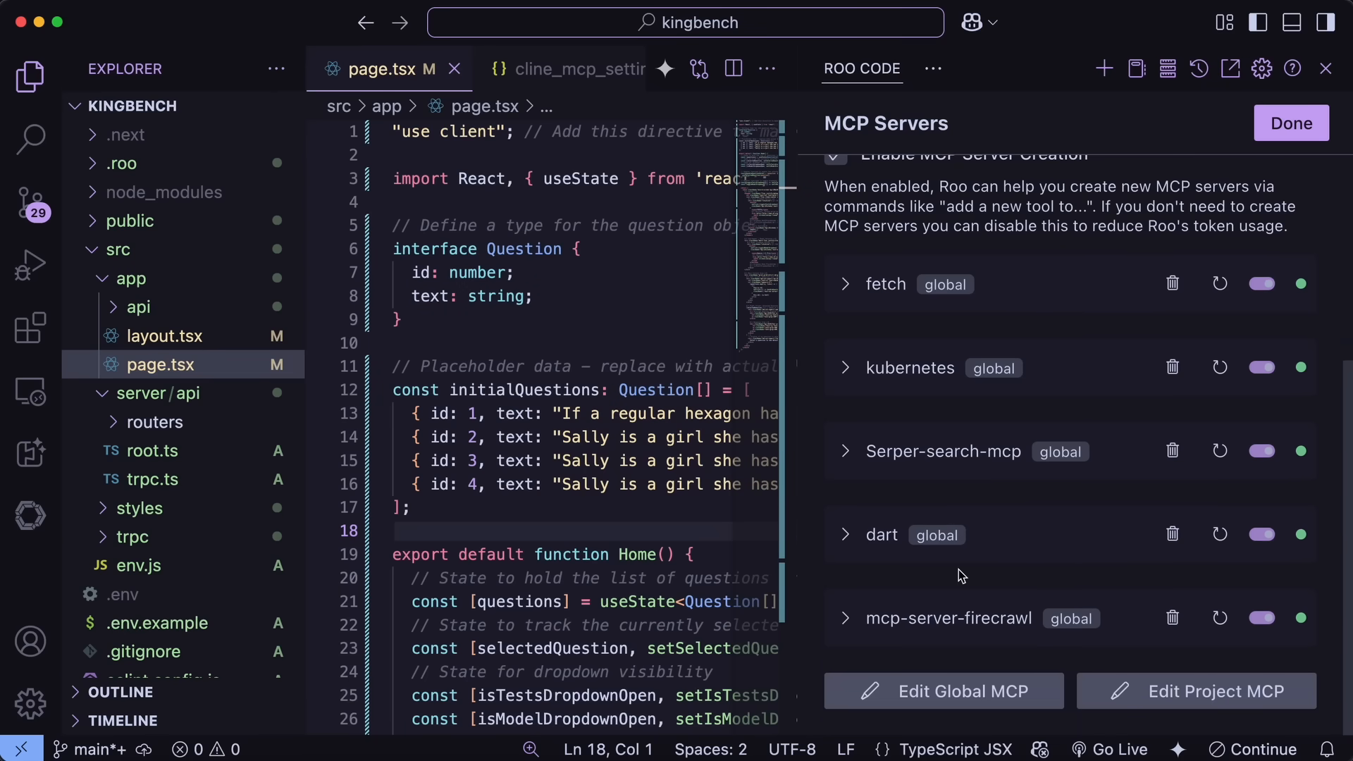
mouse_move(984, 469)
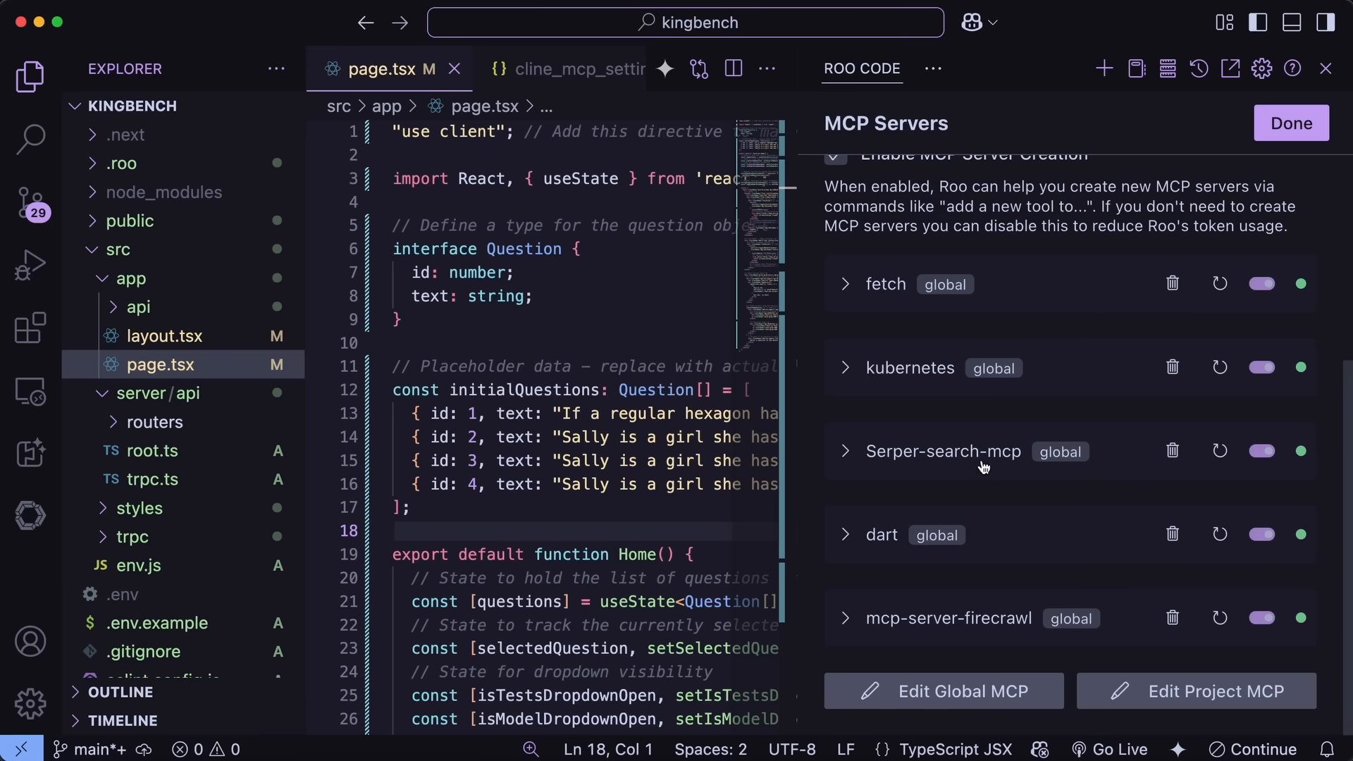
mouse_move(907, 304)
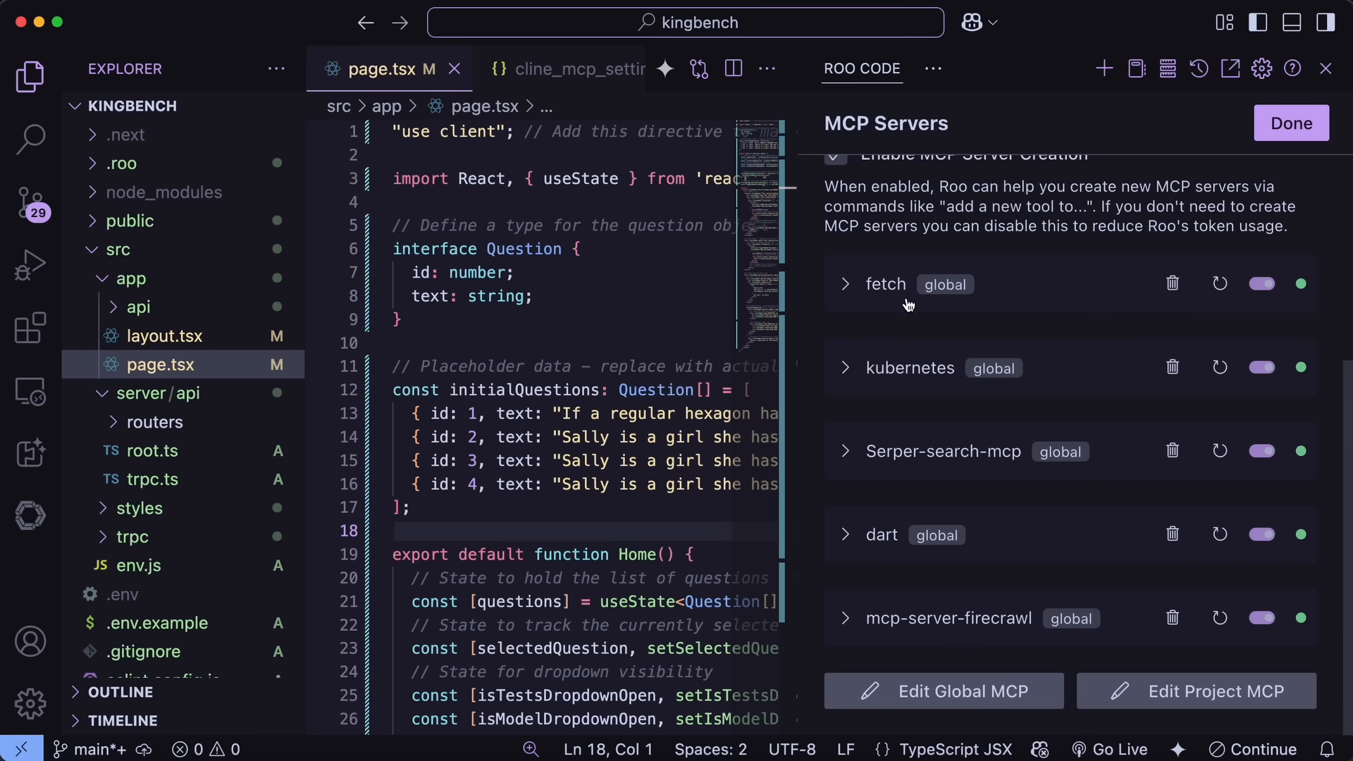
mouse_move(900, 269)
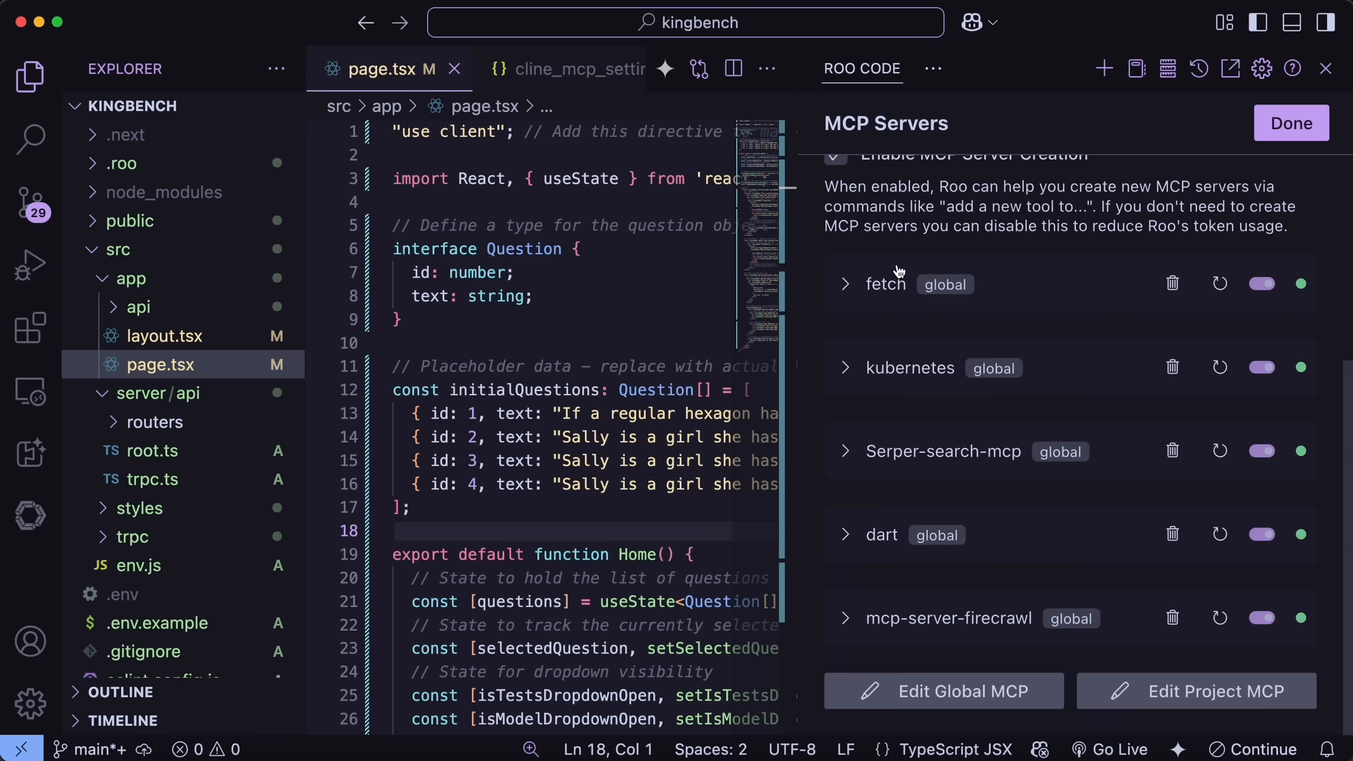
mouse_move(965, 389)
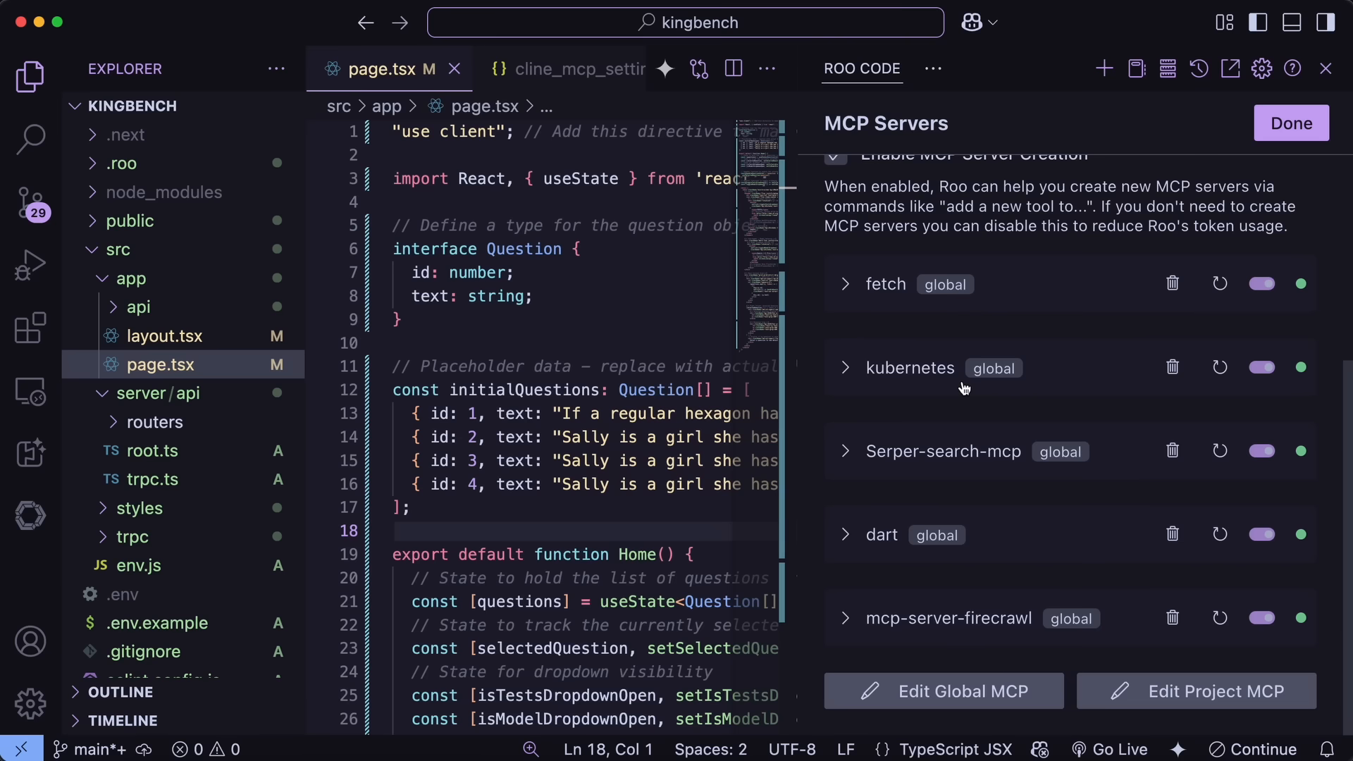
mouse_move(972, 382)
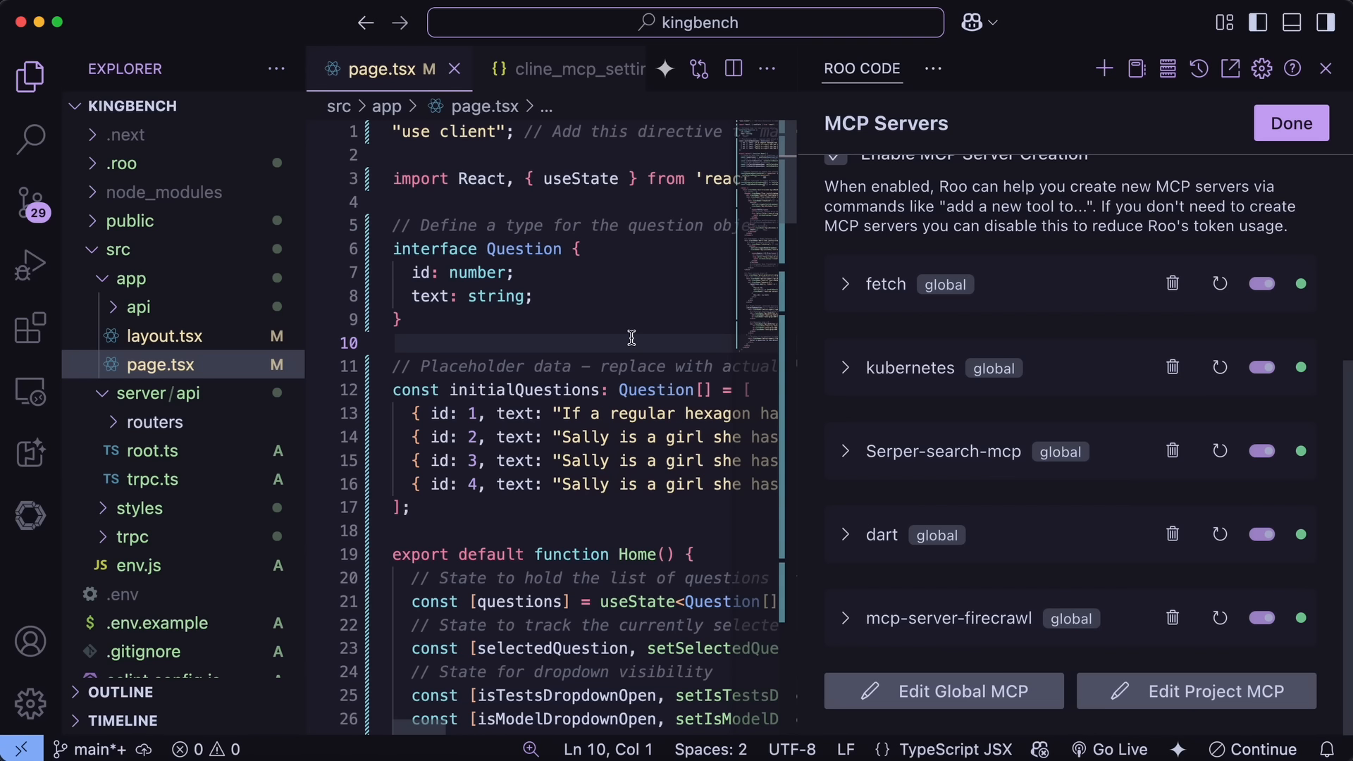
mouse_move(626, 334)
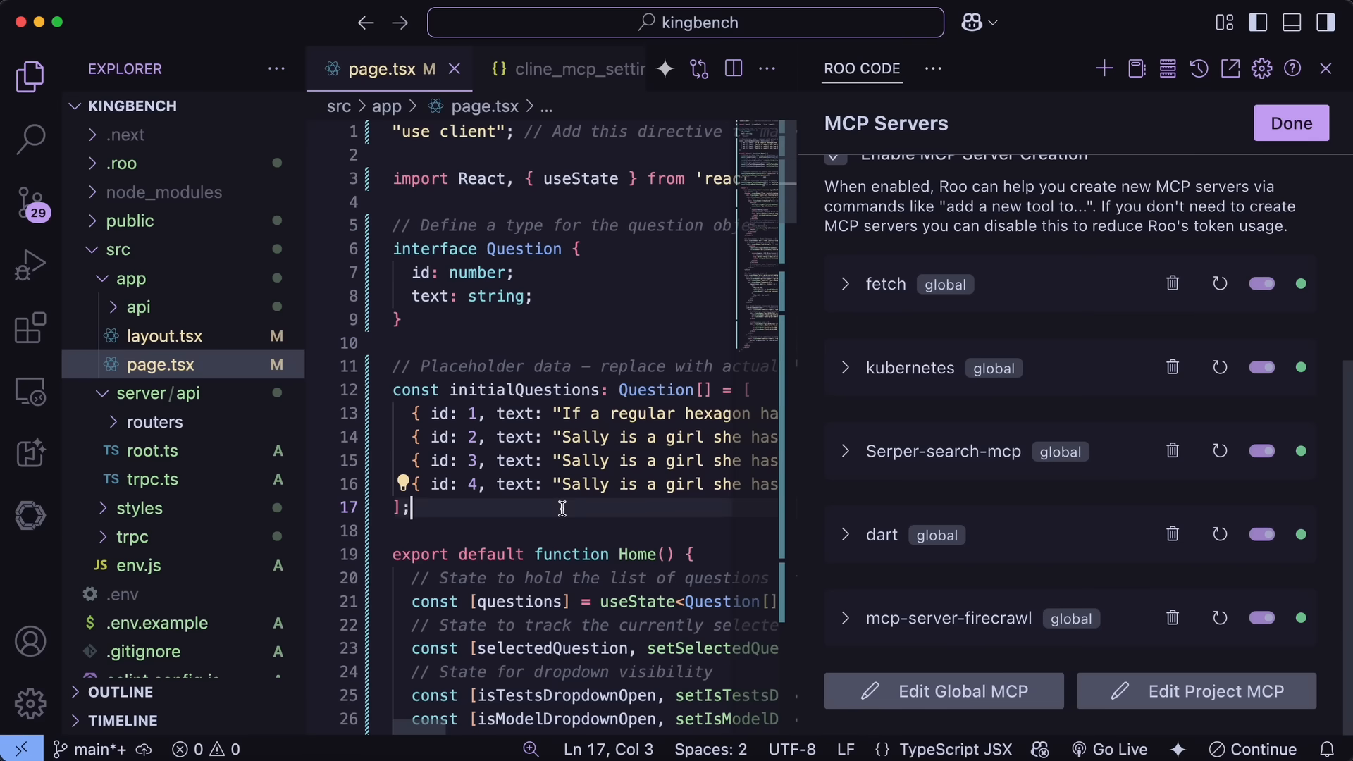
mouse_move(581, 503)
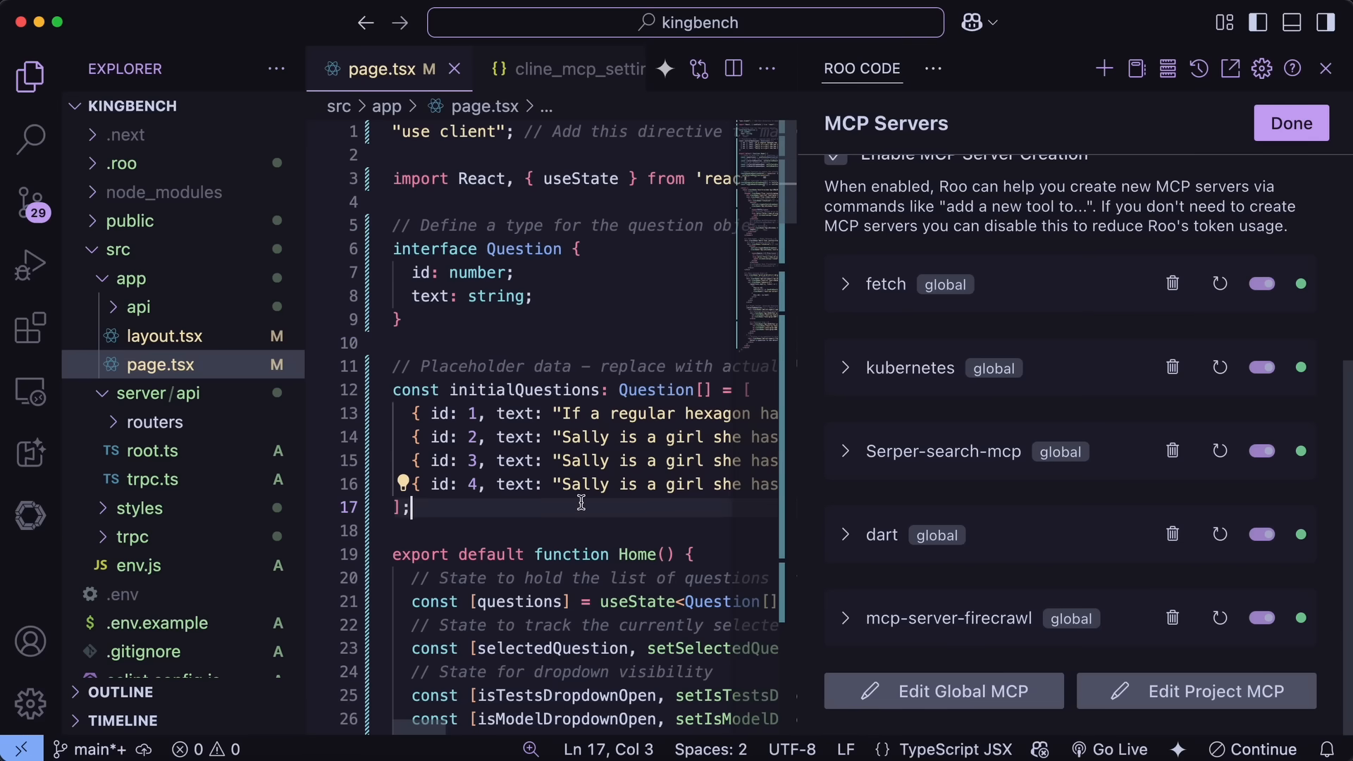
Review page.tsx in the editor and return to the Roo Code task chat.
scroll("down", 3)
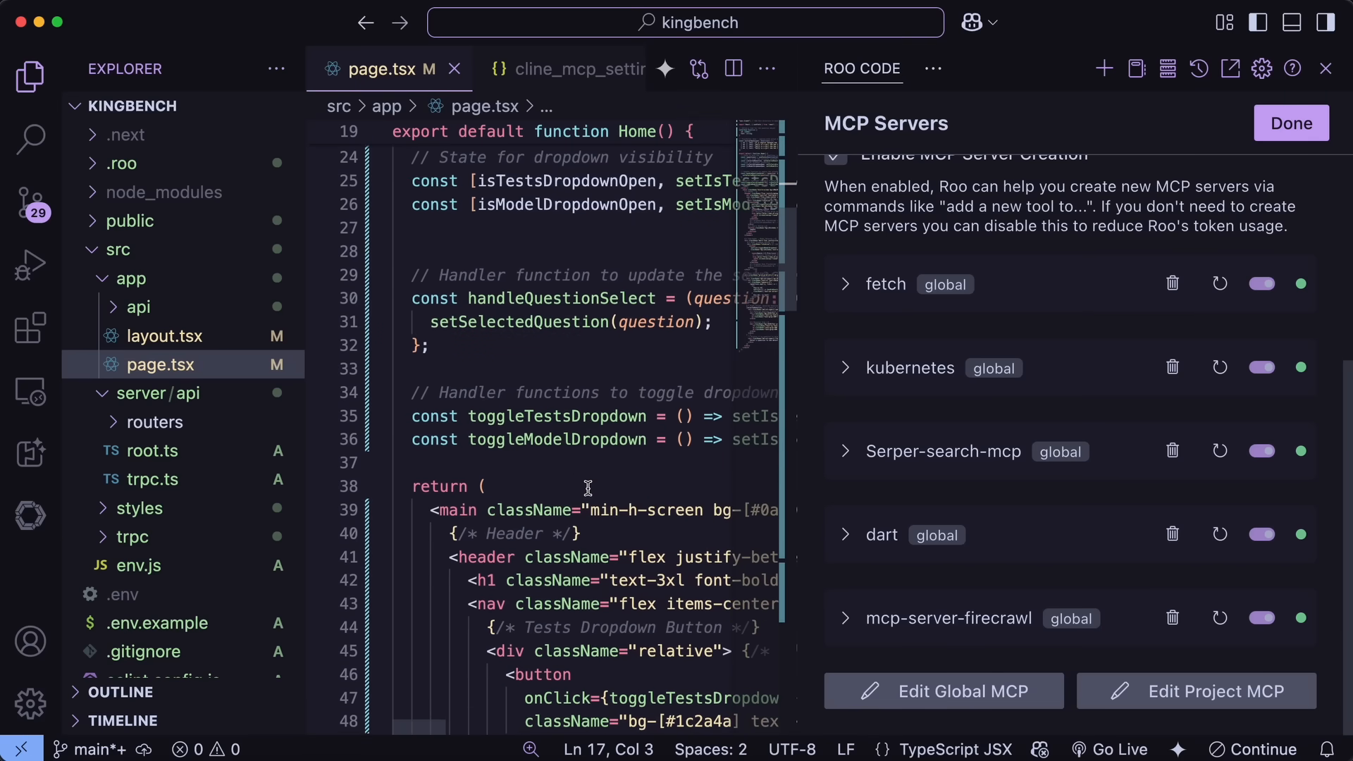
scroll("down", 3)
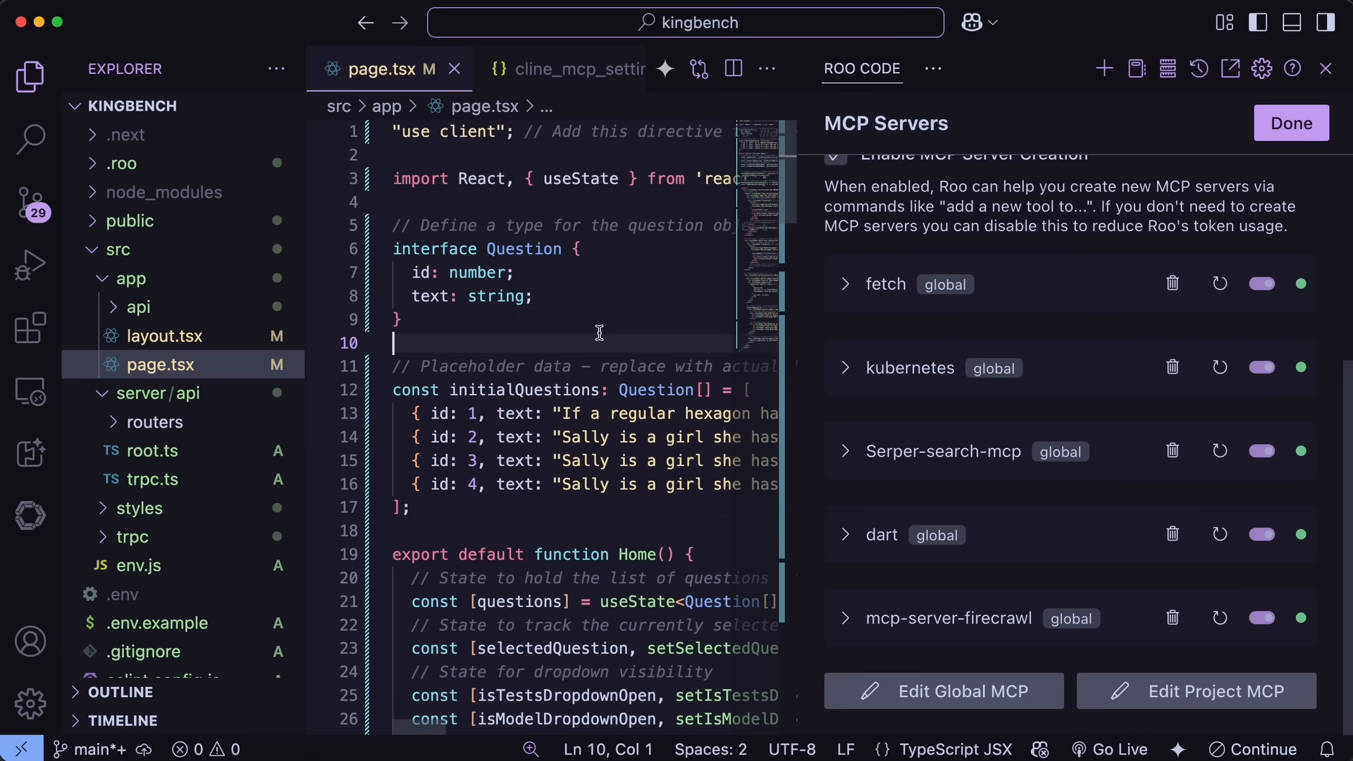
left_click(1291, 123)
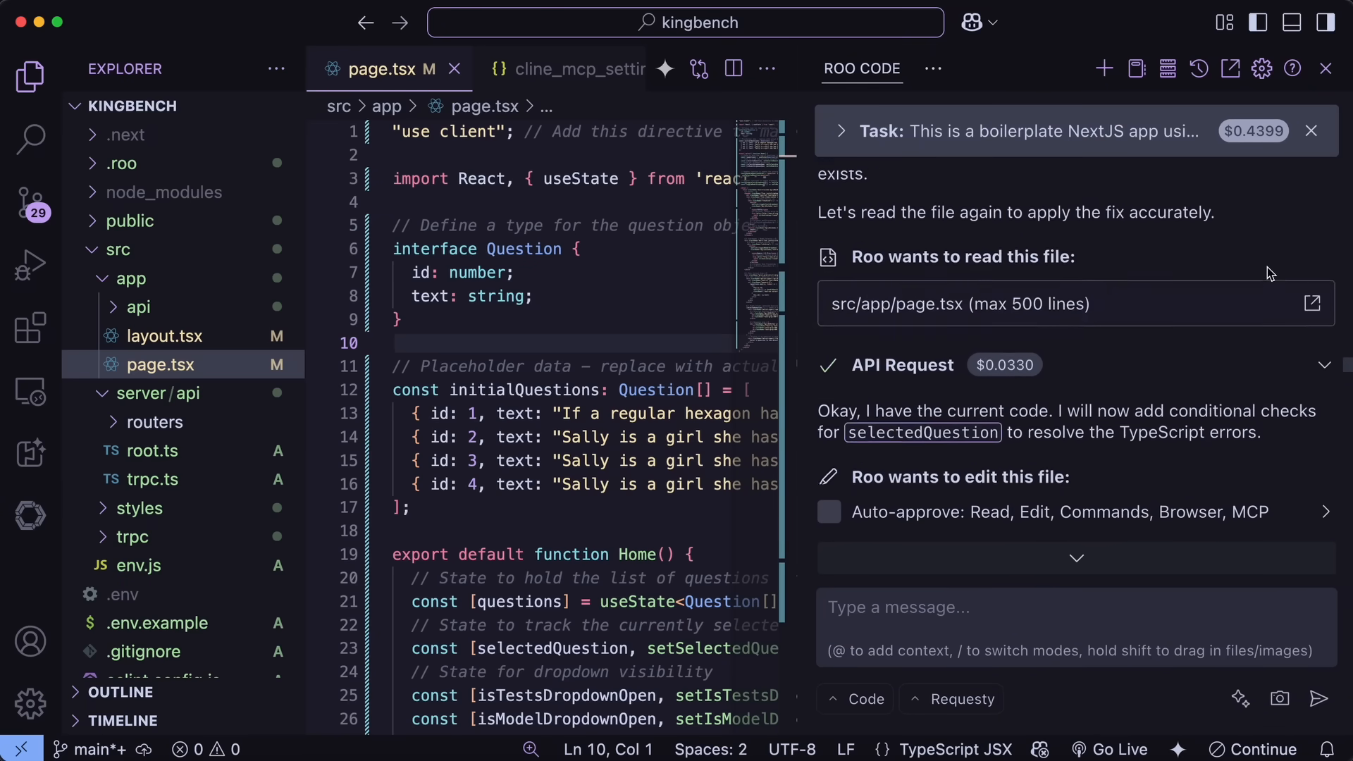
Expand the Task header for token usage, context window and API cost, then scroll page.tsx.
left_click(840, 132)
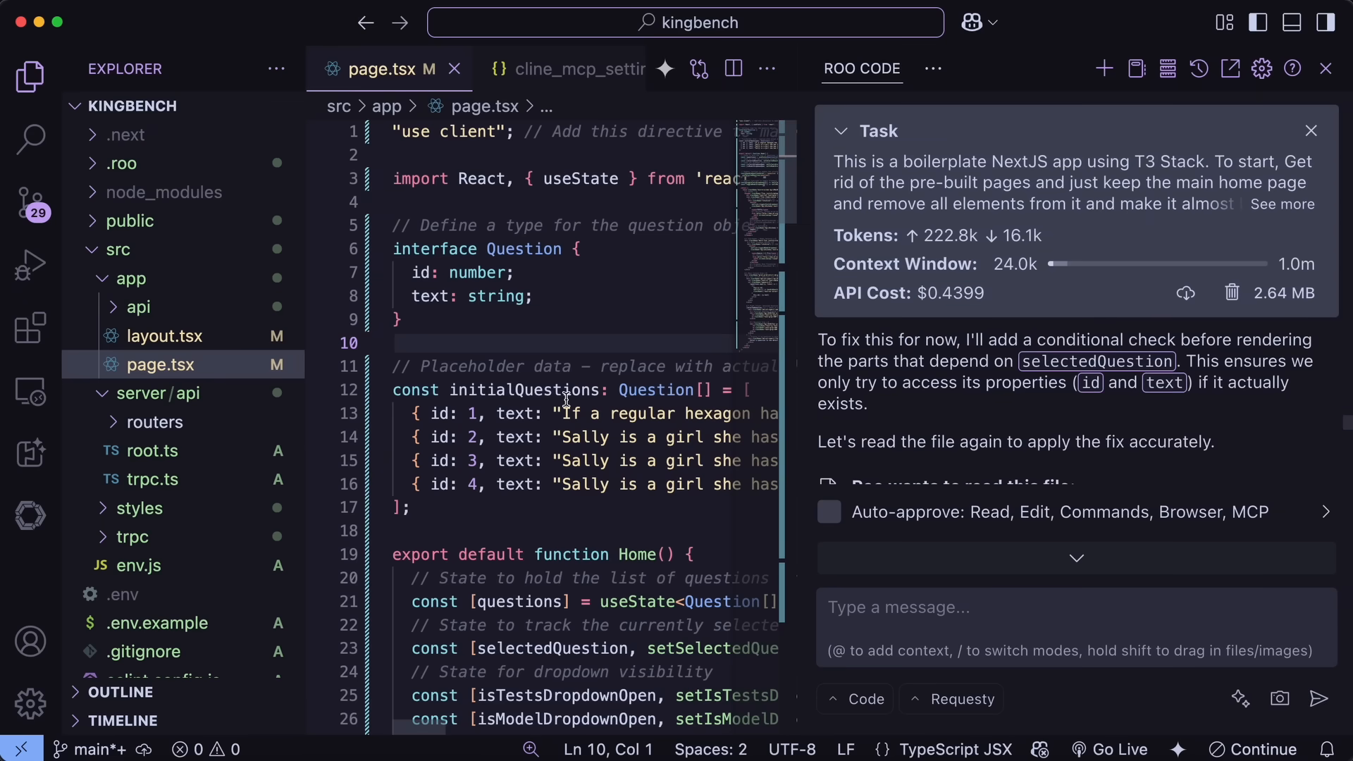
scroll("down", 3)
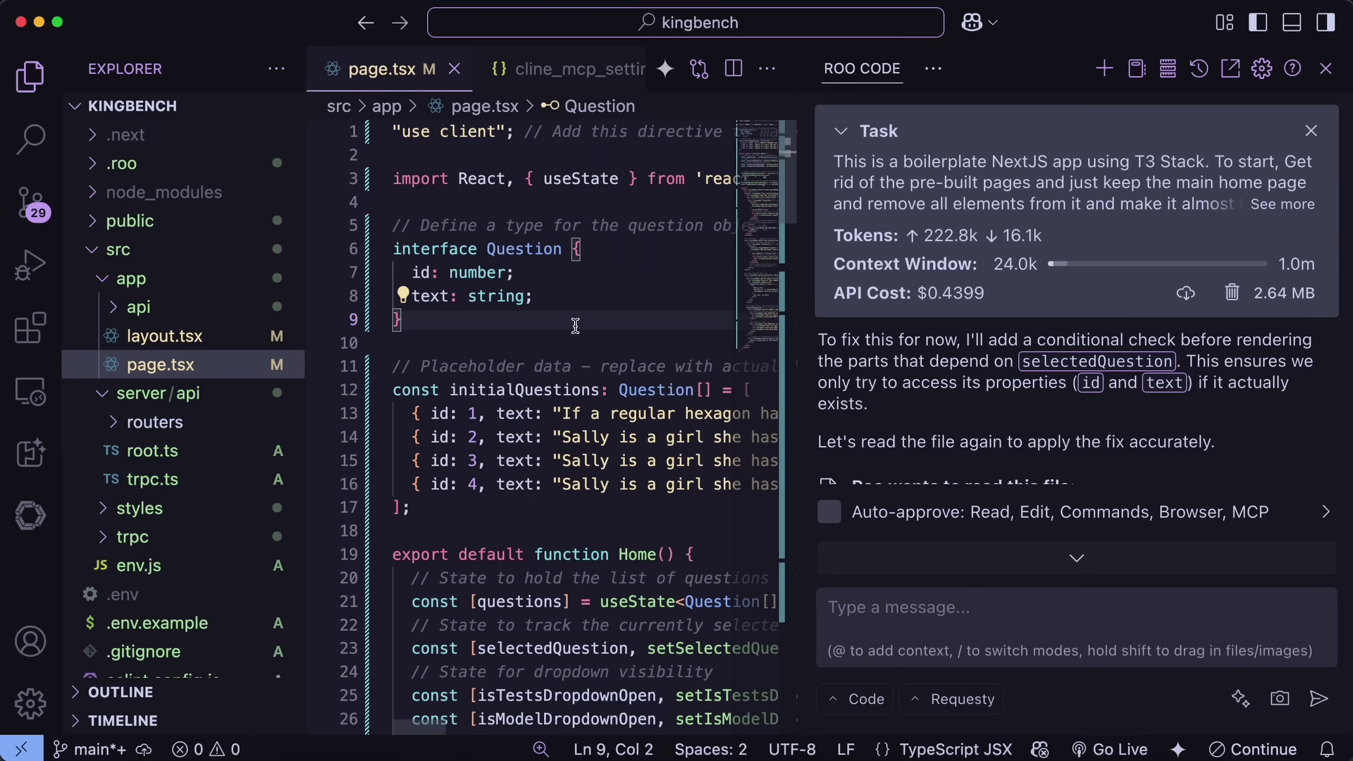
scroll("down", 3)
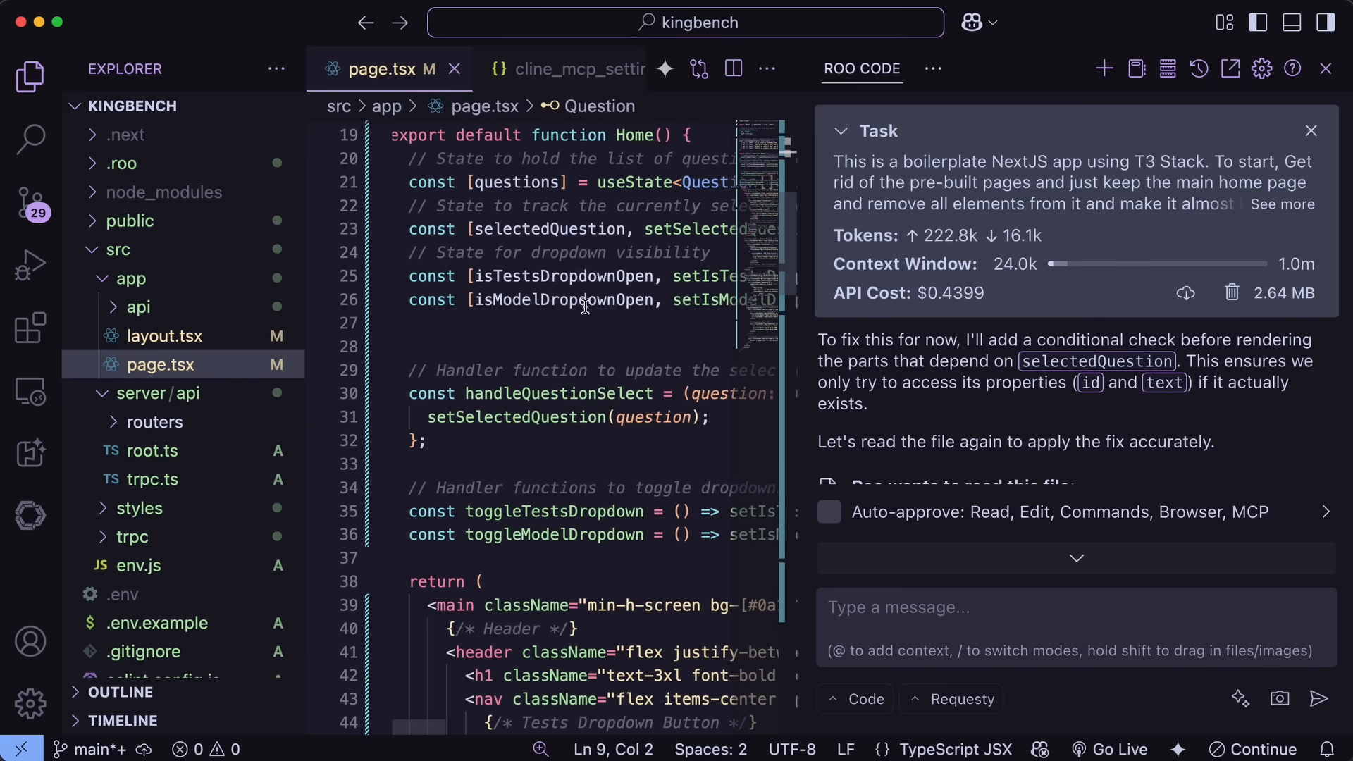
scroll("down", 3)
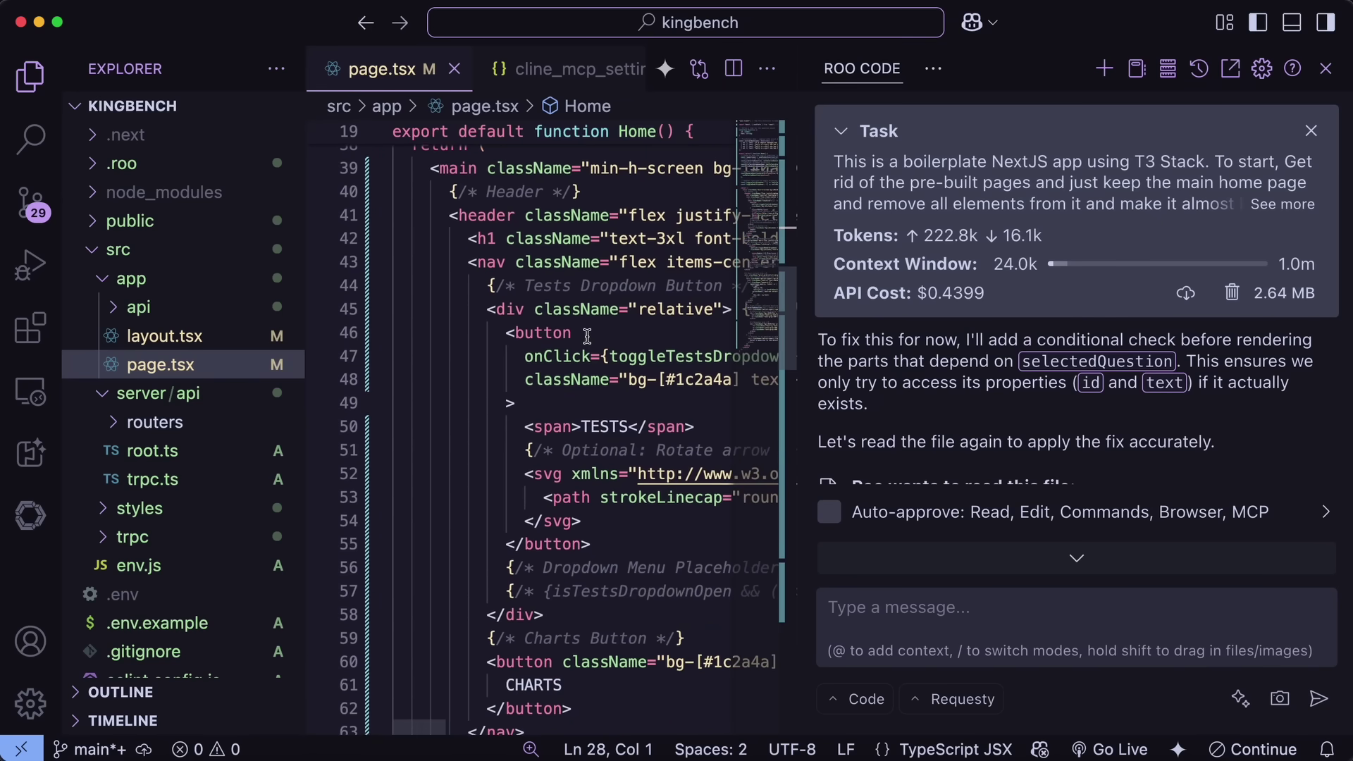
scroll("down", 3)
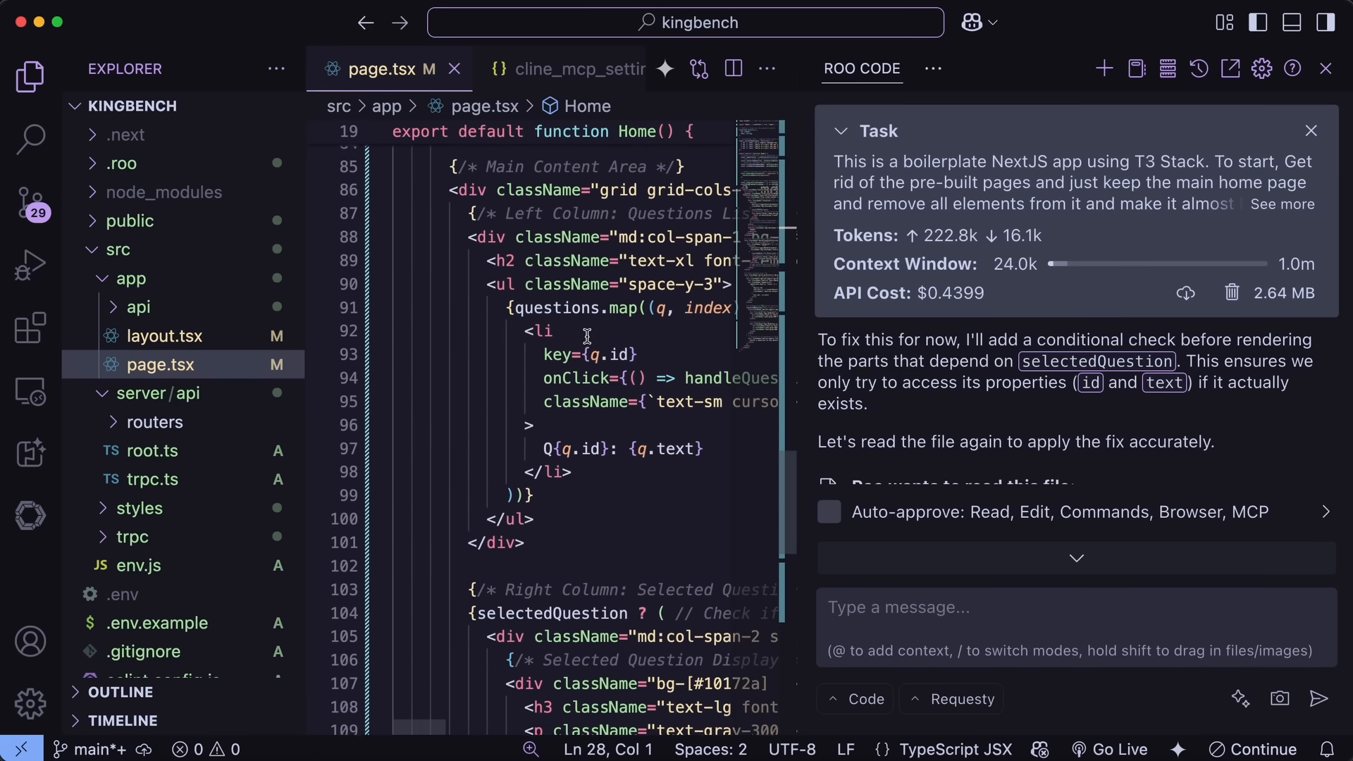
scroll("down", 3)
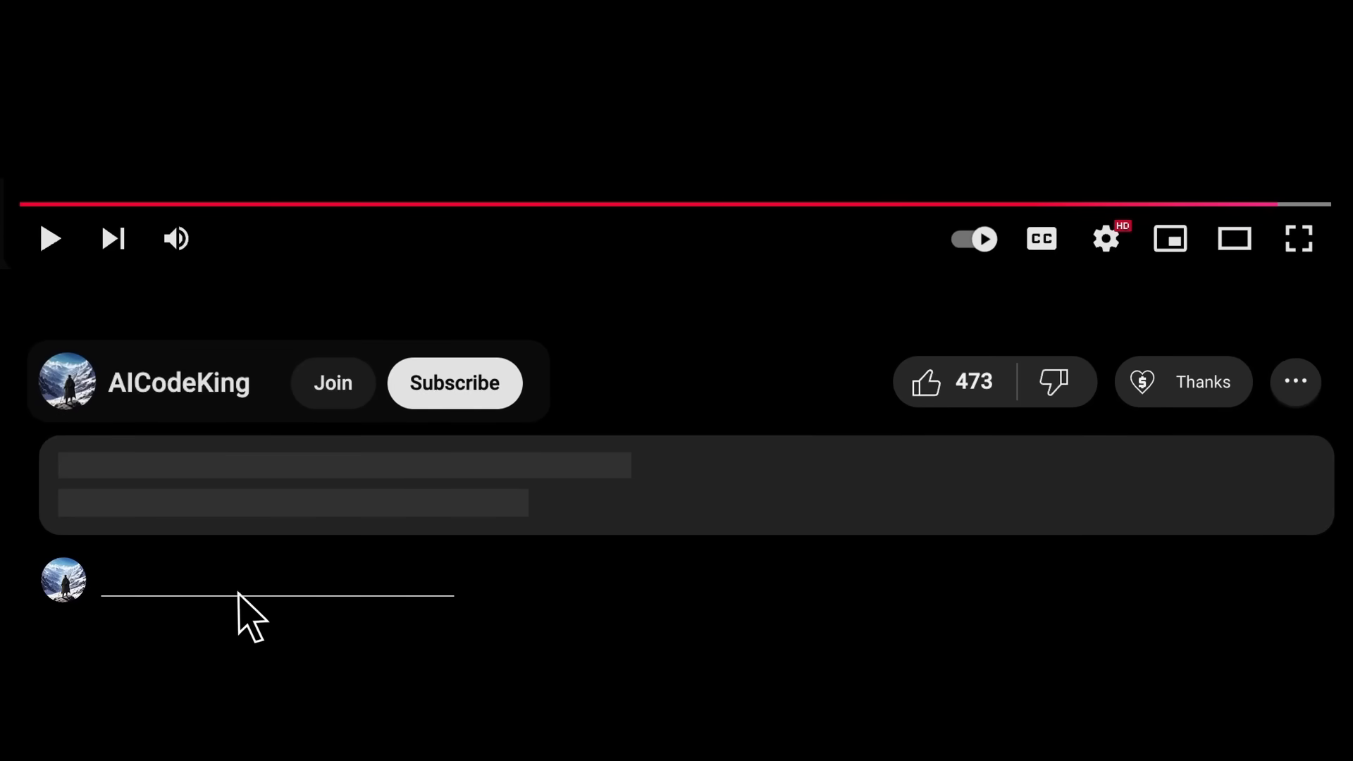
Subscribe to AICodeKing and bring up the $2.00 Super Thanks dialog.
left_click(927, 380)
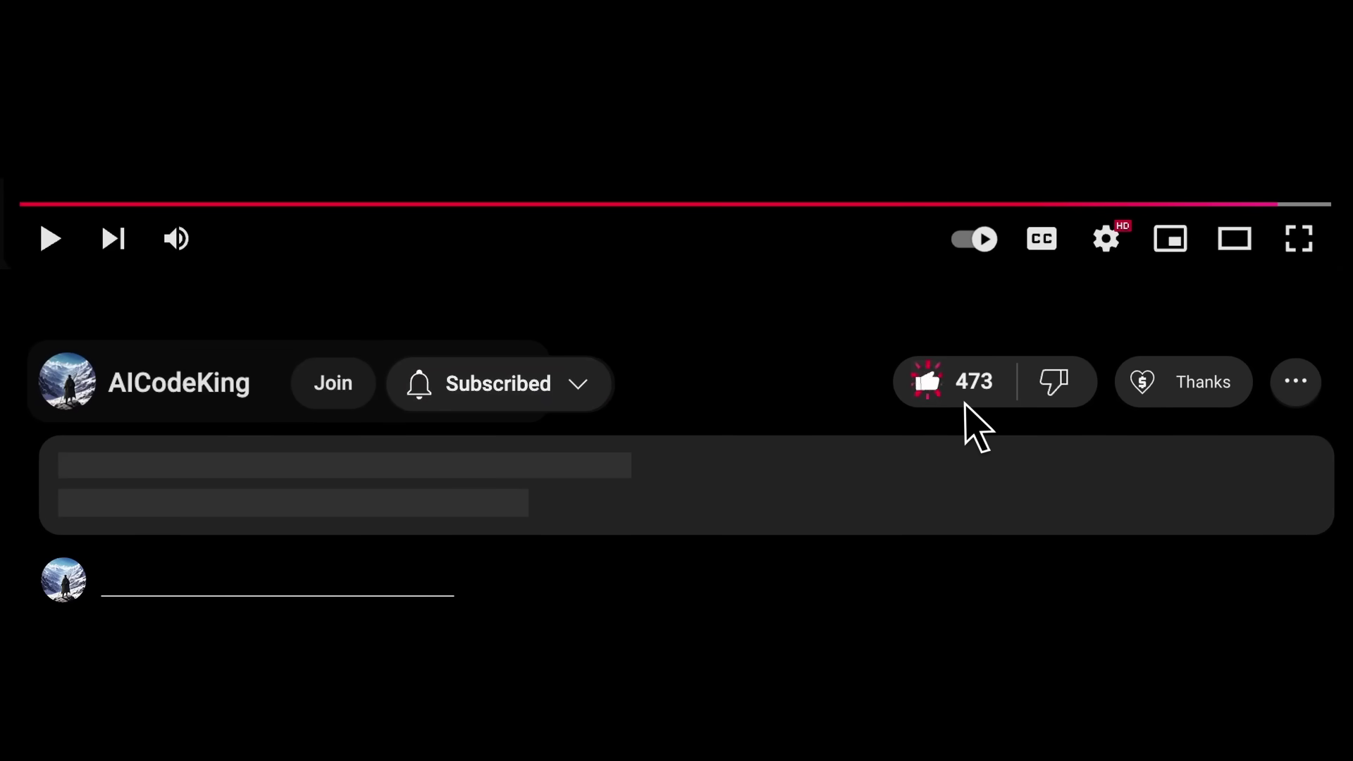
left_click(1184, 382)
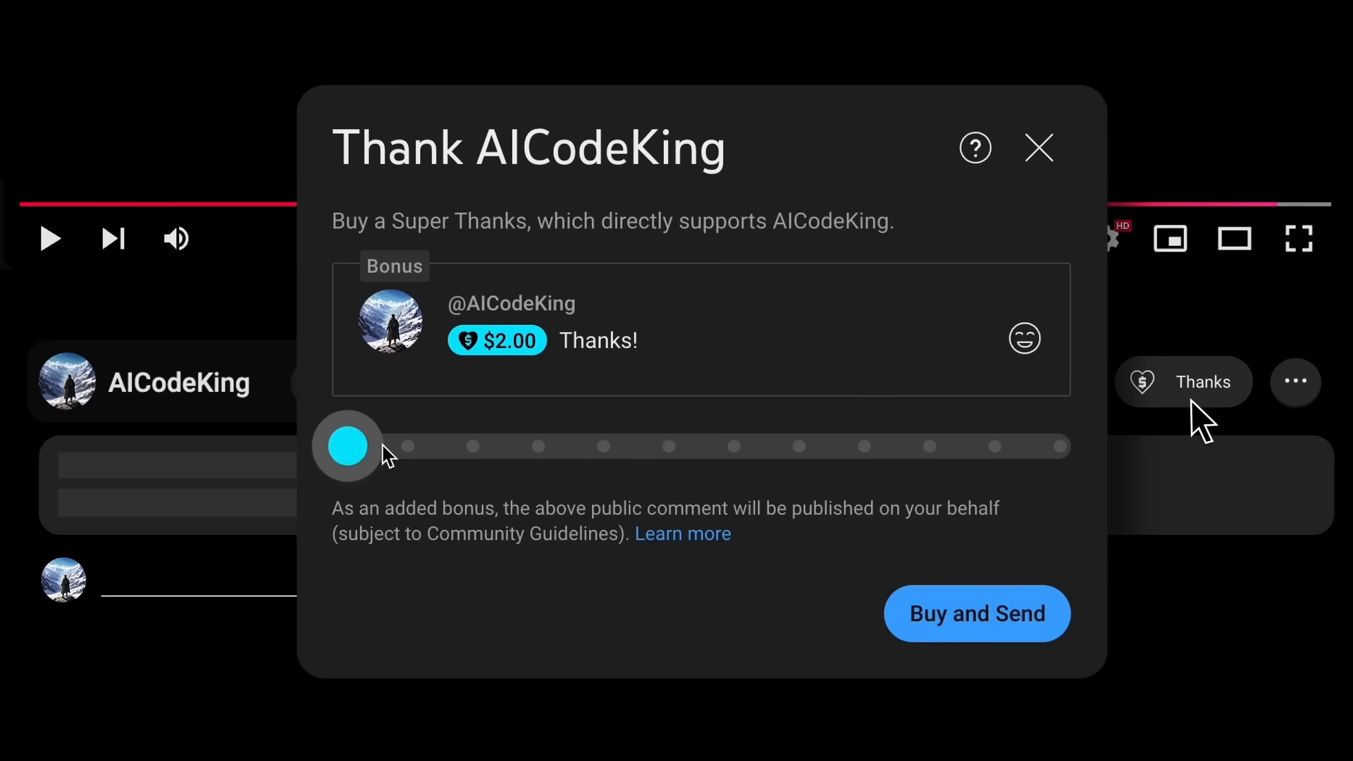